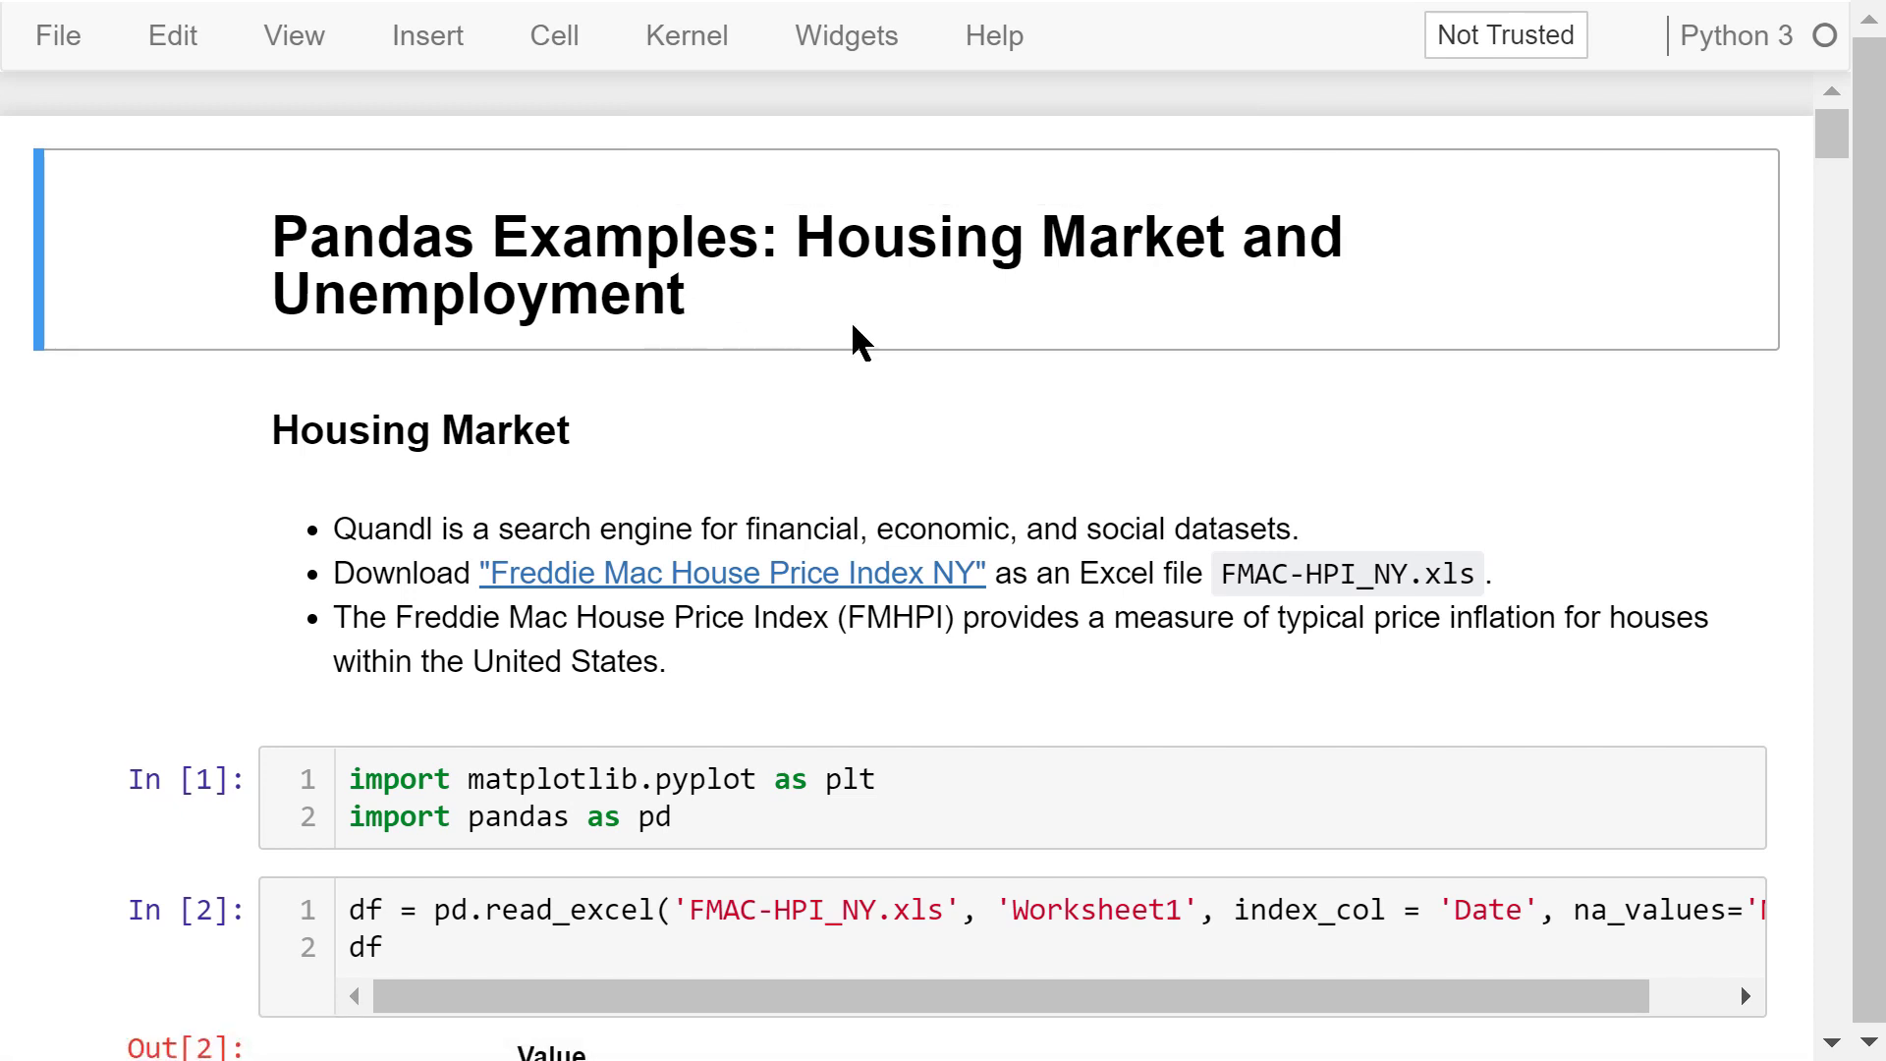
mouse_move(890, 345)
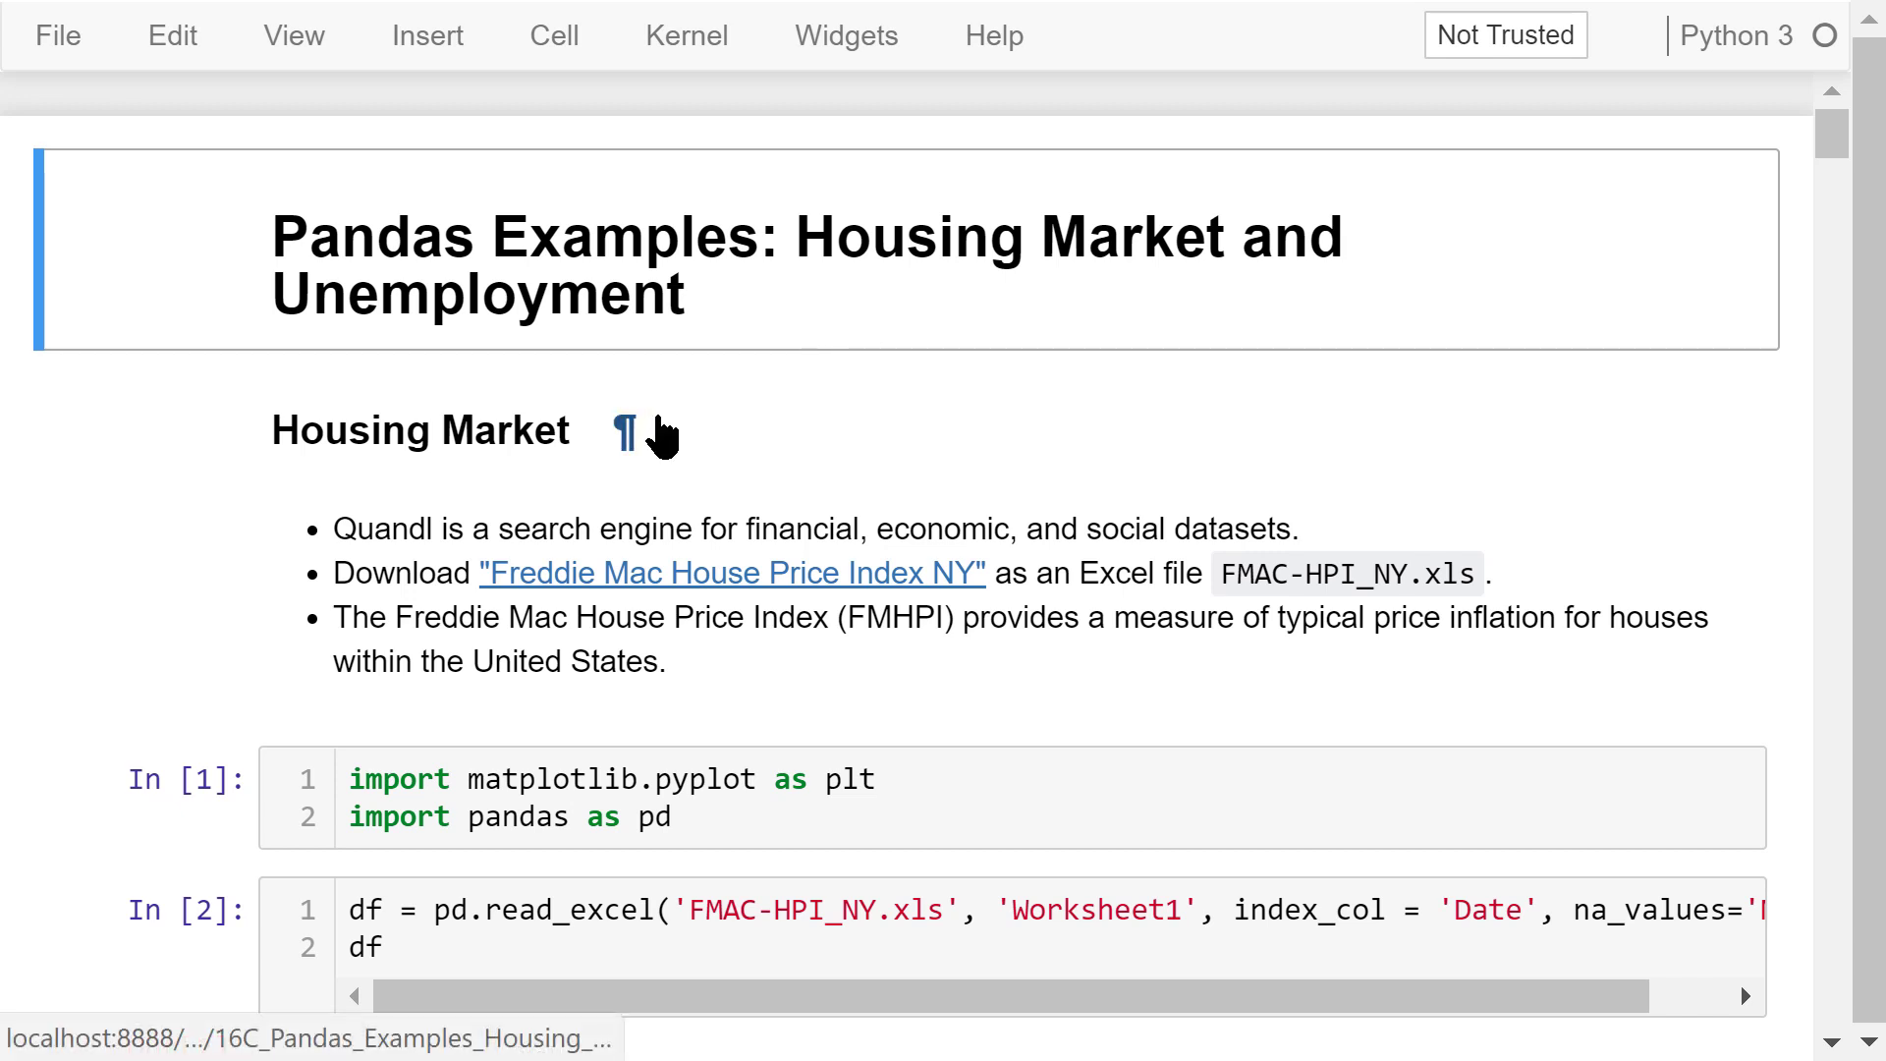
- Run the current cell, then highlight and select the code that reads the Excel file
key("shift+enter")
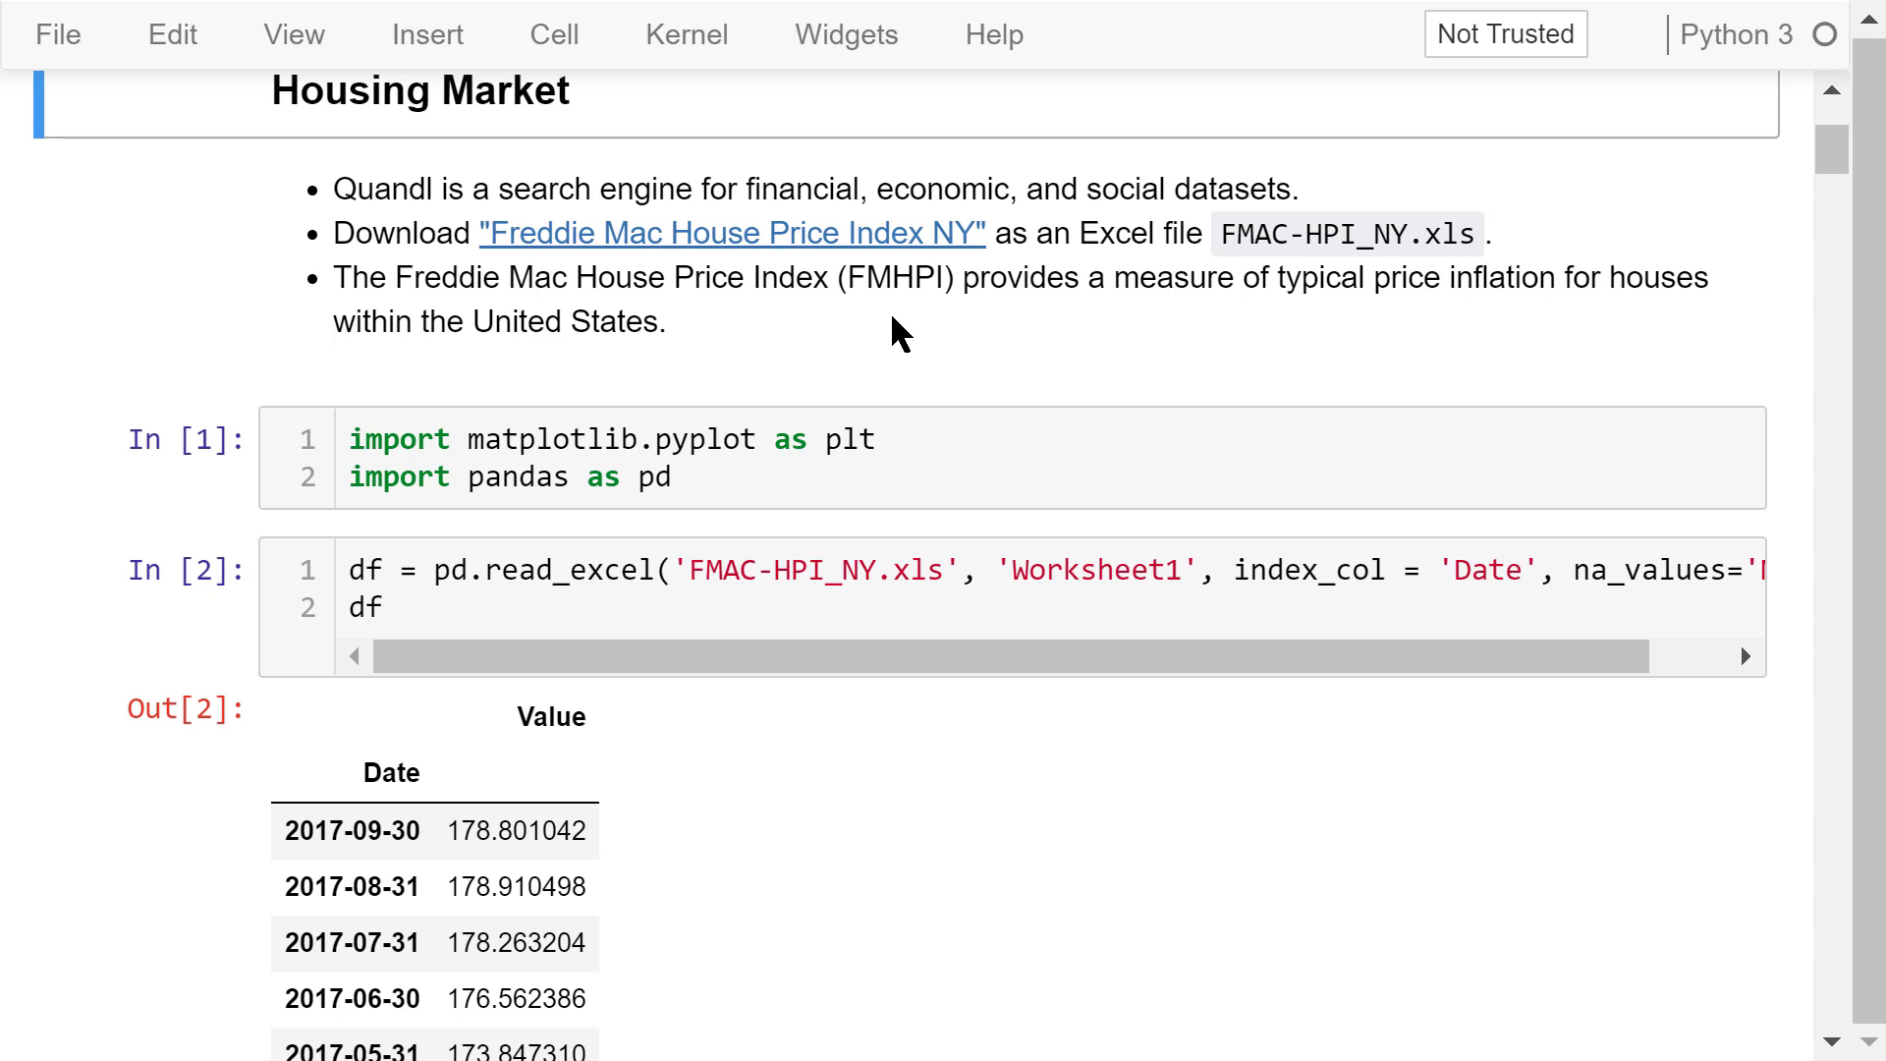
mouse_move(1257, 280)
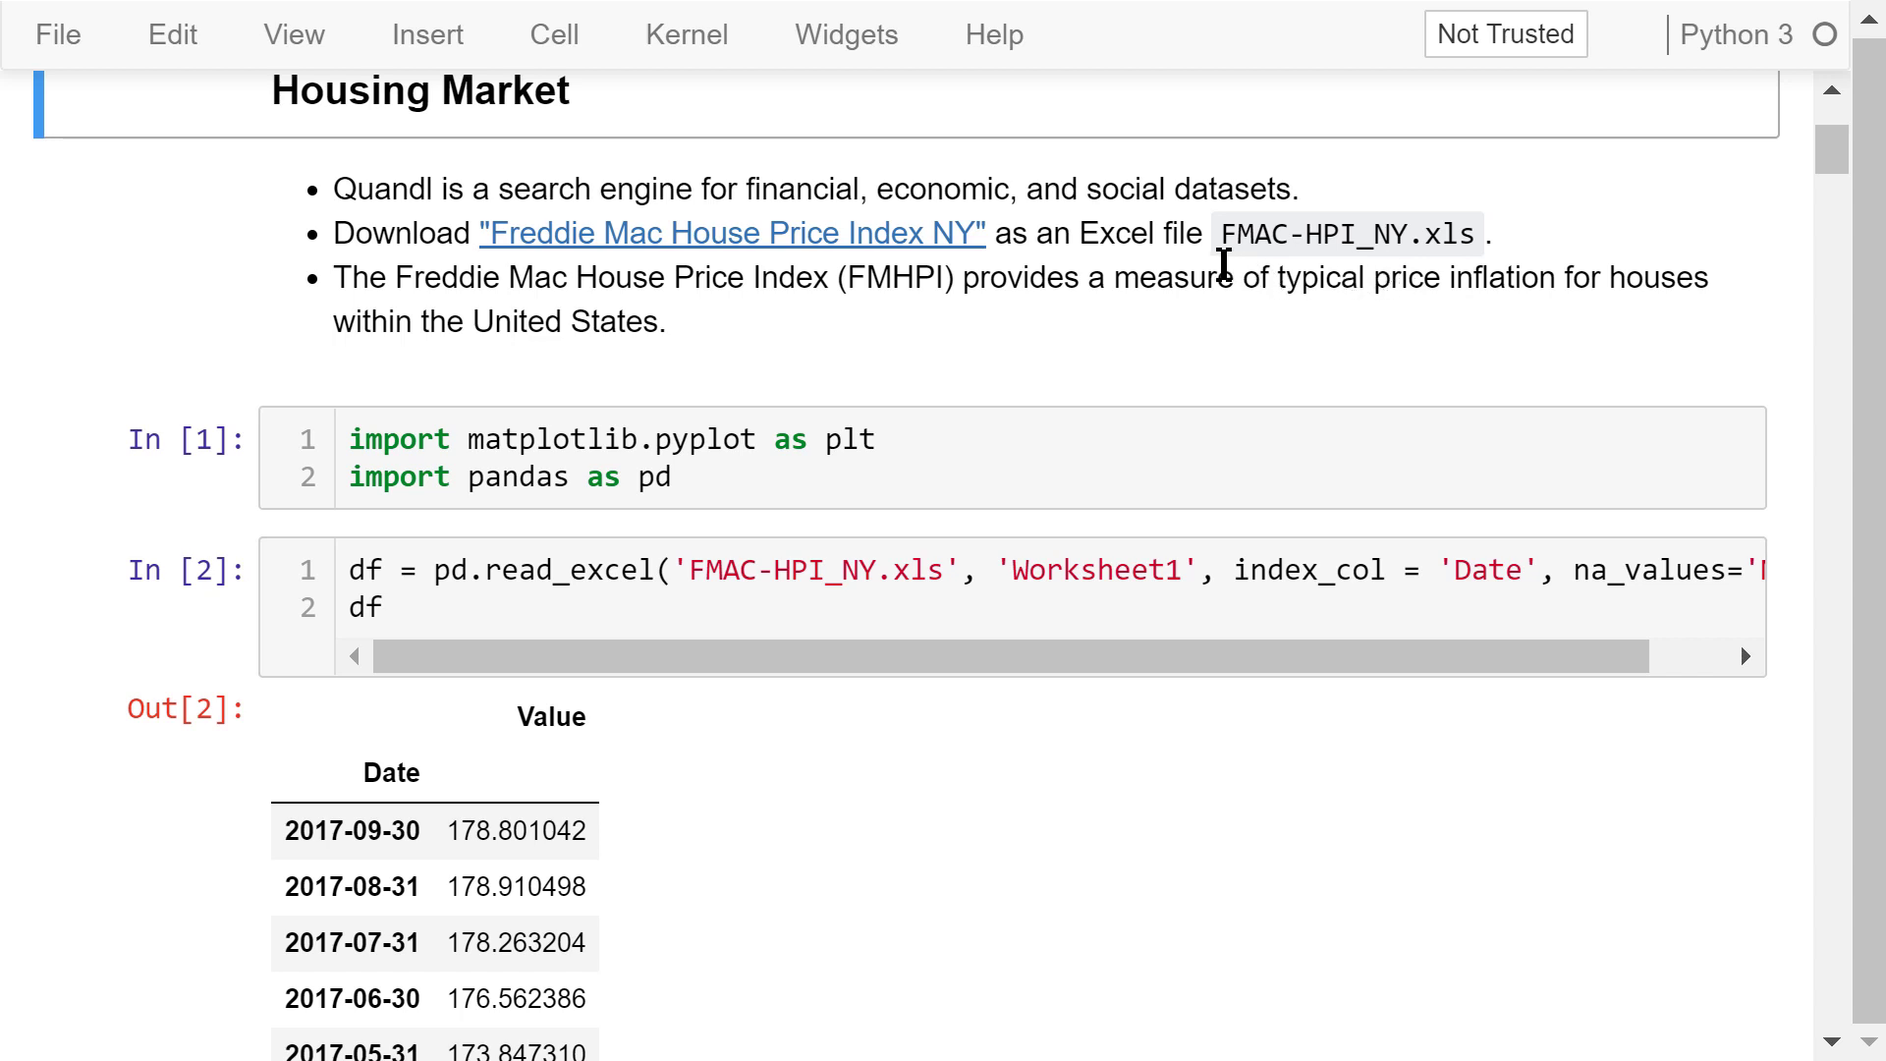
mouse_move(995, 327)
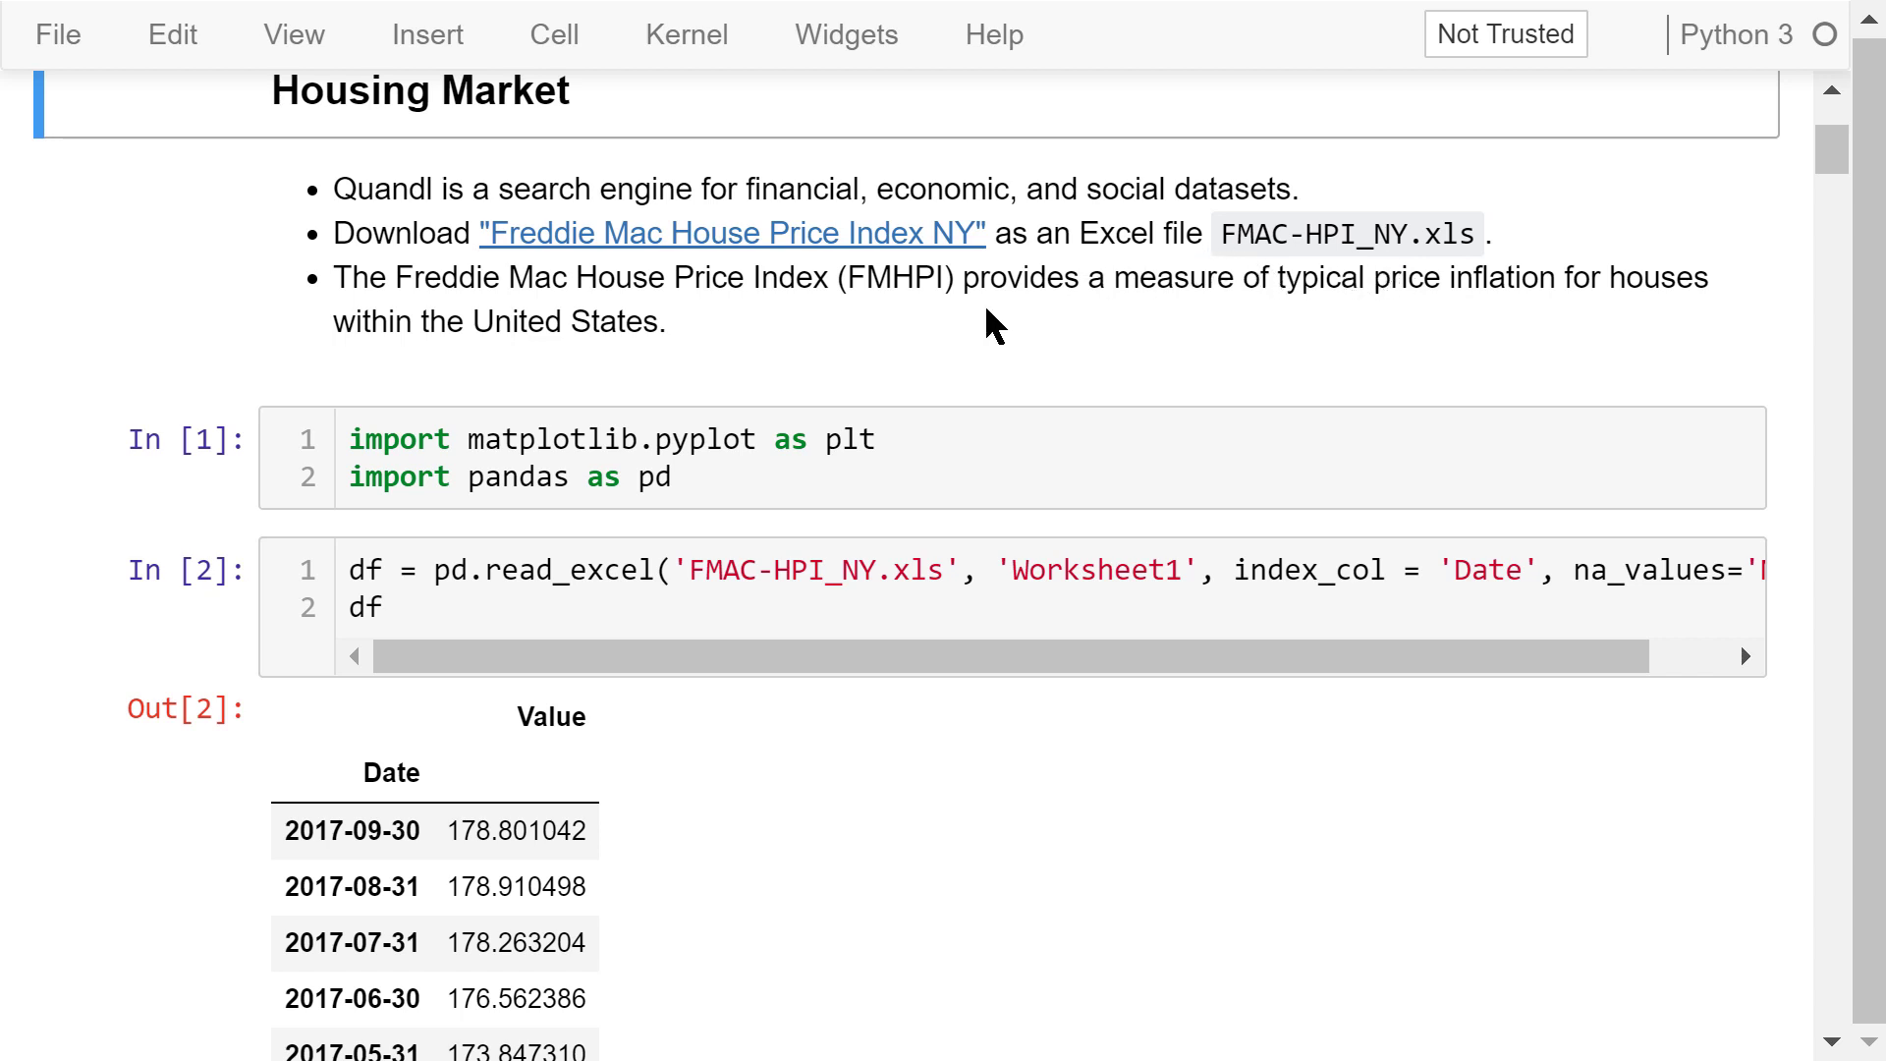
mouse_move(950, 325)
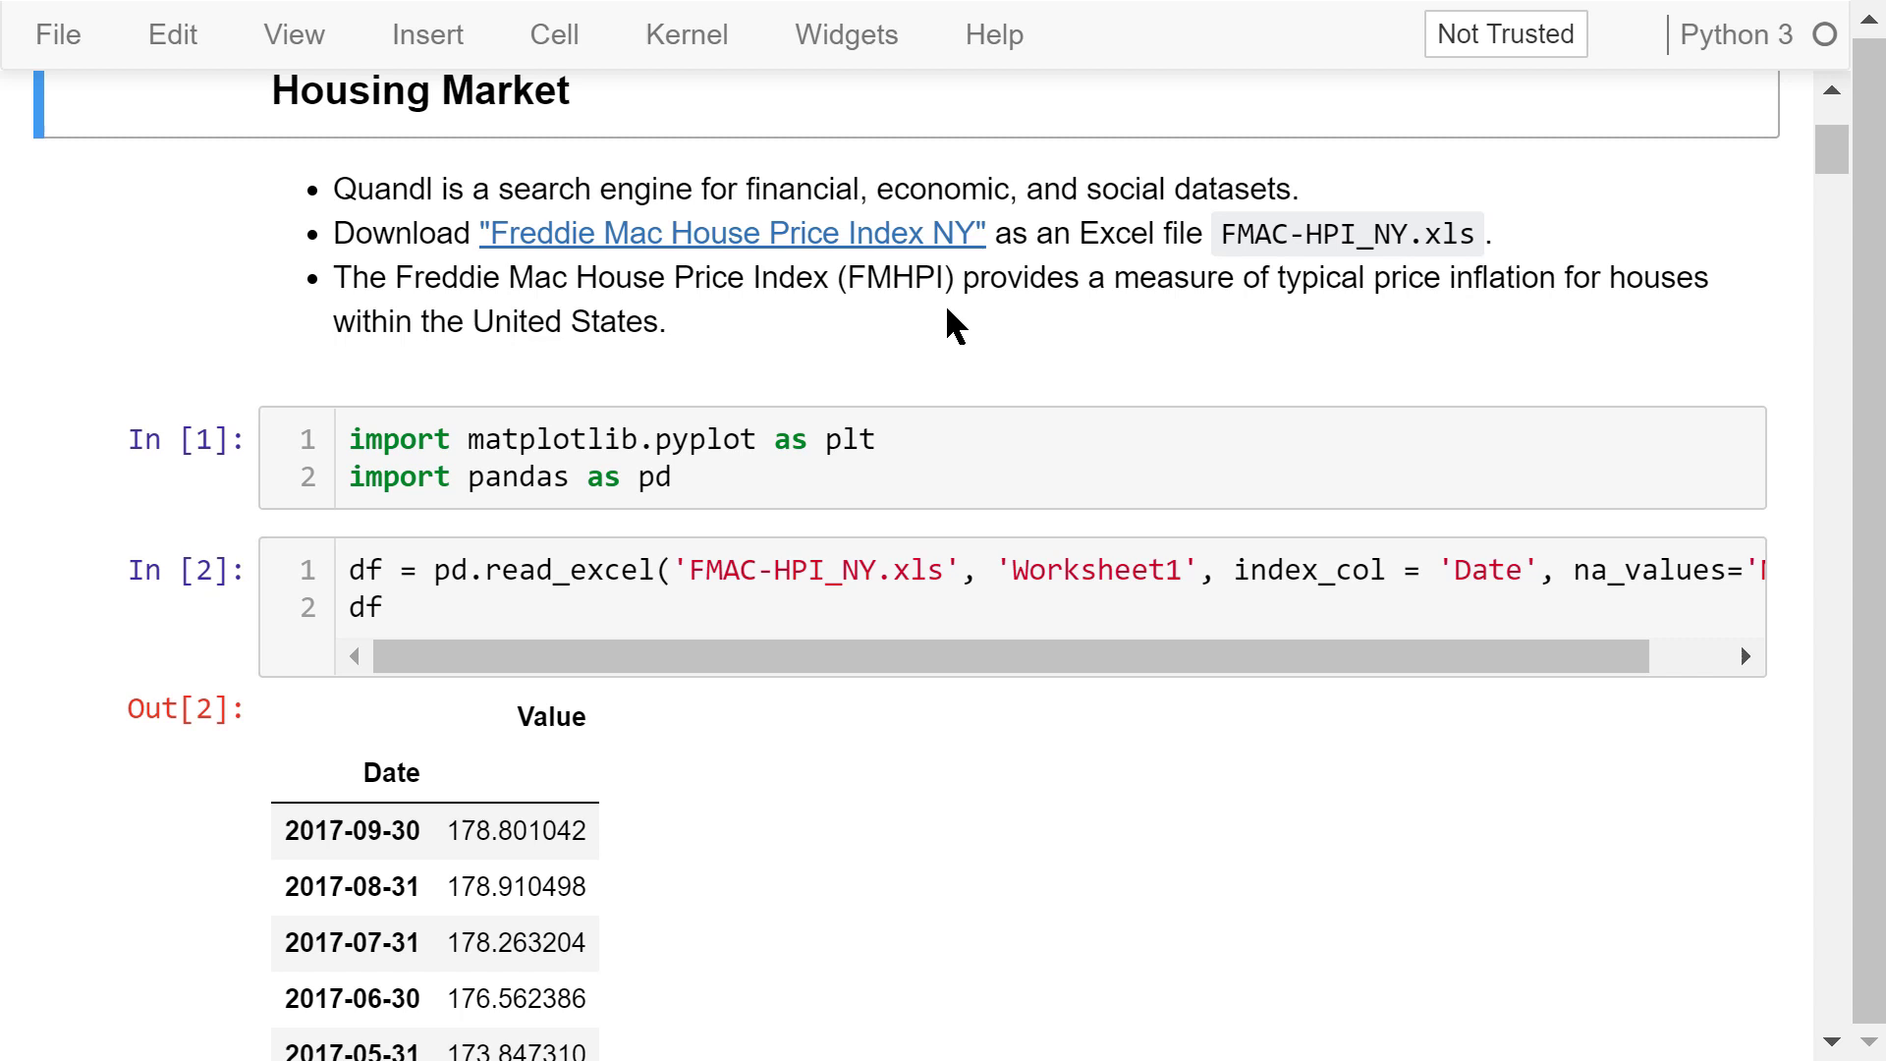
mouse_move(908, 333)
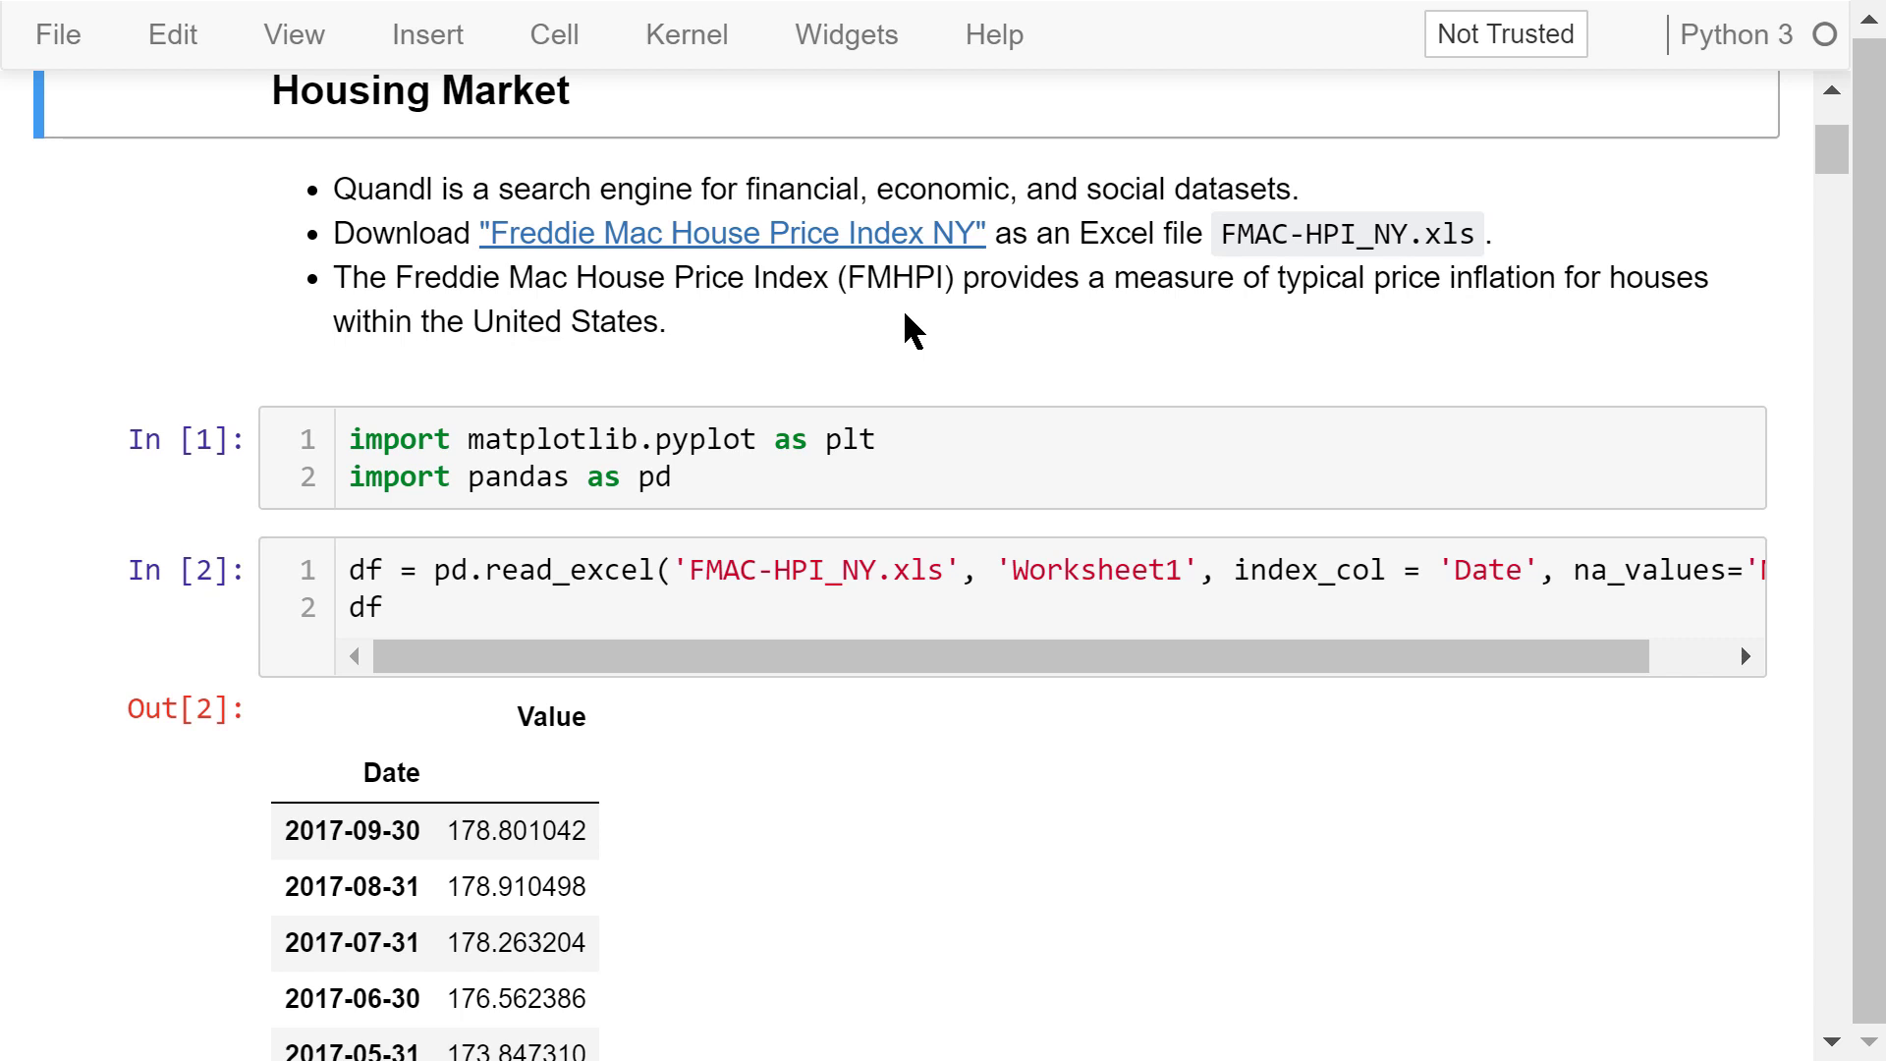
mouse_move(905, 349)
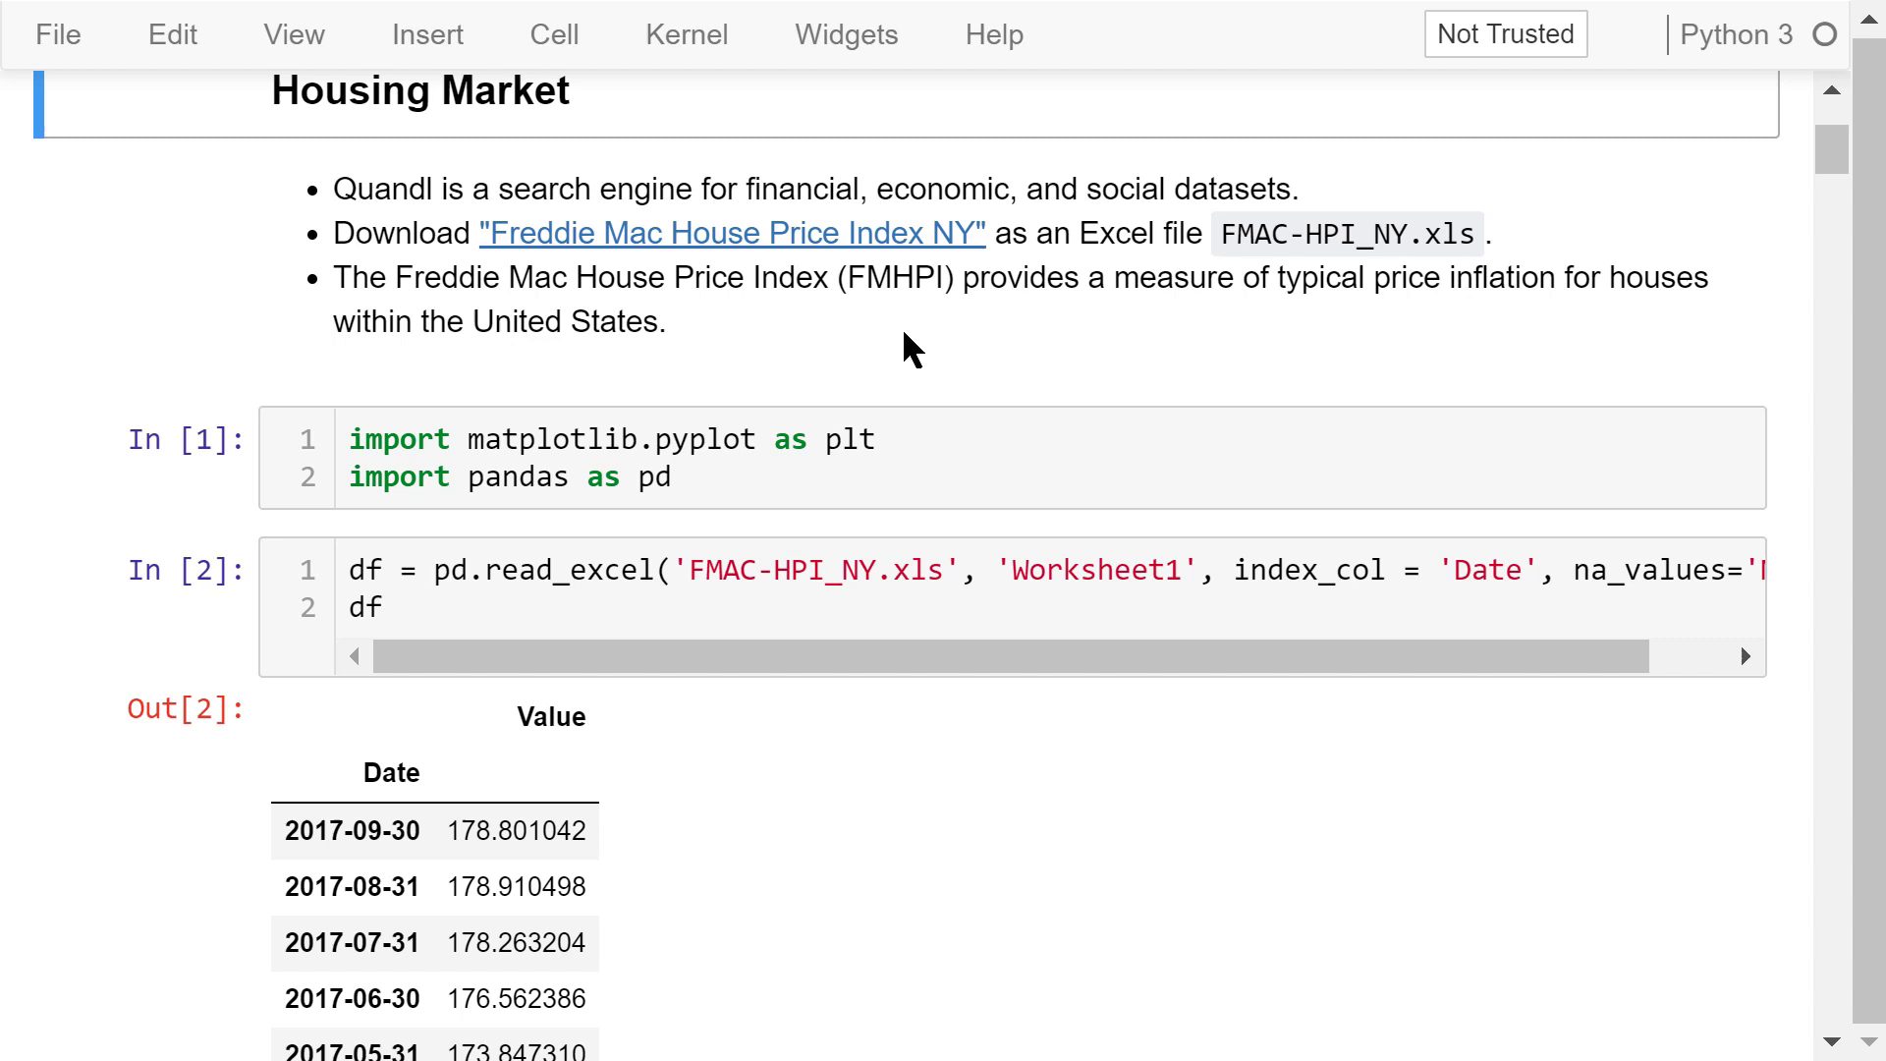
left_click_drag(349, 569, 943, 569)
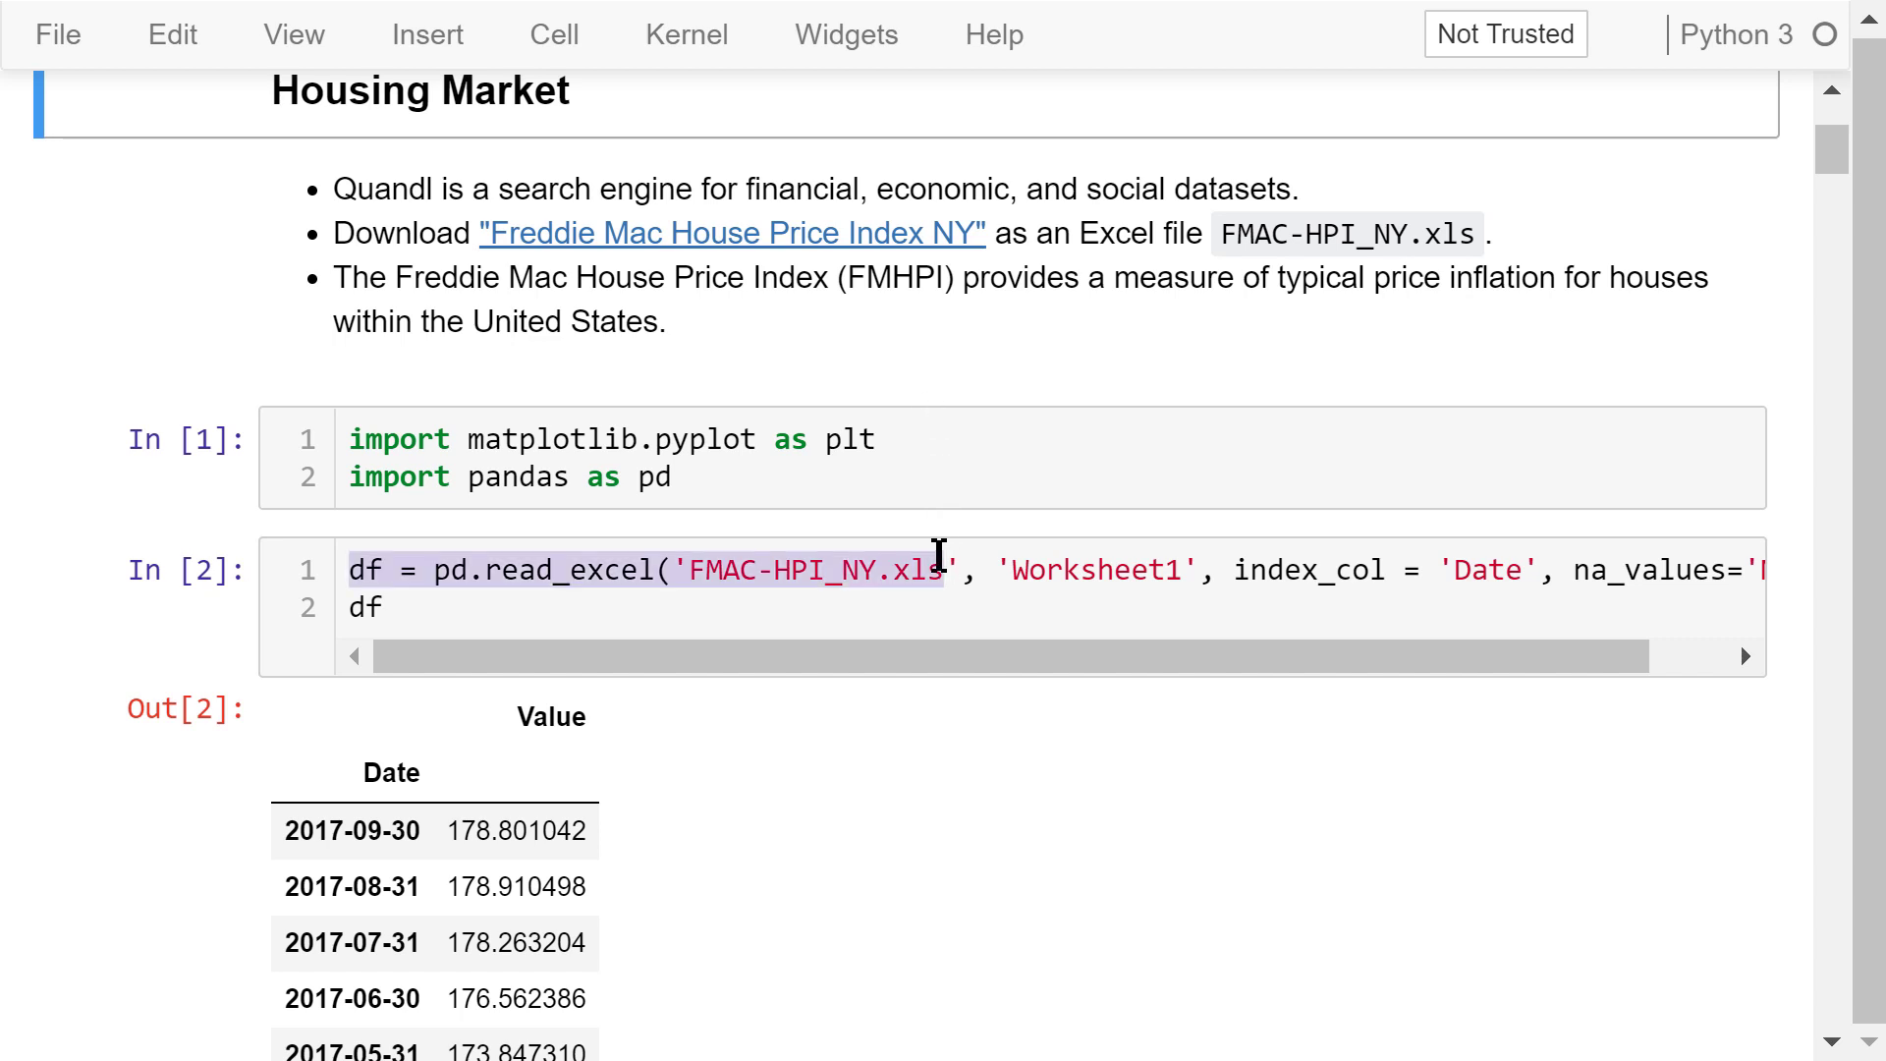
left_click(944, 570)
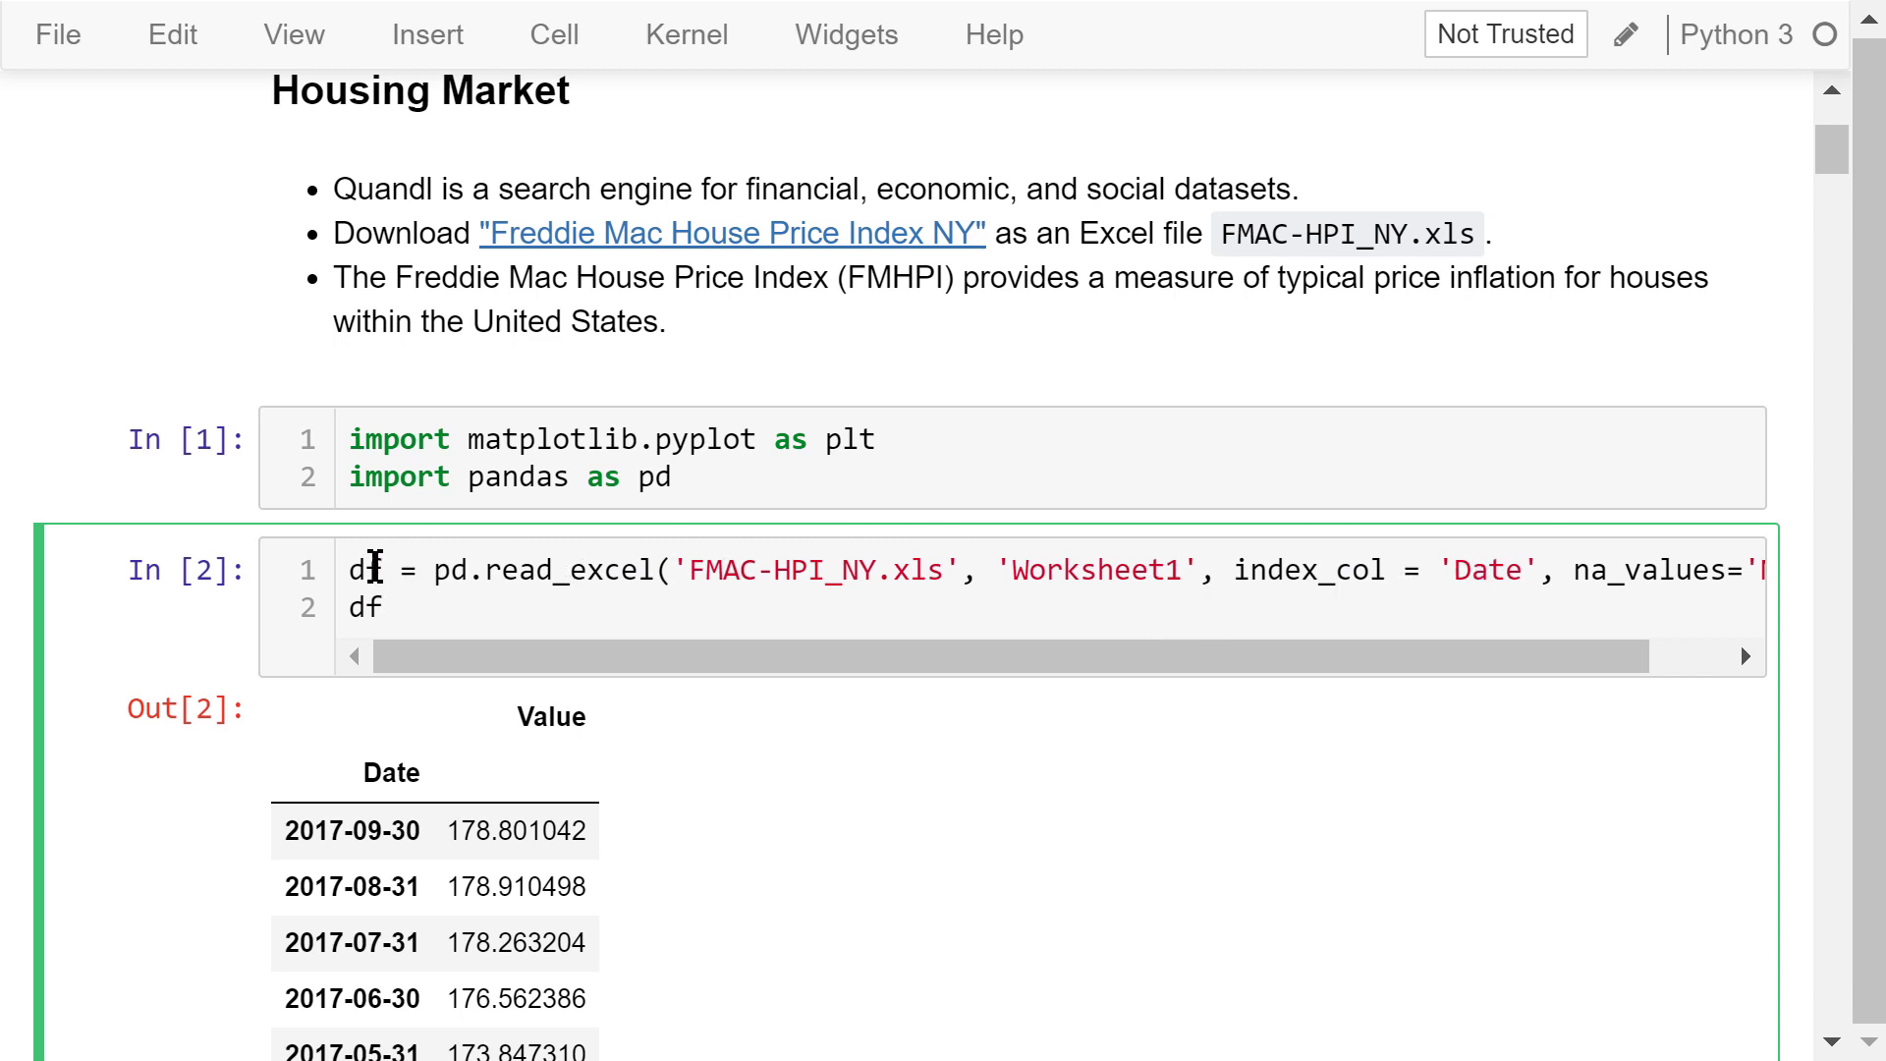
mouse_move(179, 639)
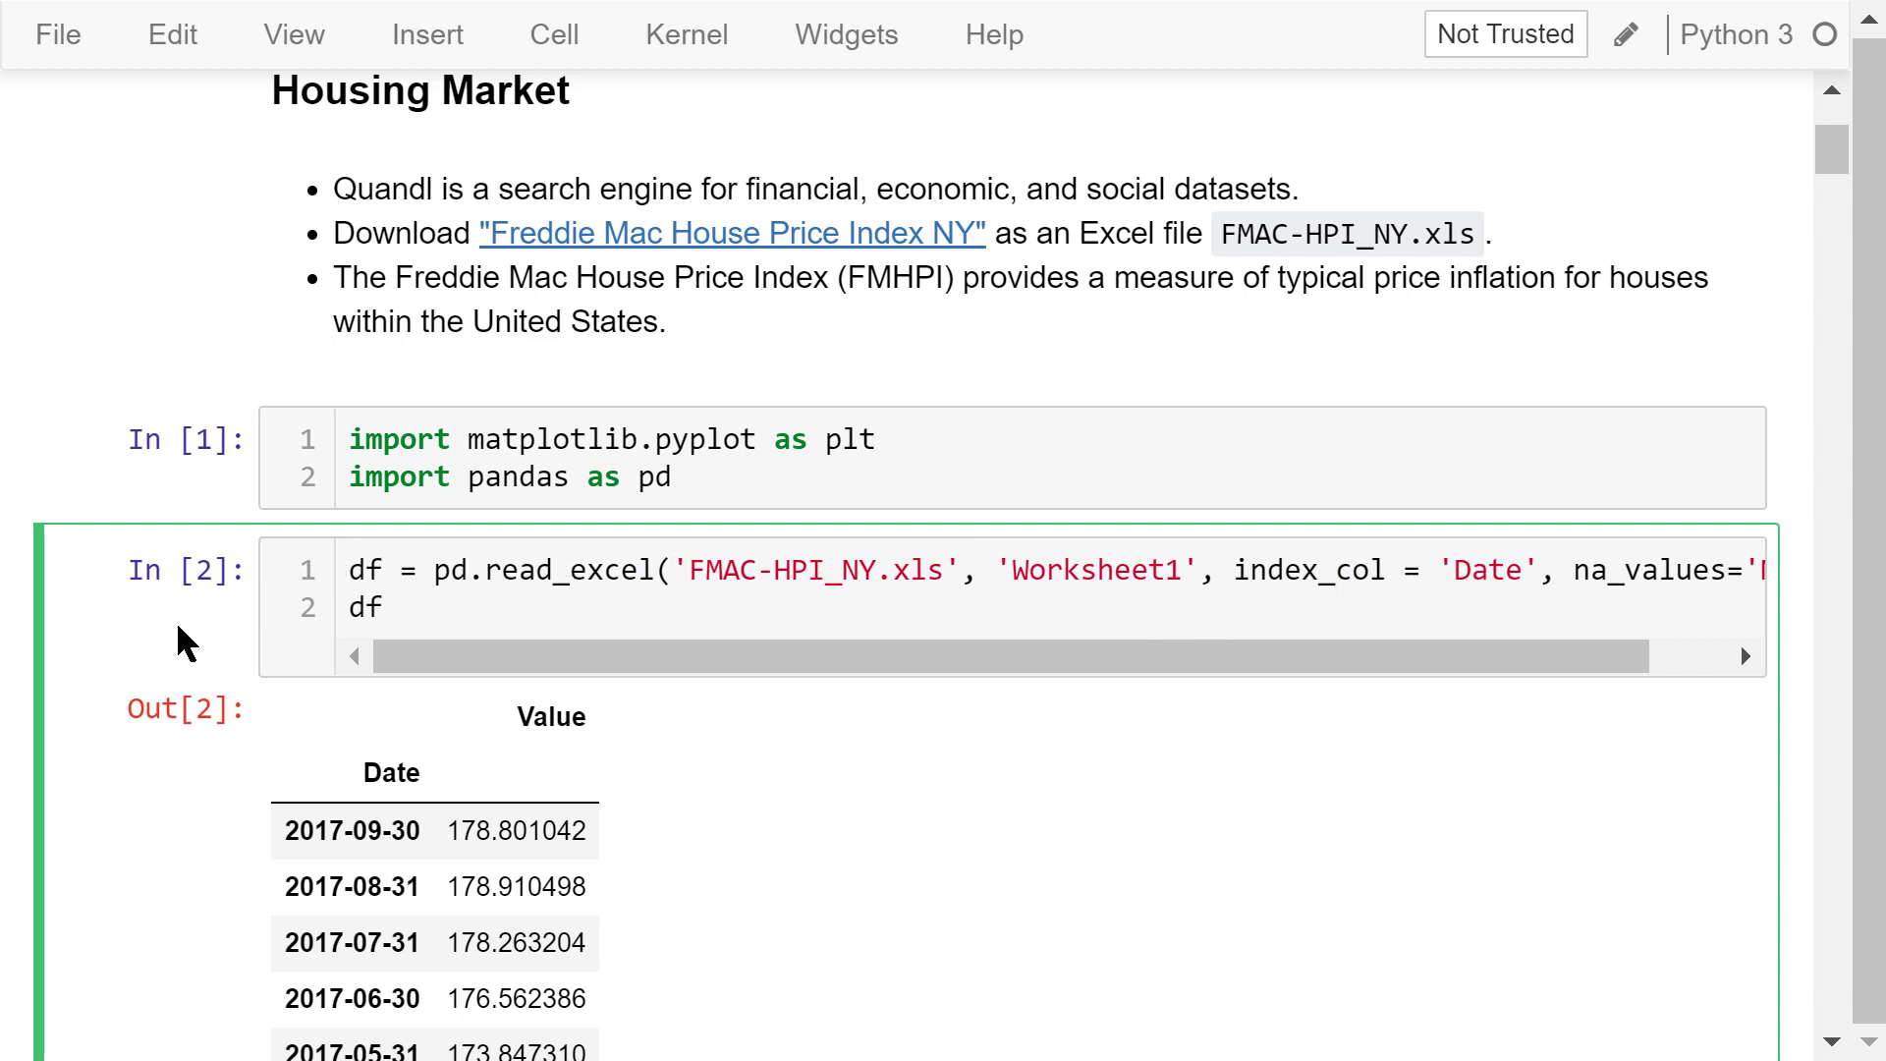
- Scroll down to the cell that fetches data from Quandl and select it
scroll("down", 3)
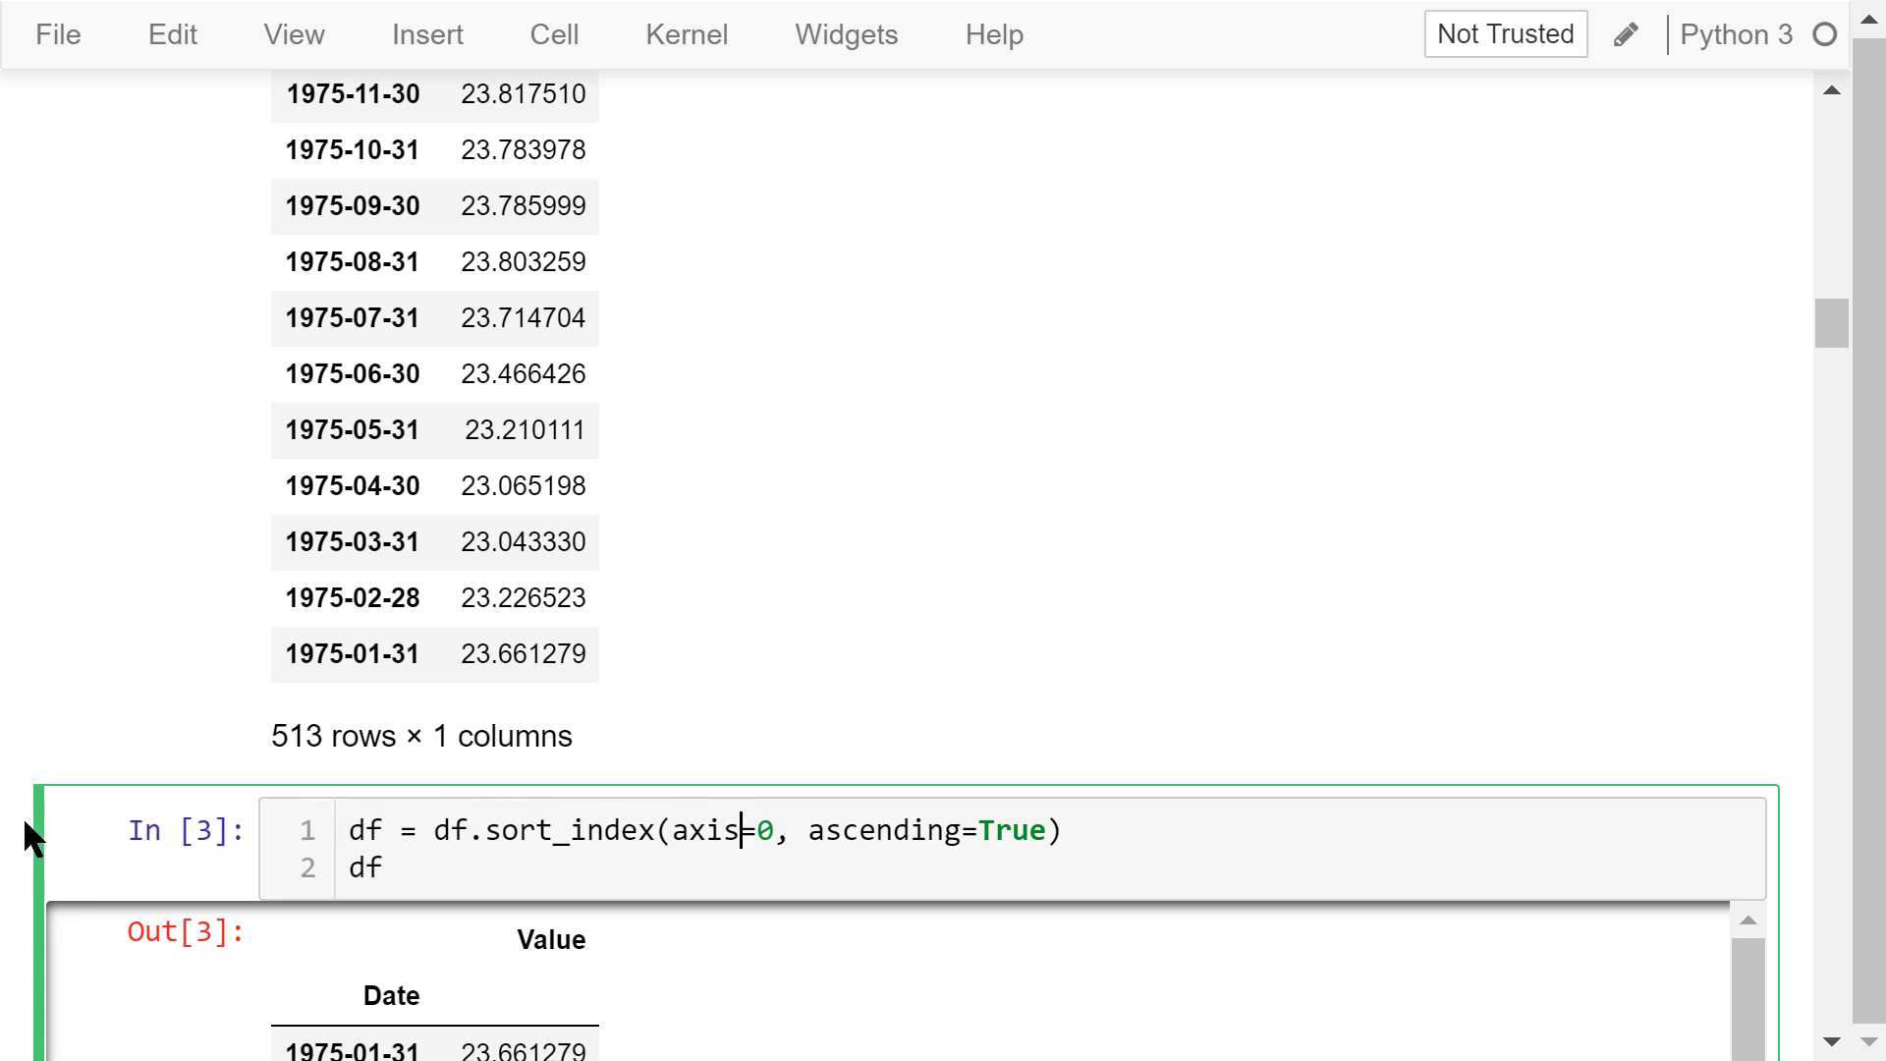
scroll("down", 3)
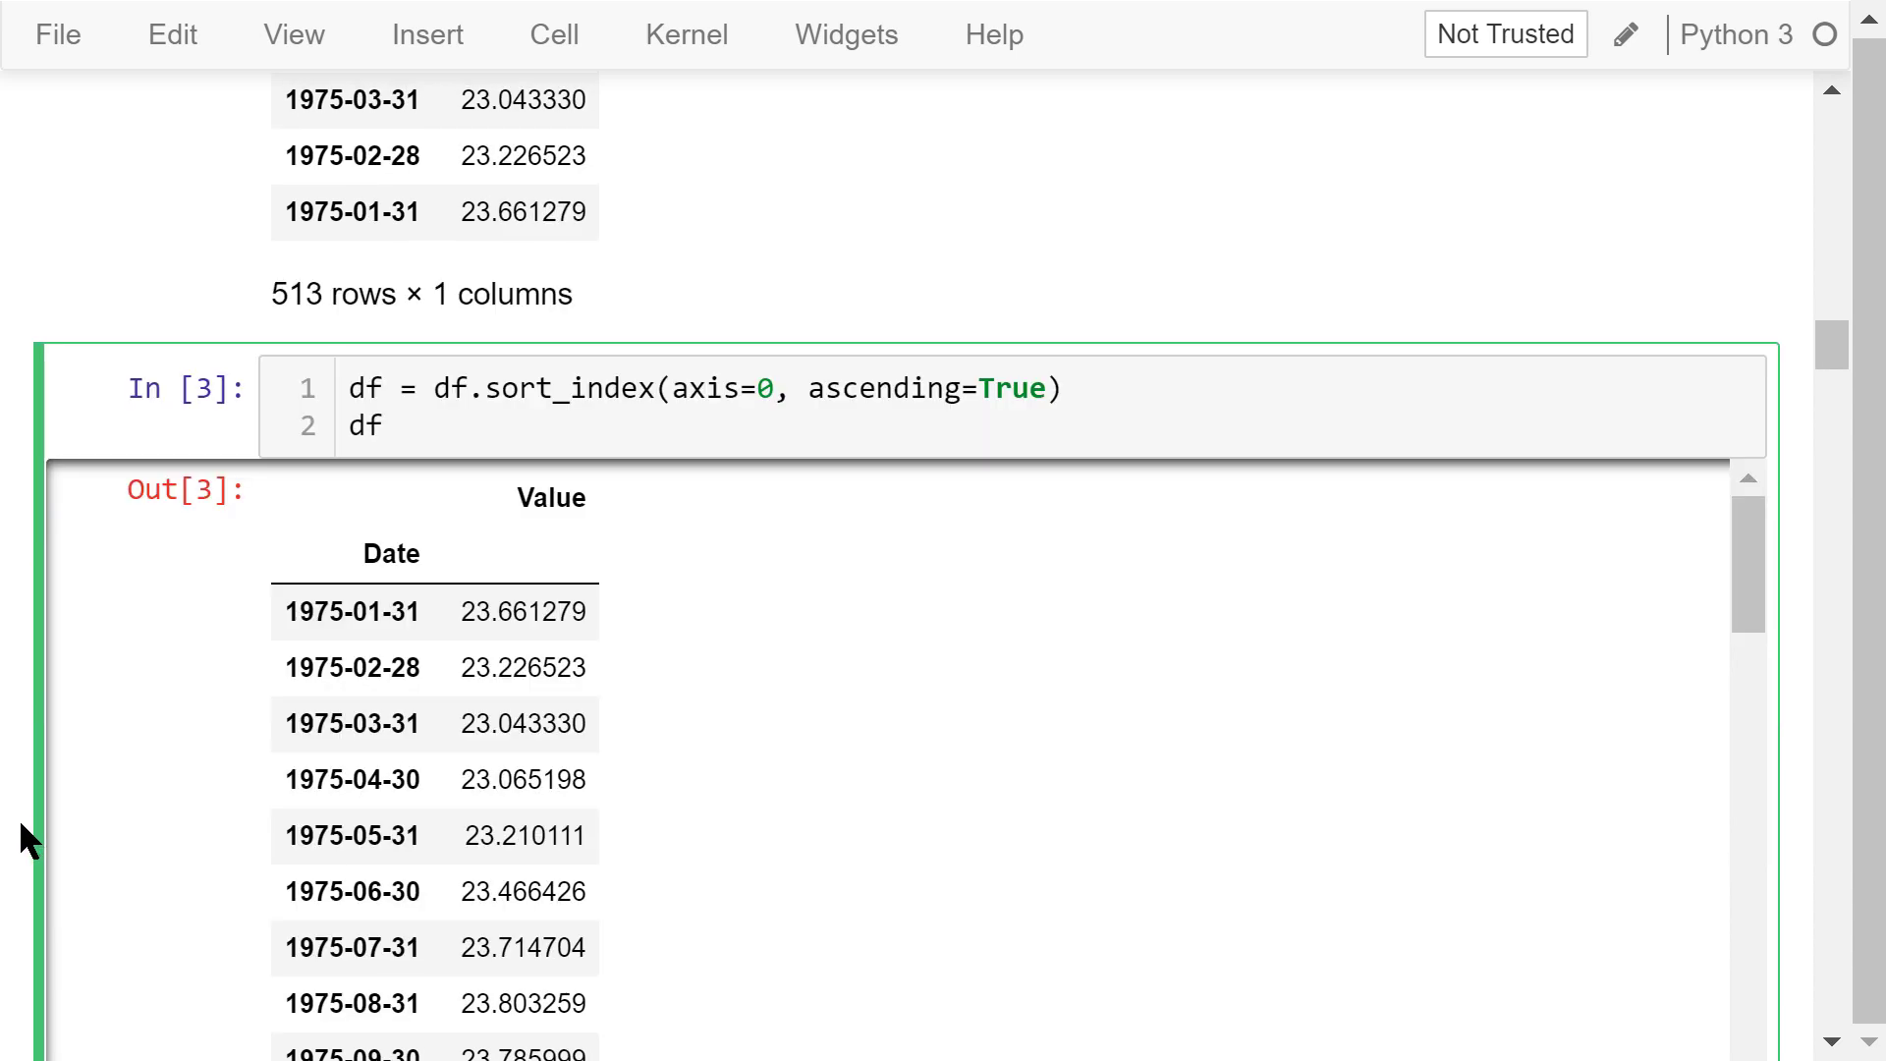
scroll("down", 3)
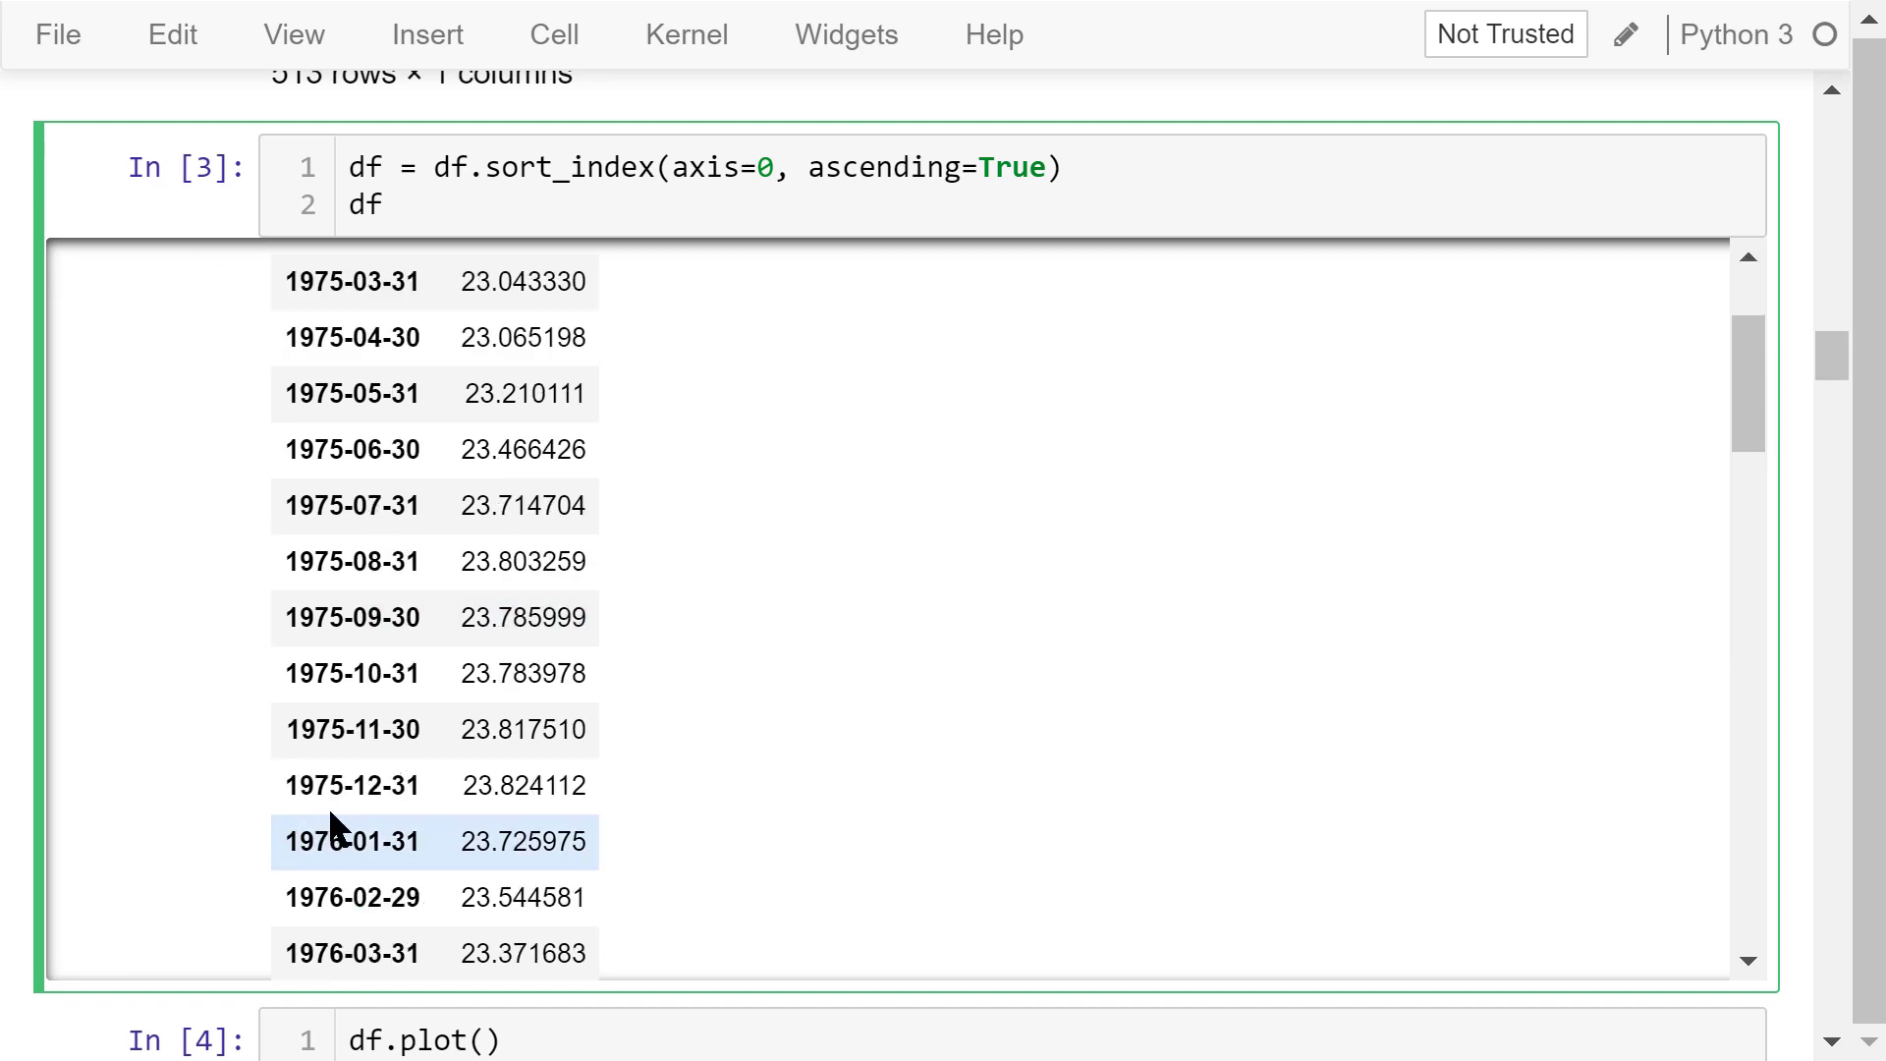
scroll("down", 3)
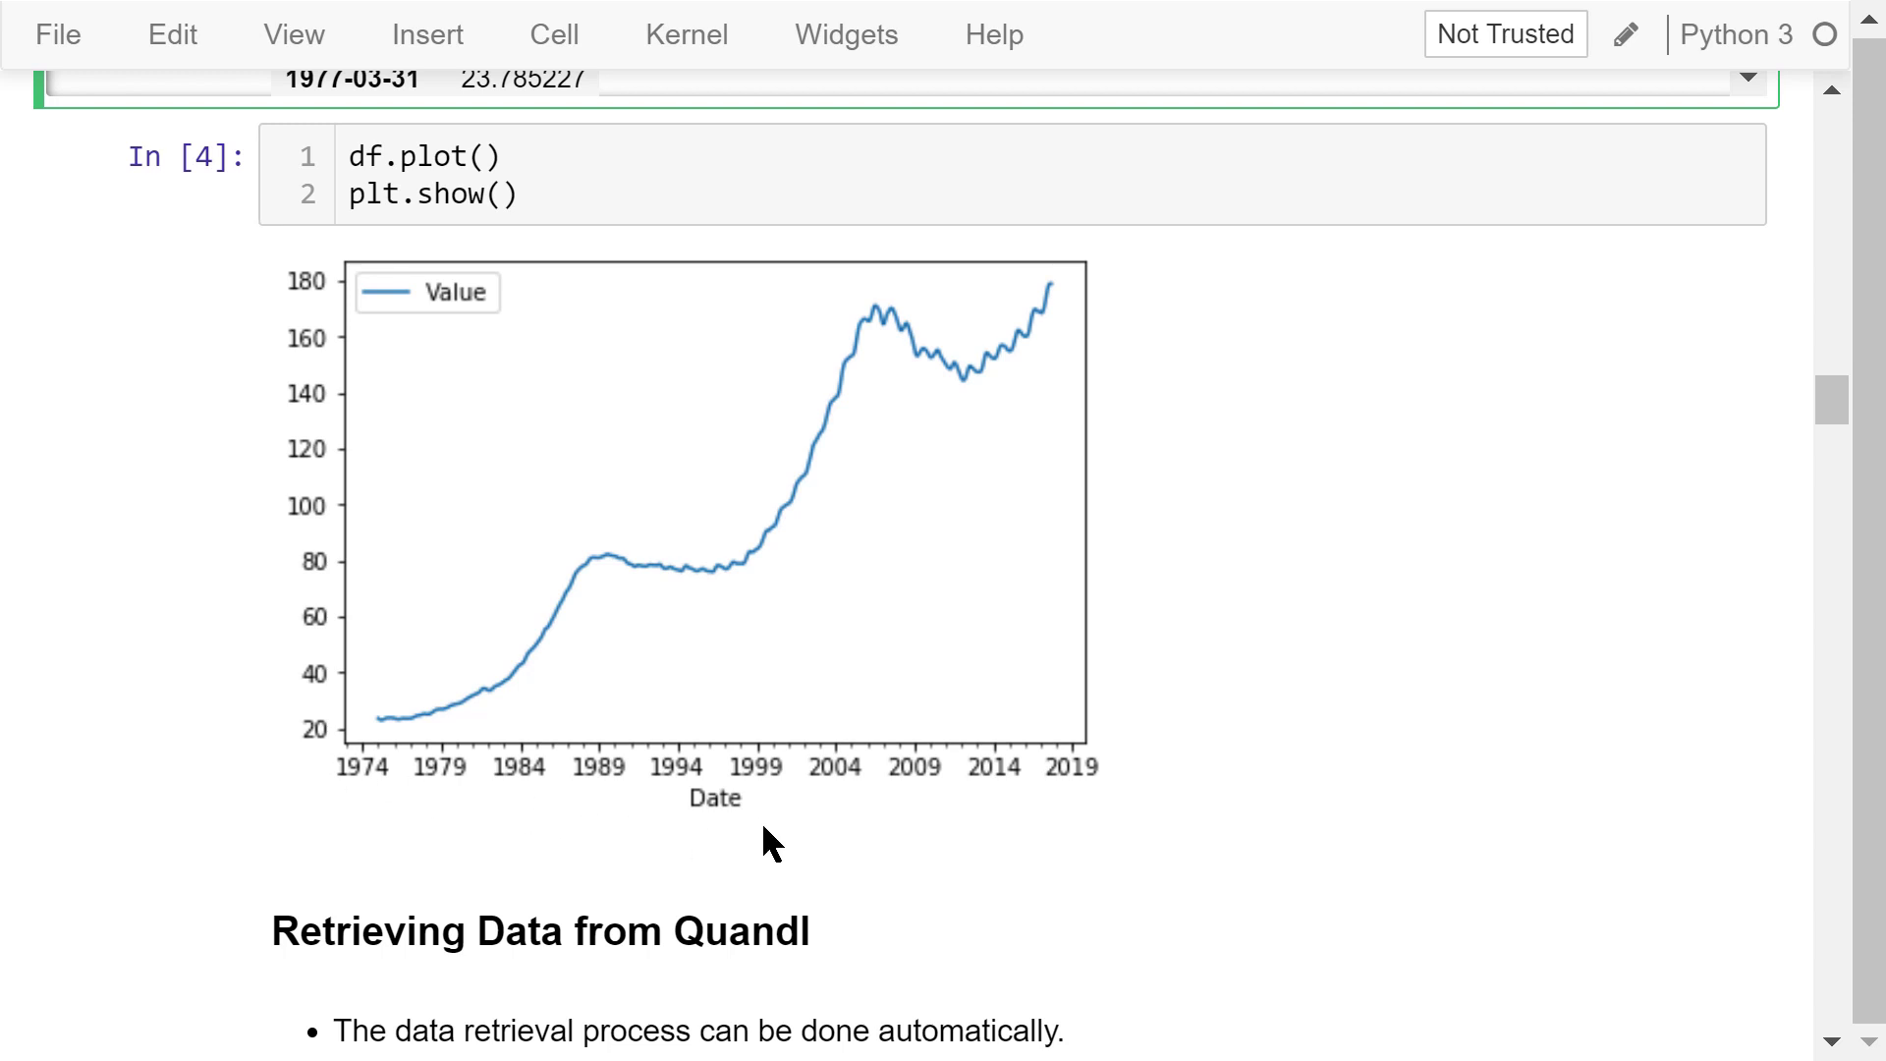
mouse_move(827, 842)
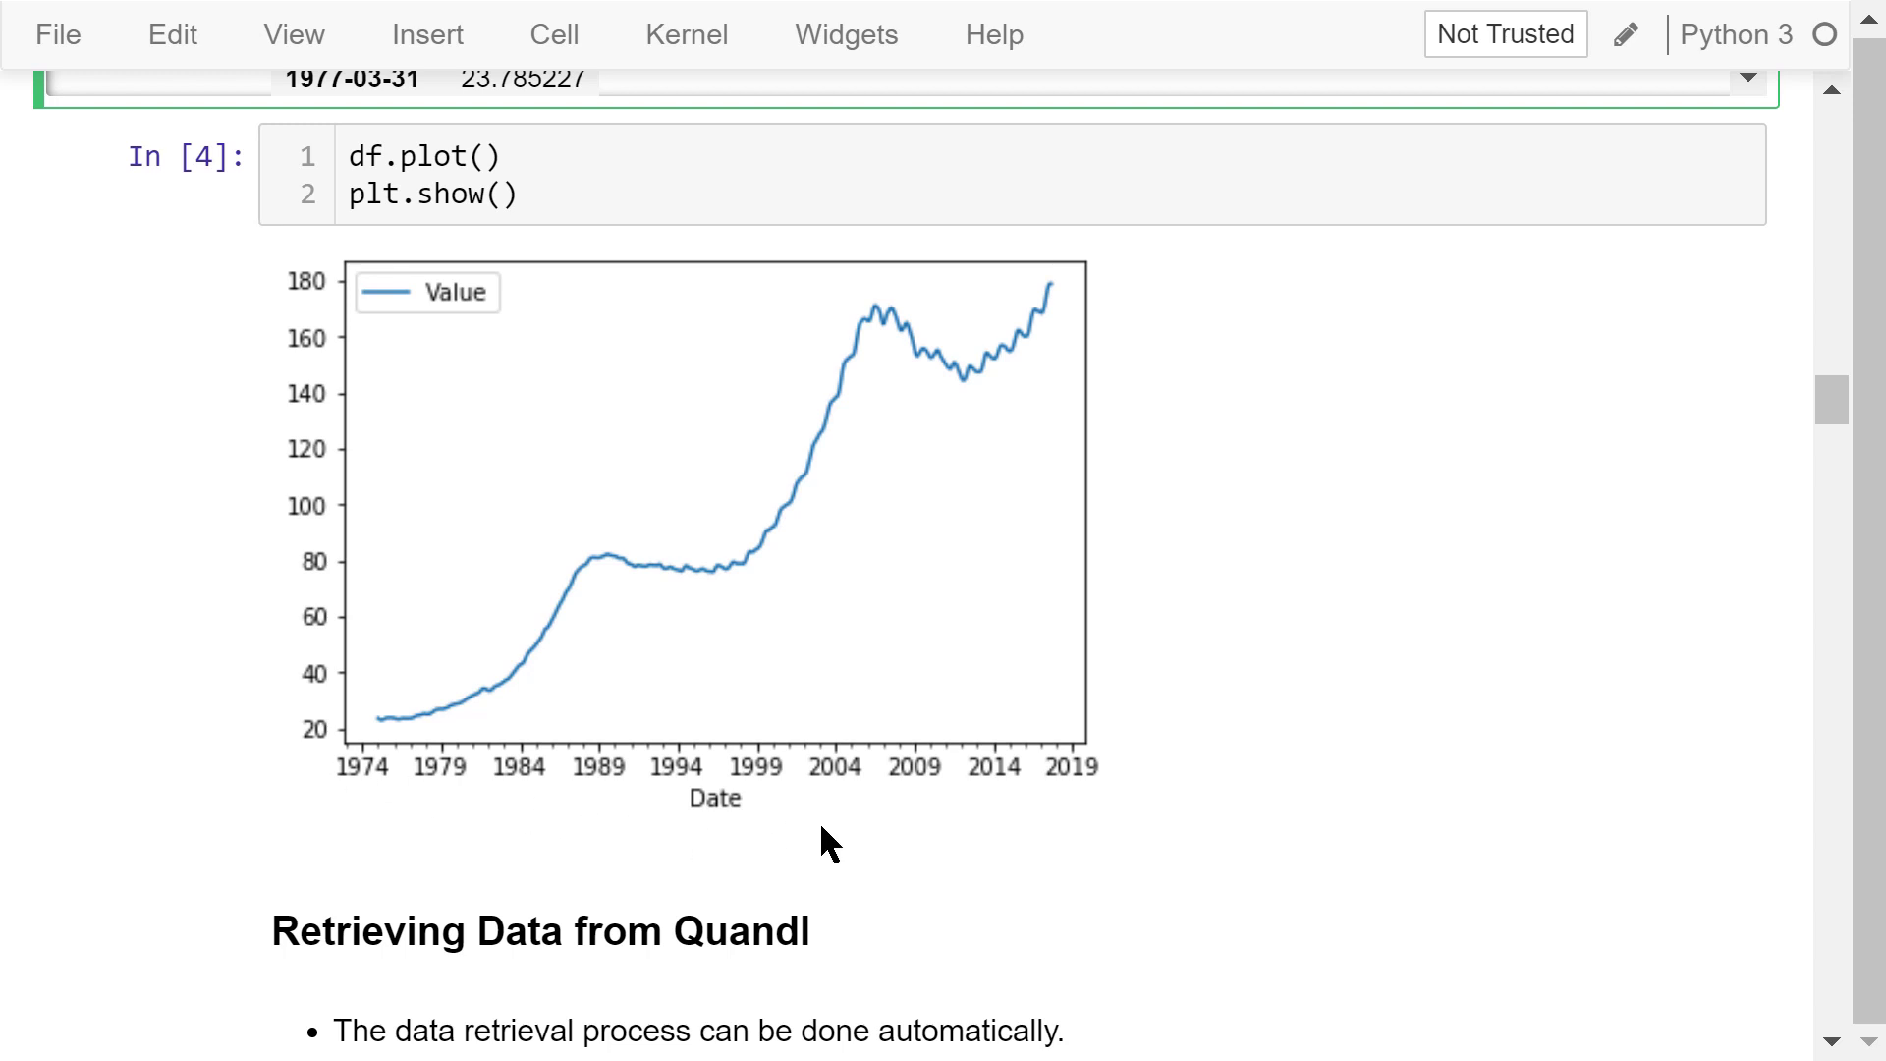
mouse_move(818, 848)
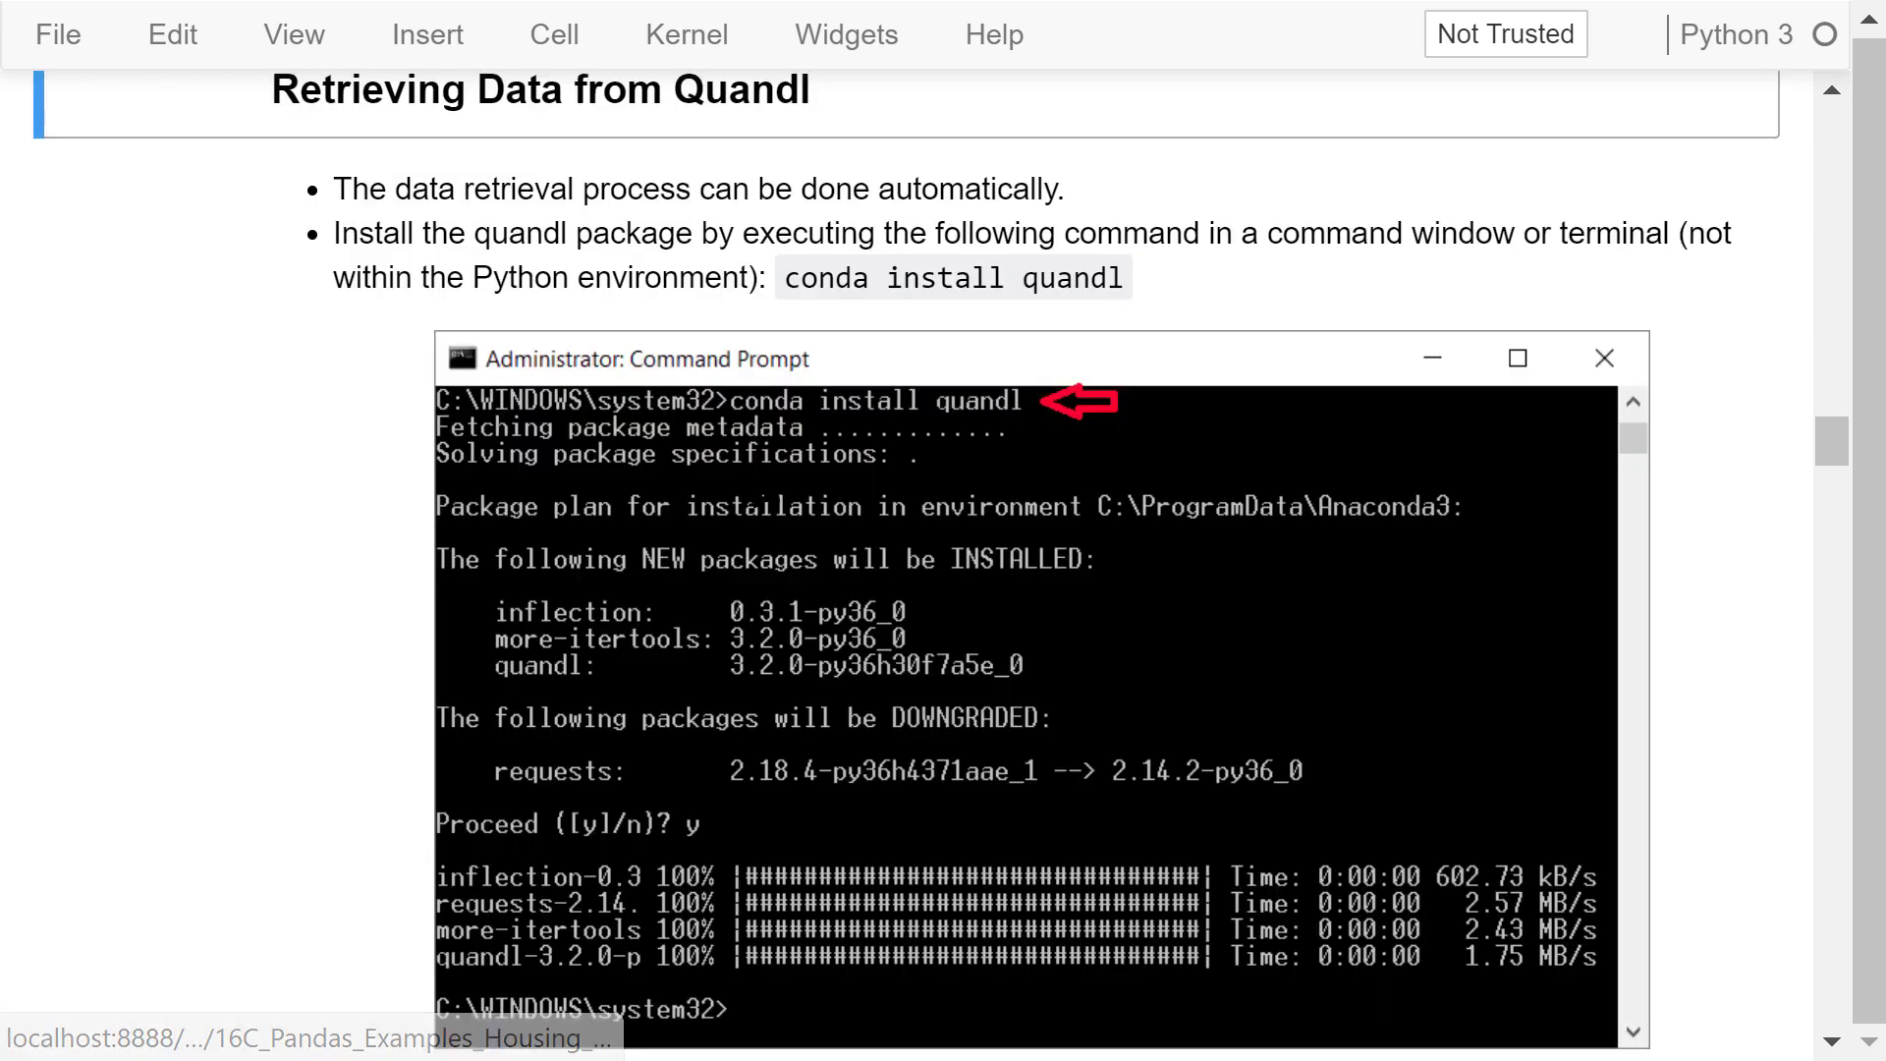
mouse_move(1107, 210)
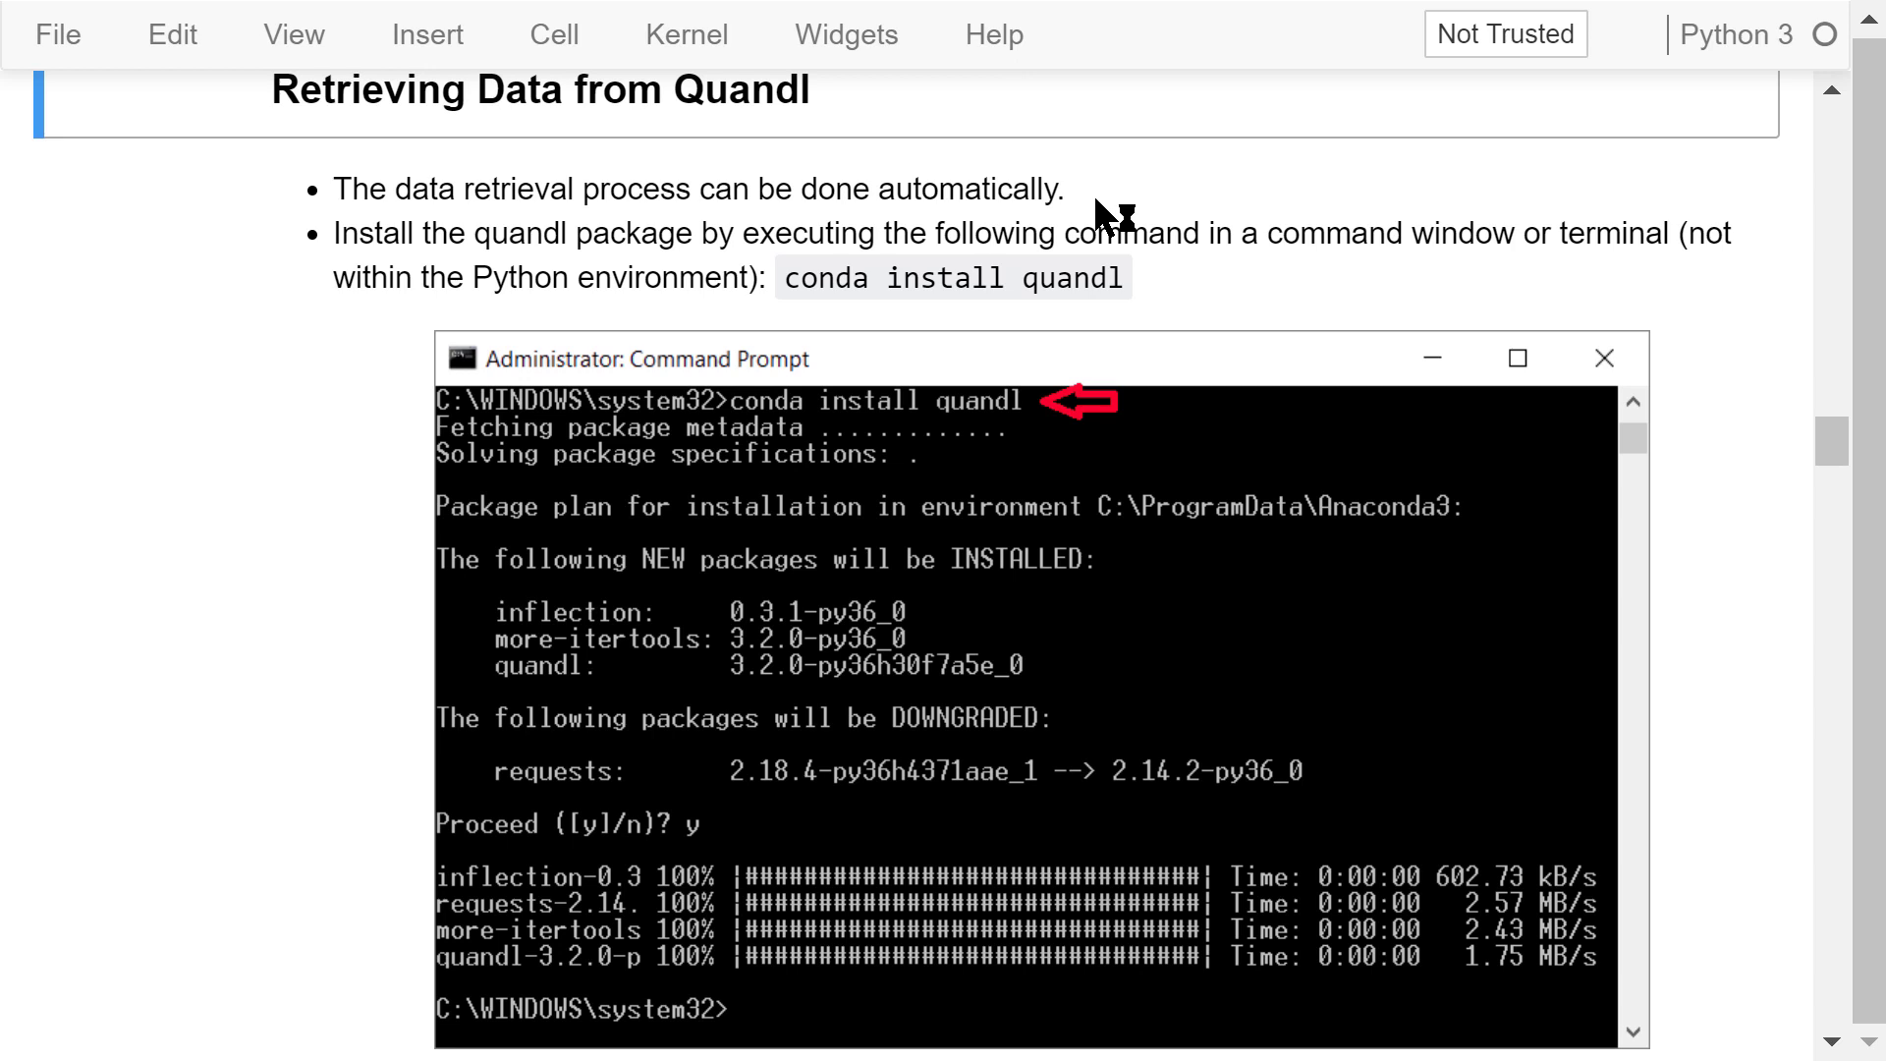
mouse_move(1169, 305)
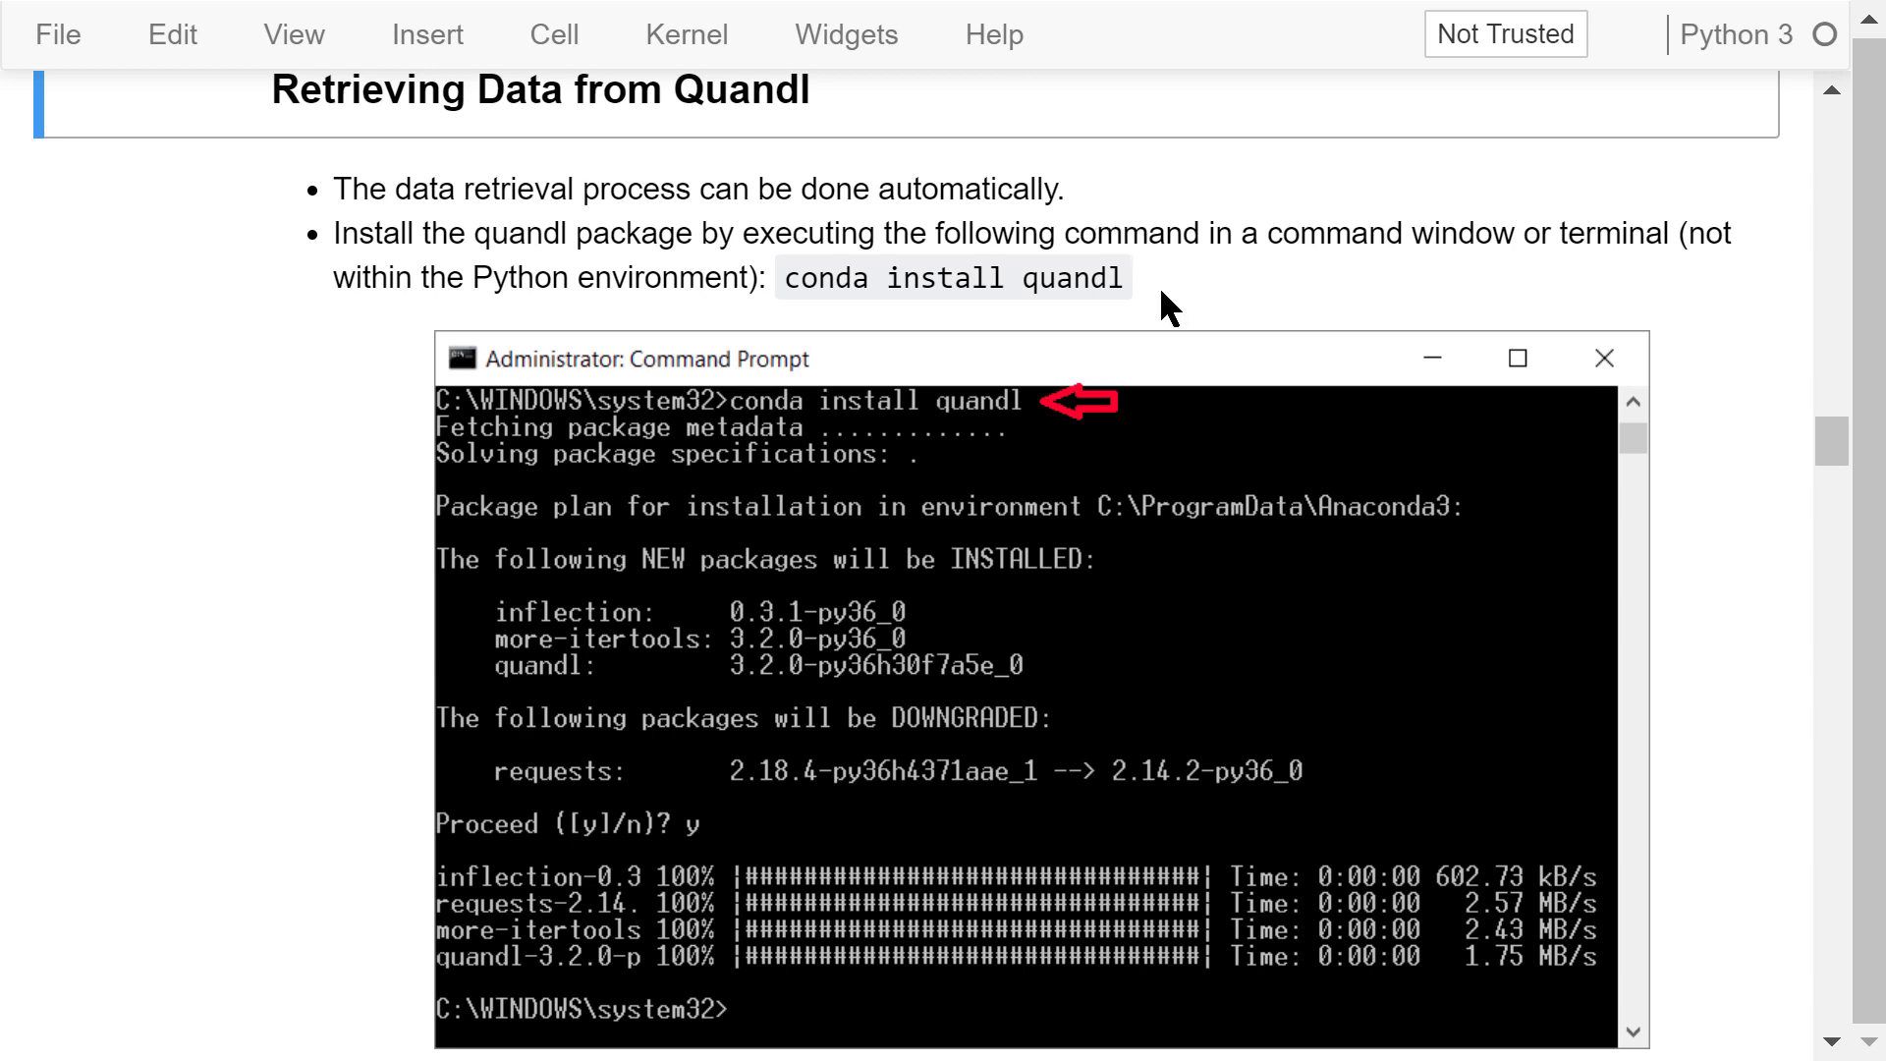
mouse_move(969, 328)
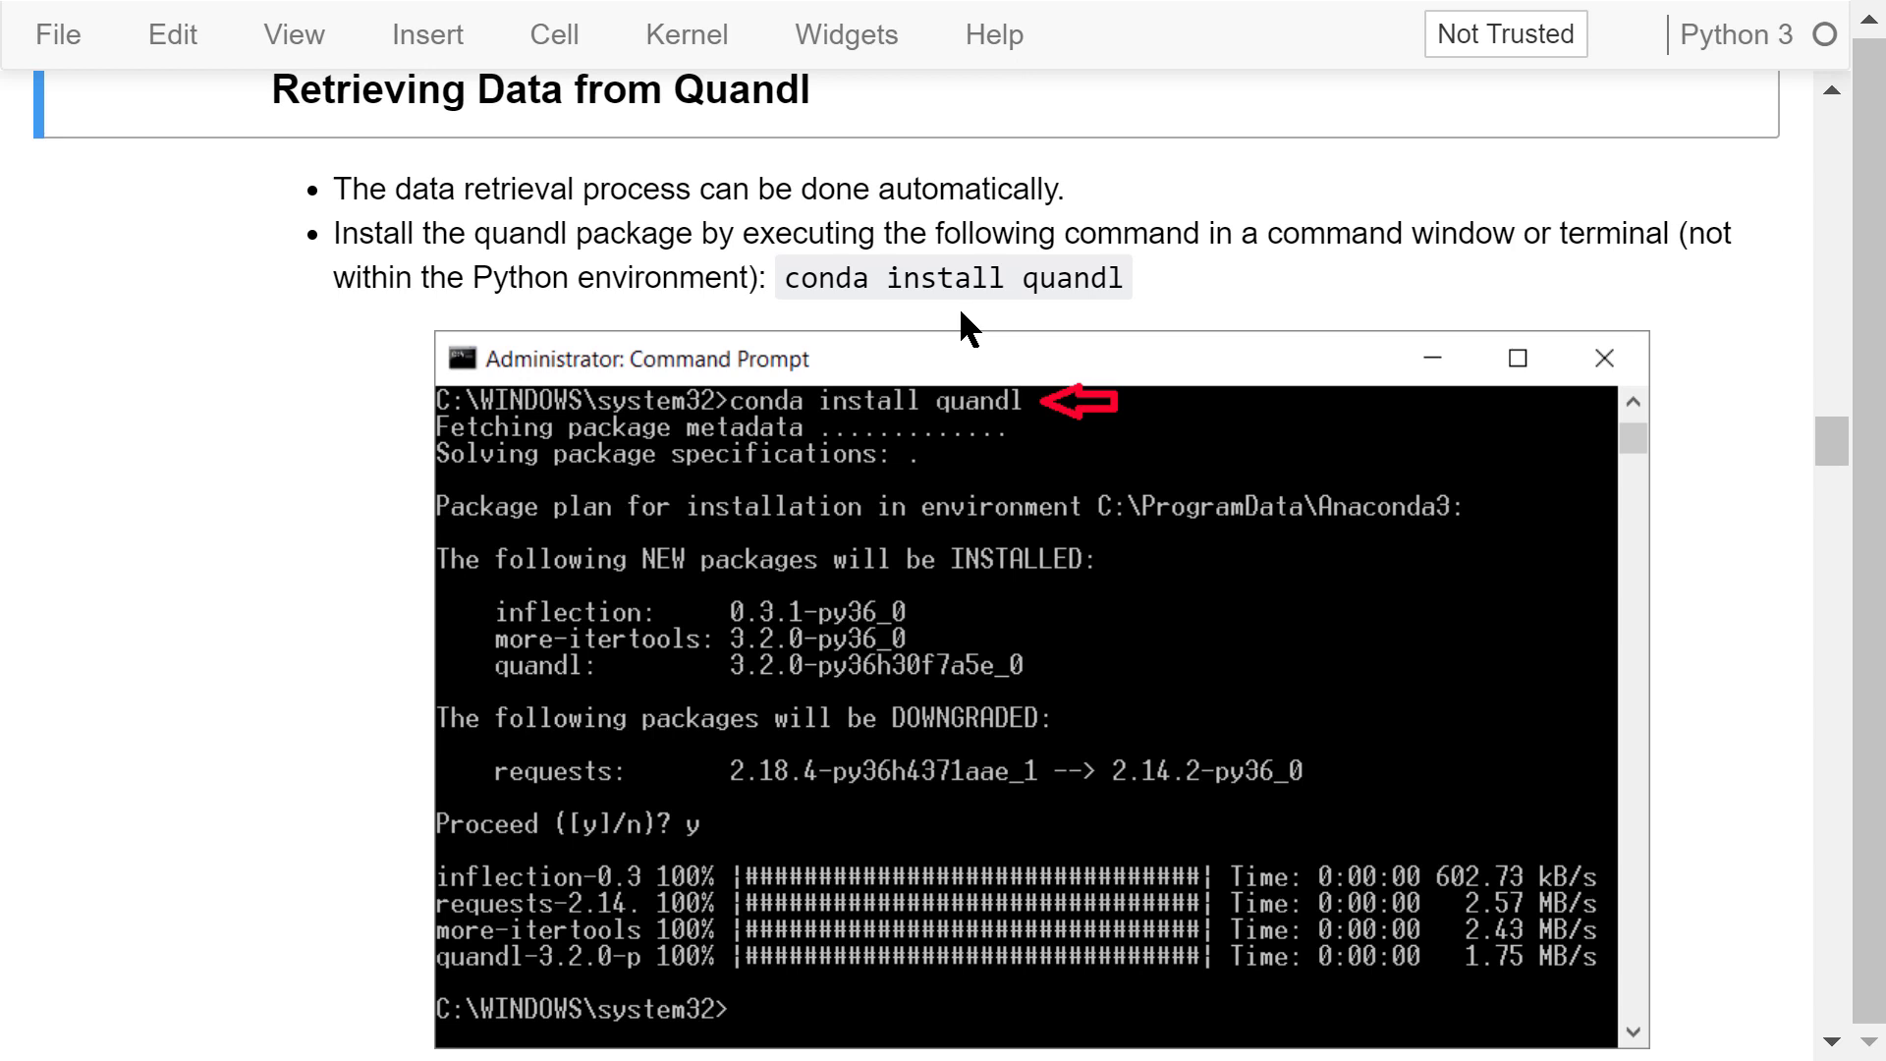
mouse_move(986, 331)
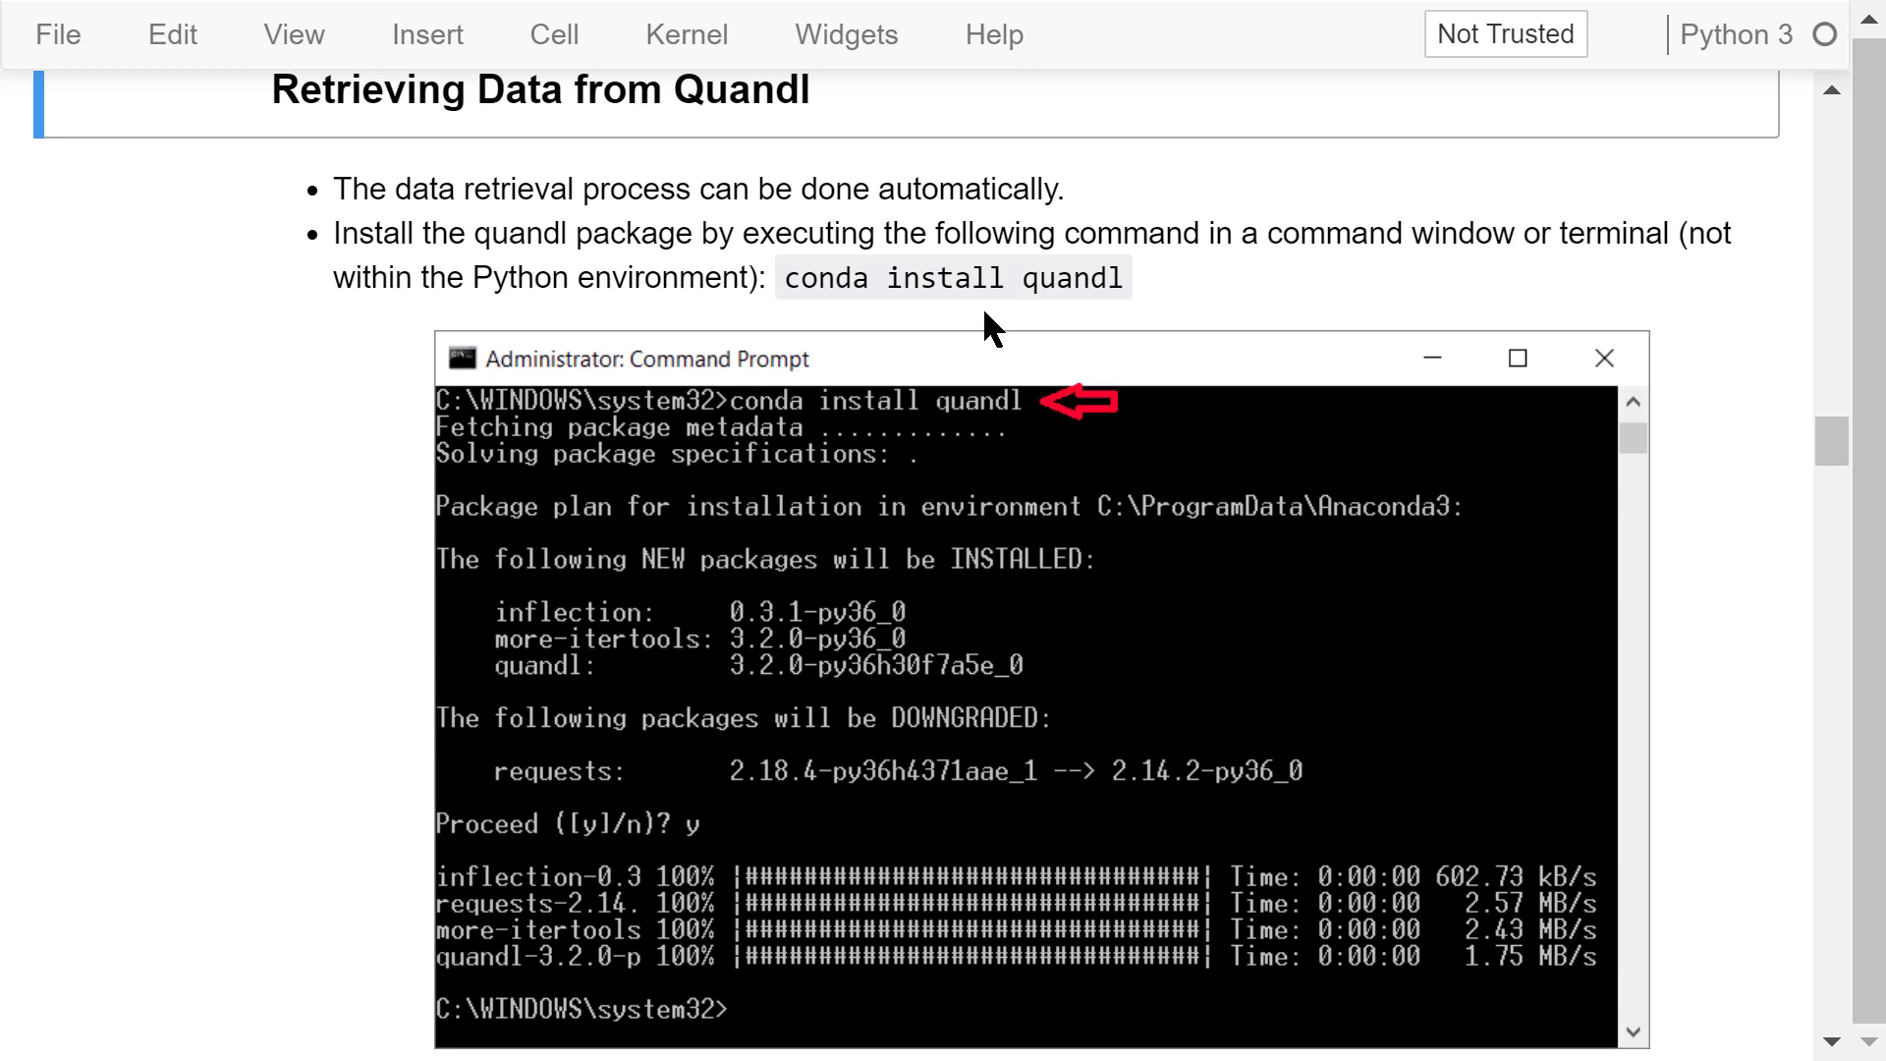
mouse_move(422, 559)
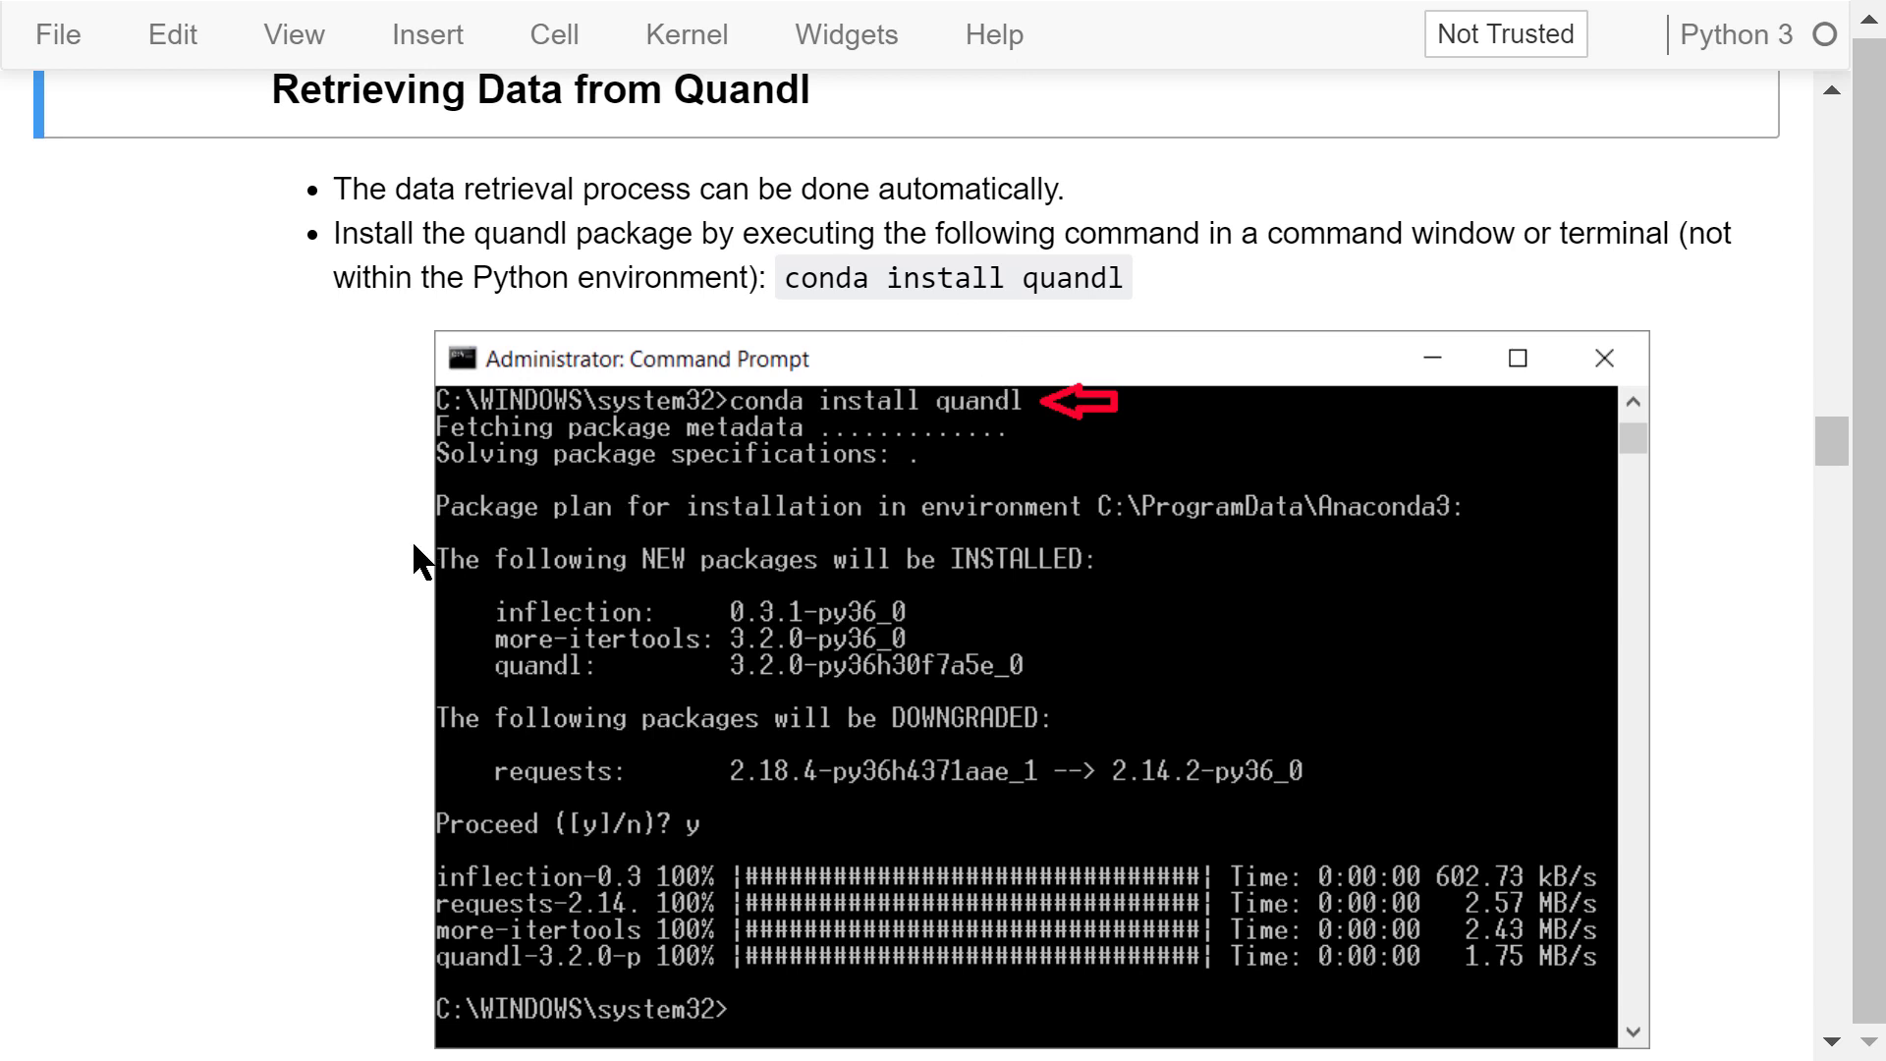
scroll("down", 3)
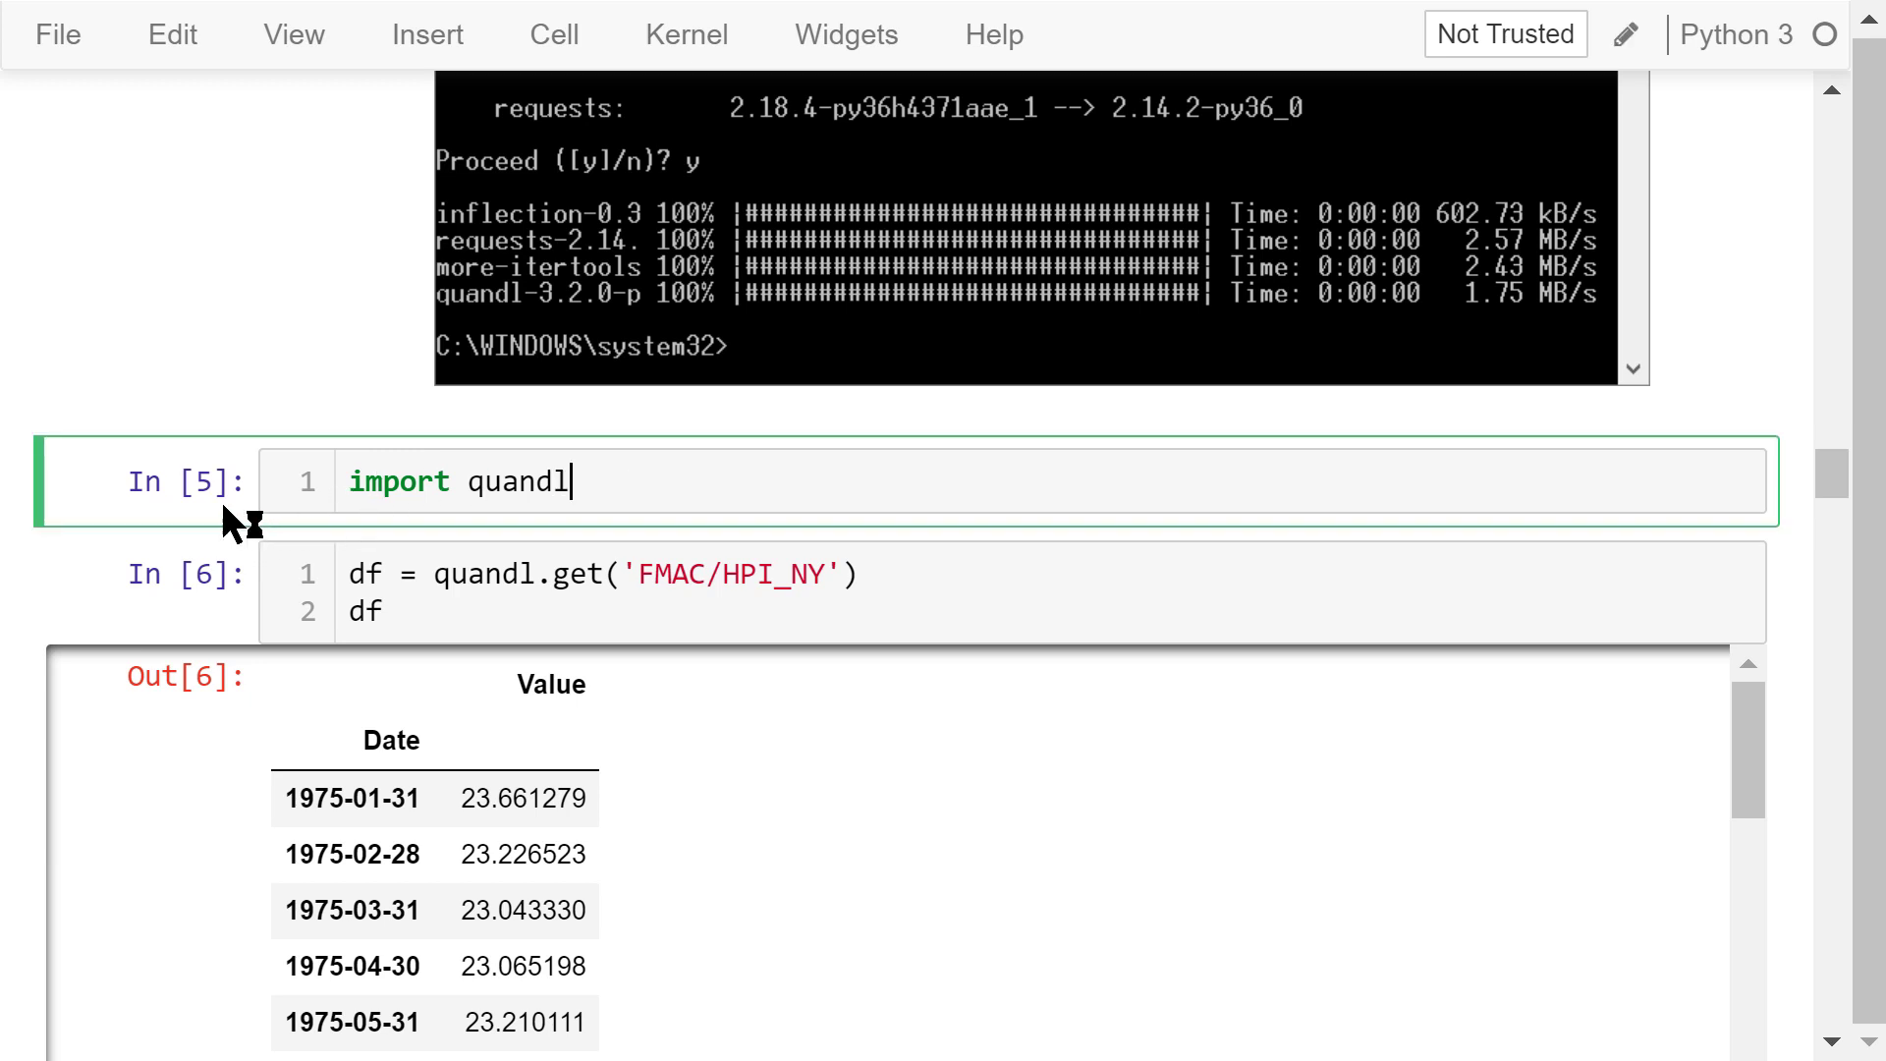
mouse_move(390, 589)
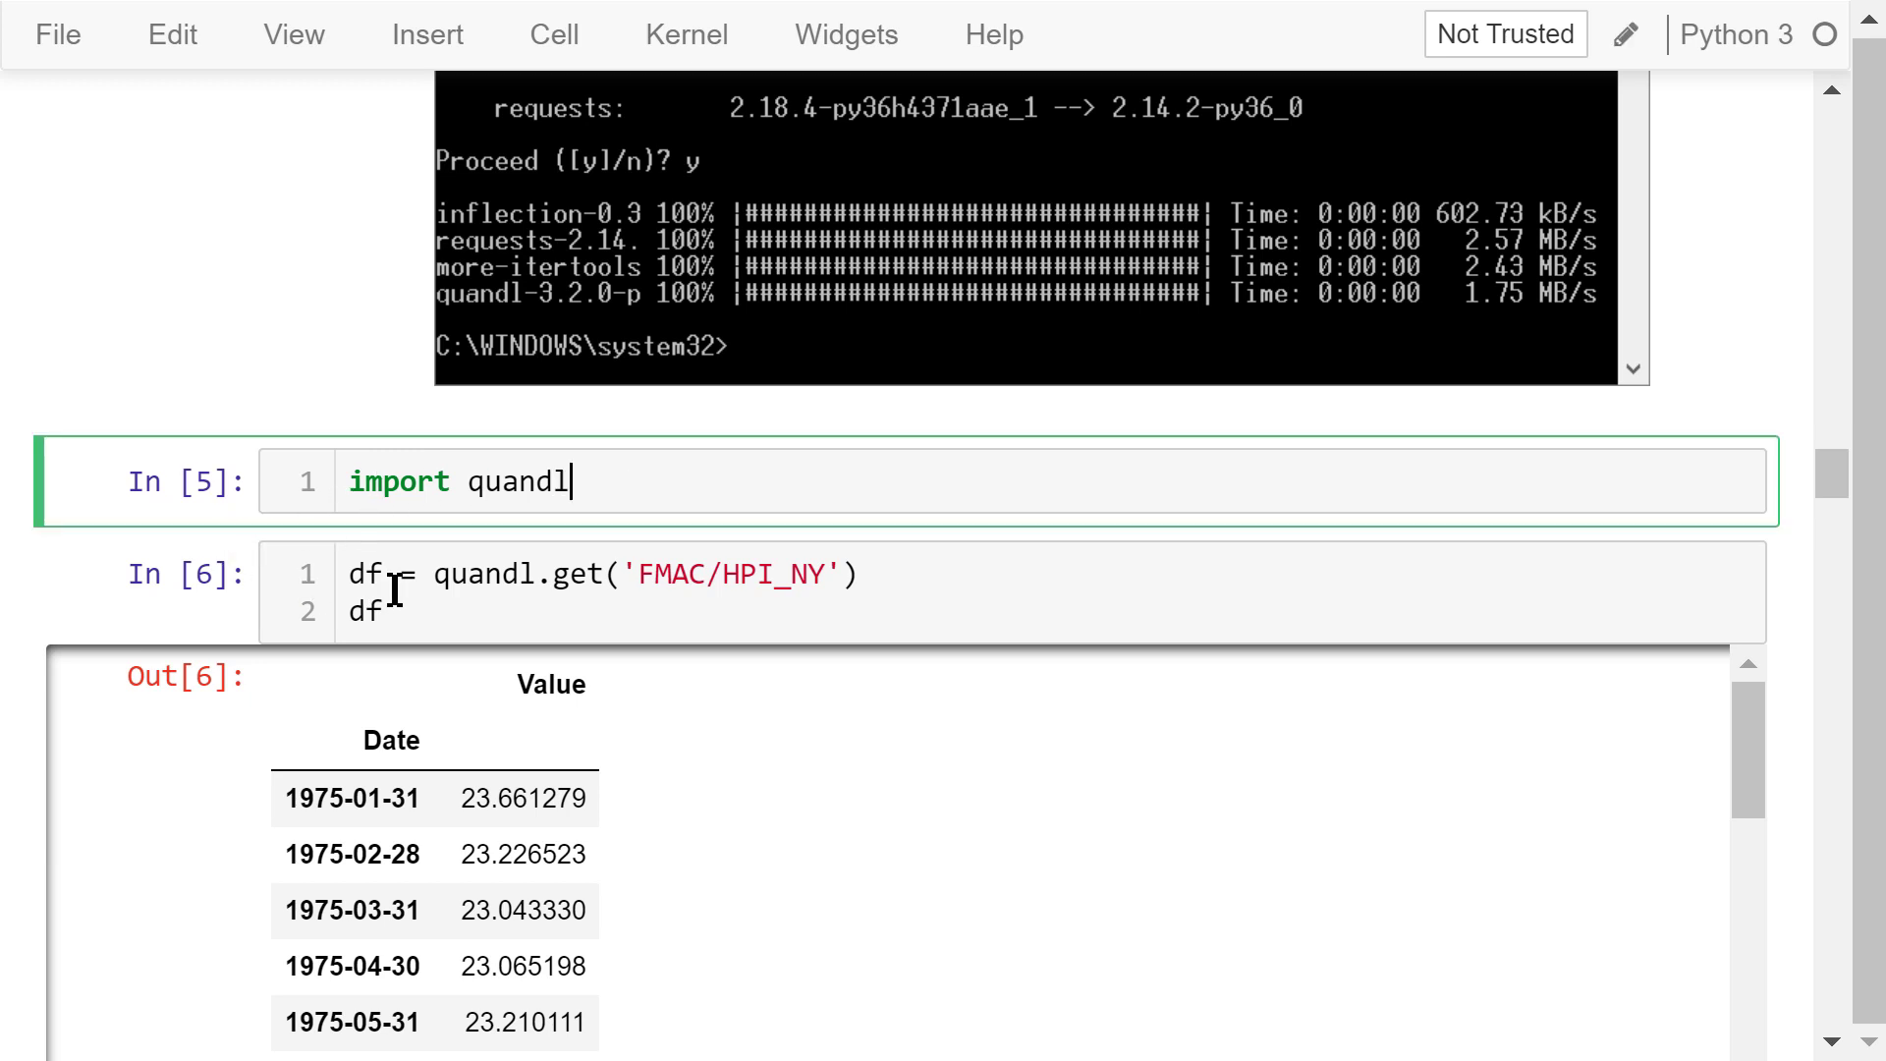
left_click(830, 574)
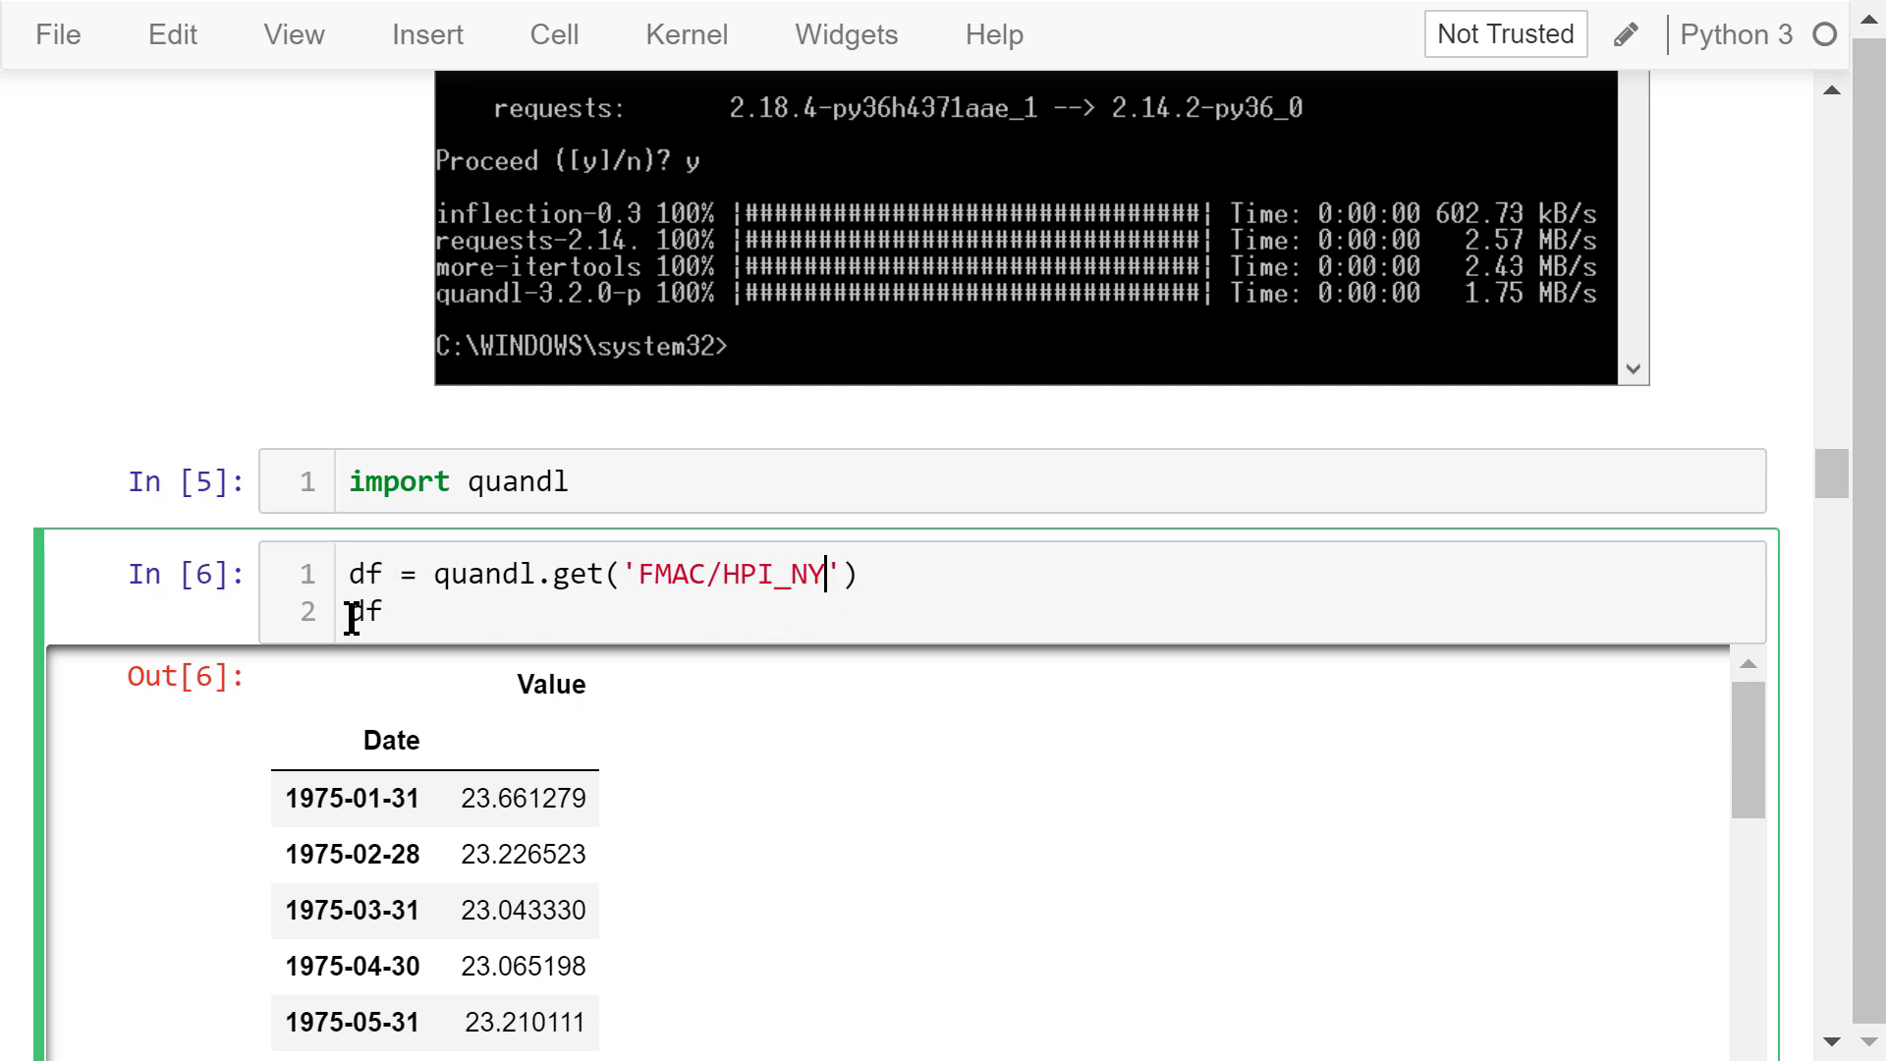
- Select the four-states notes, then enter the CA, IL, NY, TX retrieval cell for editing
scroll("down", 3)
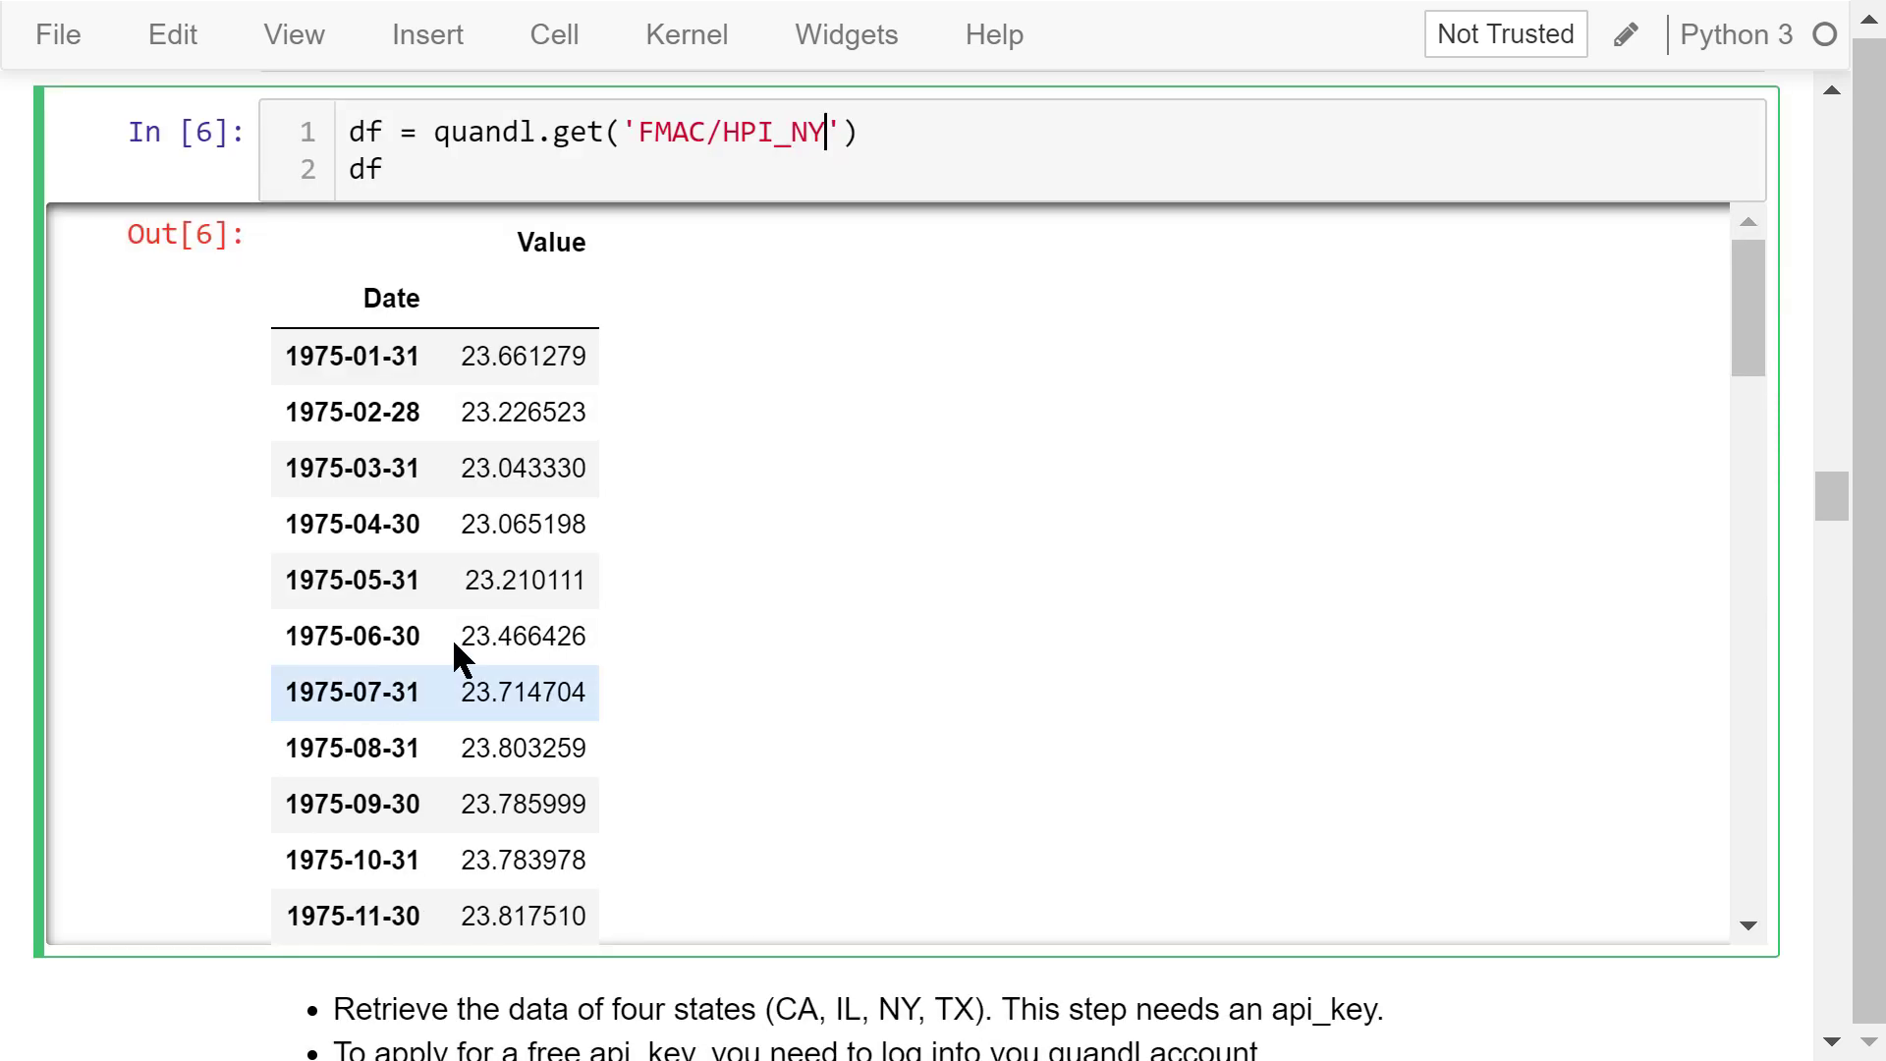
scroll("down", 3)
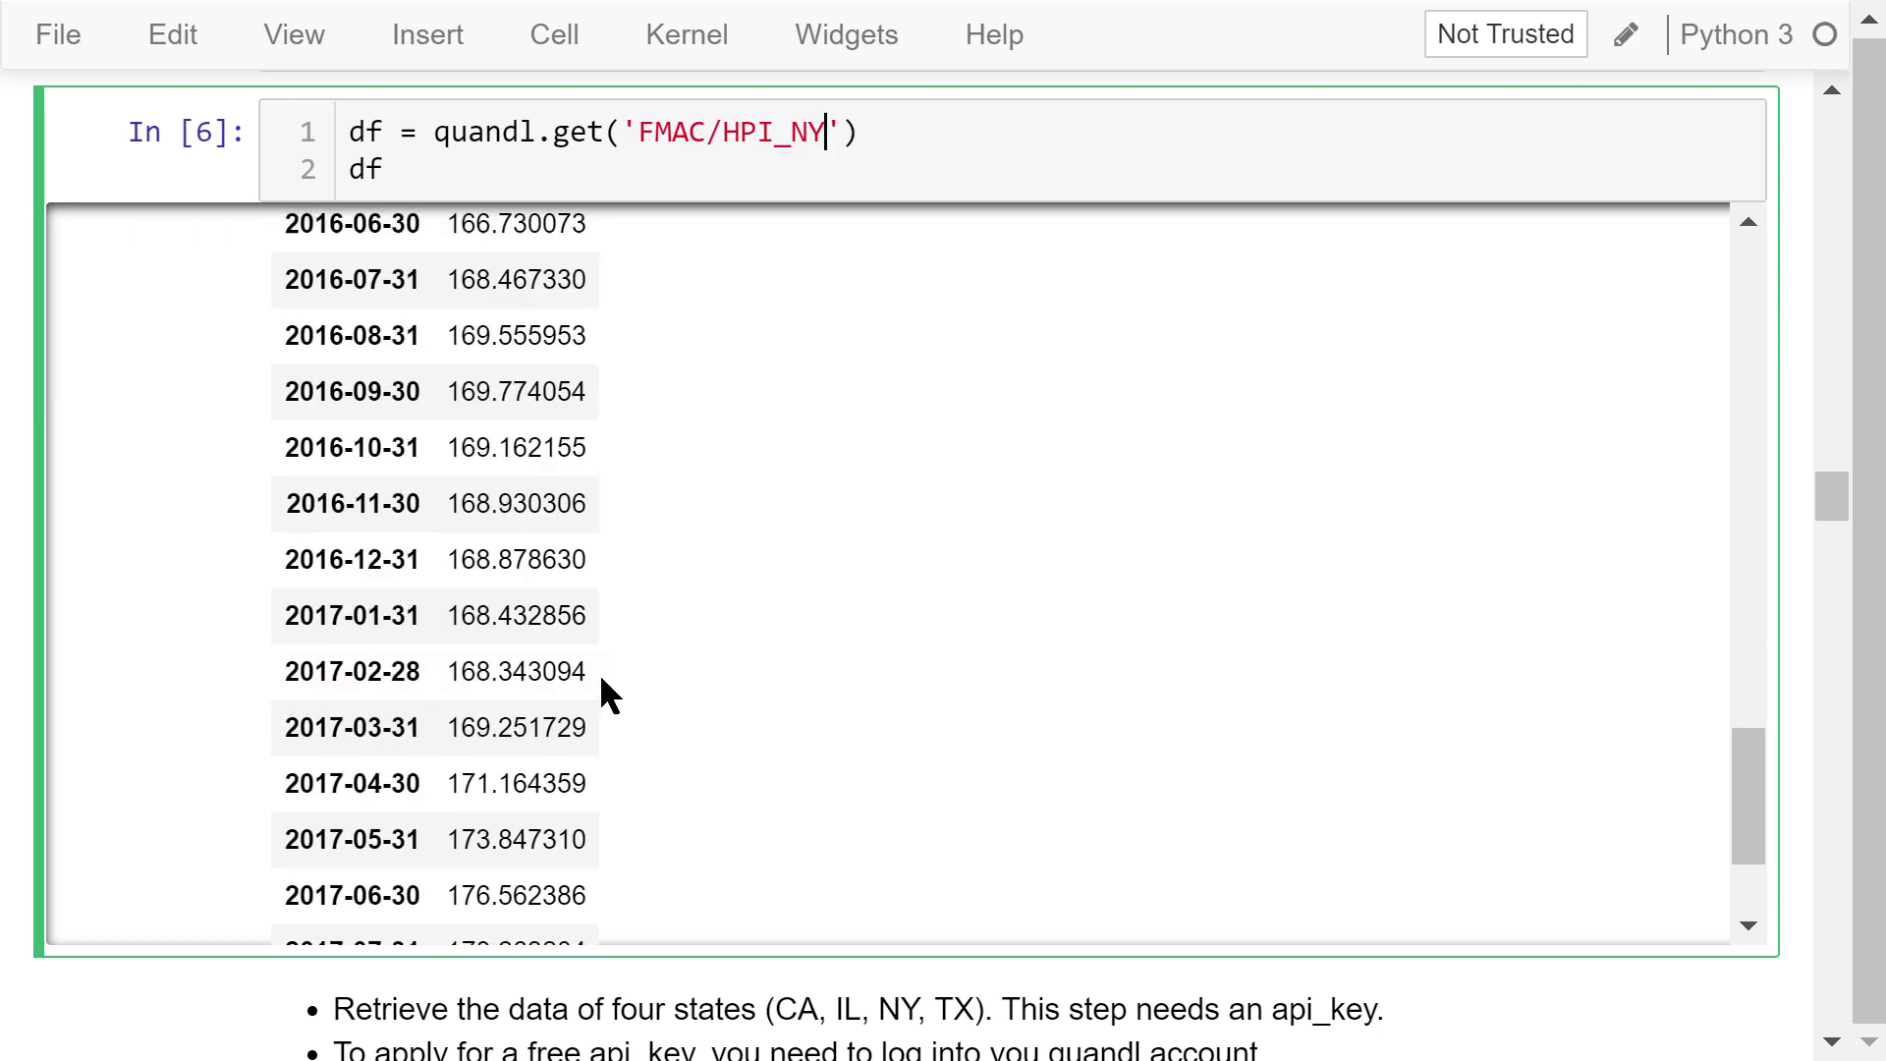
scroll("down", 3)
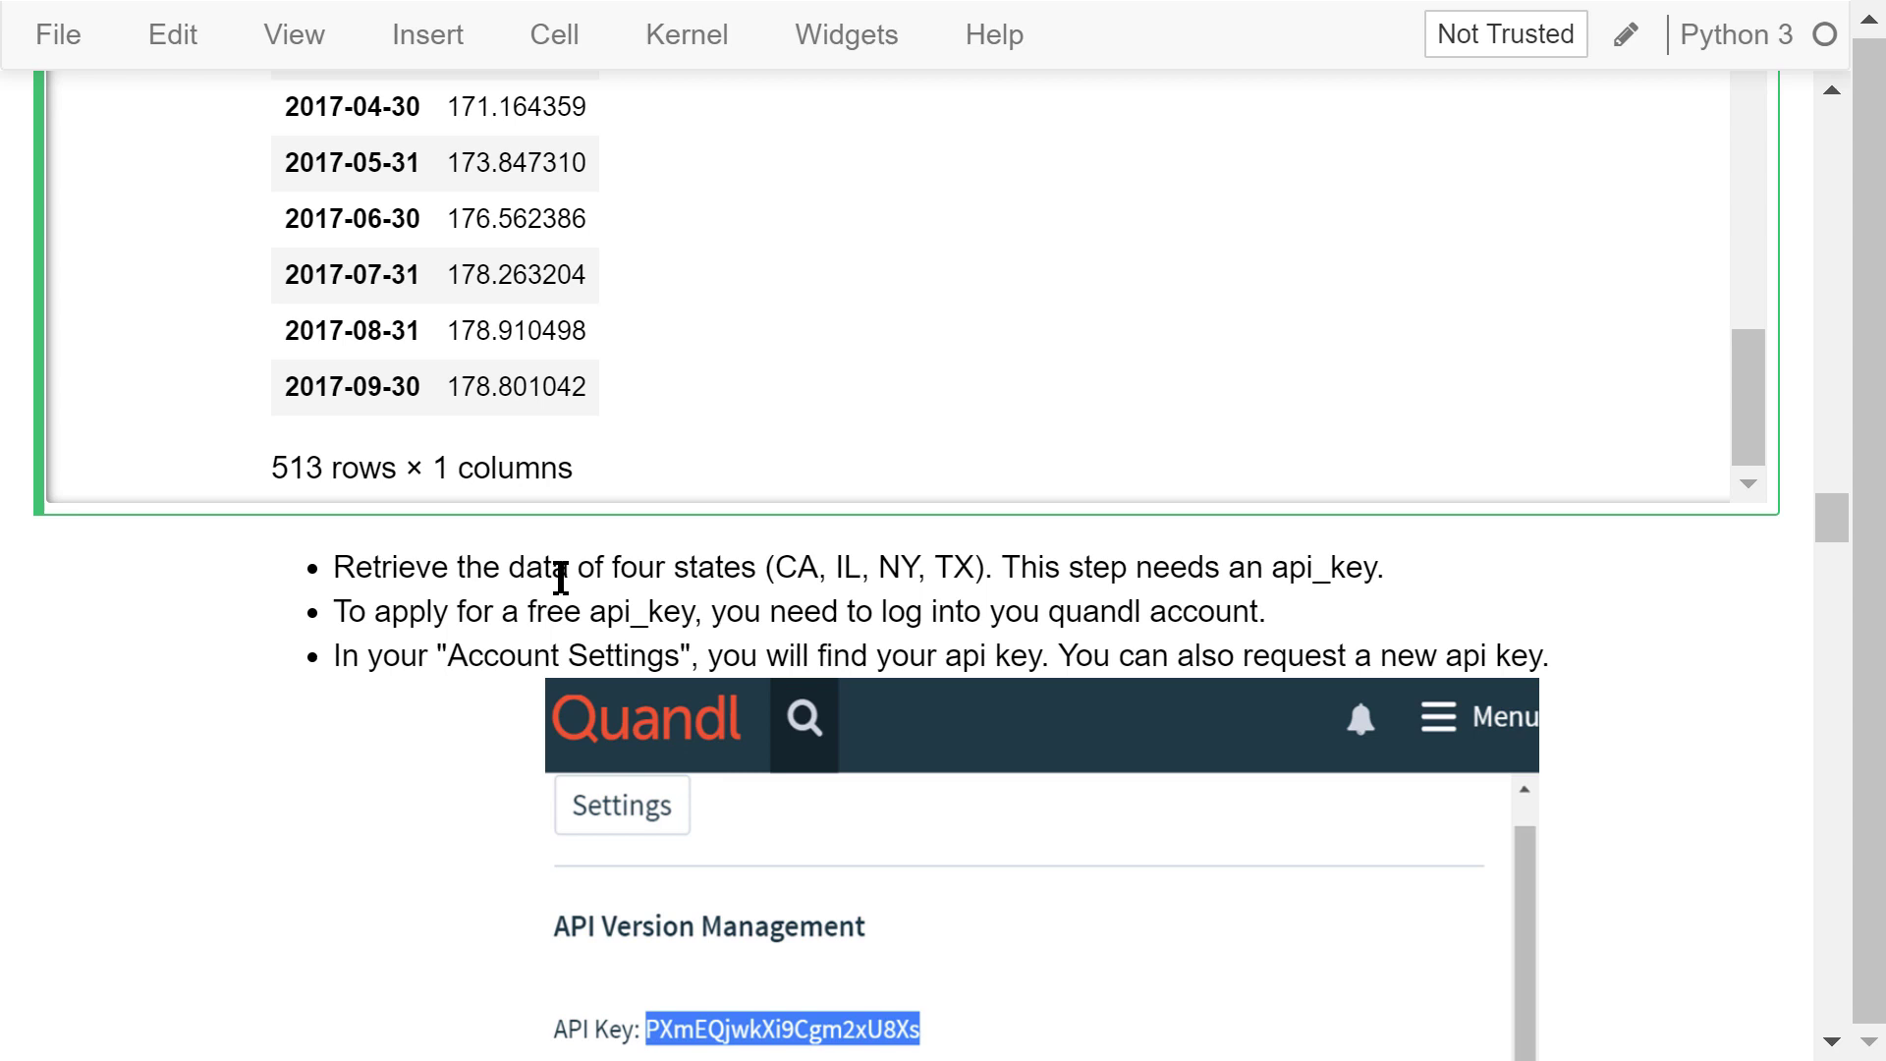
scroll("down", 3)
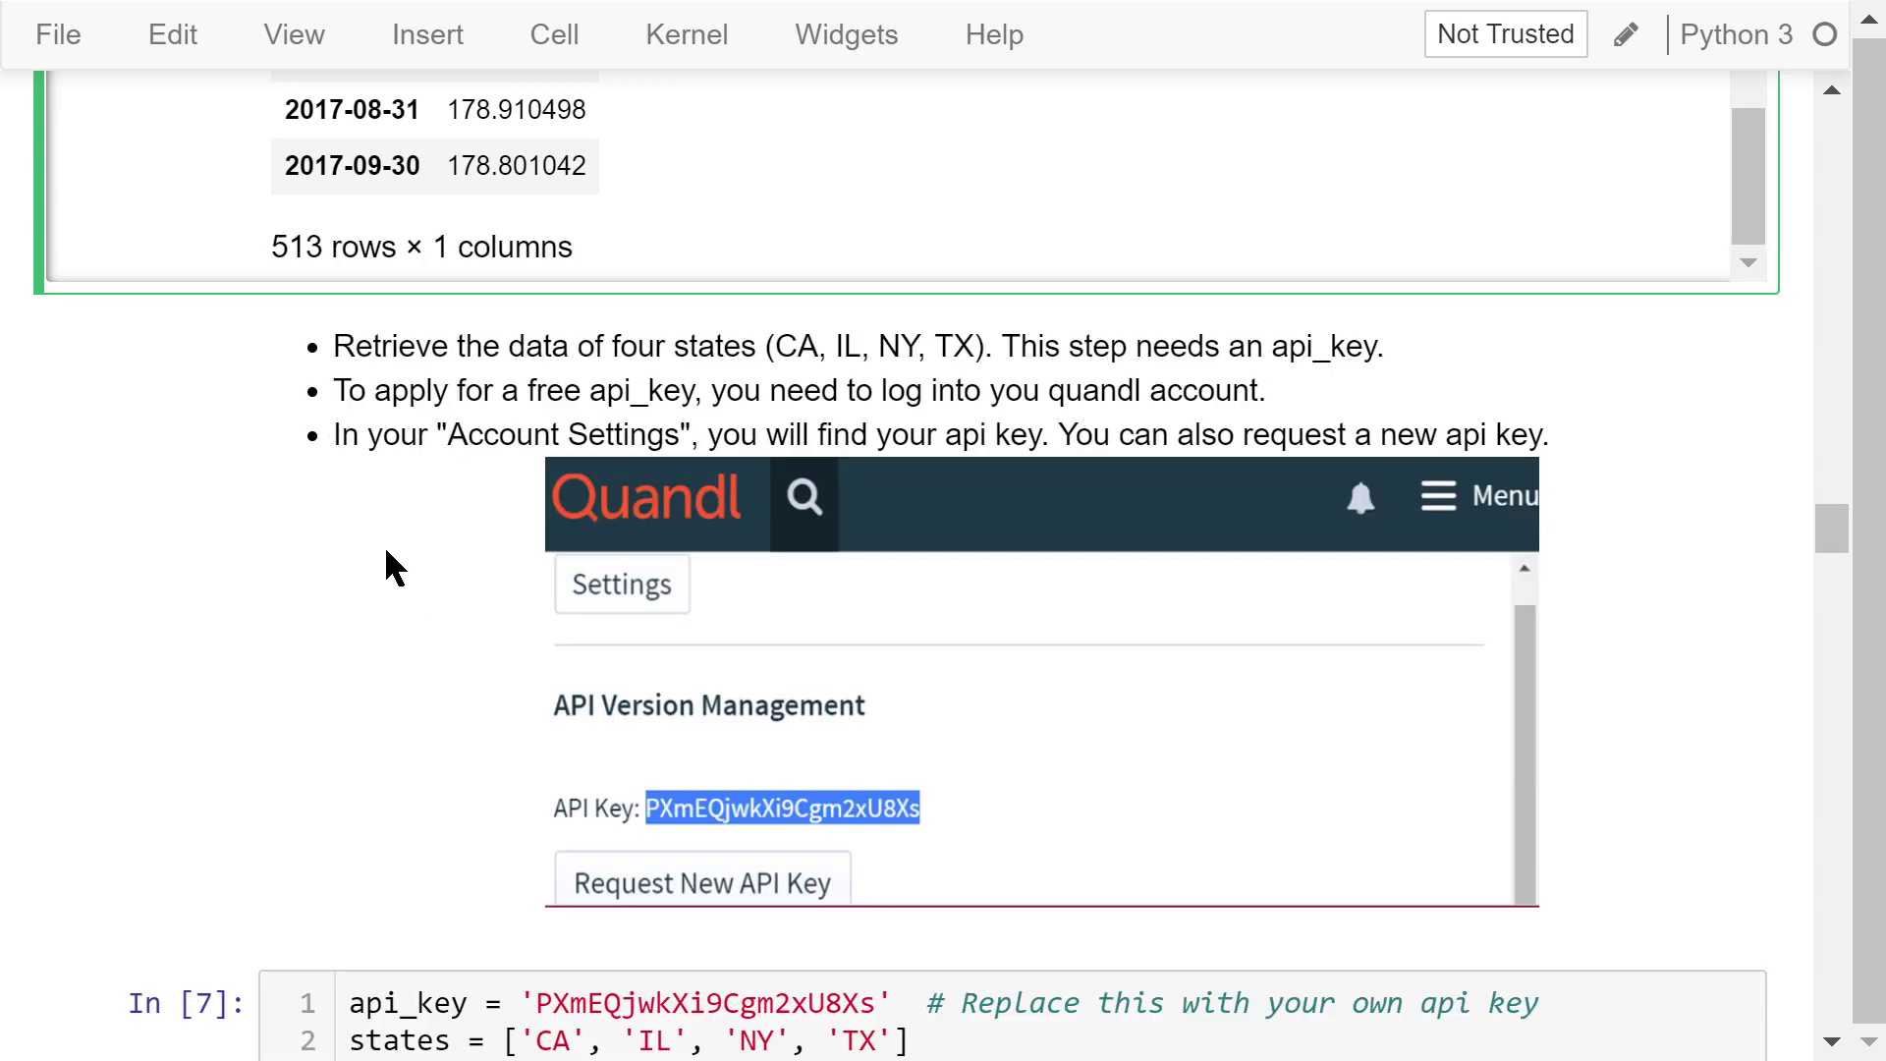
left_click(944, 354)
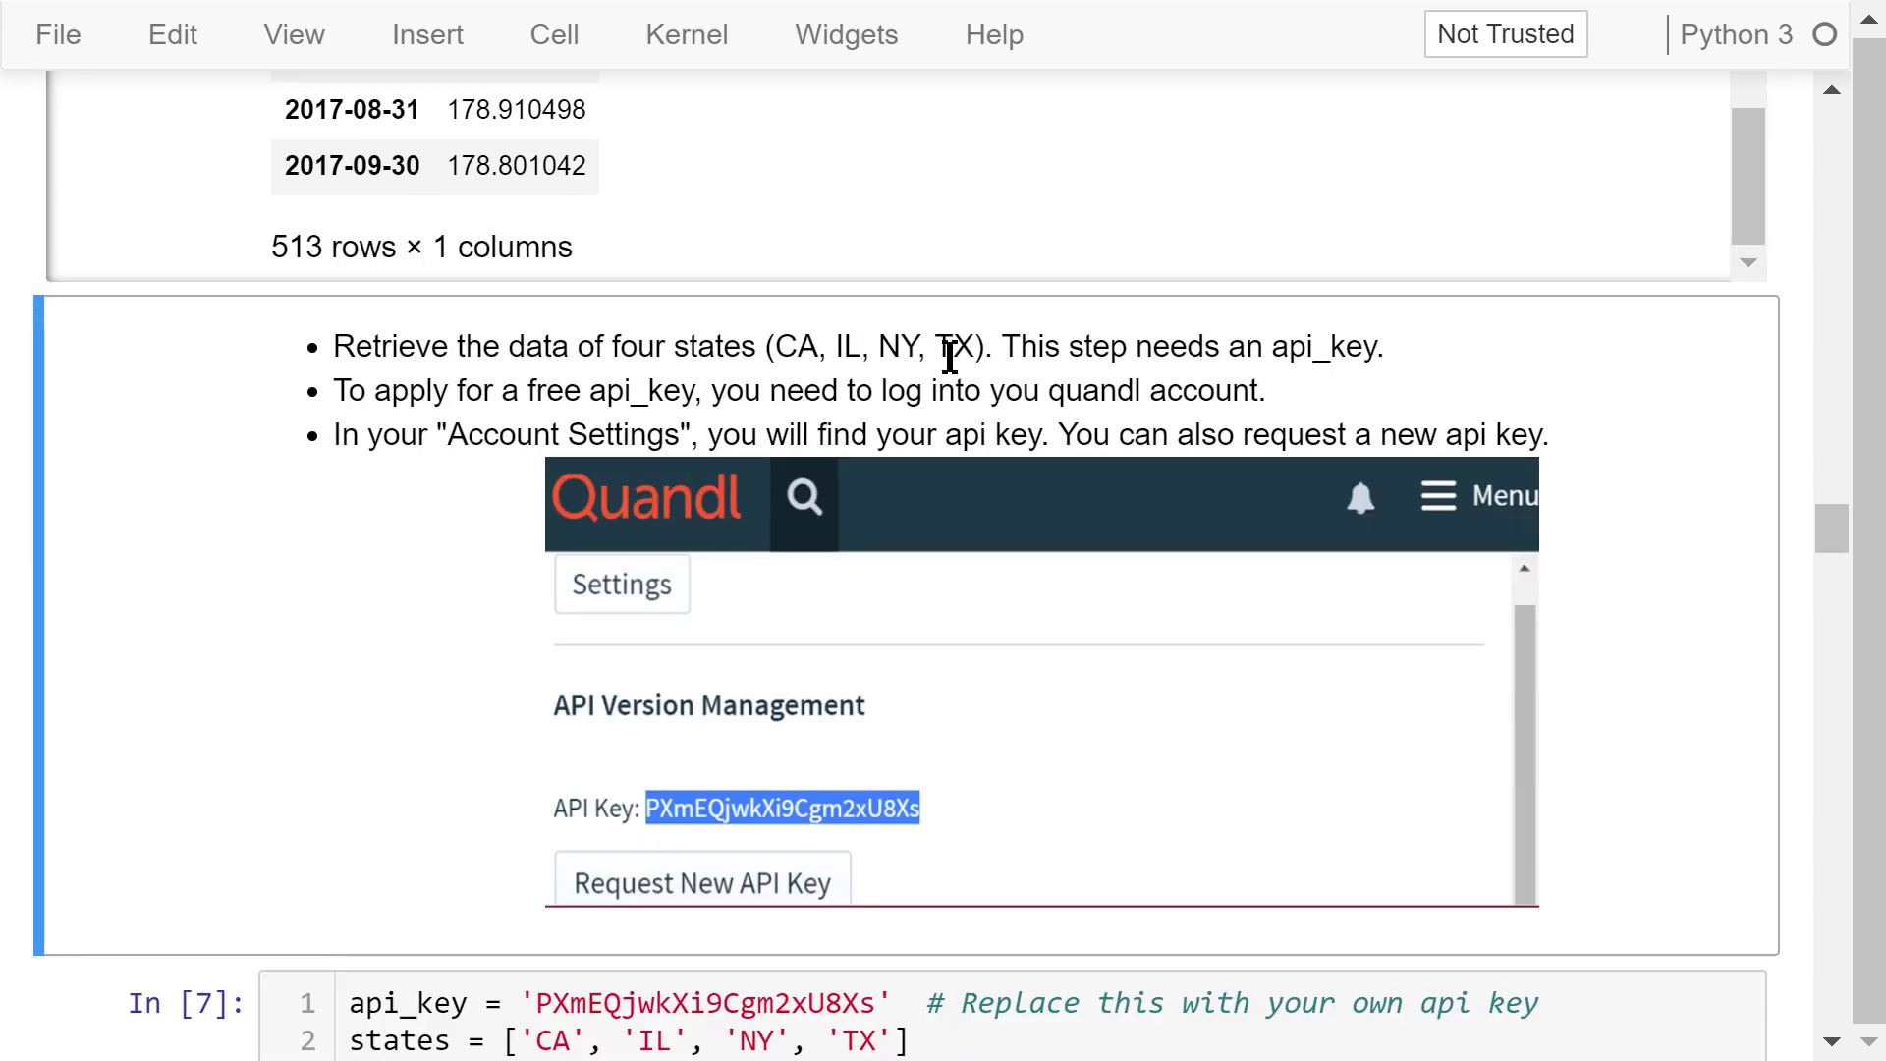
mouse_move(1011, 355)
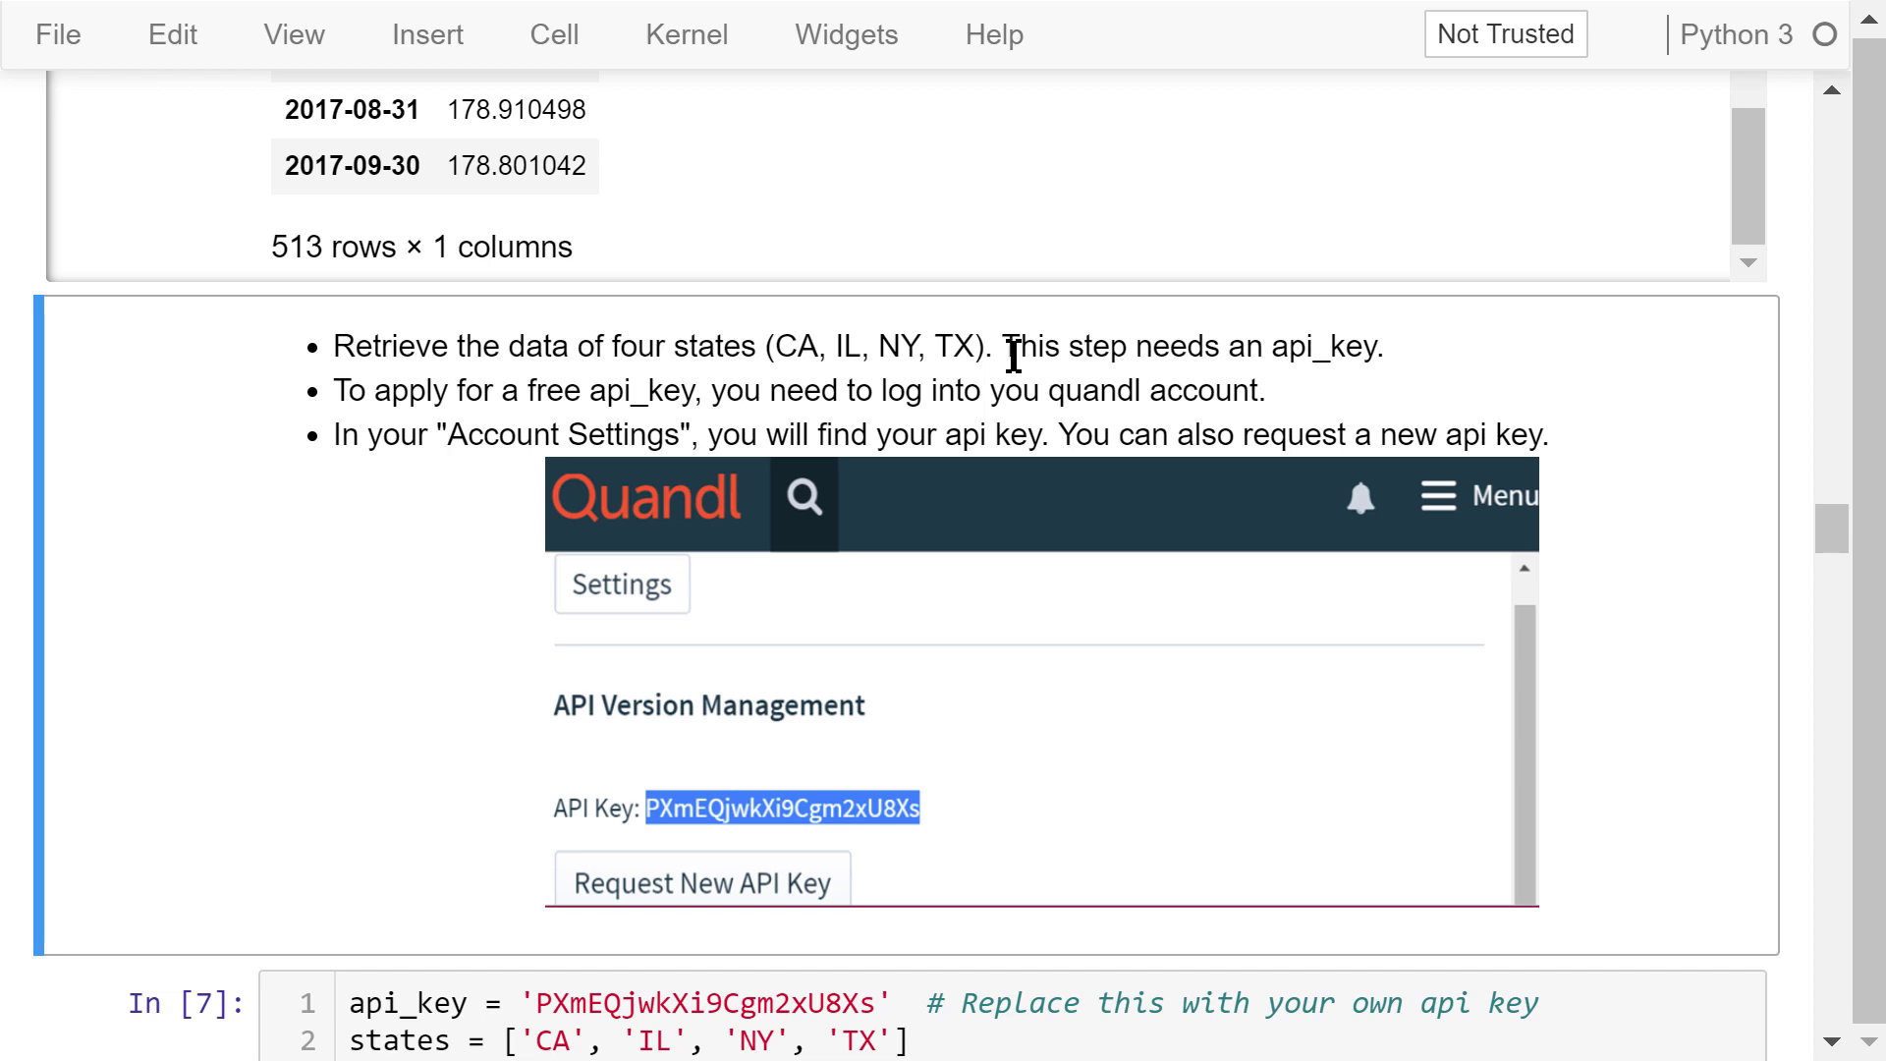
mouse_move(1044, 360)
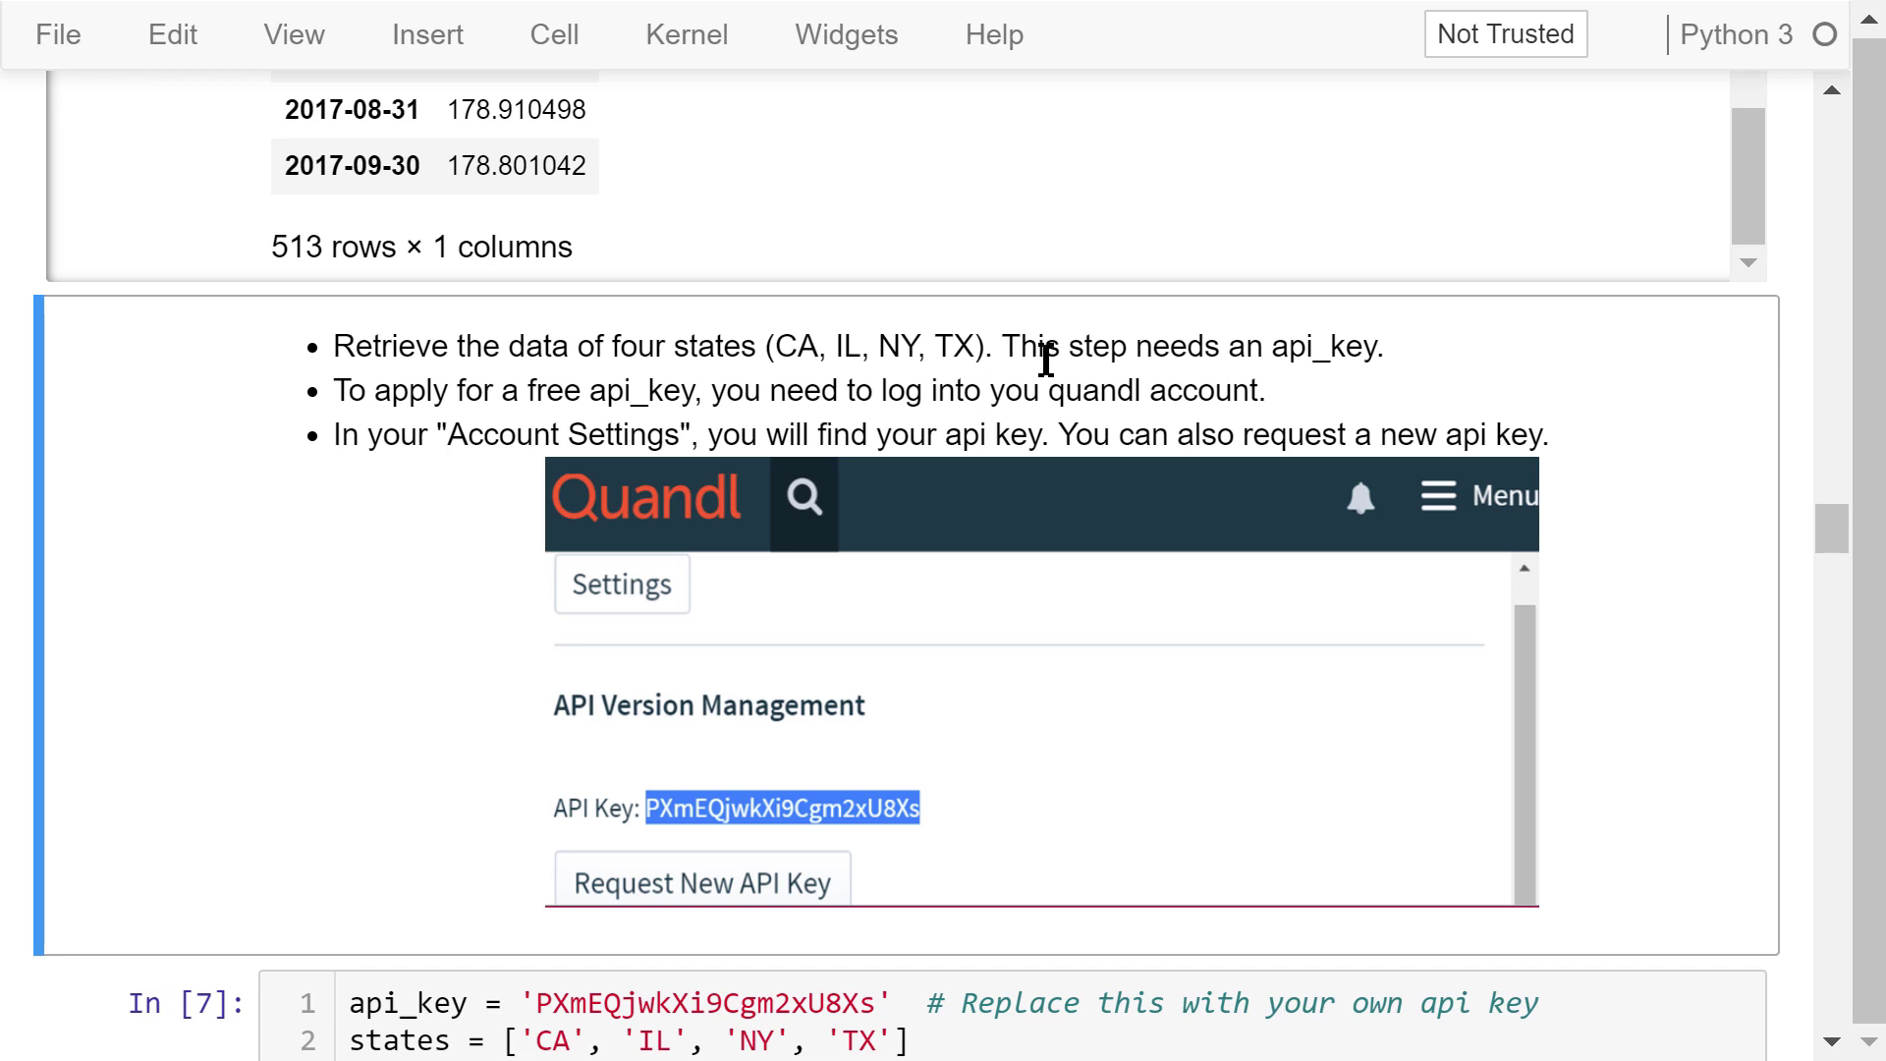
mouse_move(1086, 379)
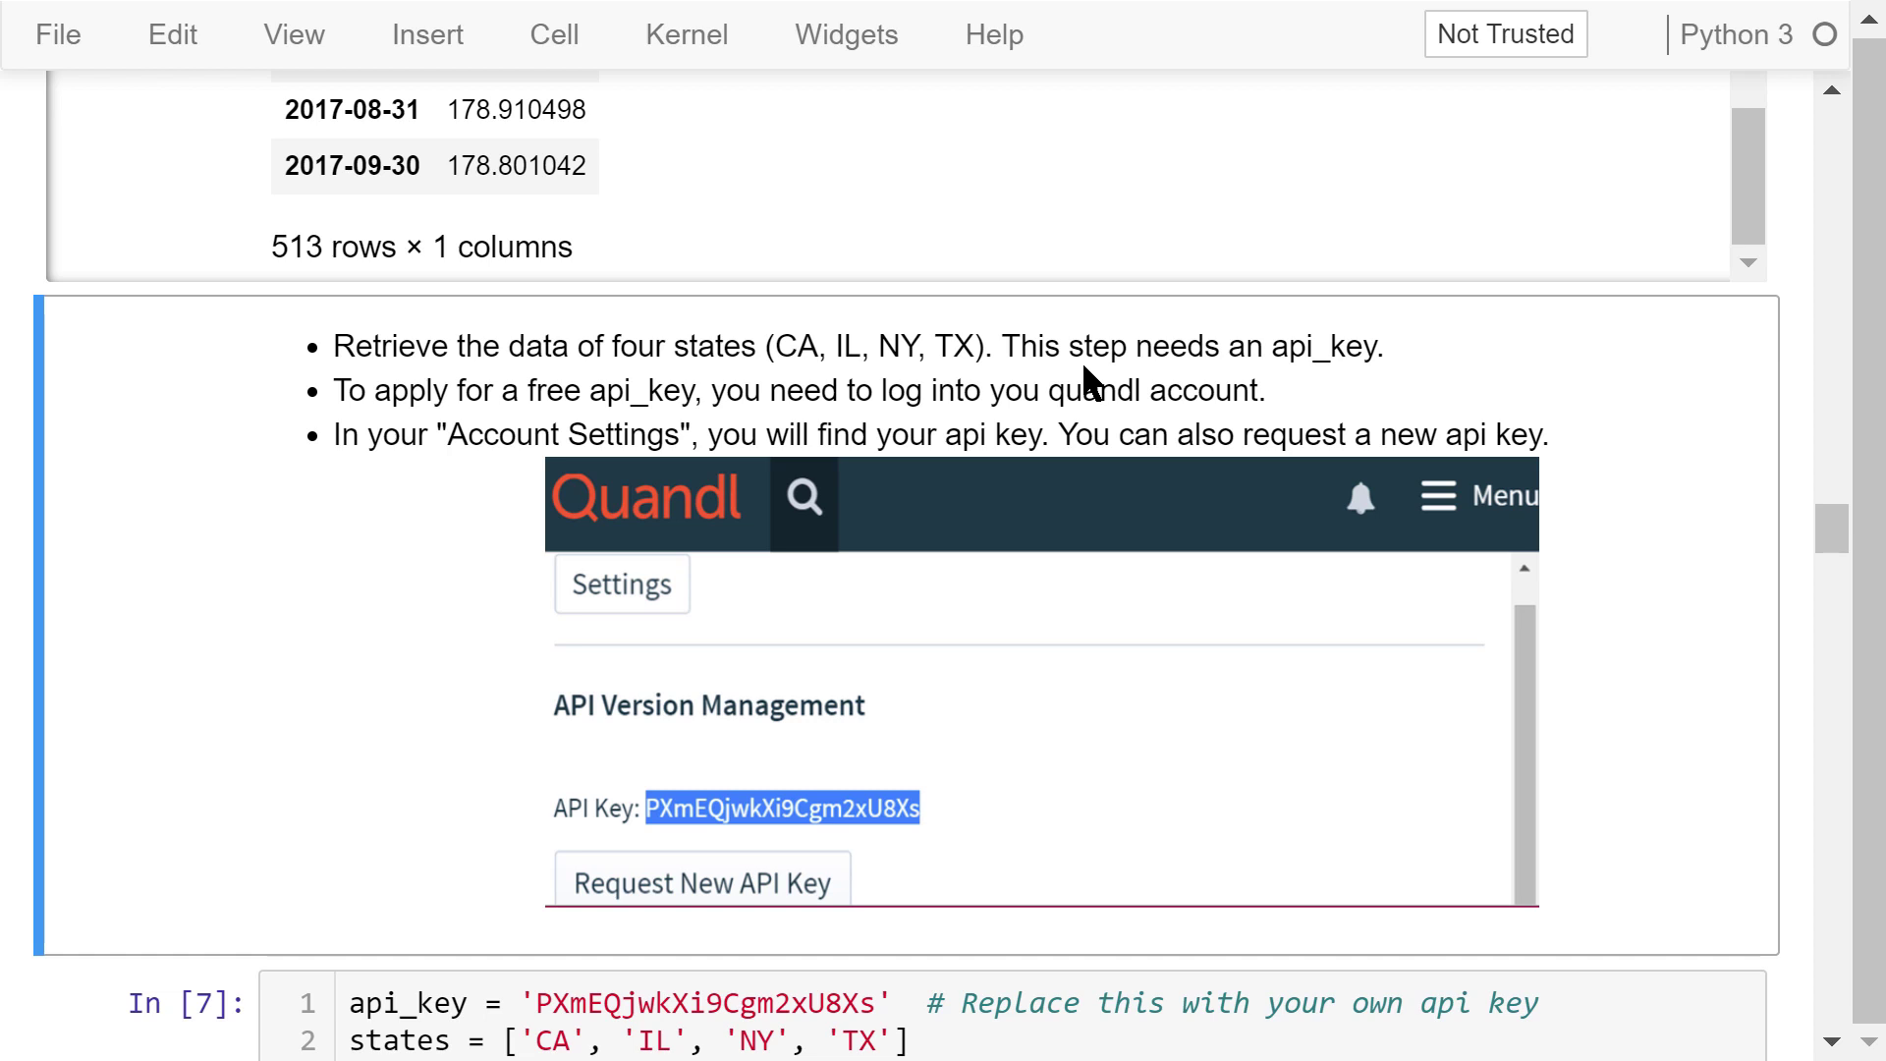
mouse_move(1299, 409)
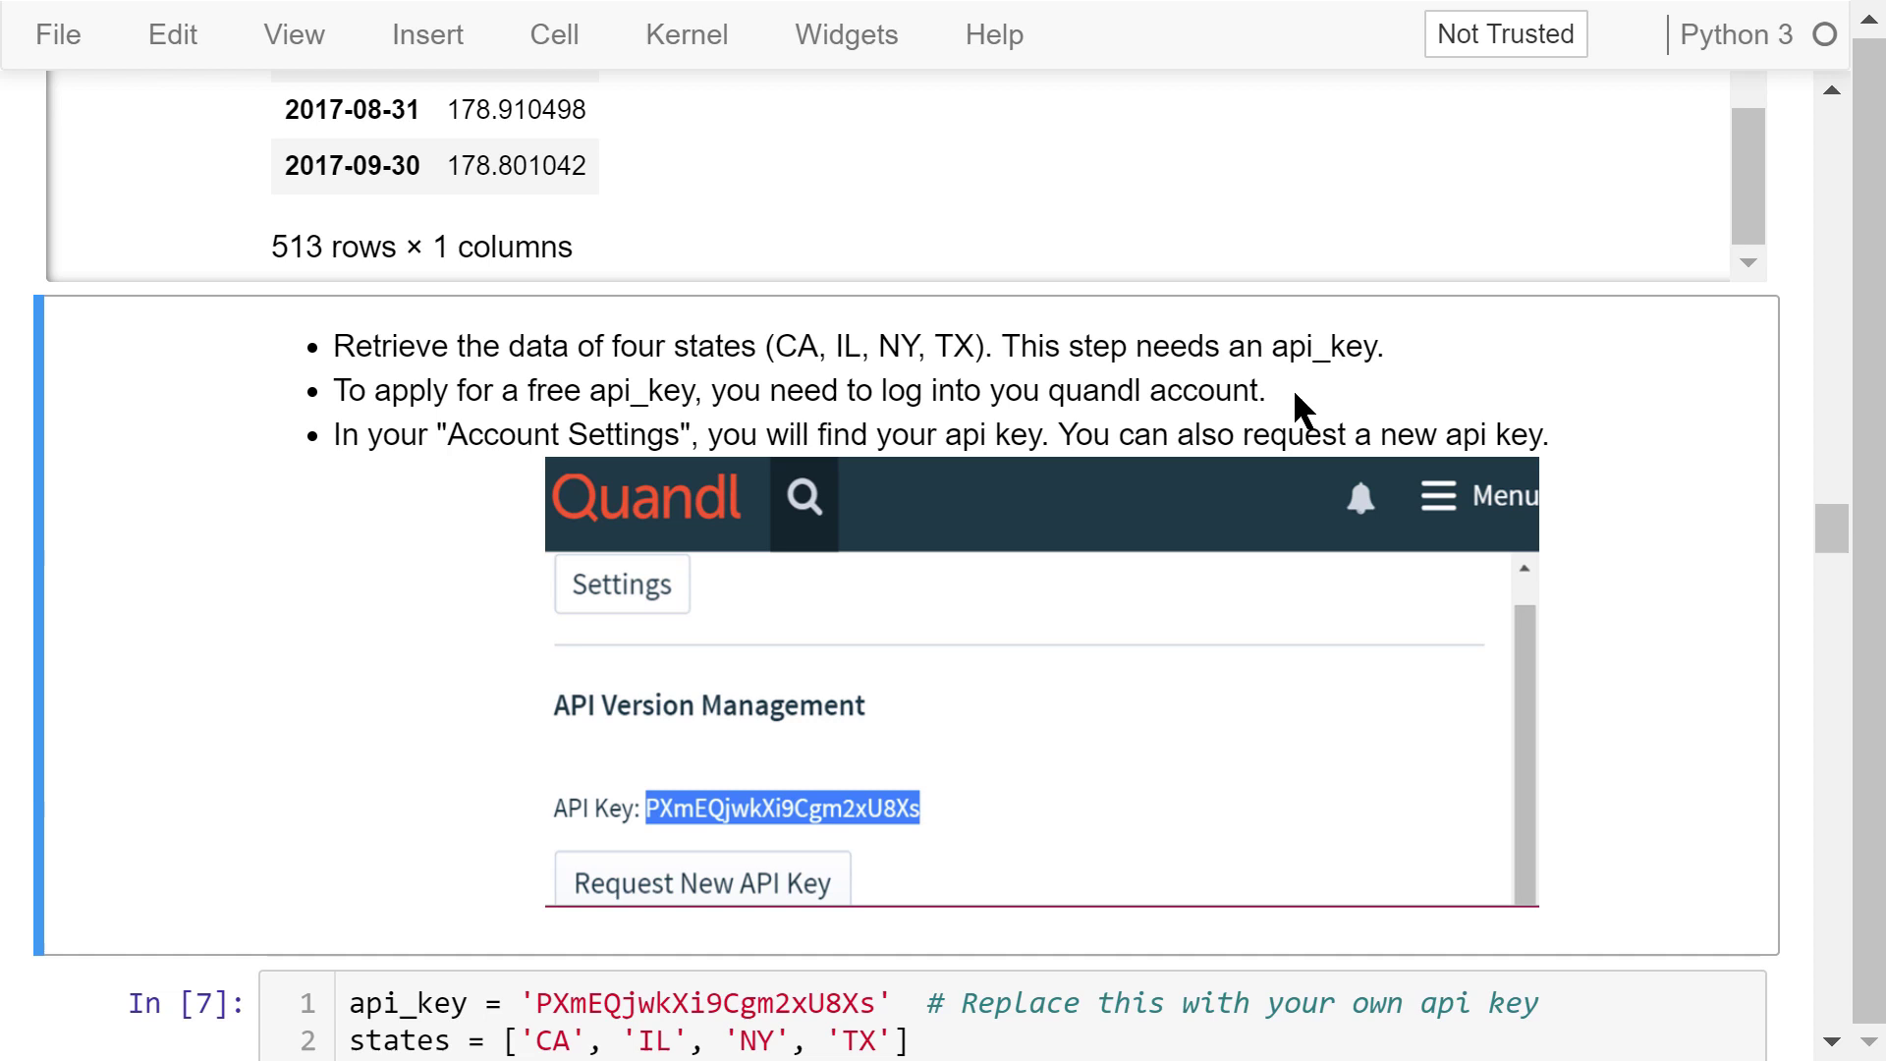
mouse_move(625, 469)
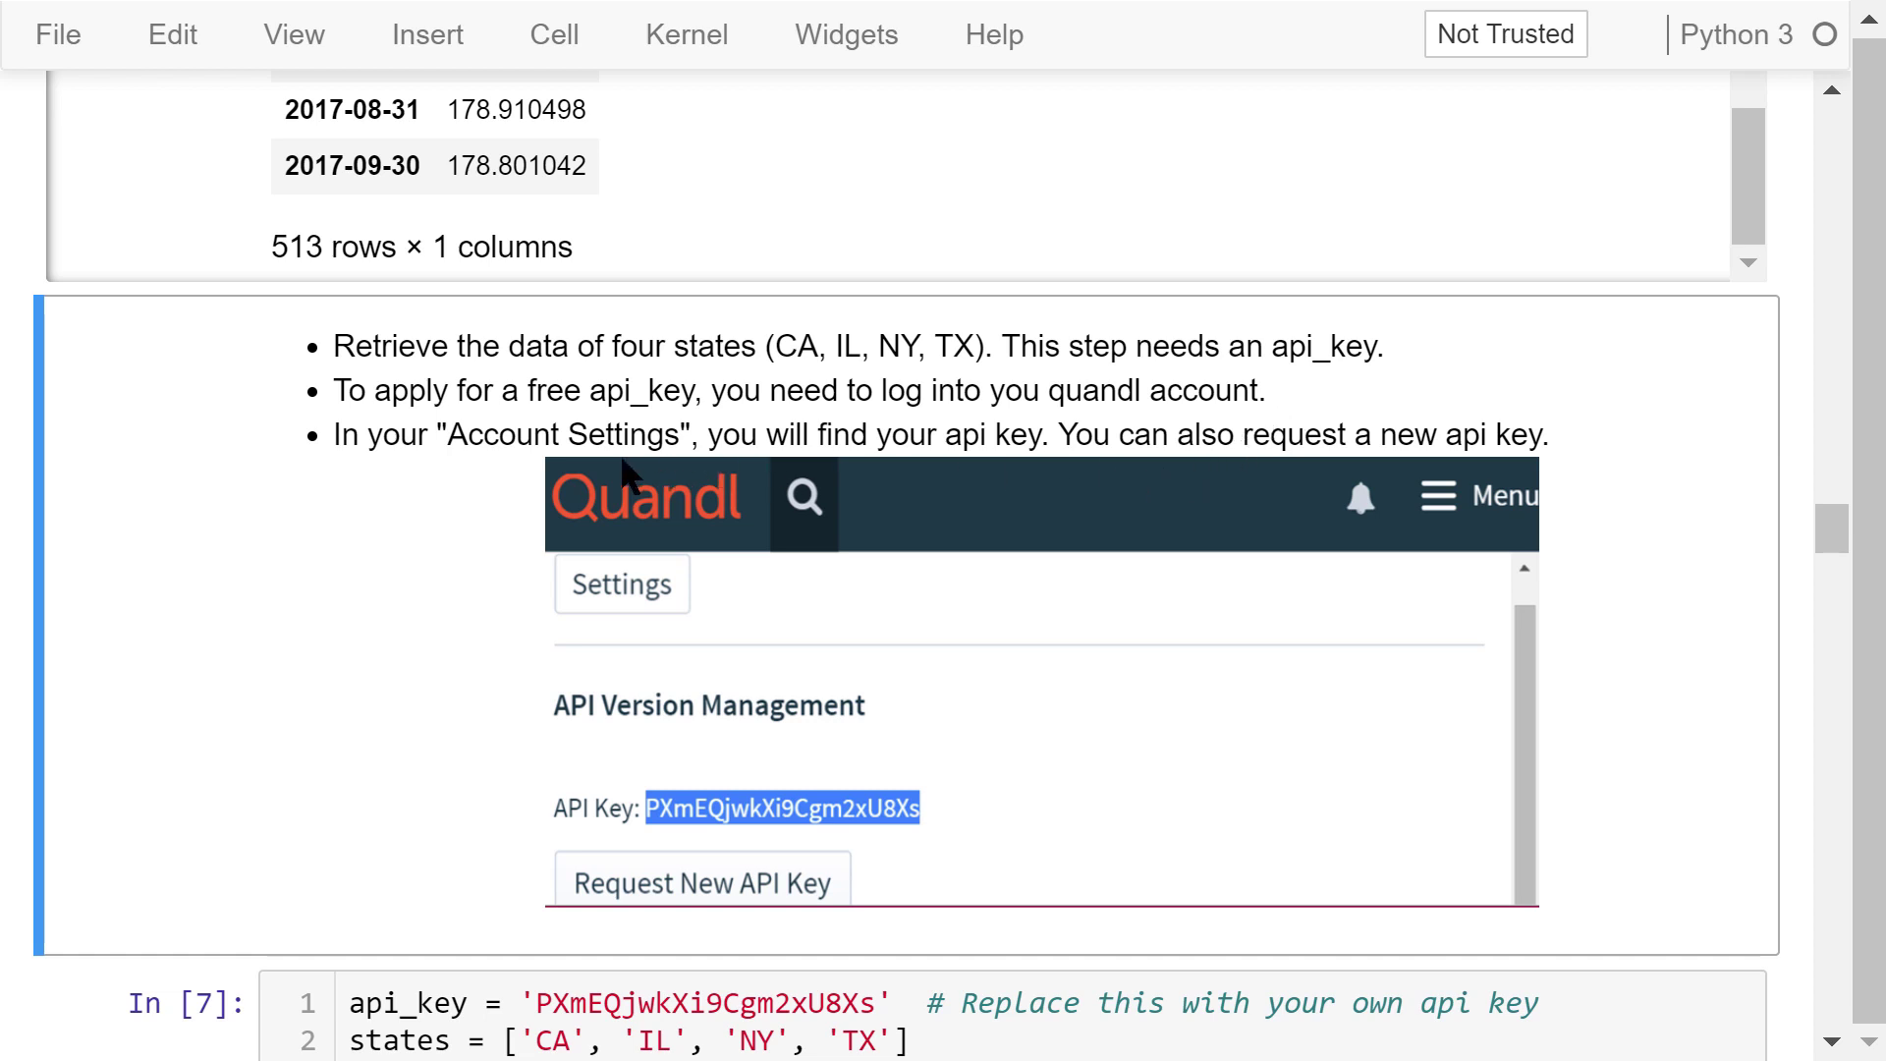
mouse_move(469, 499)
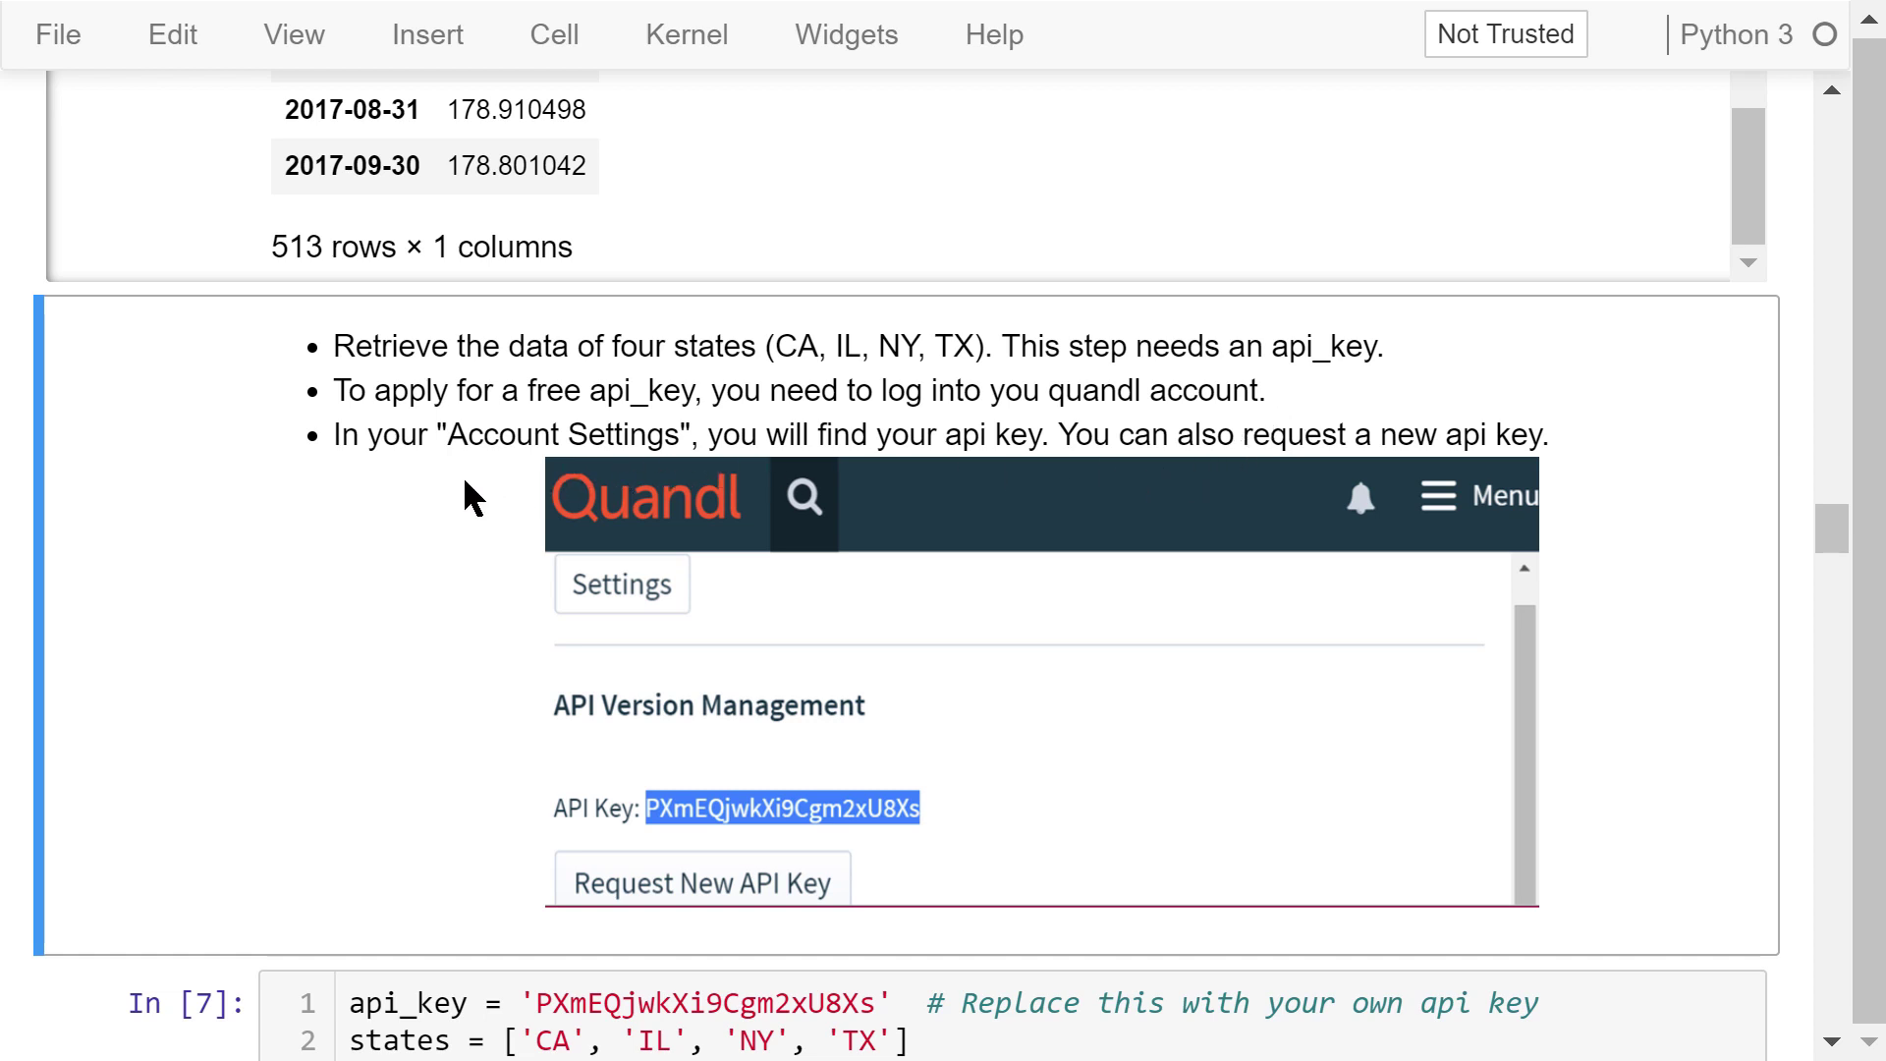
mouse_move(494, 804)
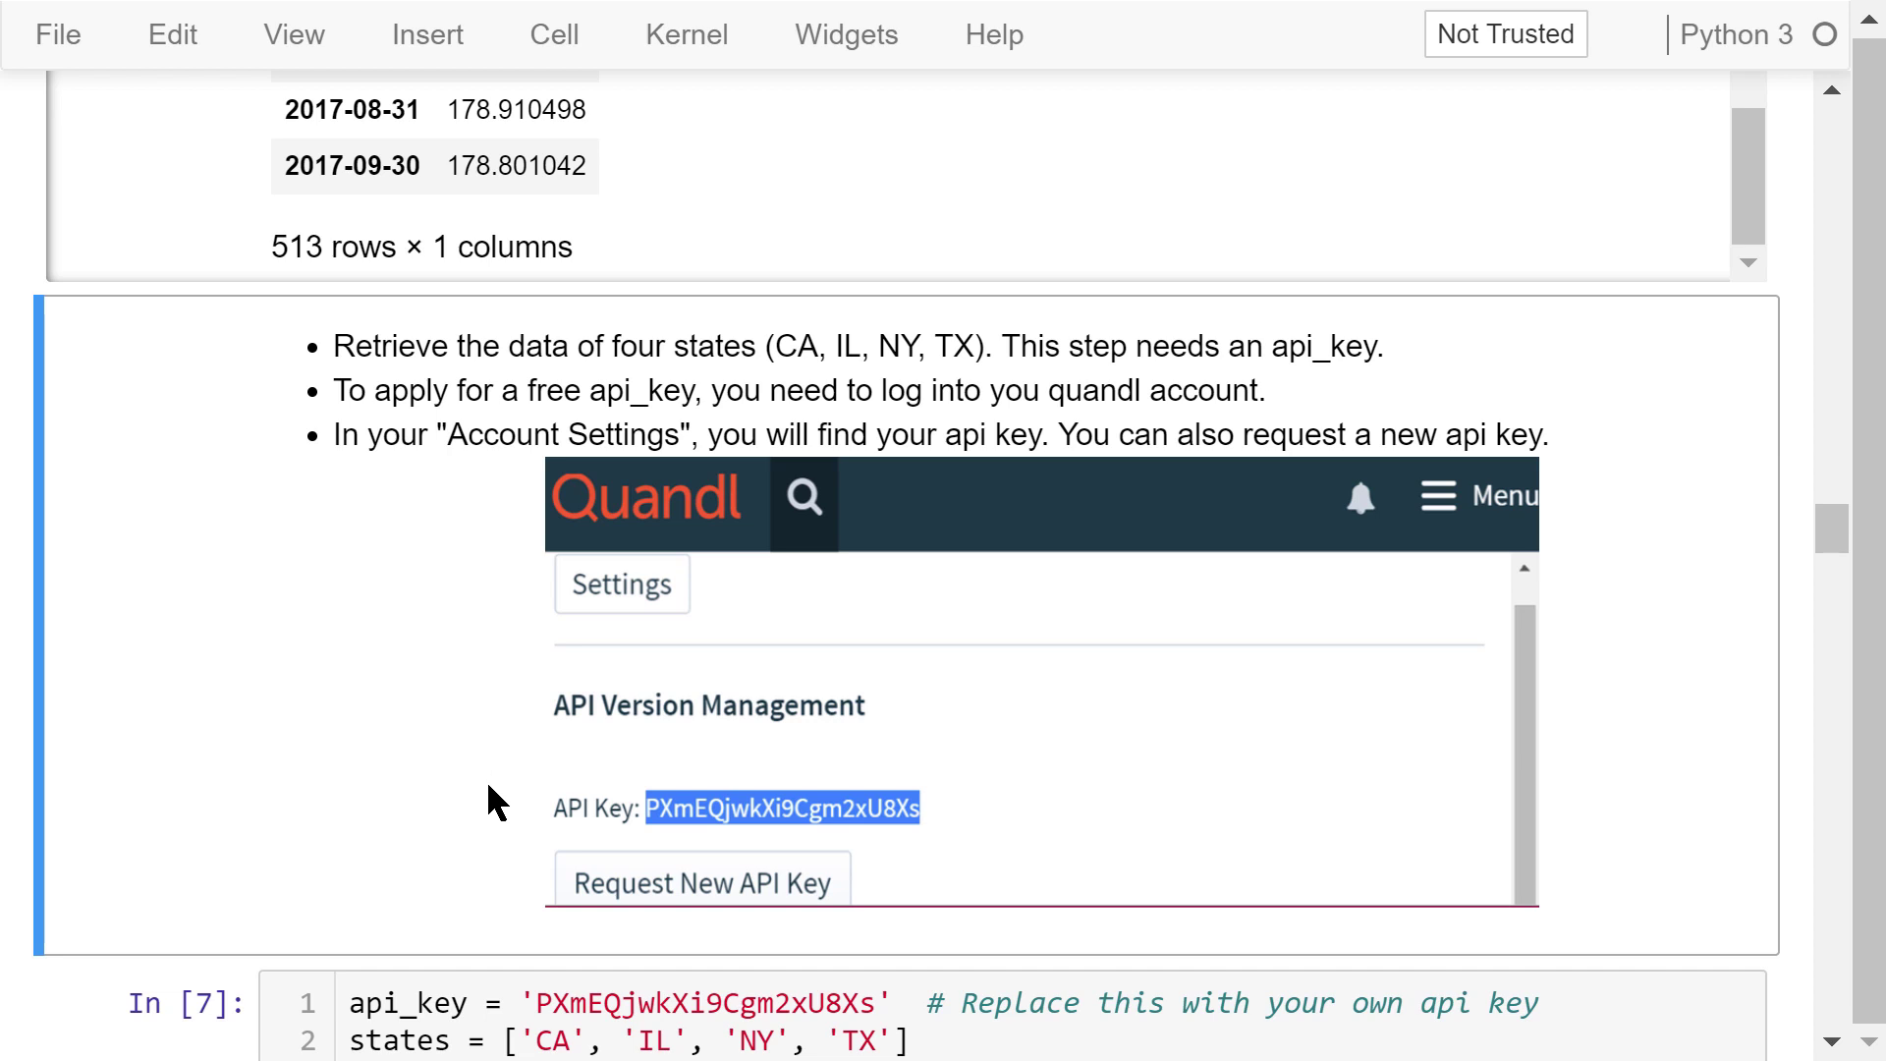
mouse_move(484, 776)
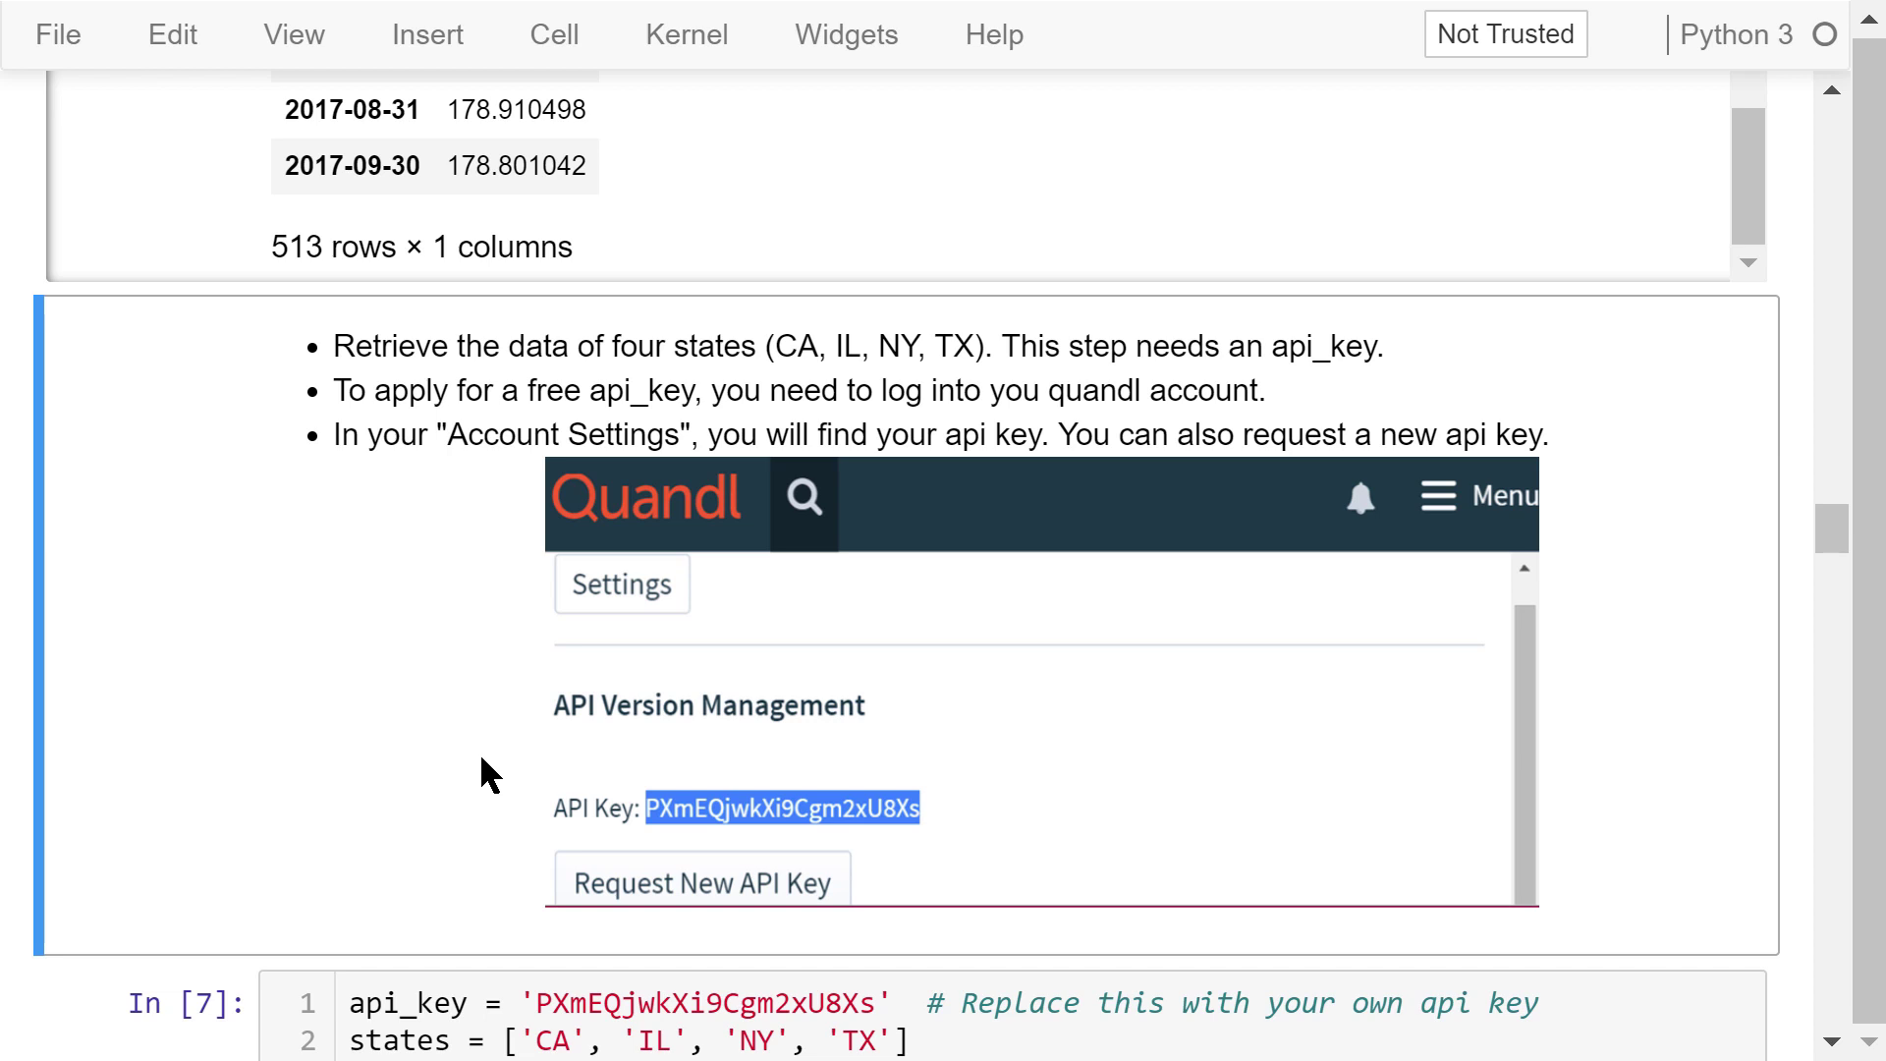
scroll("down", 3)
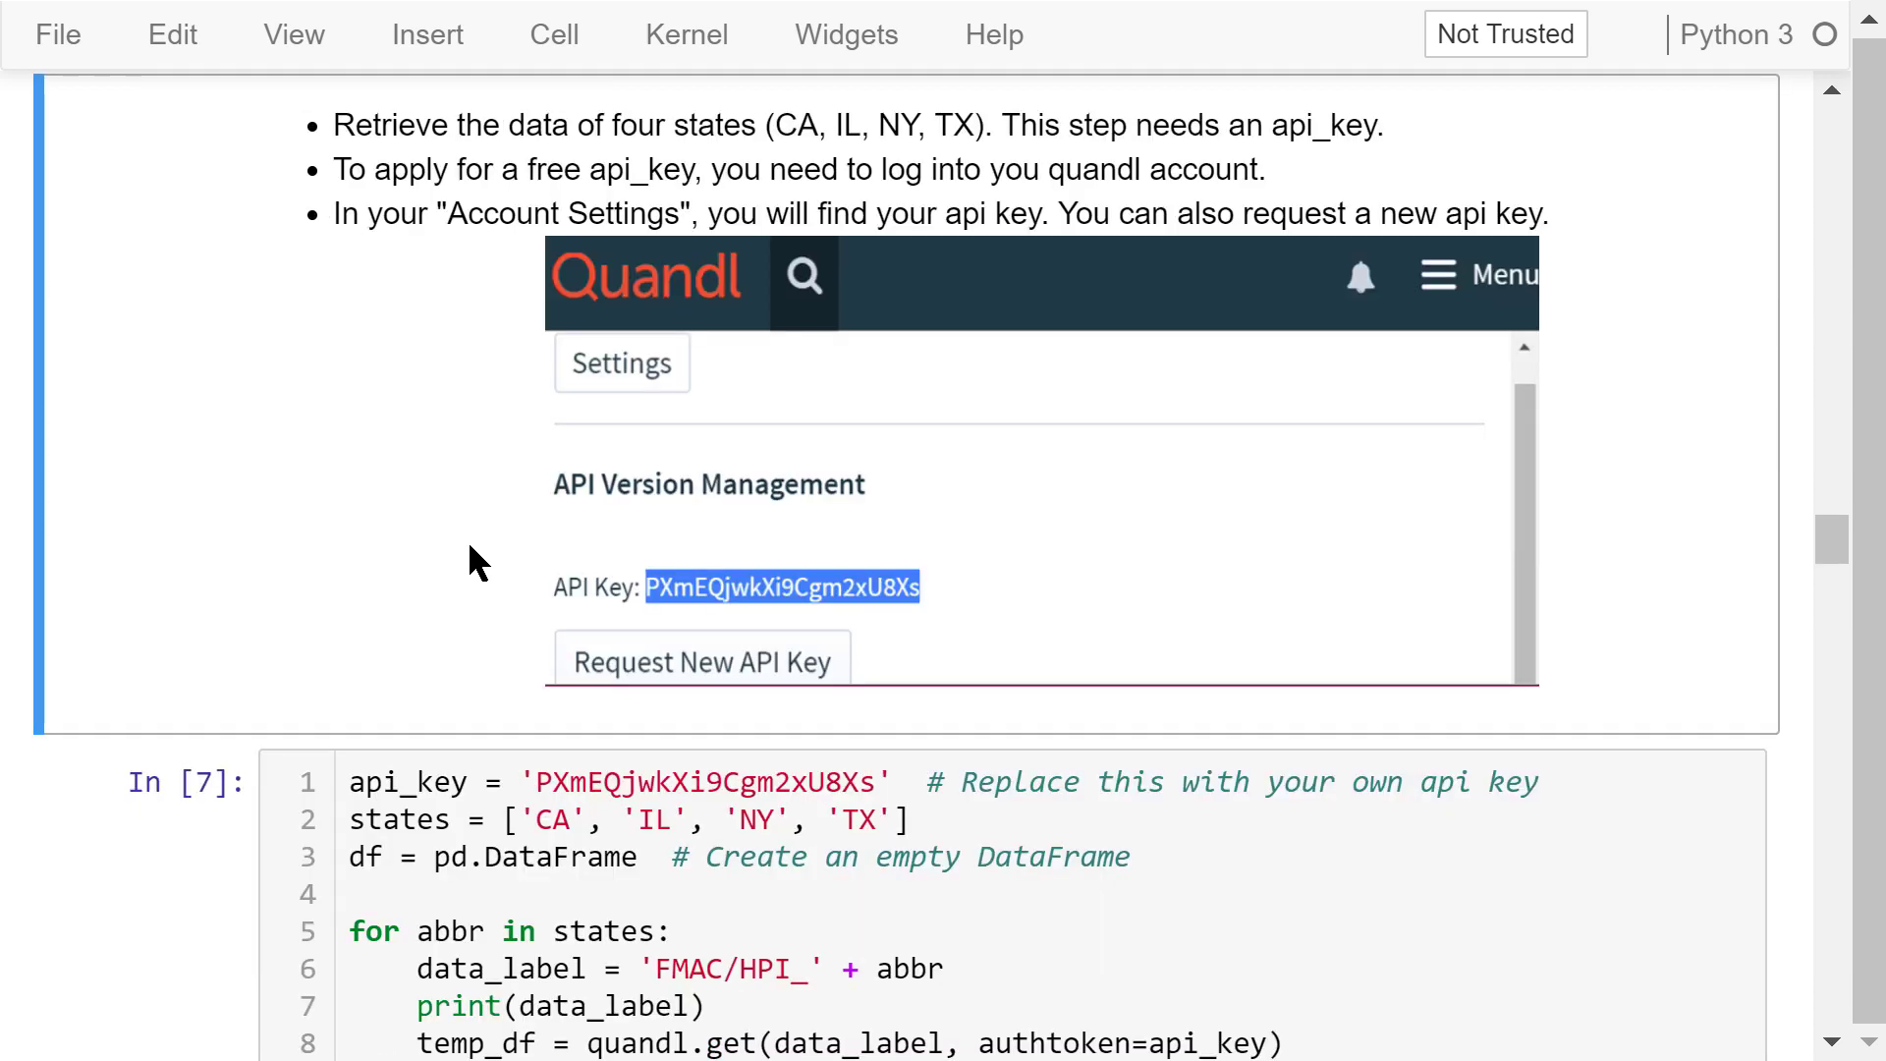
mouse_move(497, 604)
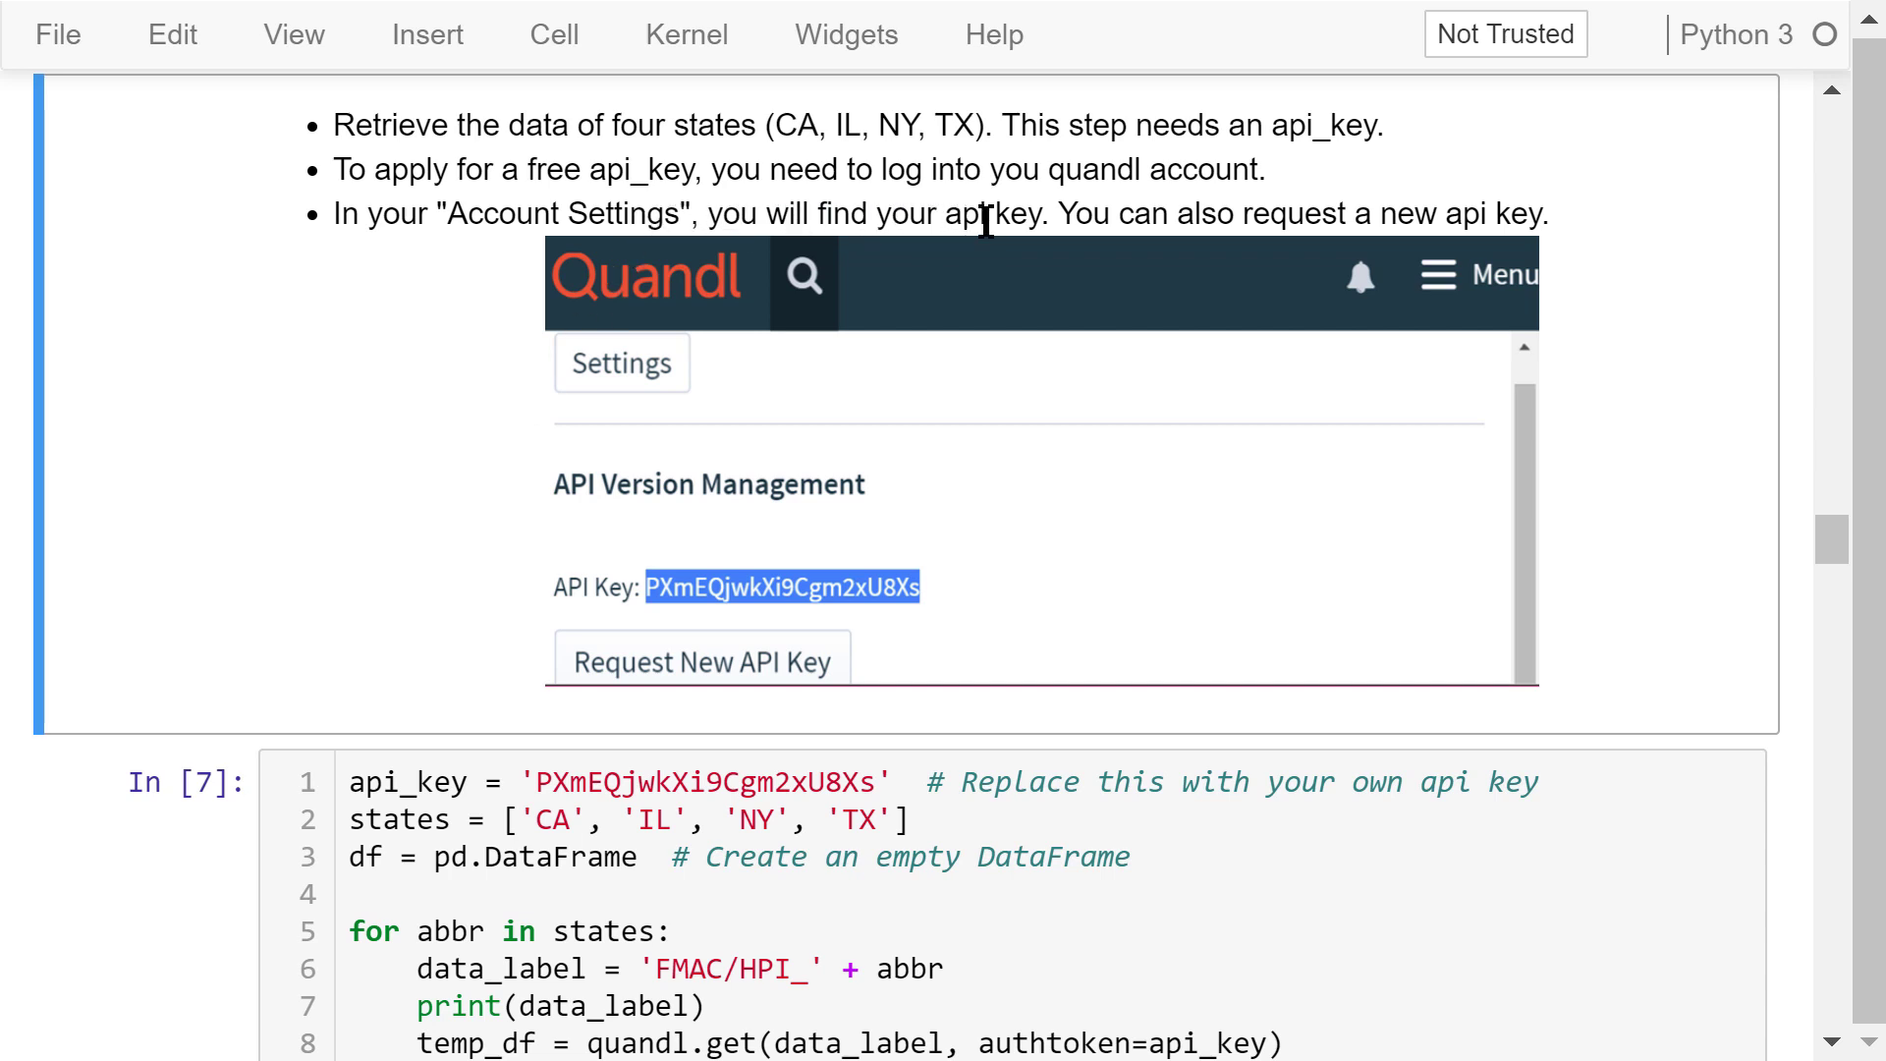
mouse_move(952, 643)
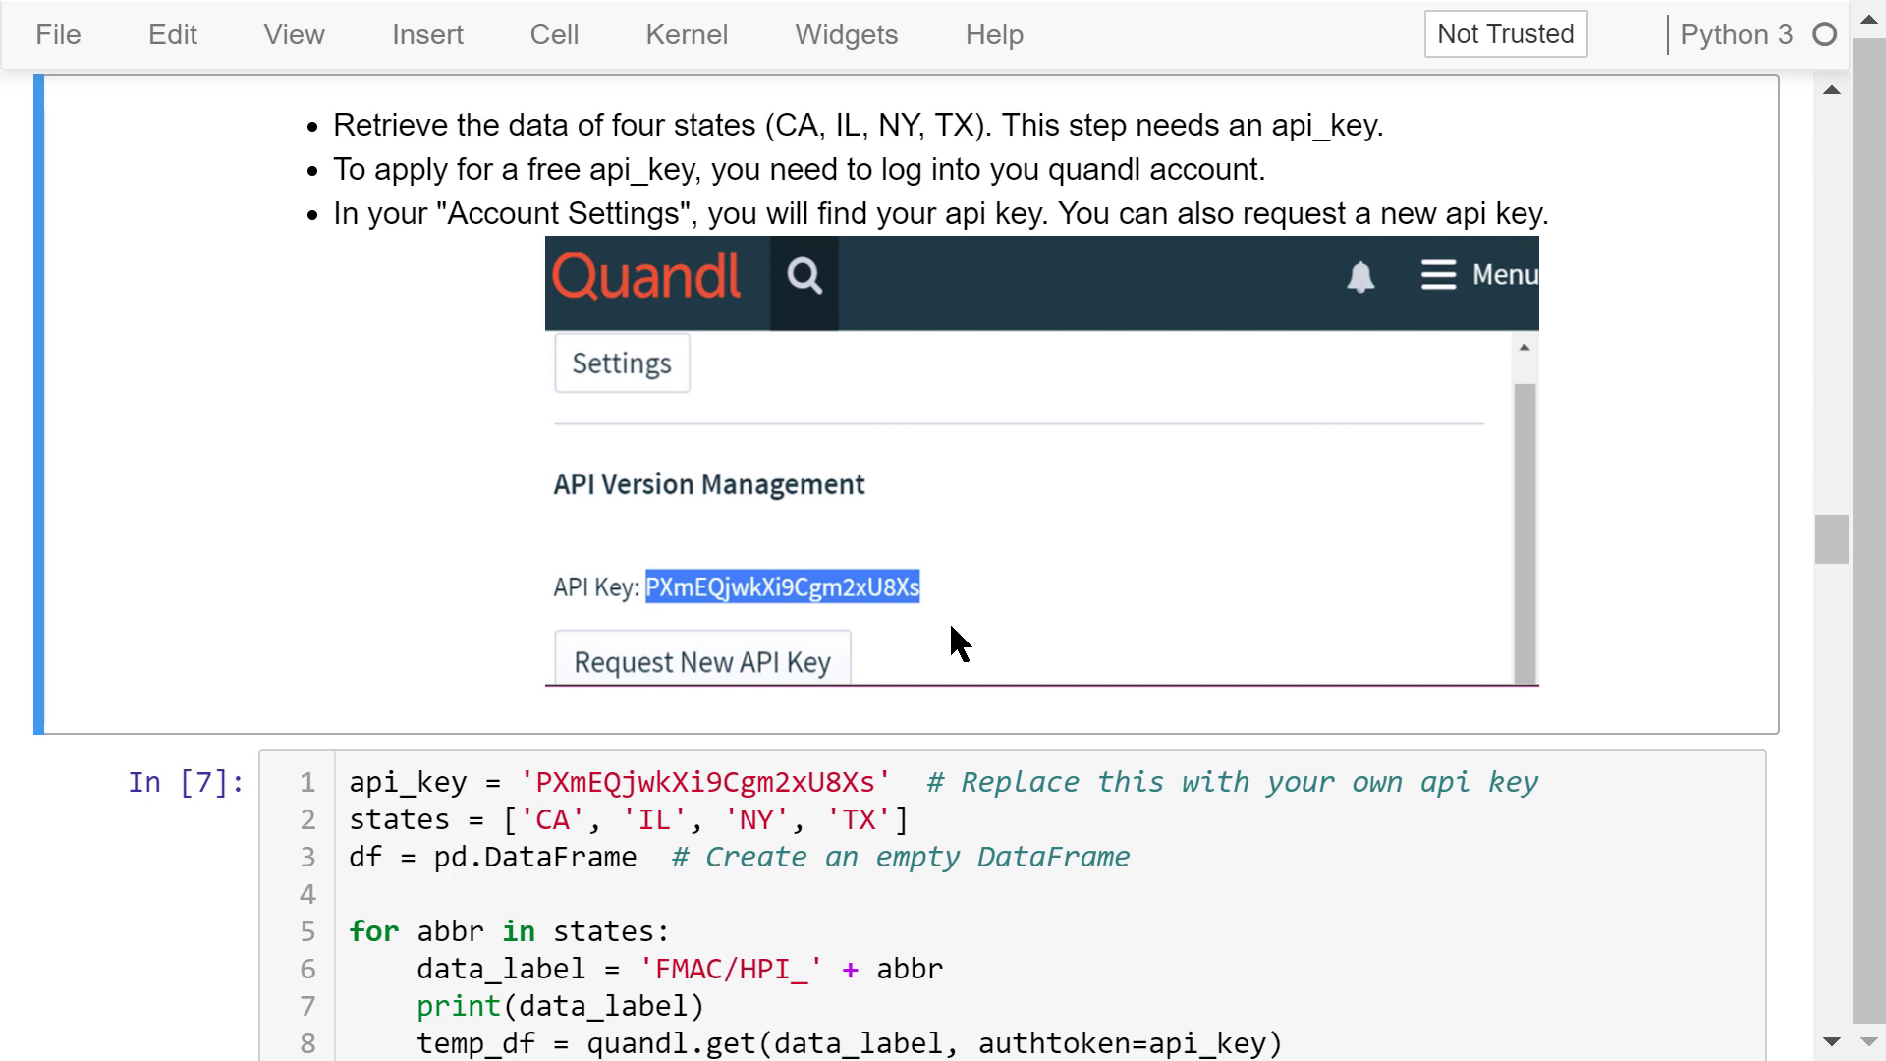
scroll("down", 3)
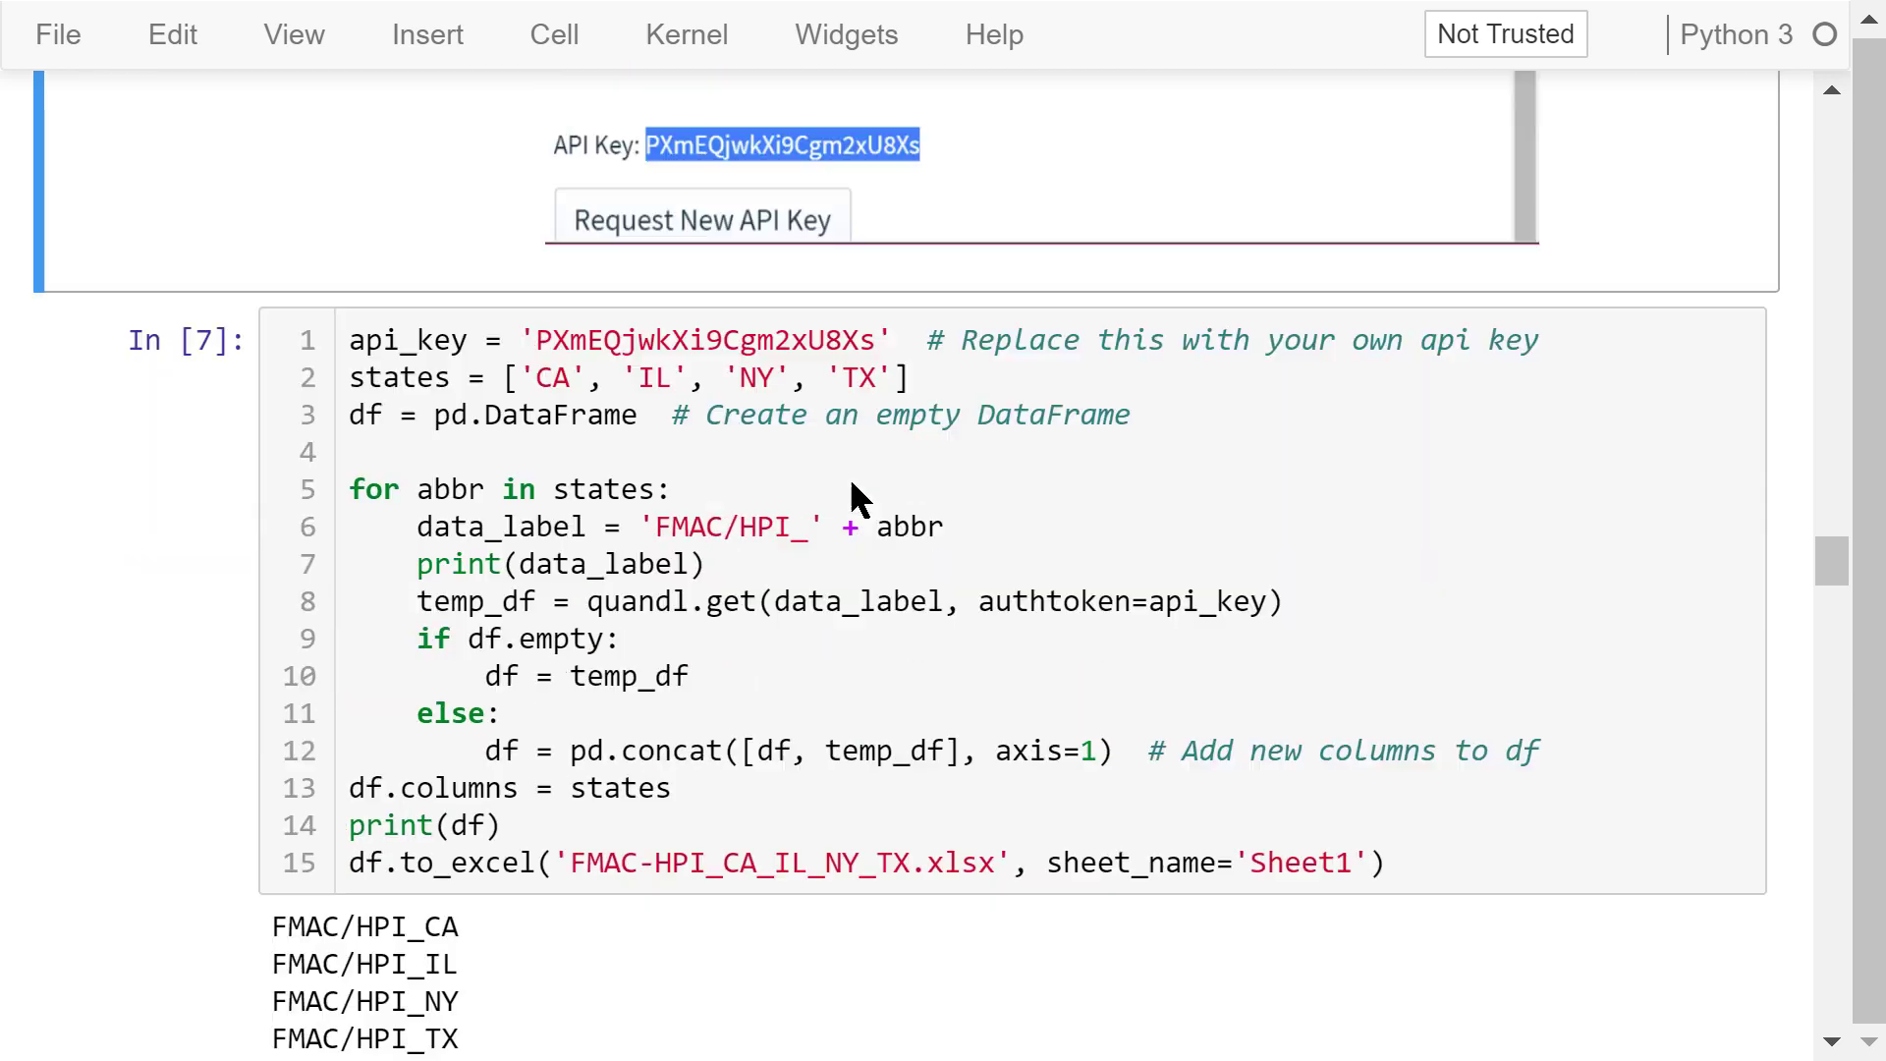
left_click(878, 339)
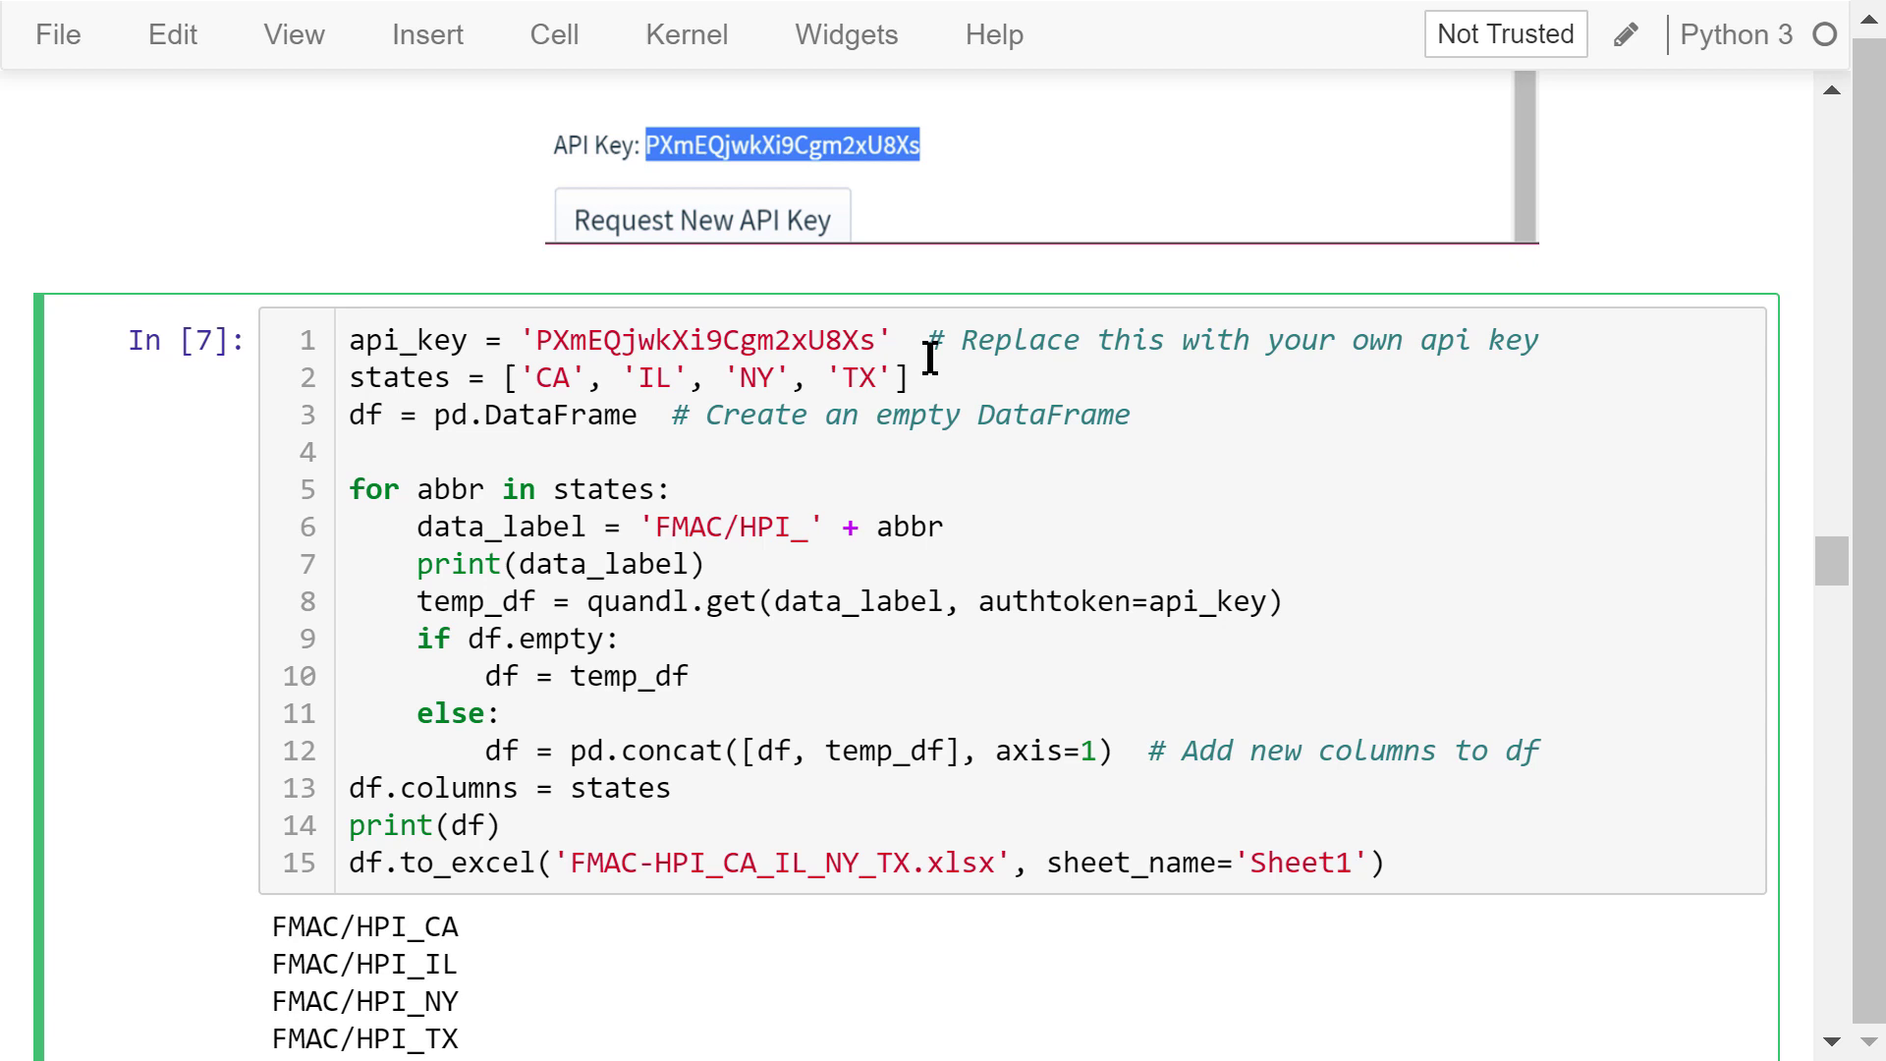
mouse_move(932, 361)
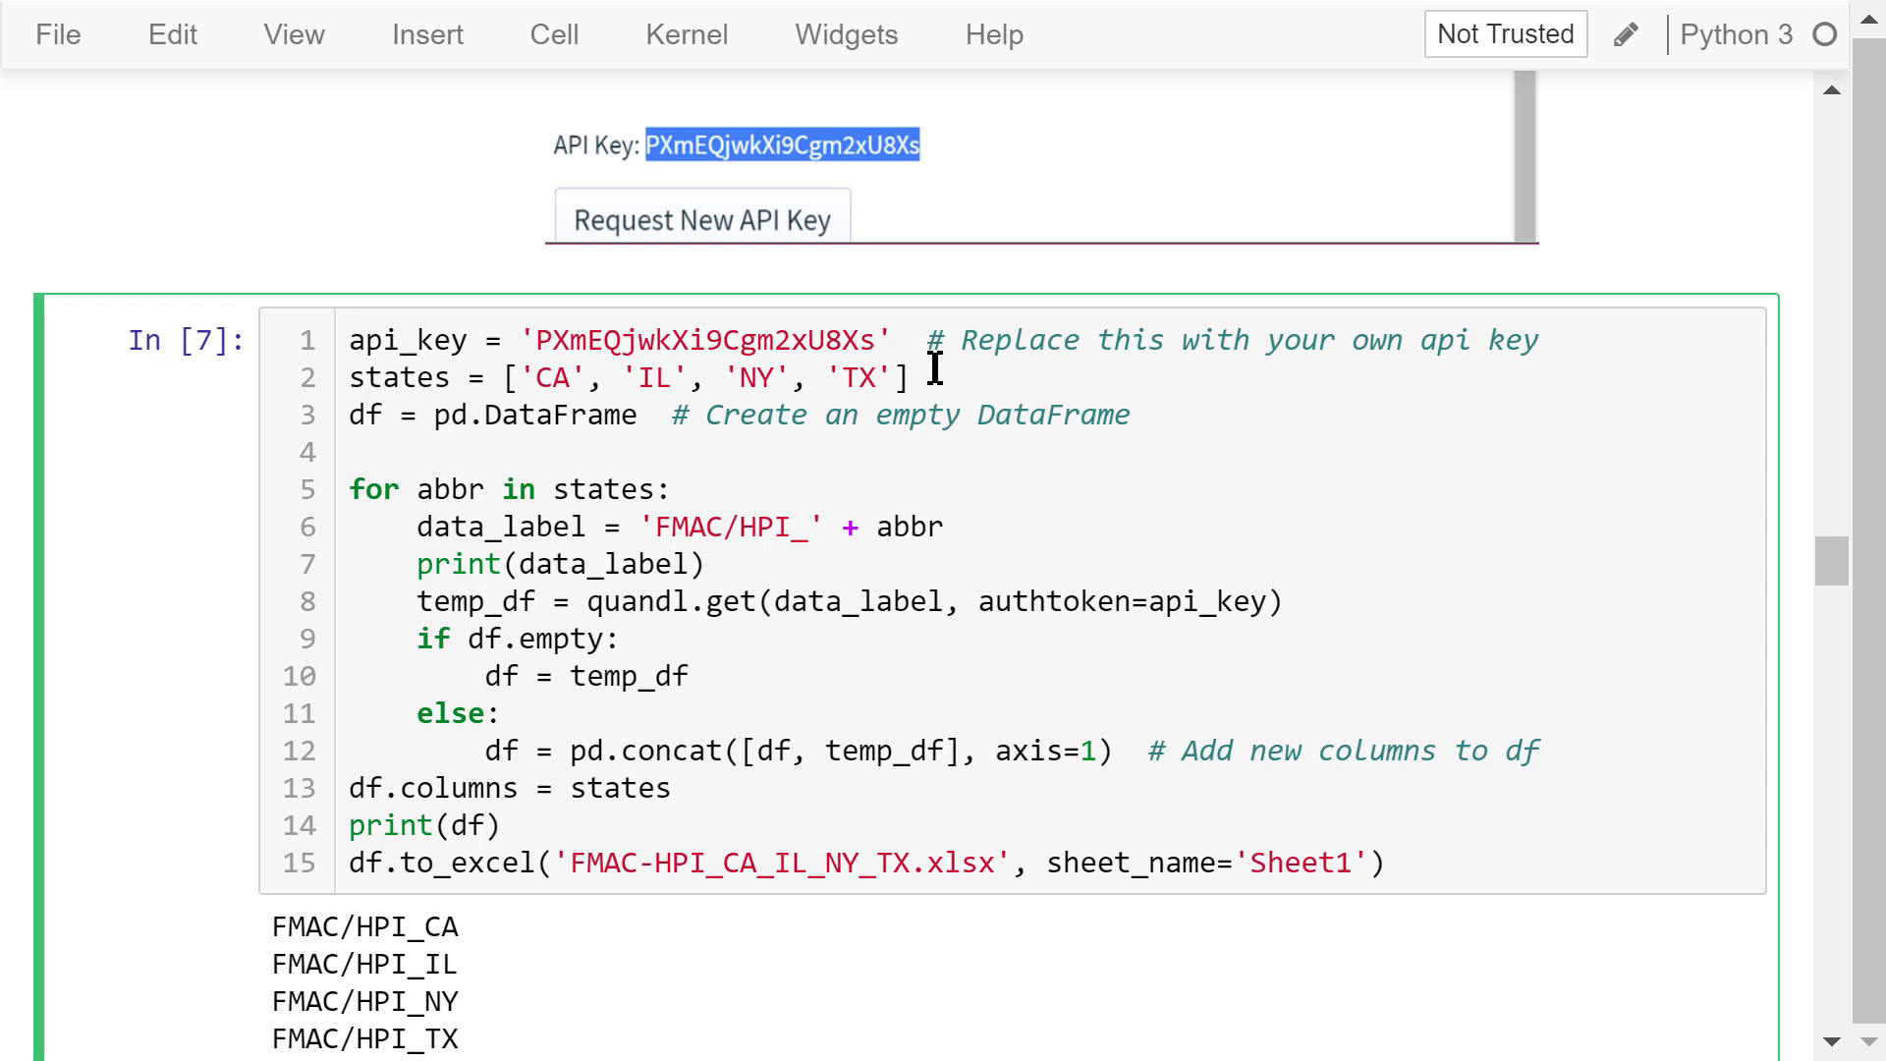
left_click(875, 338)
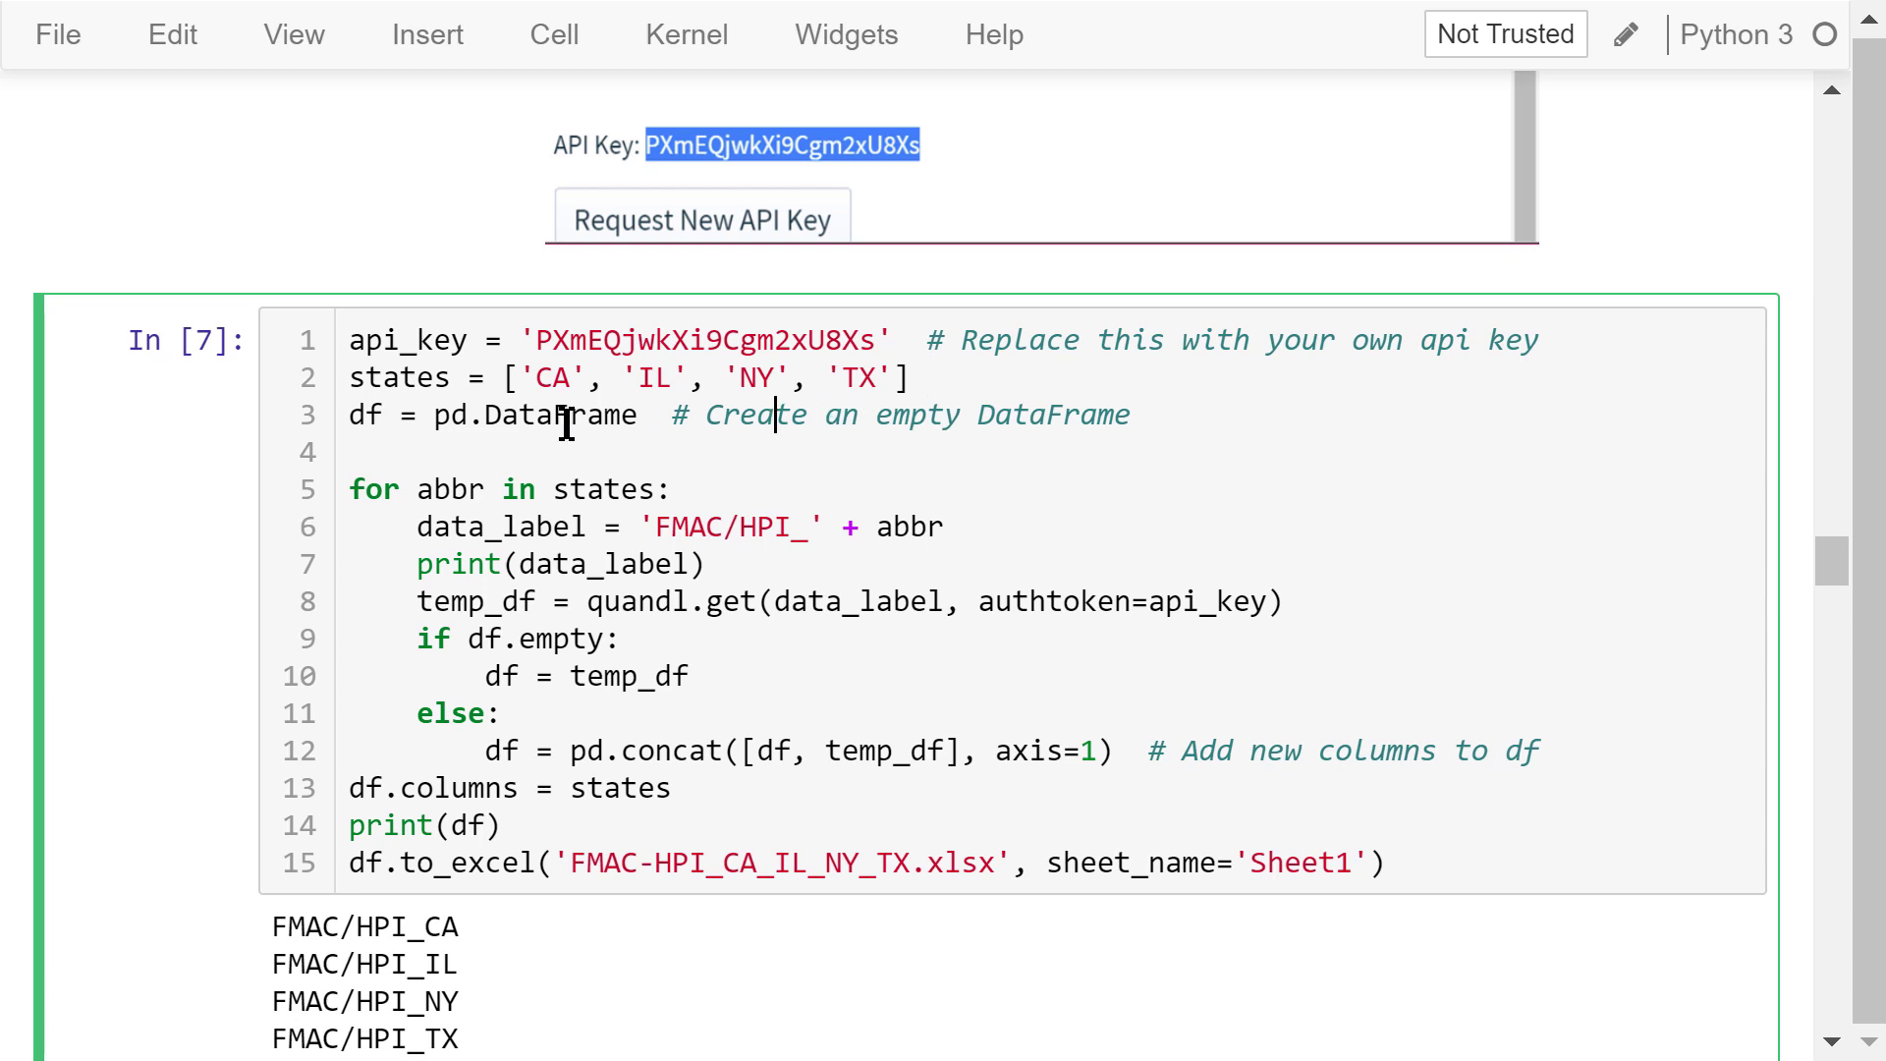
mouse_move(720, 470)
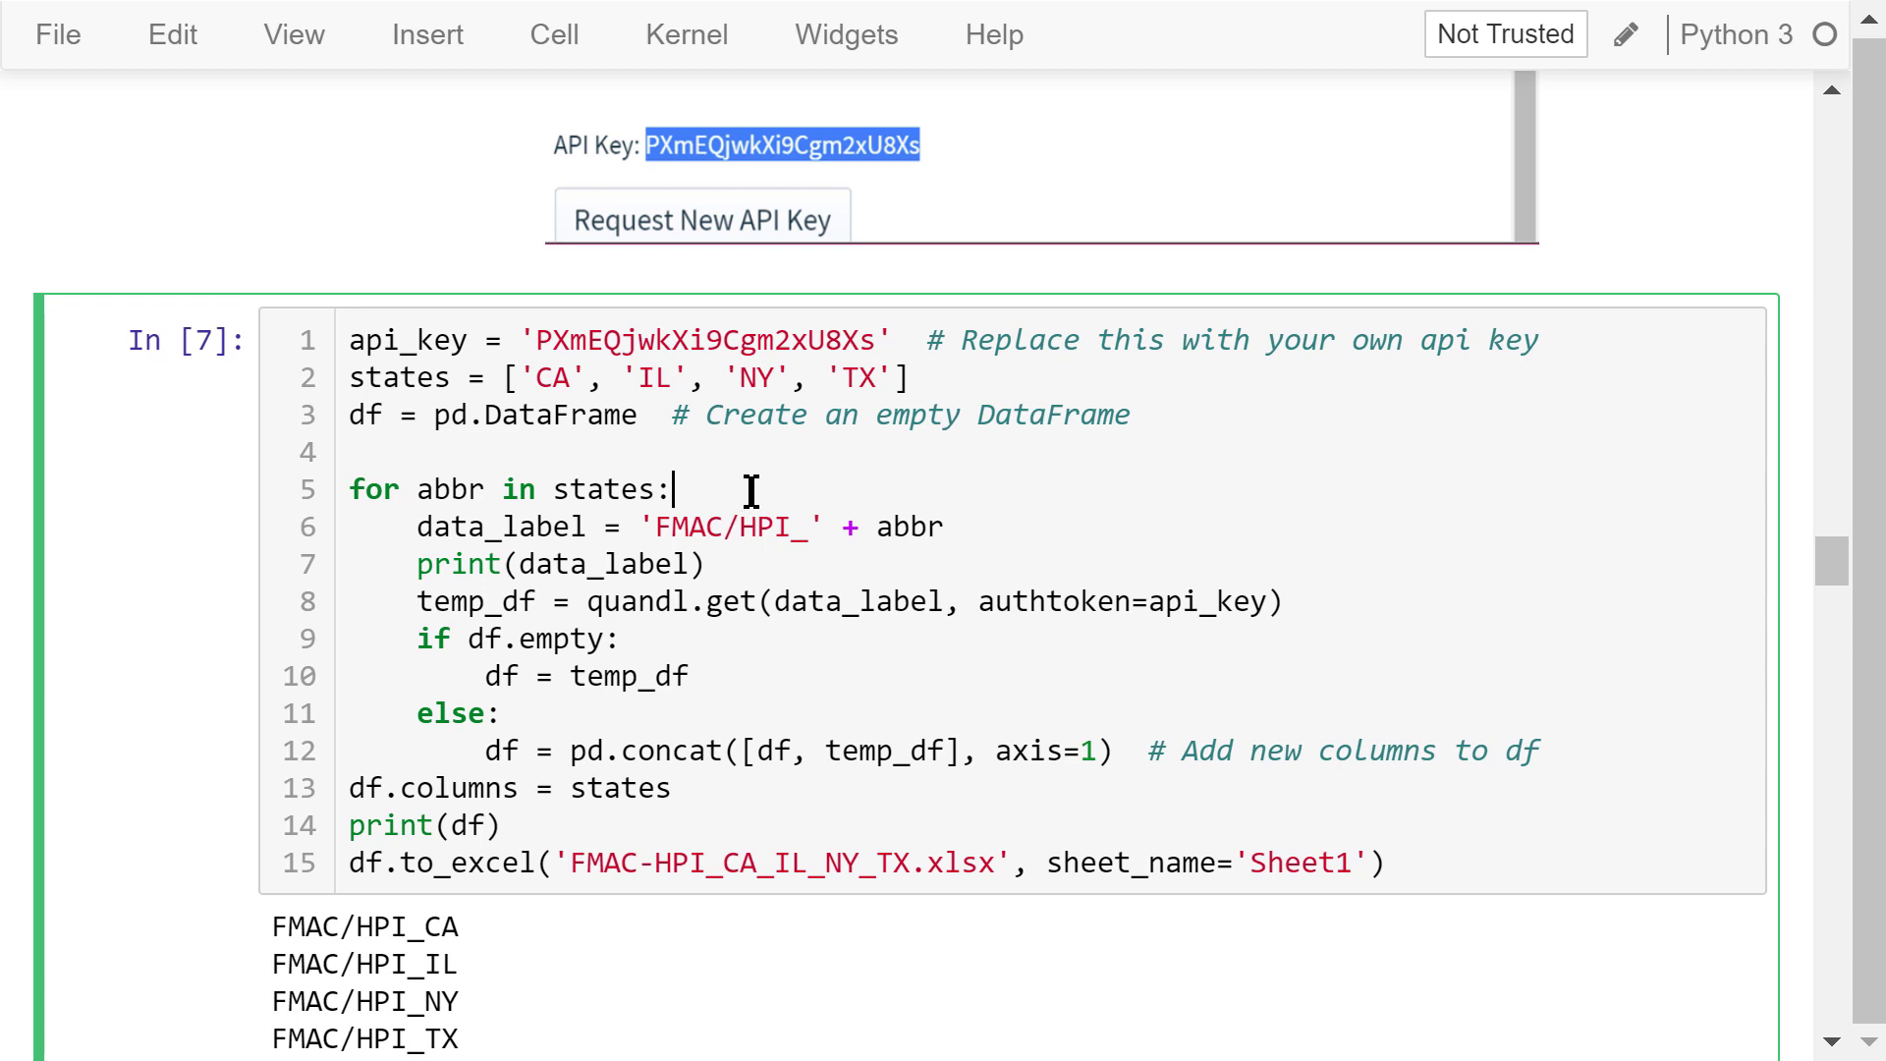
mouse_move(779, 547)
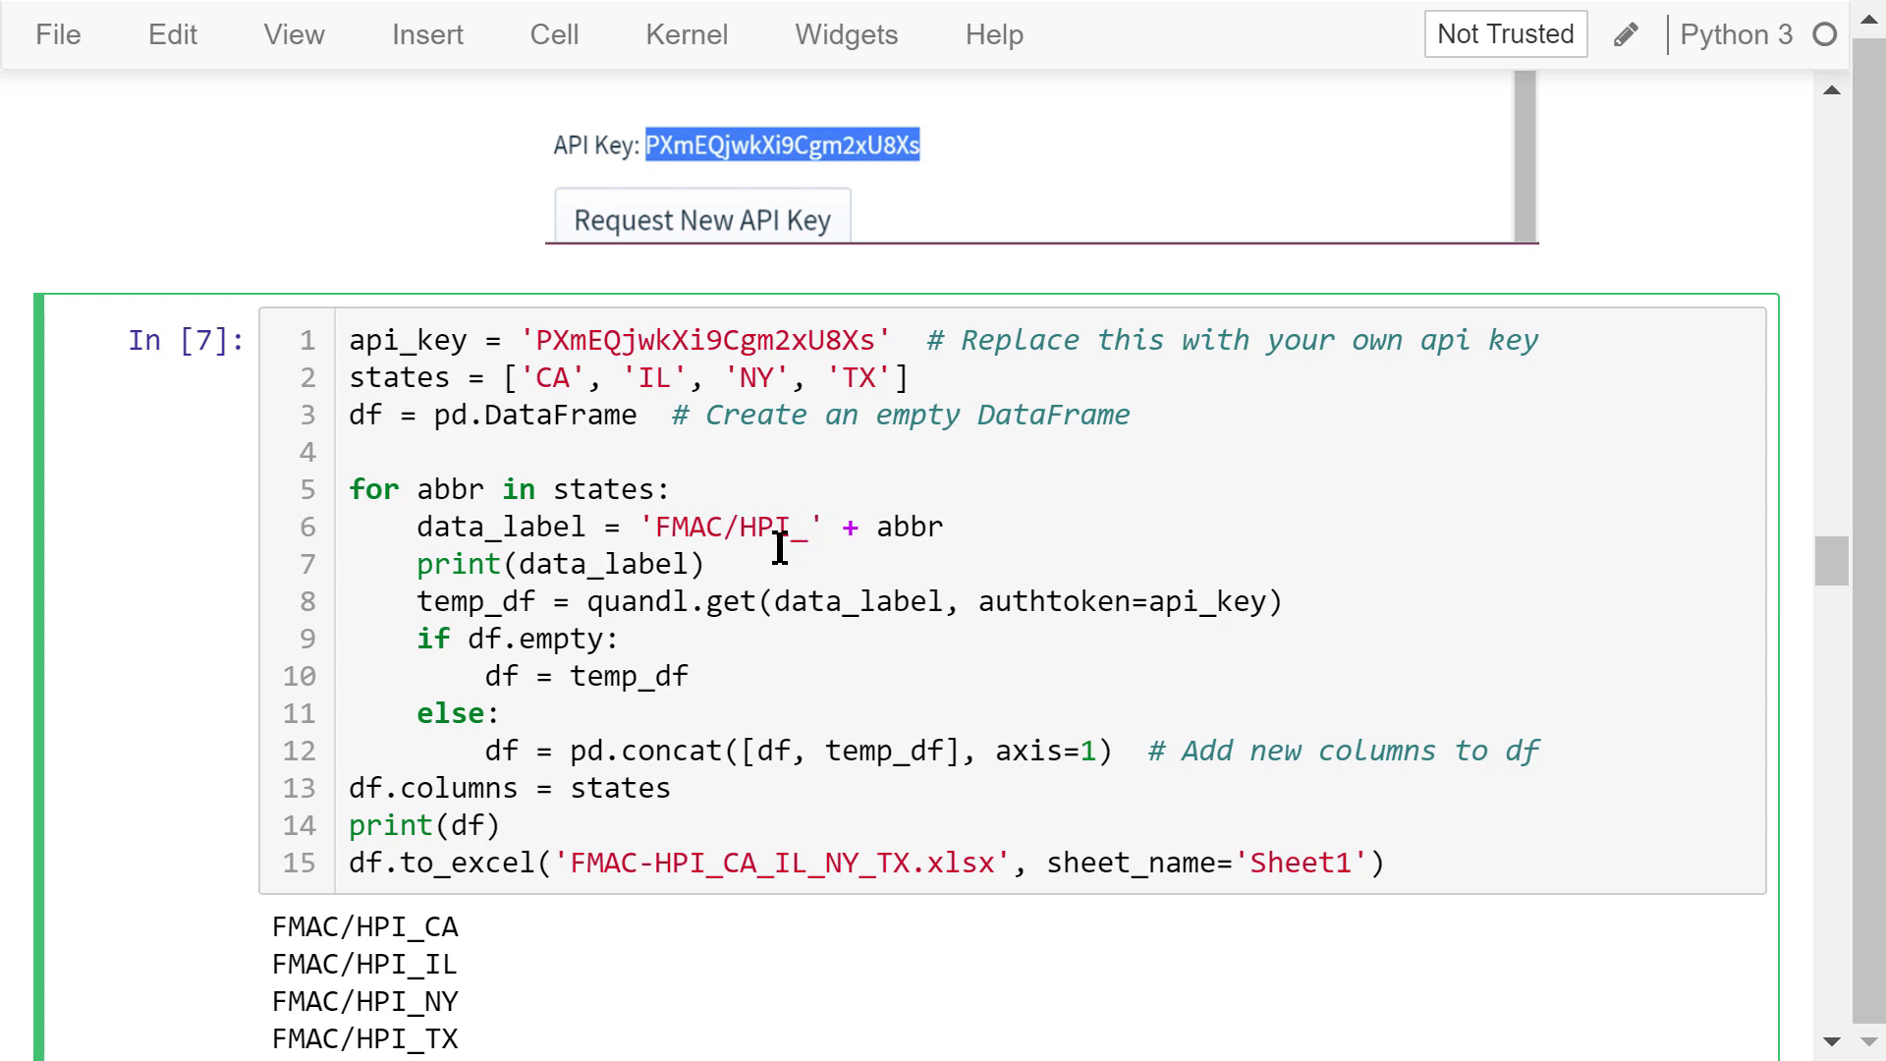
- Scroll to the four-state DataFrame output with CA, IL, NY, TX columns from January 1975
scroll("down", 3)
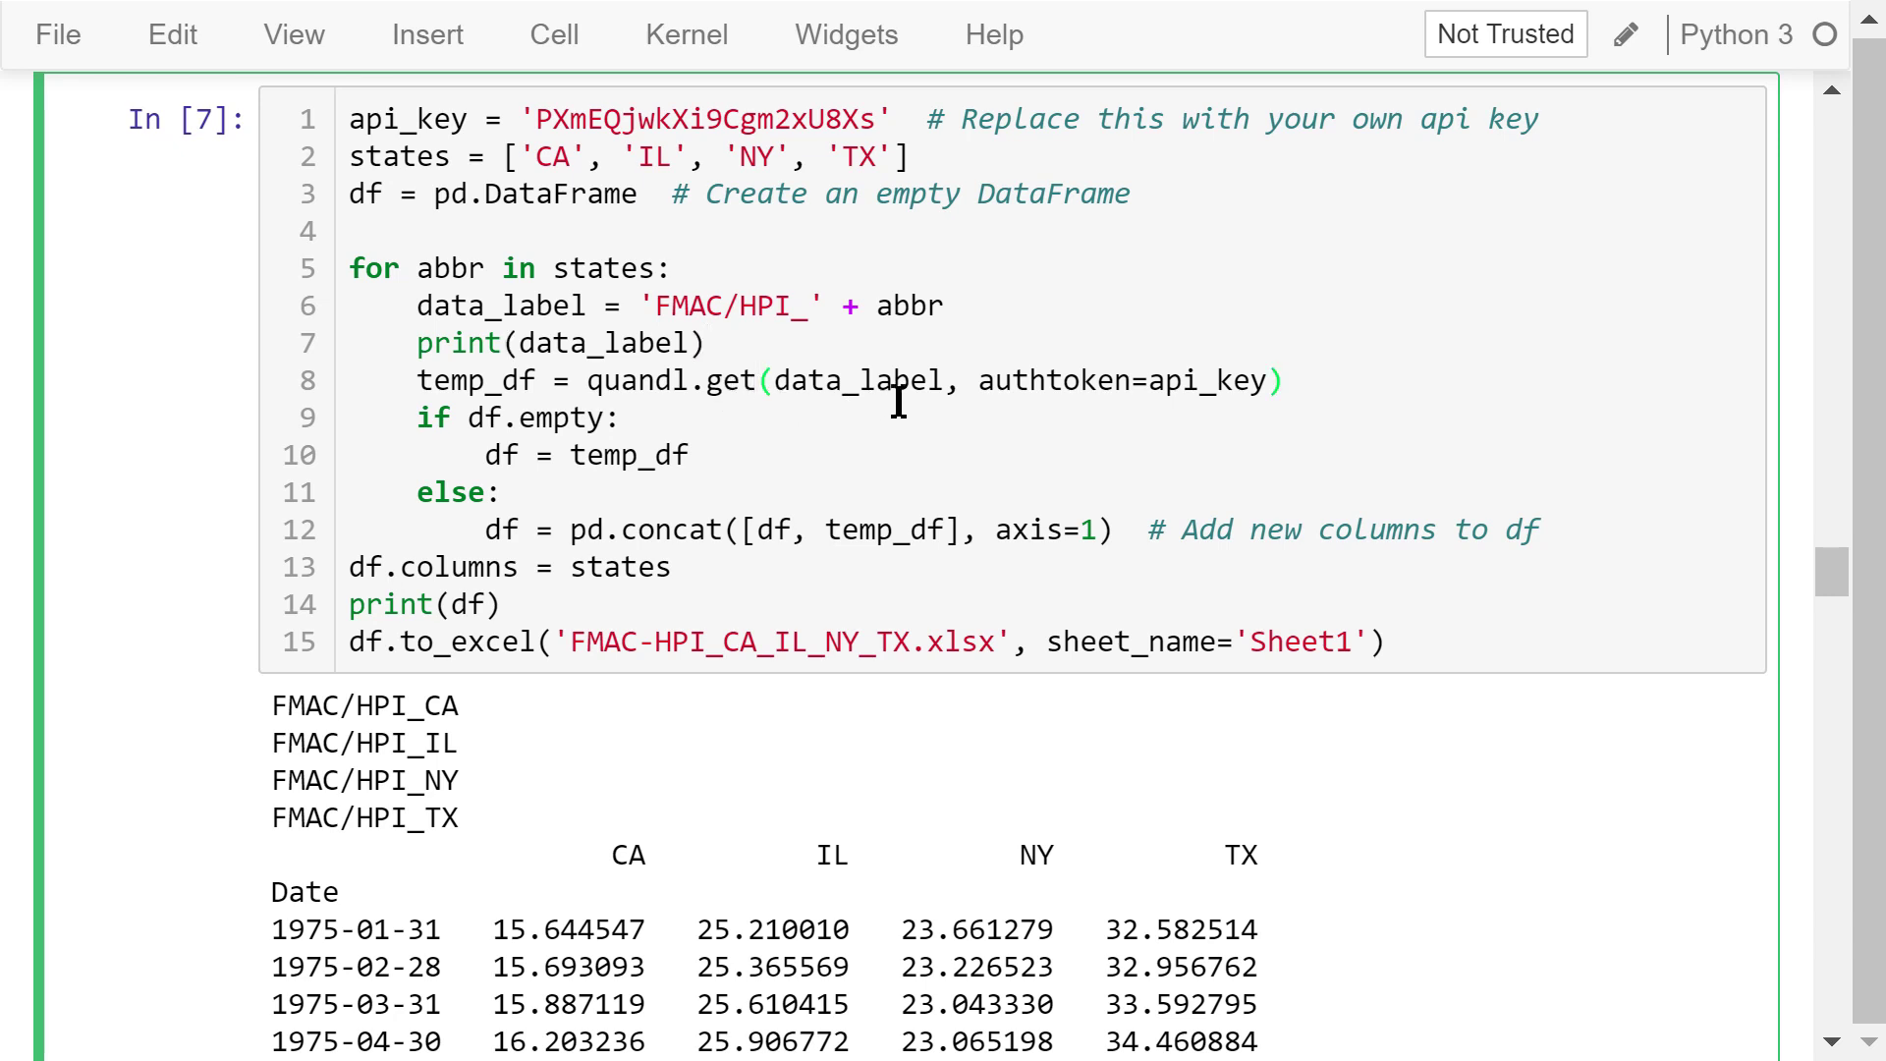
mouse_move(963, 424)
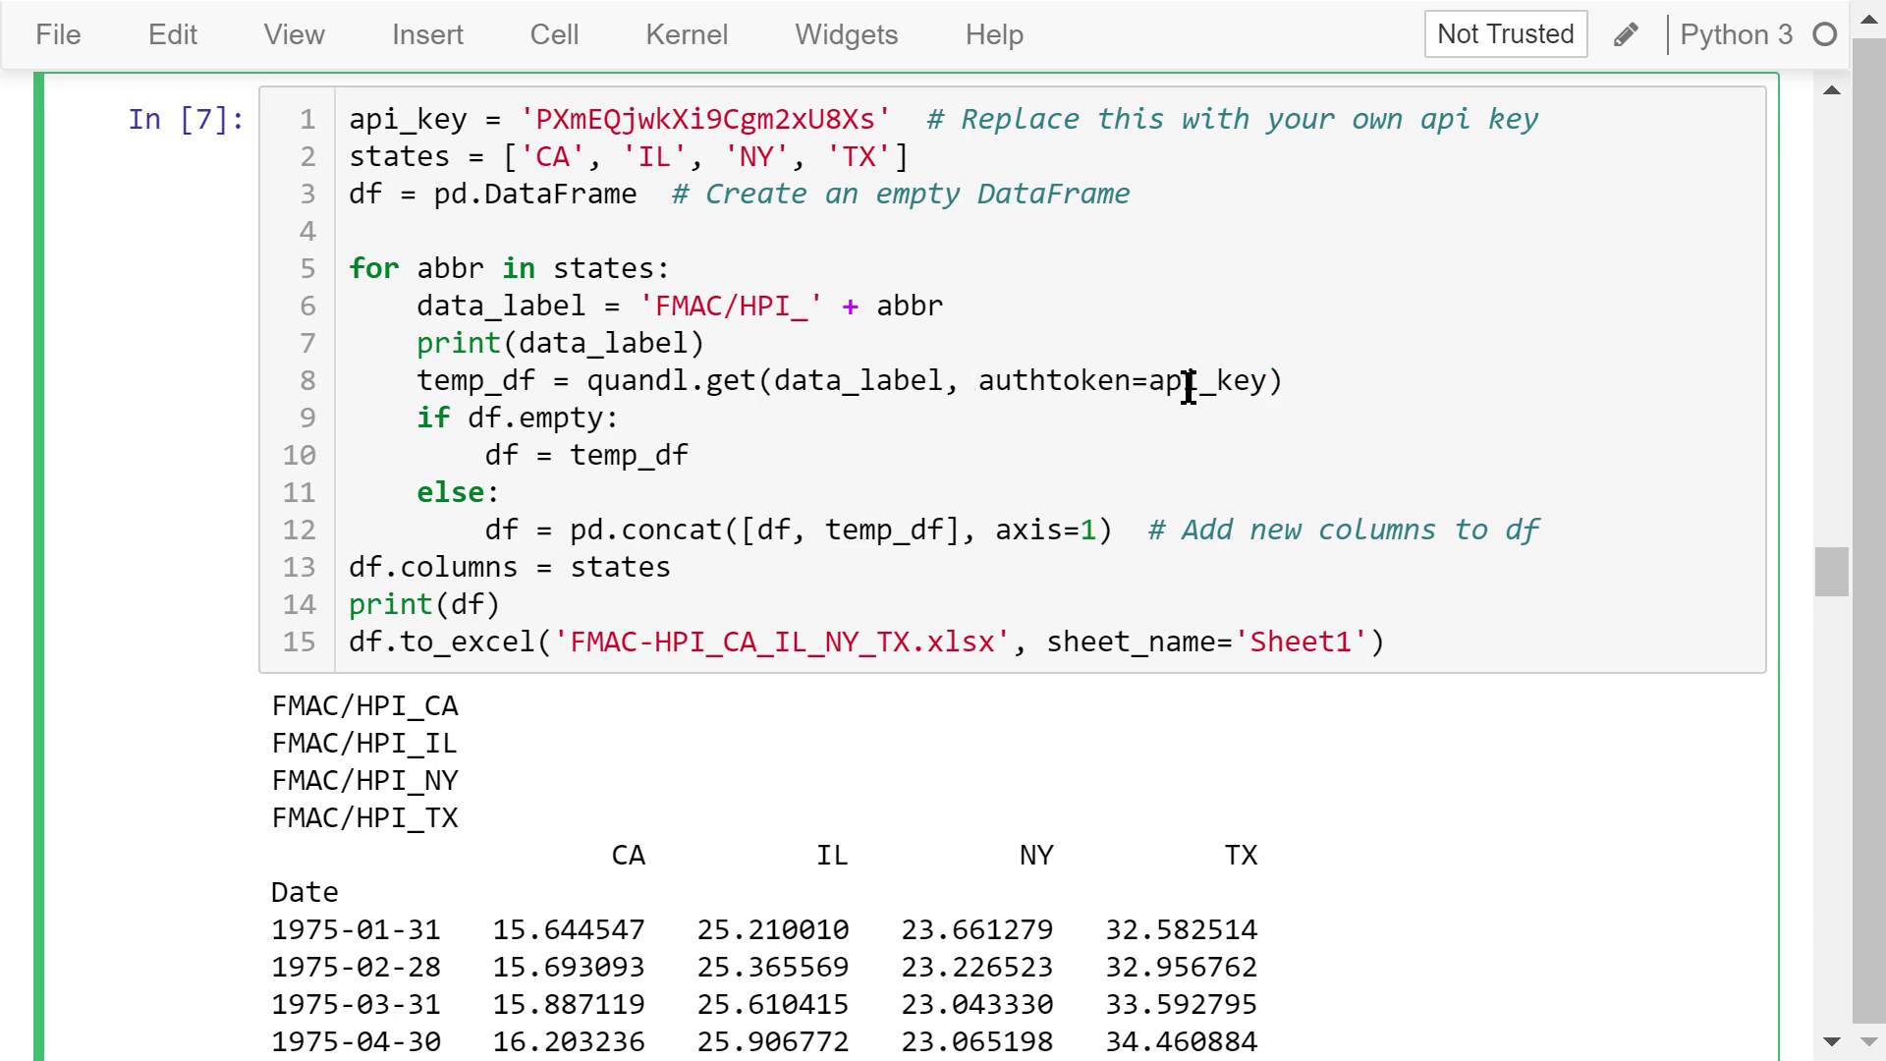
mouse_move(1174, 427)
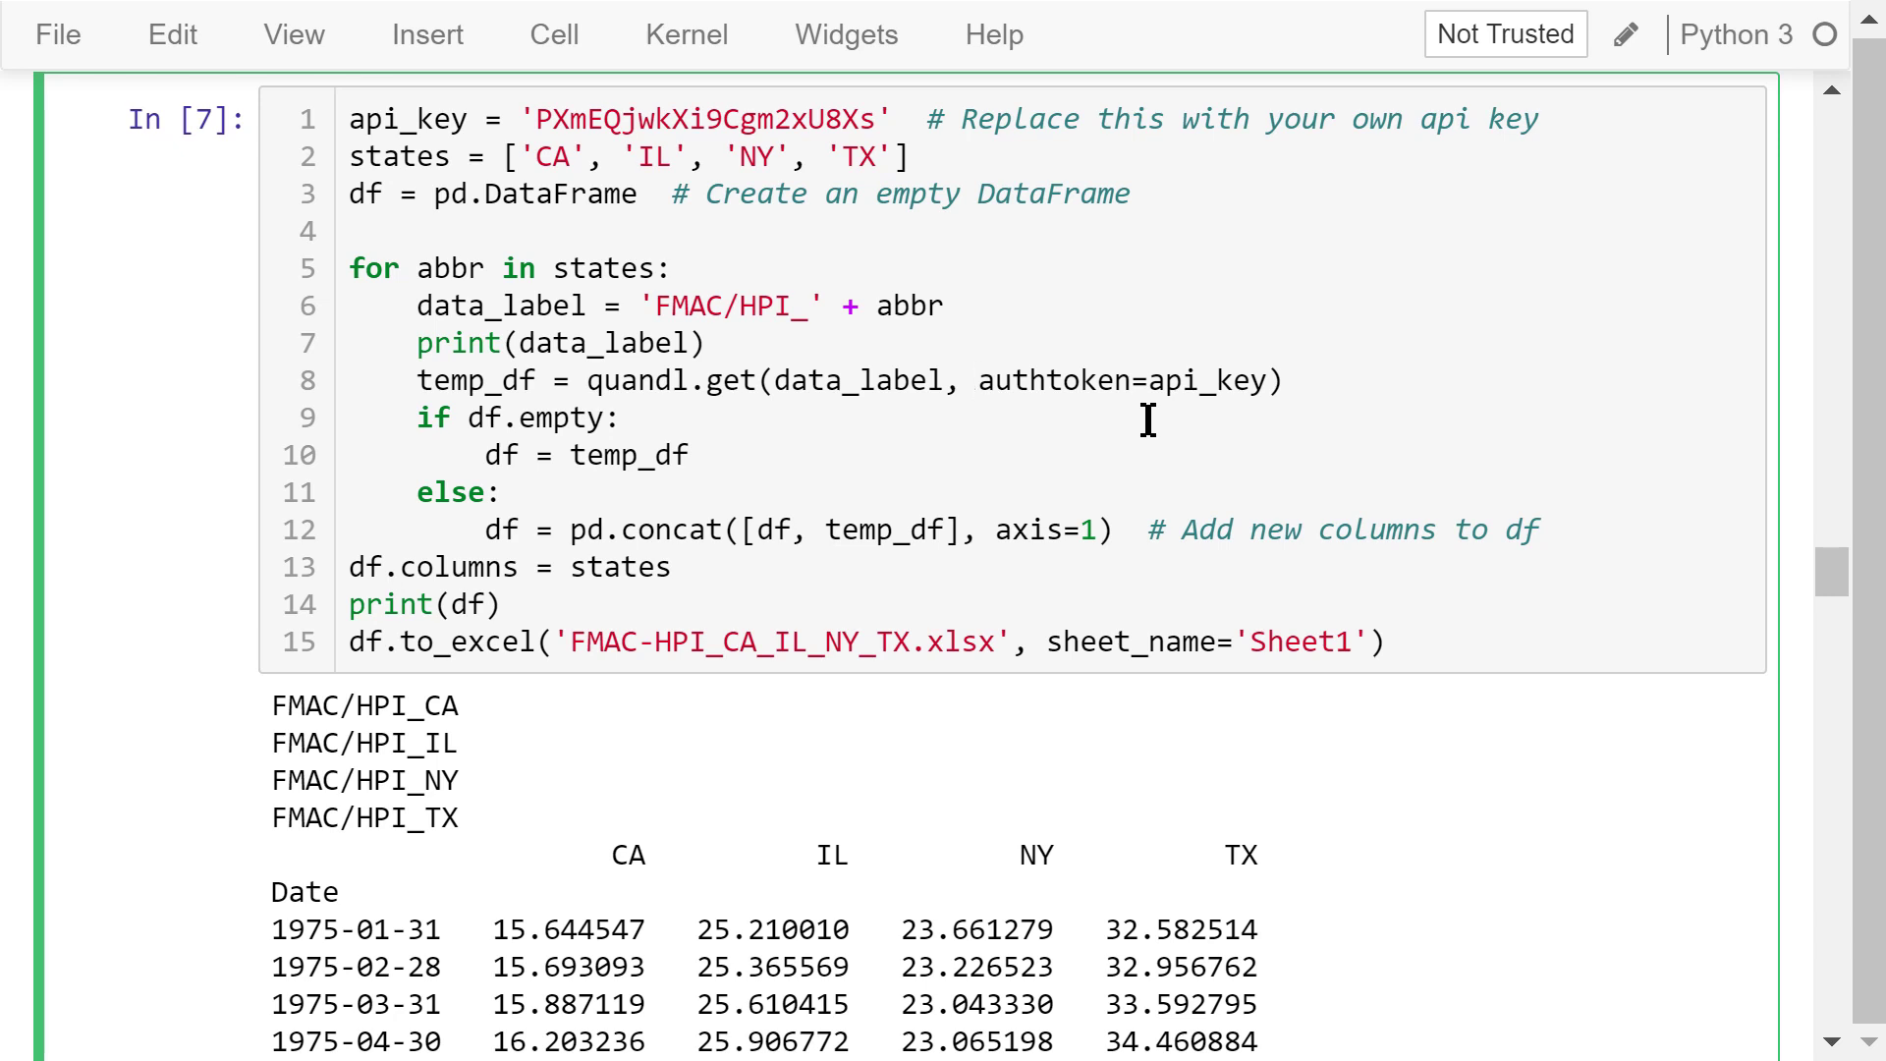
mouse_move(980, 433)
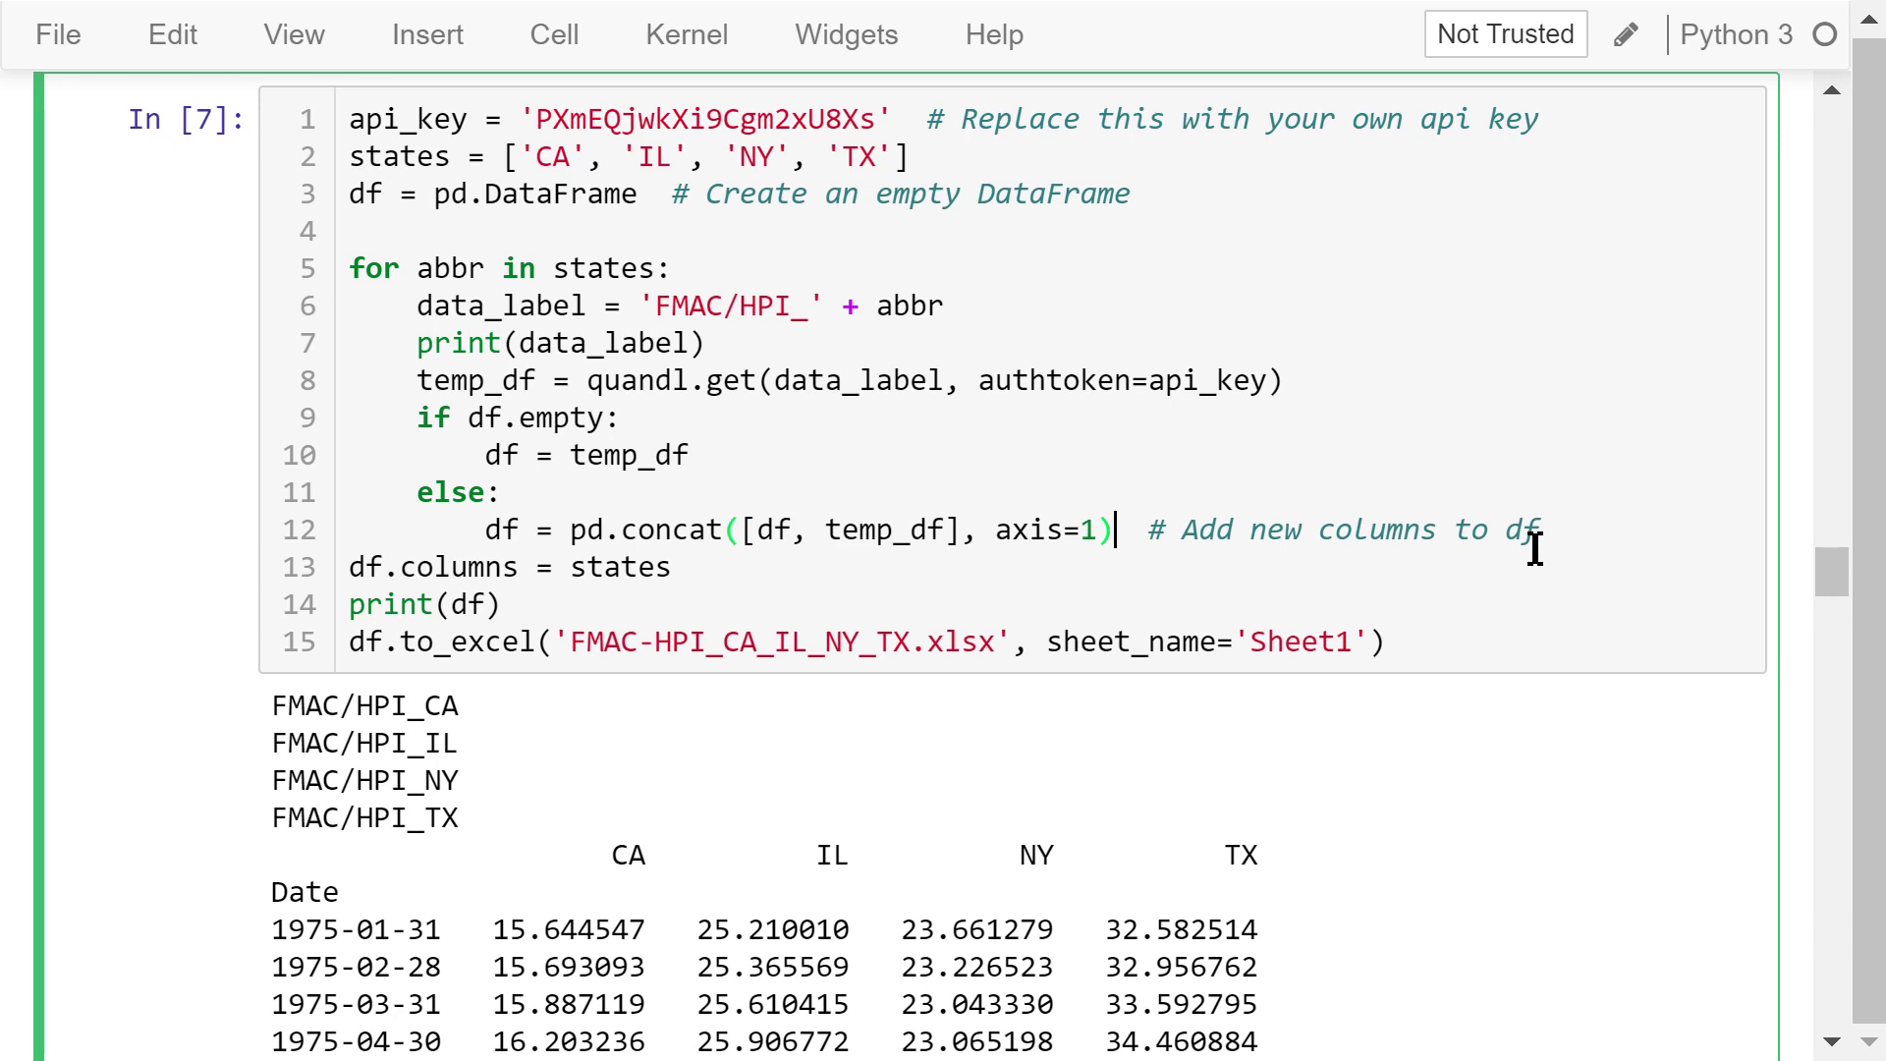
mouse_move(853, 568)
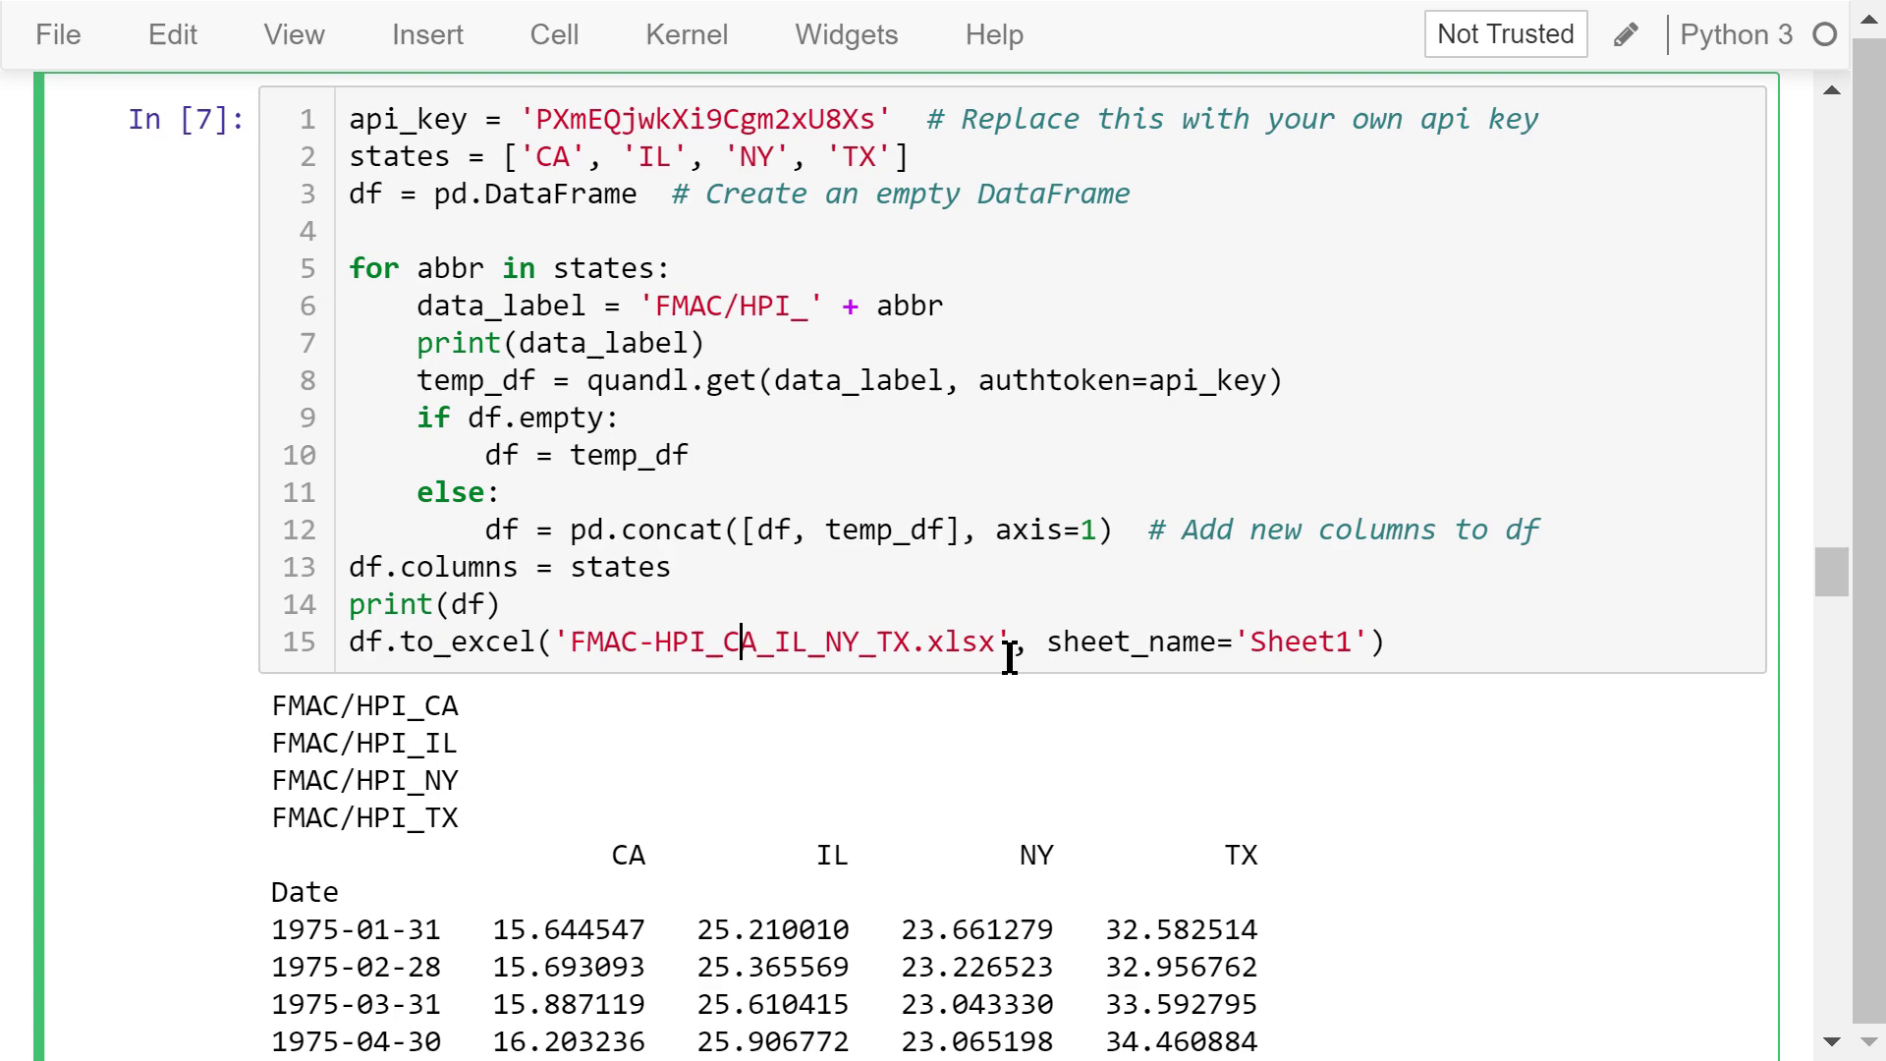
mouse_move(1185, 659)
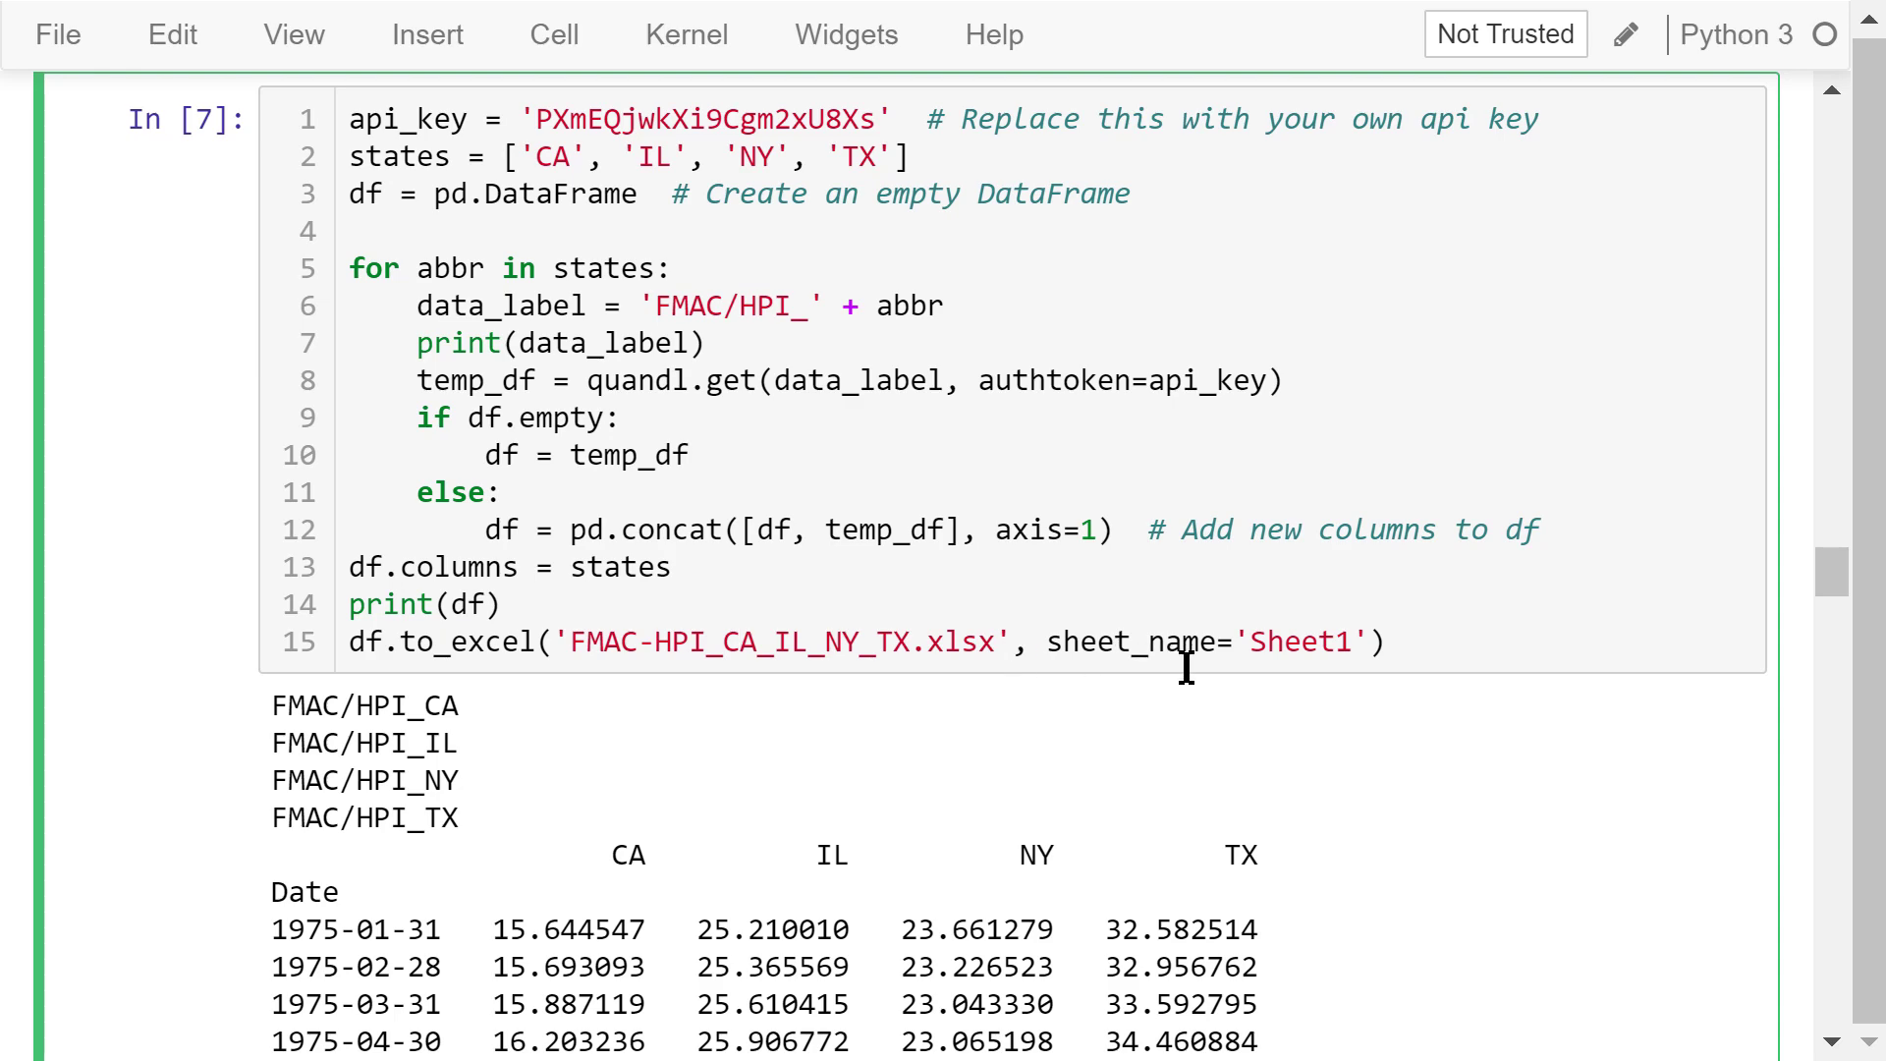
- Scroll past the 513-row table's end to the df.plot() line chart of CA, IL, NY and TX
scroll("down", 3)
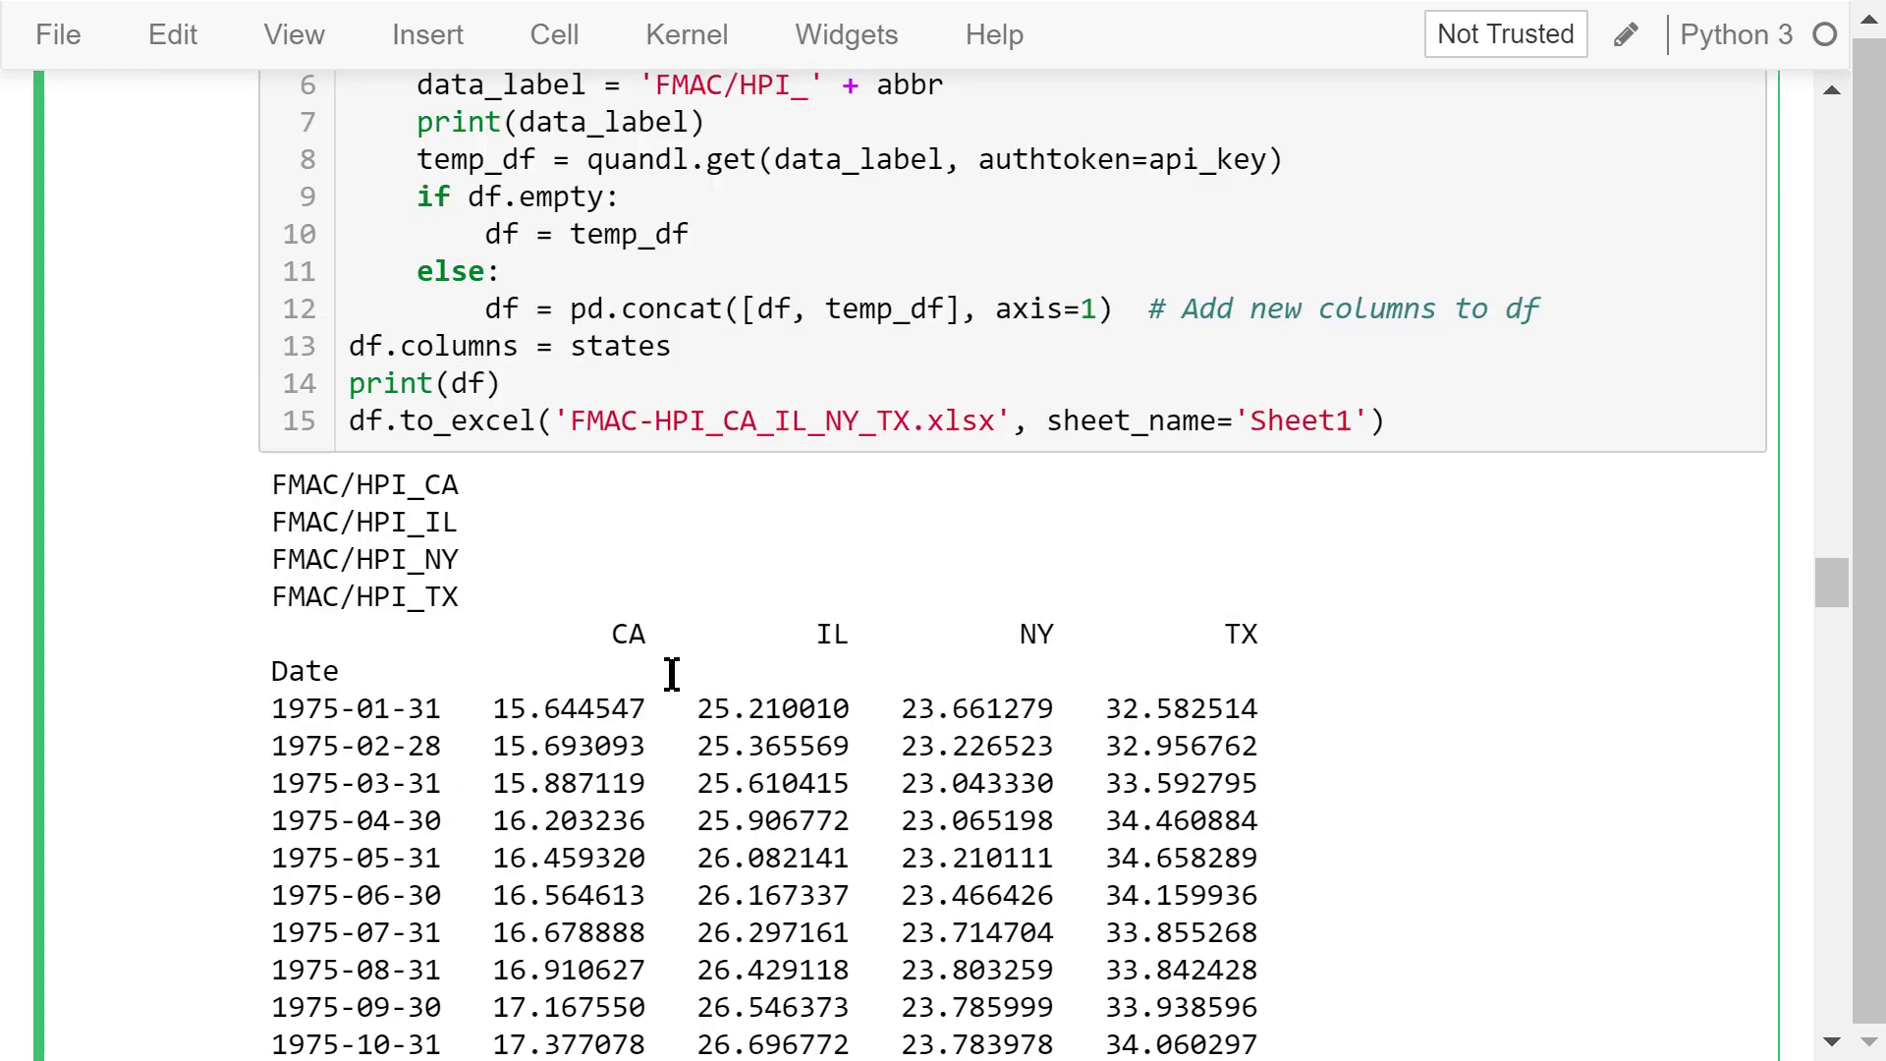
scroll("down", 3)
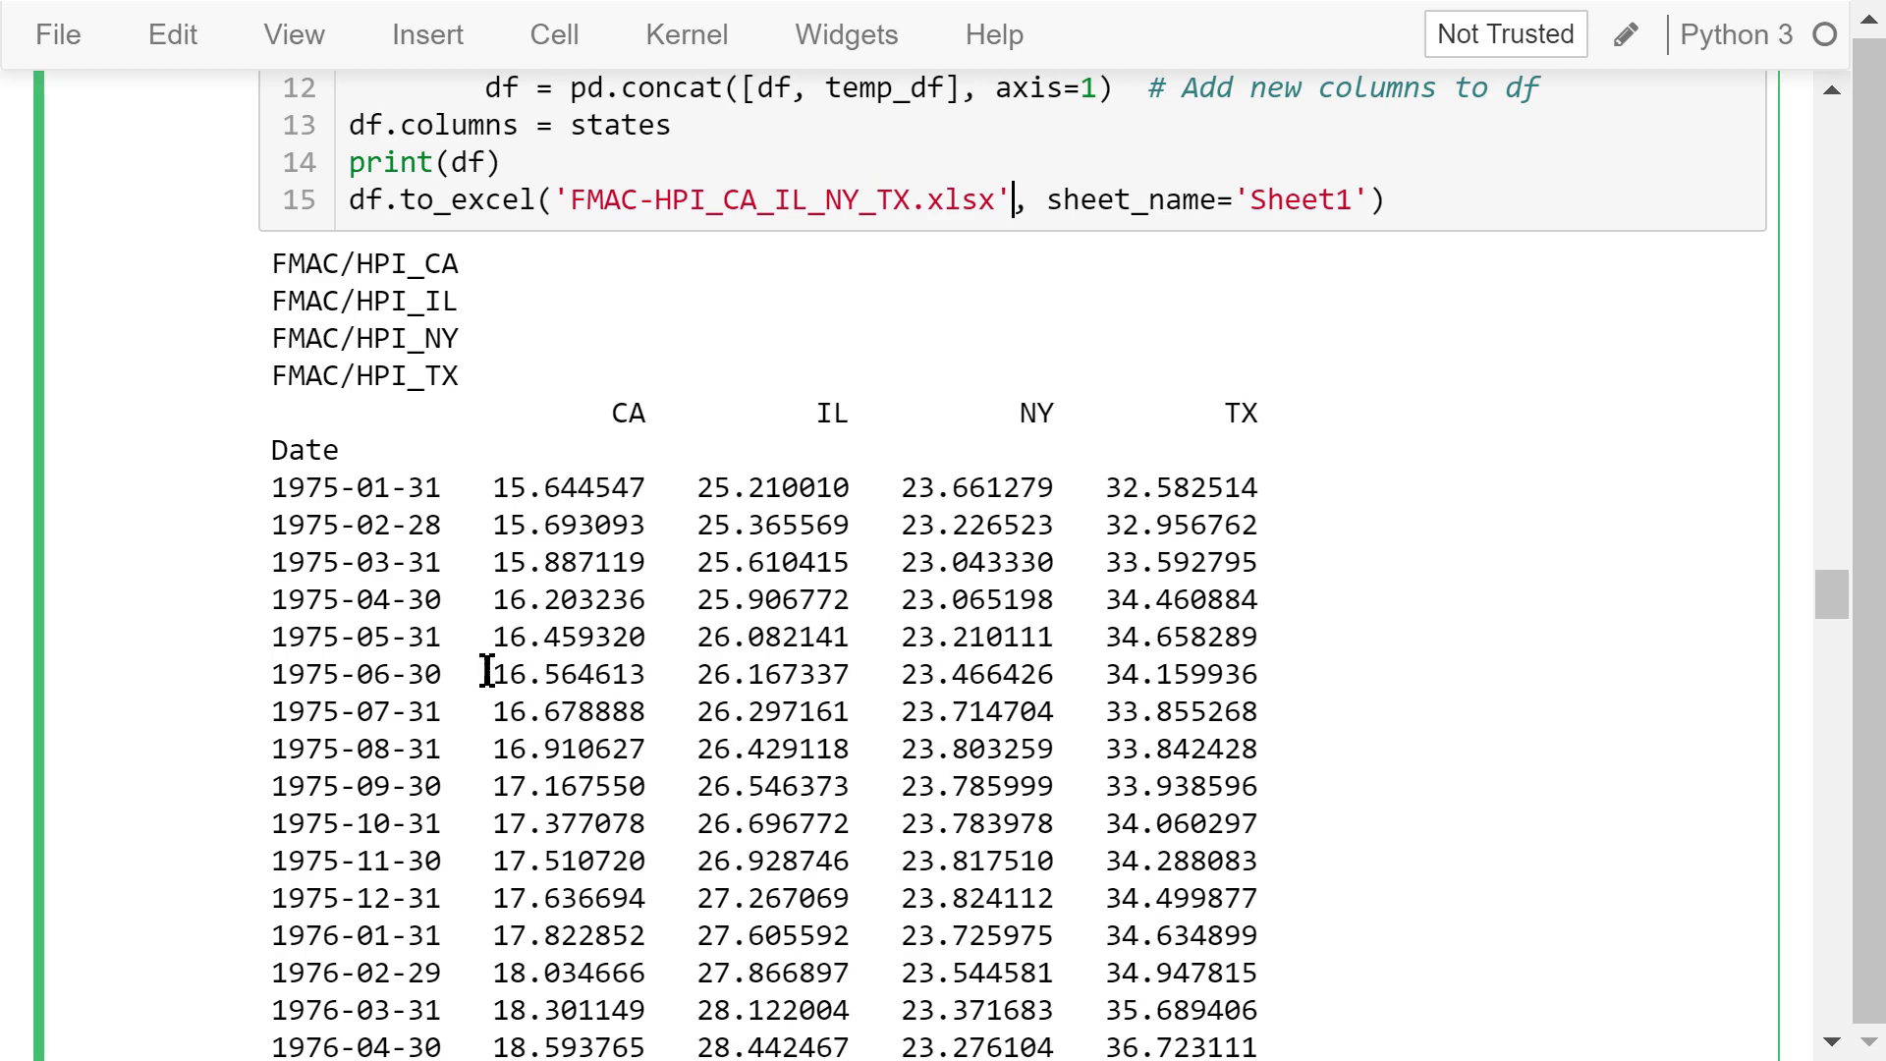
scroll("down", 3)
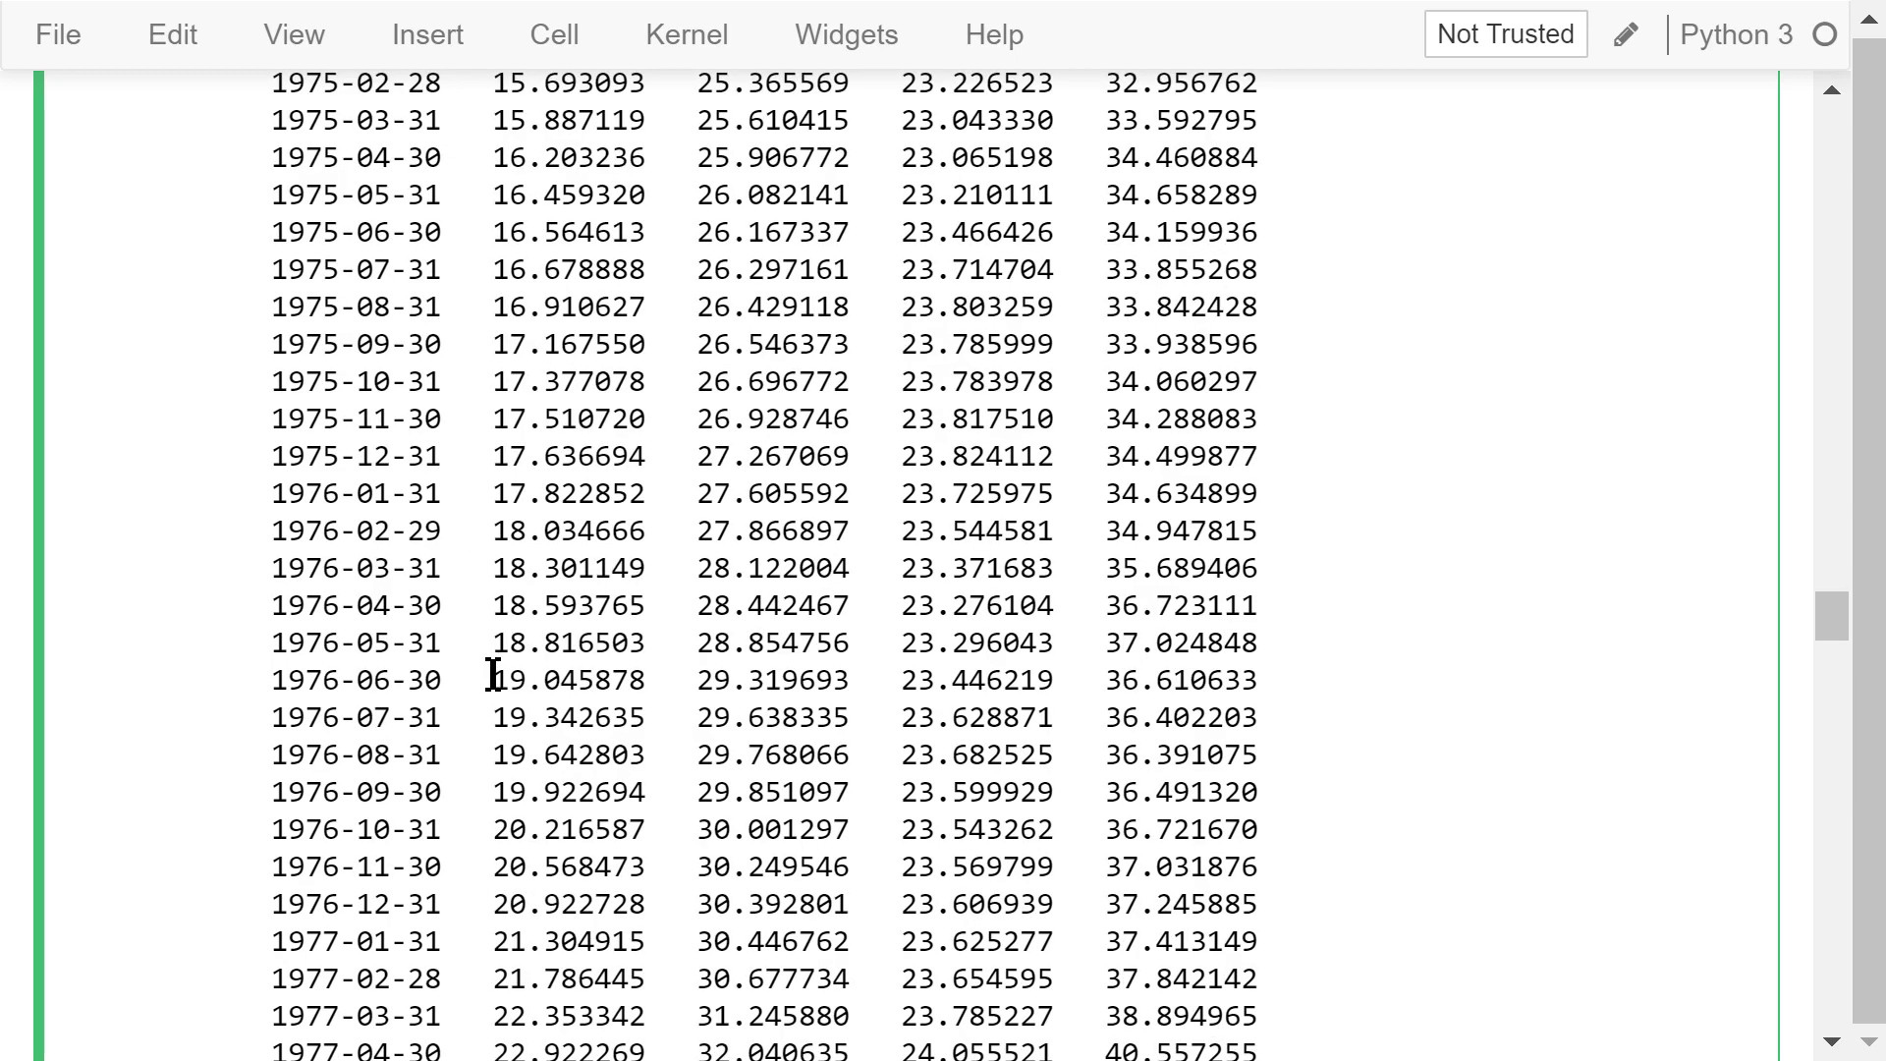
scroll("down", 3)
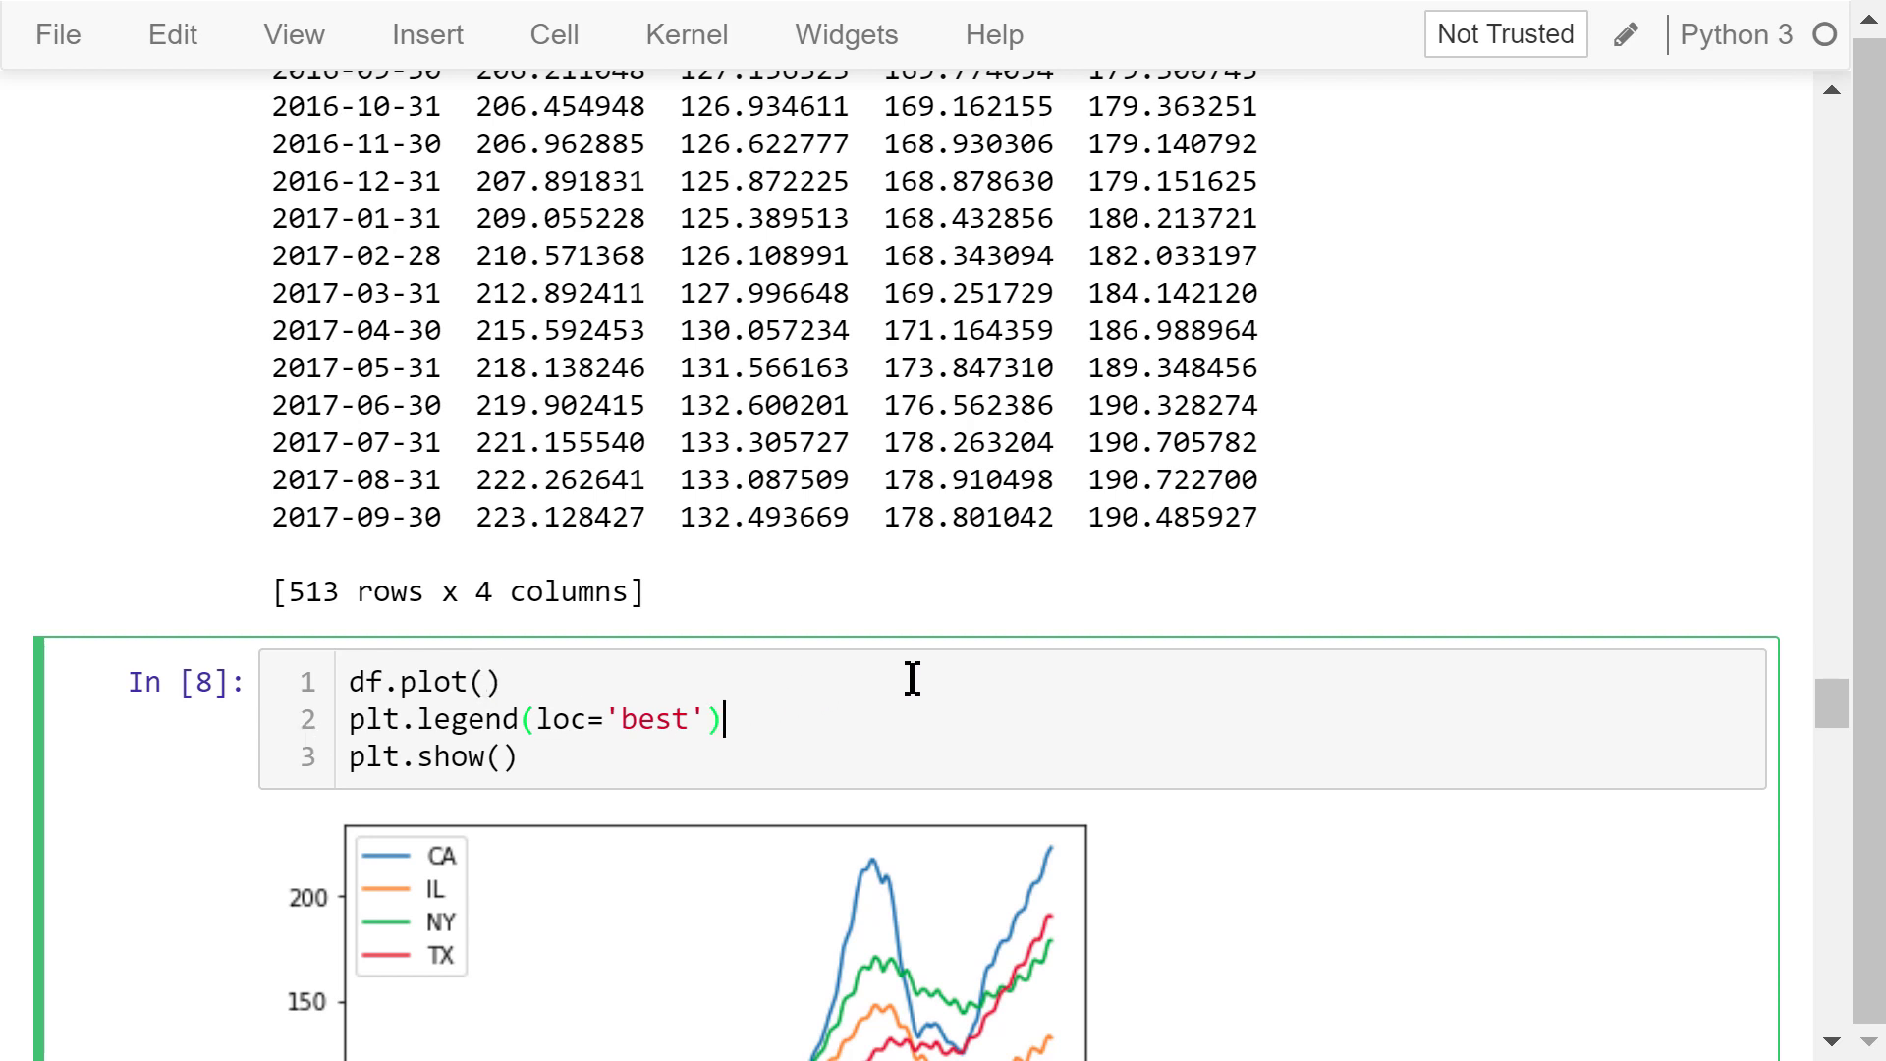
scroll("down", 3)
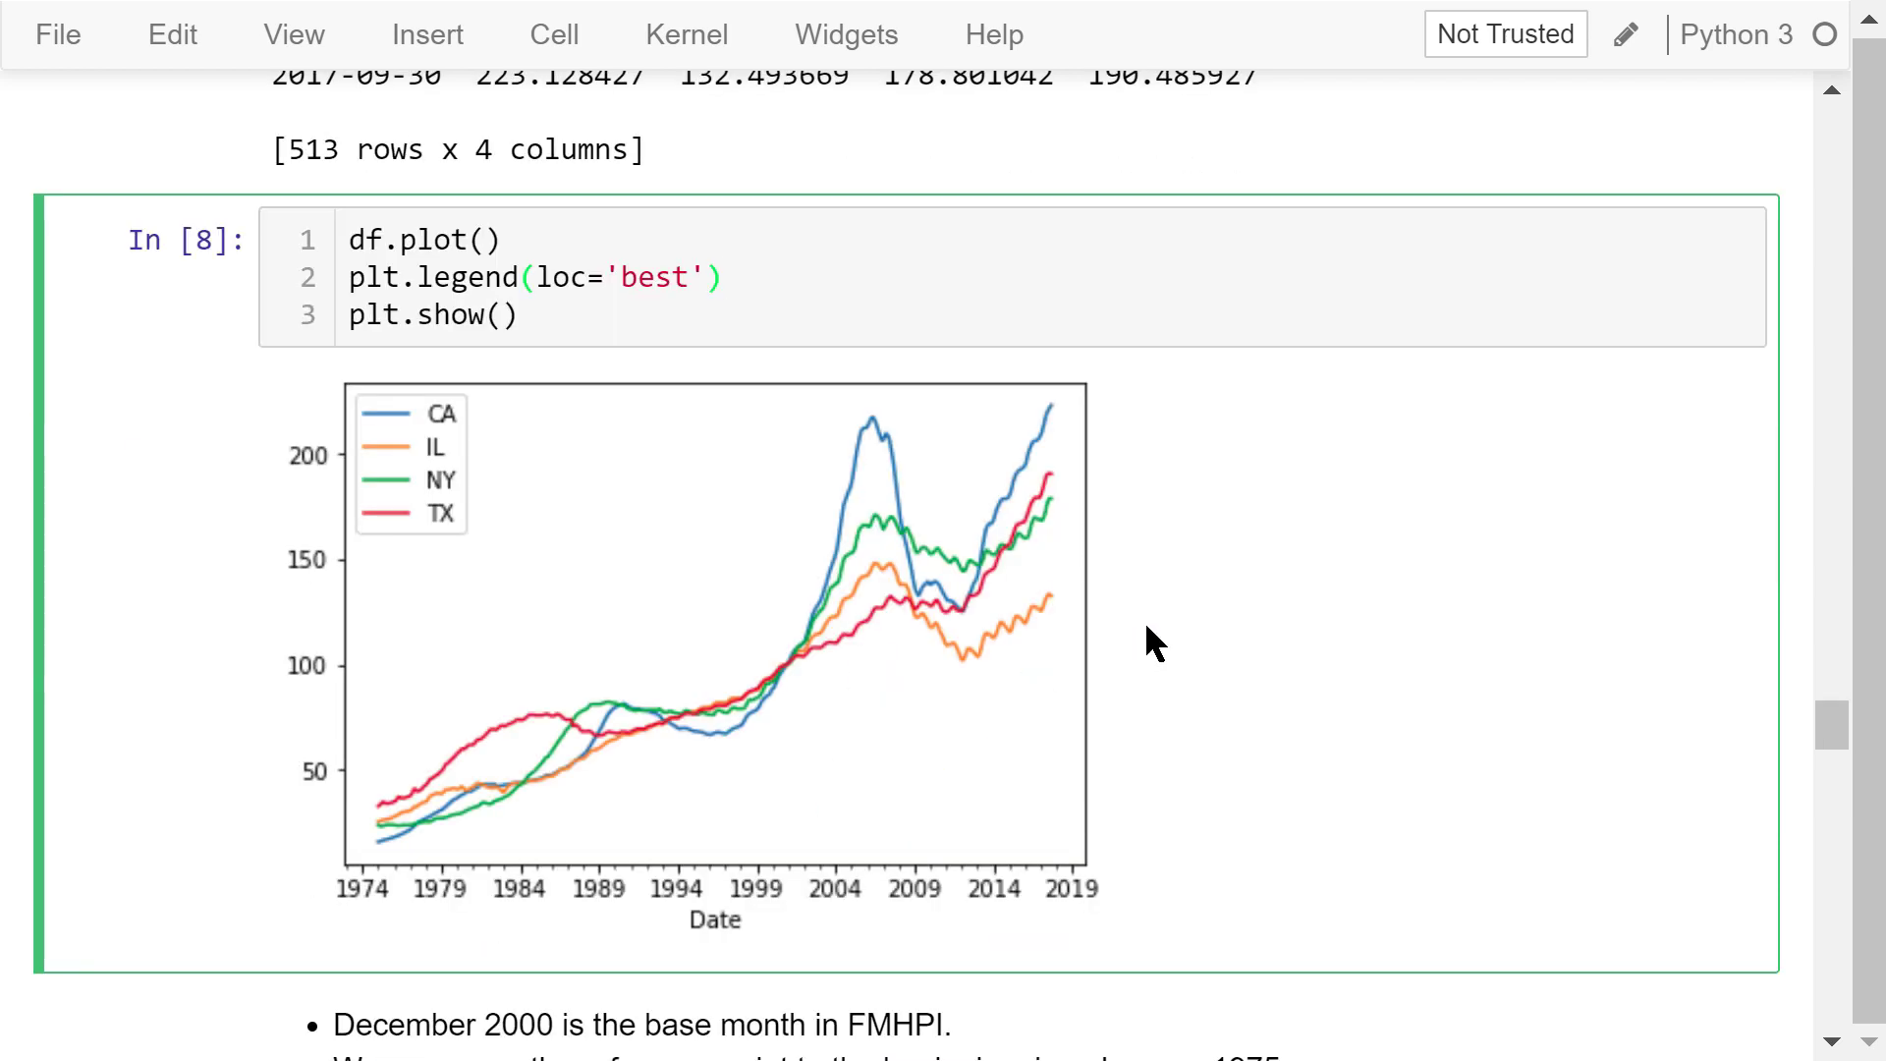
mouse_move(788, 703)
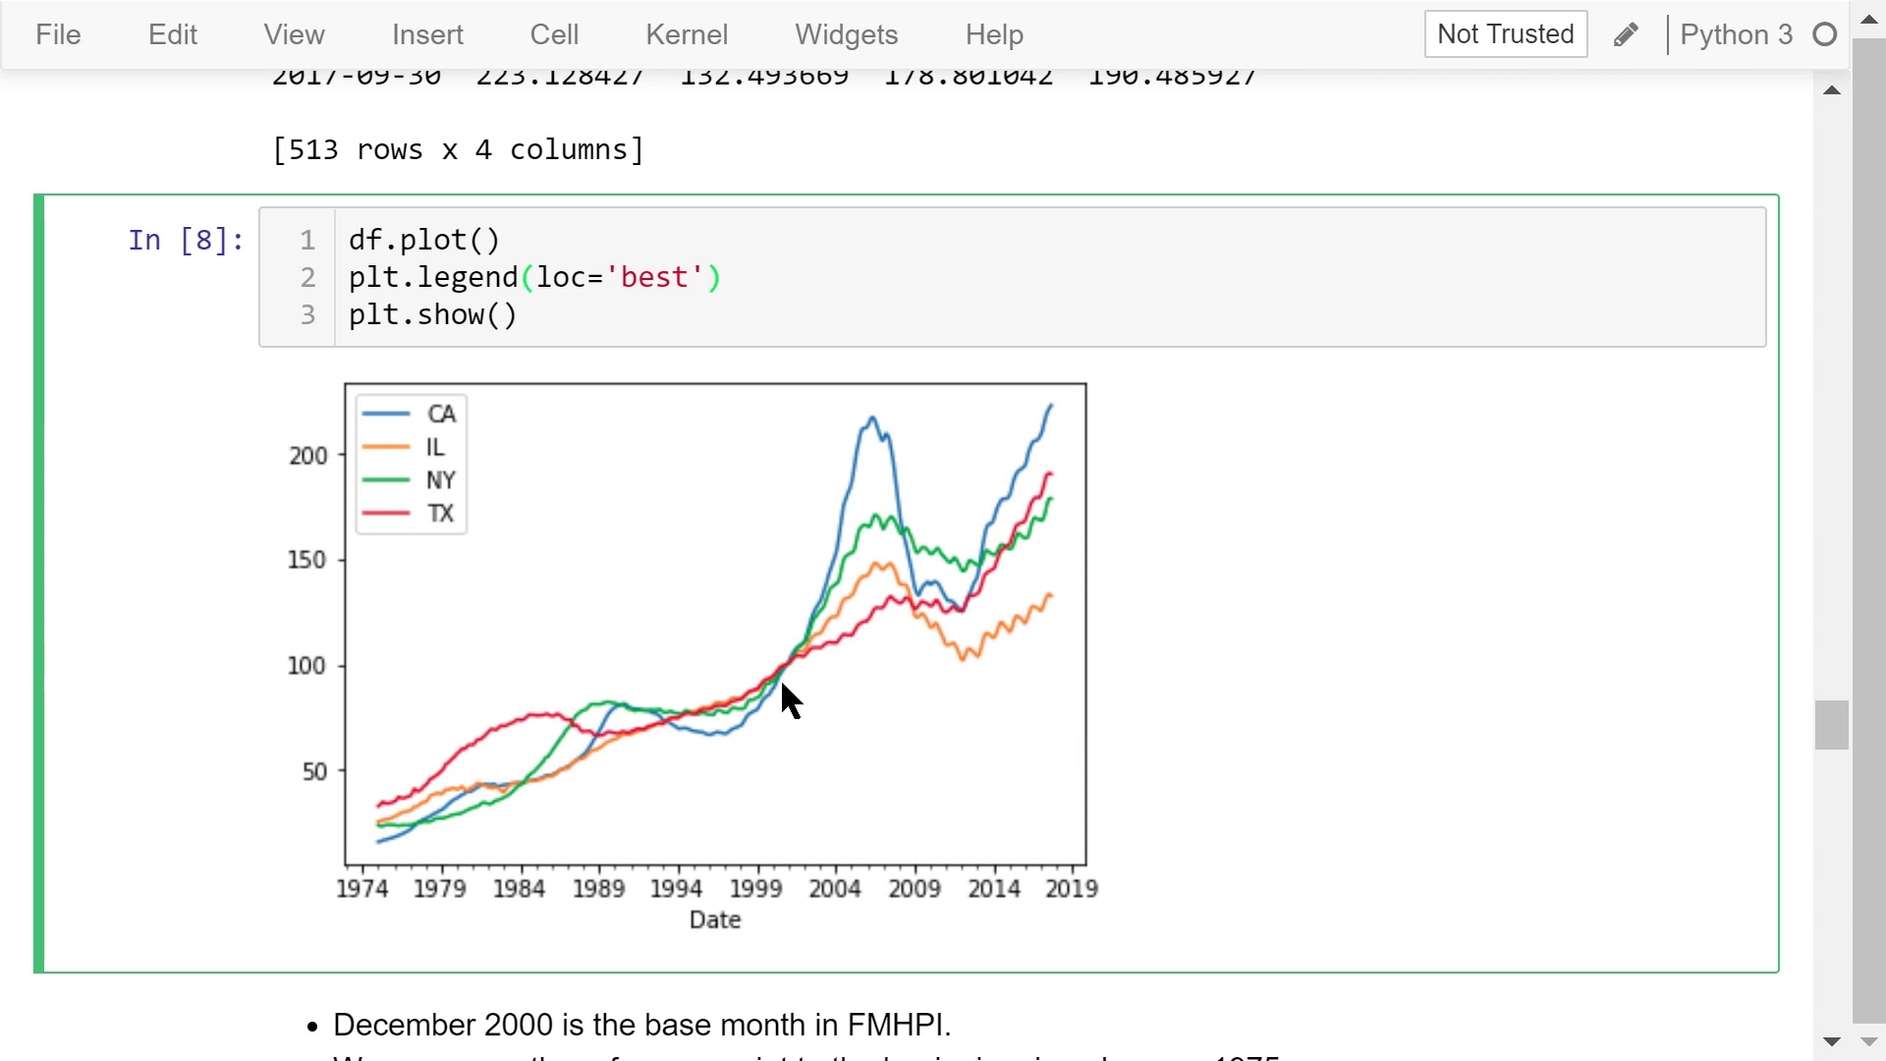
mouse_move(478, 436)
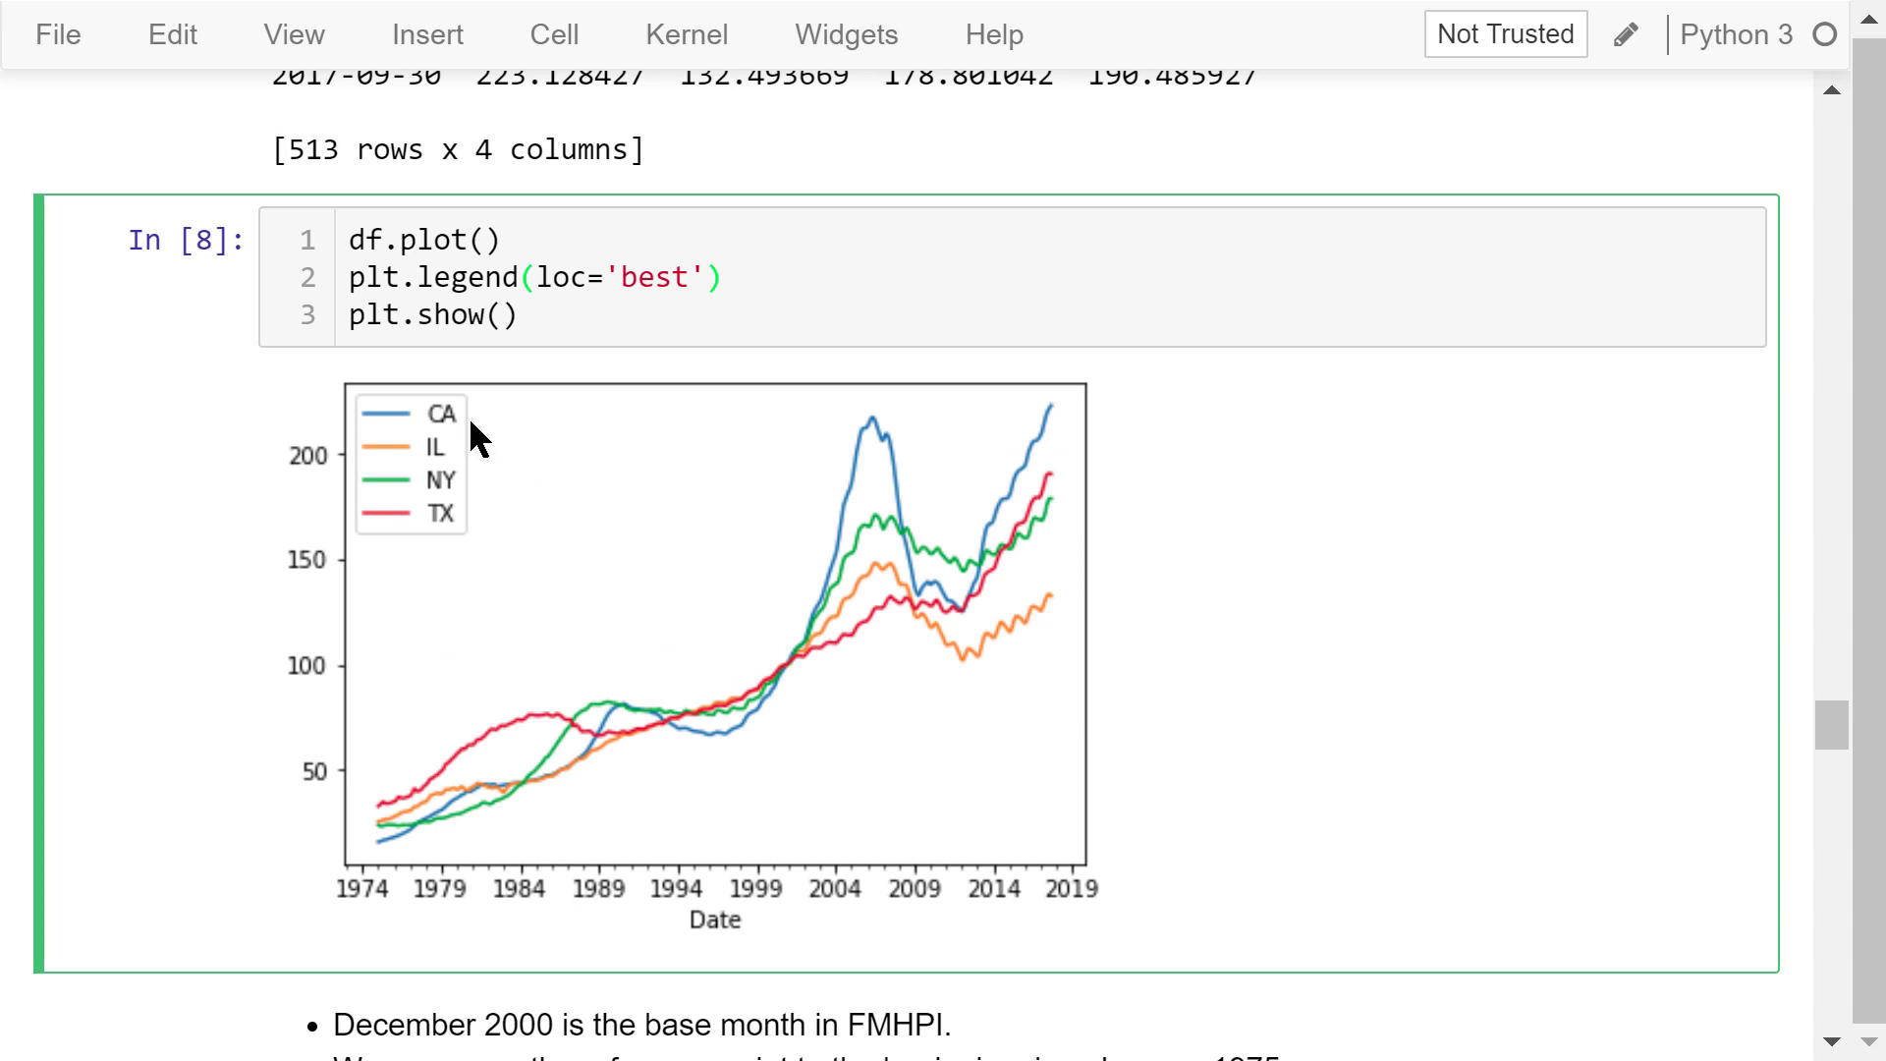
mouse_move(498, 545)
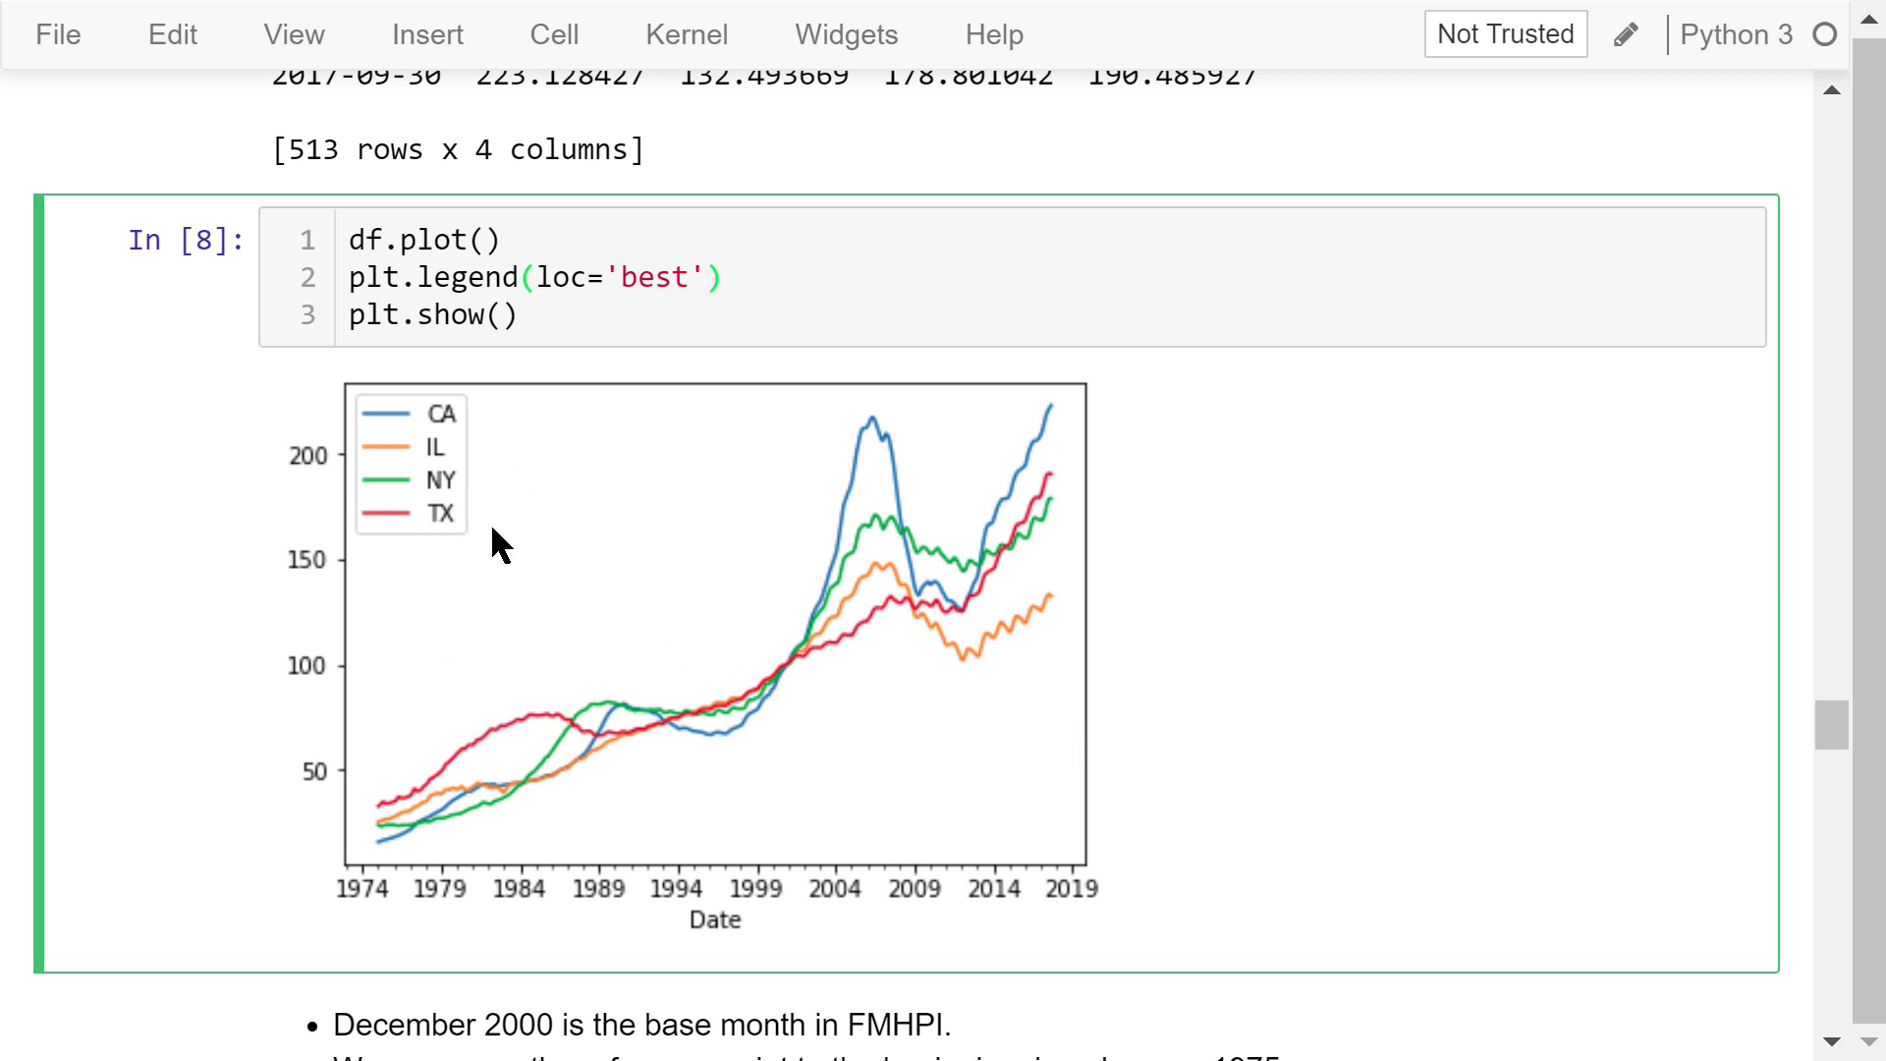
left_click(722, 277)
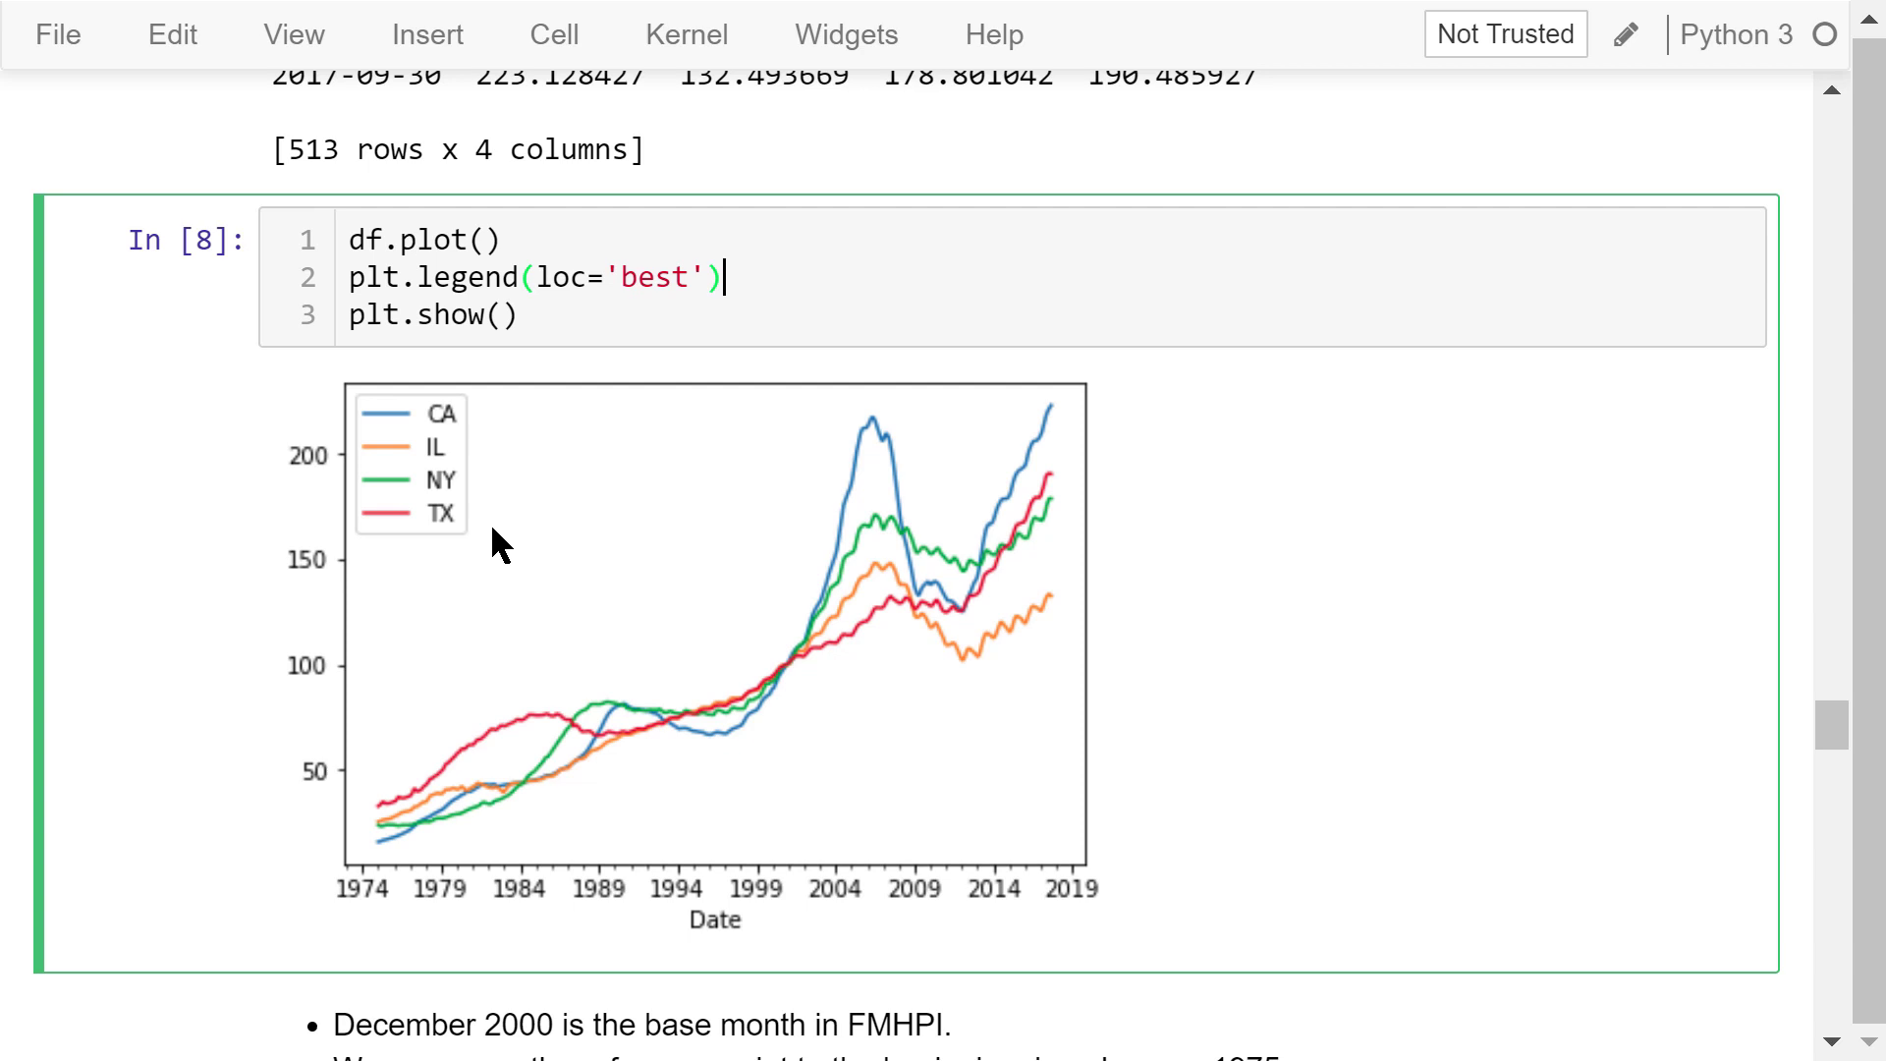
mouse_move(921, 823)
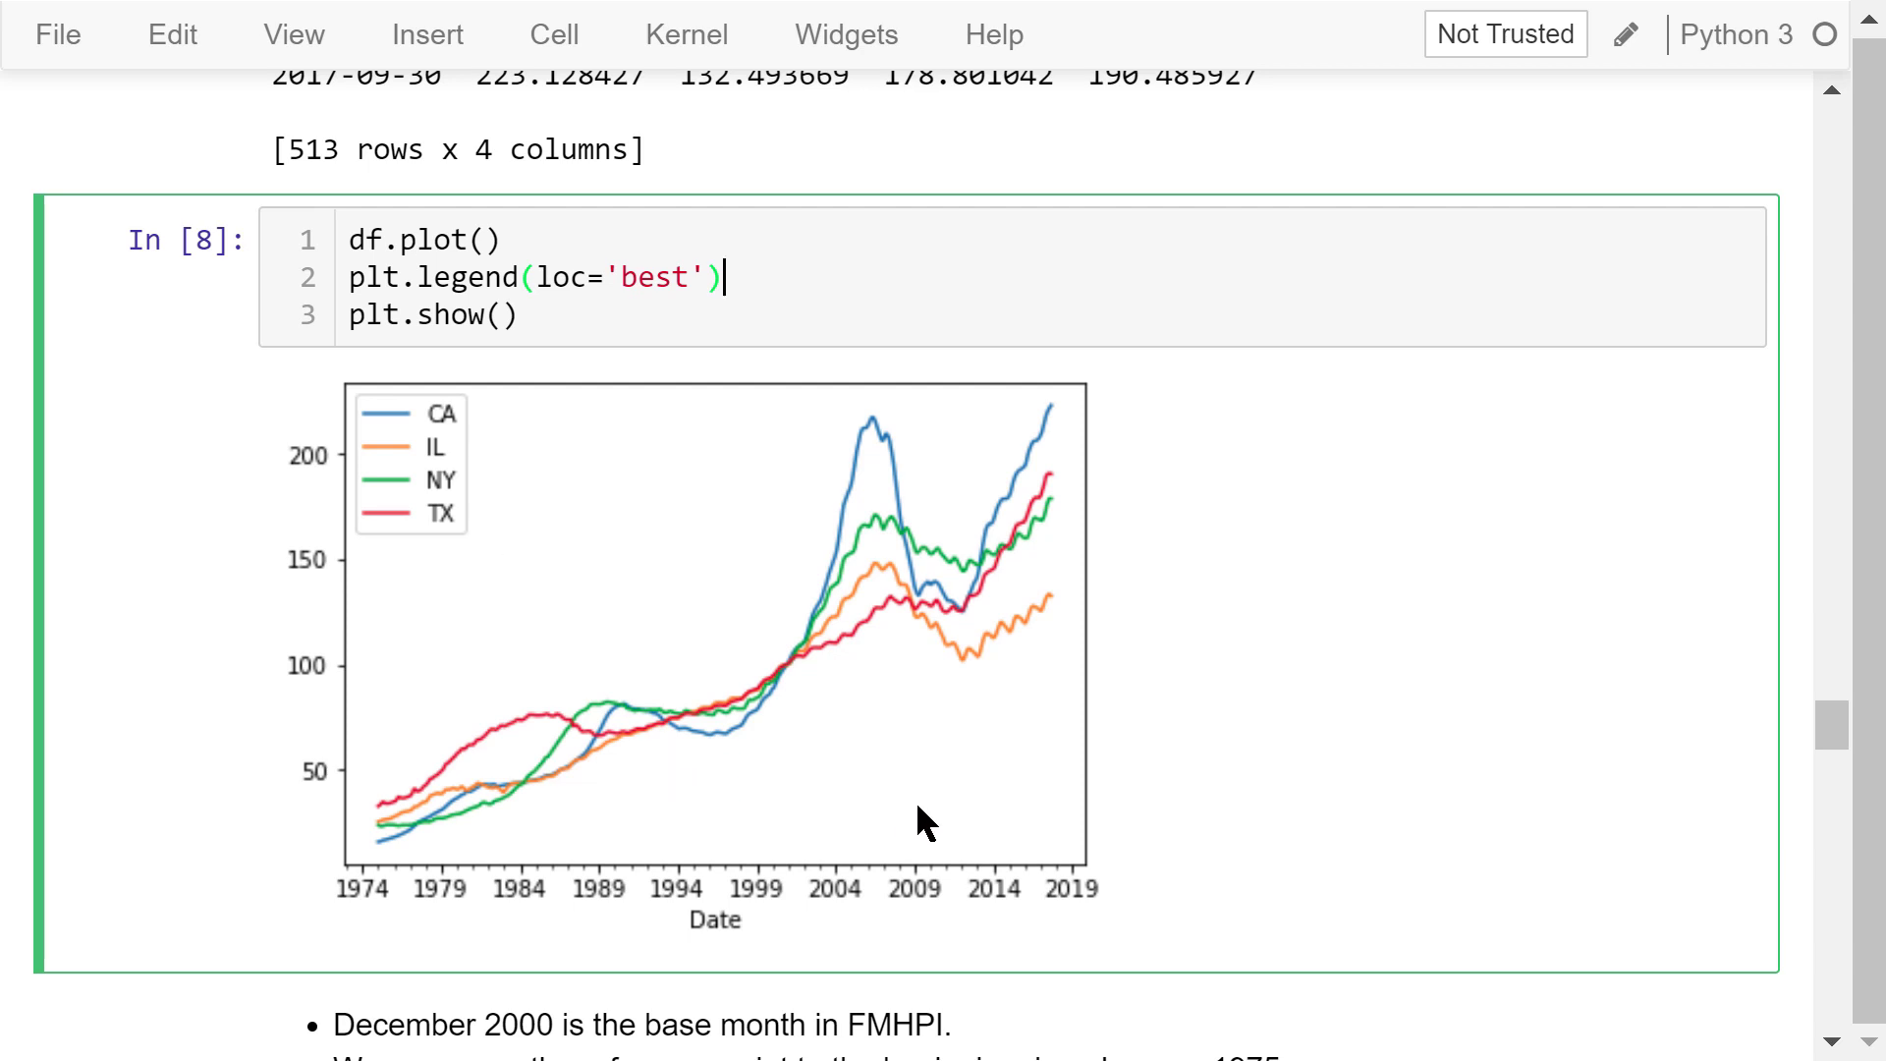
mouse_move(1107, 781)
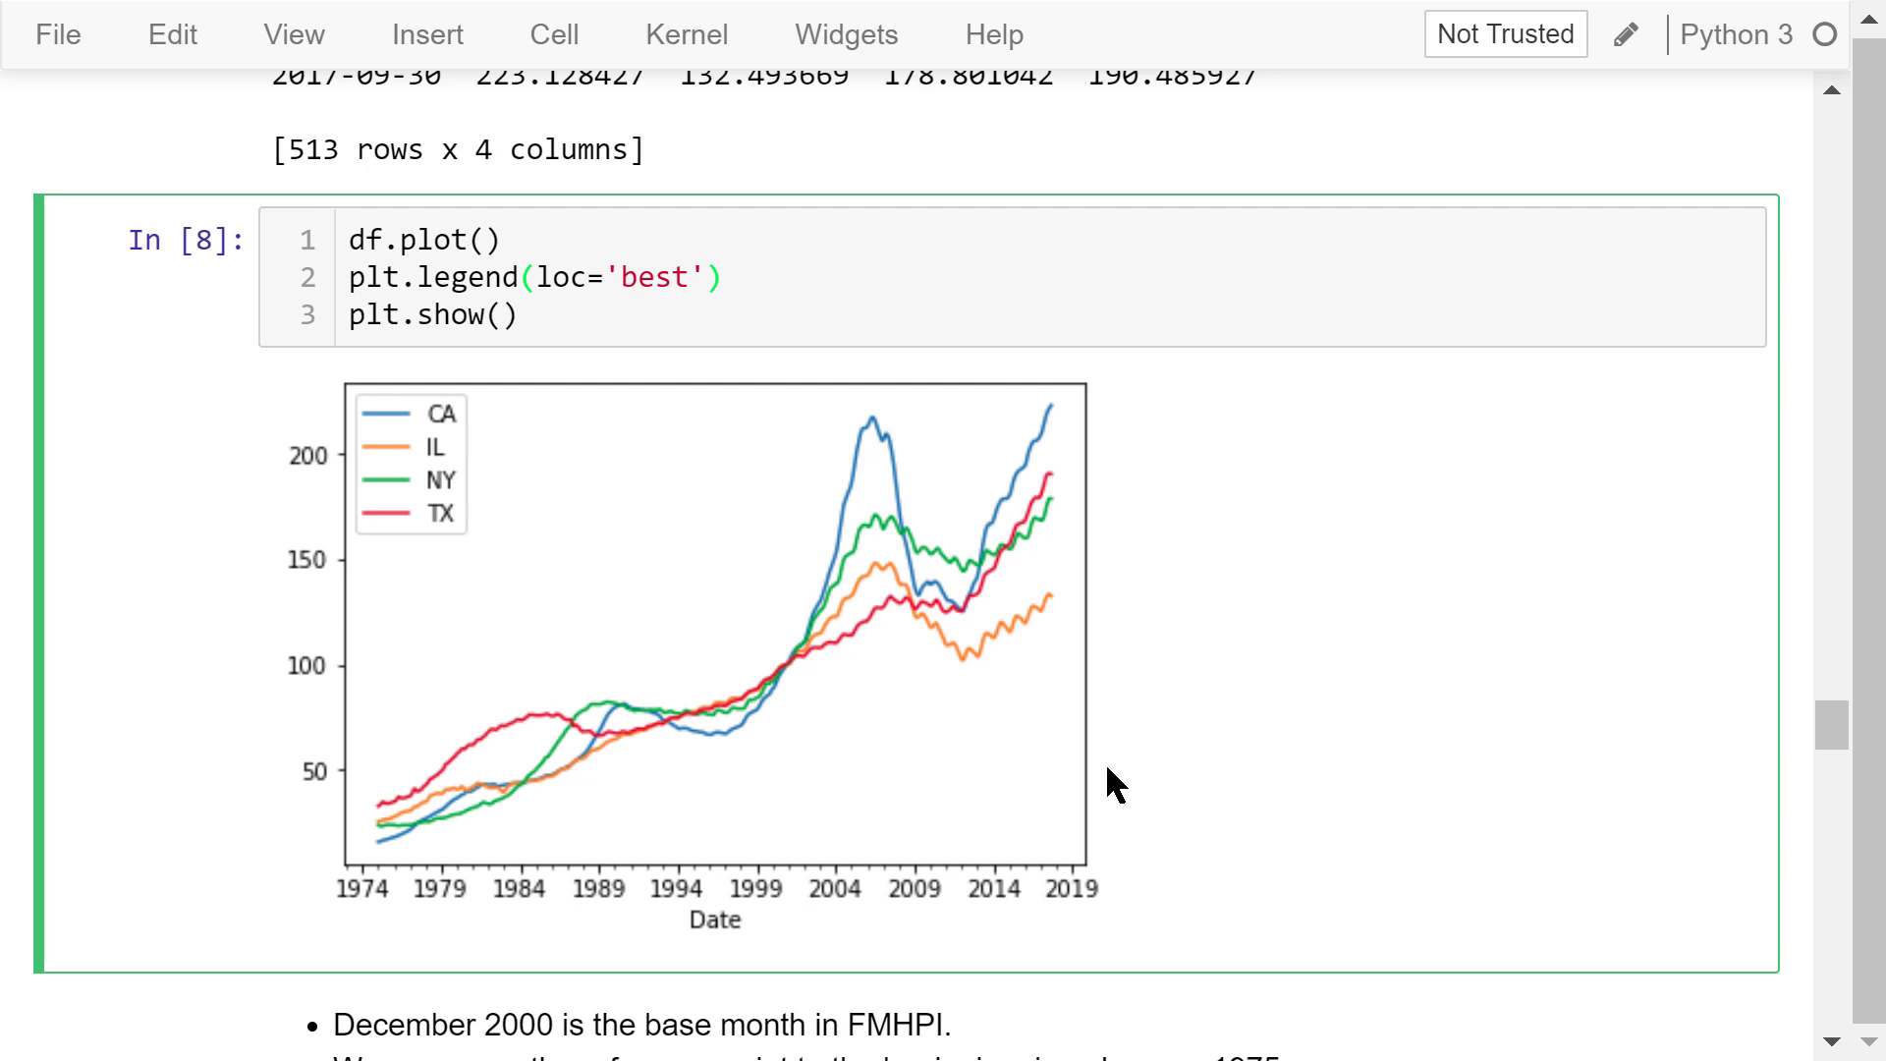
- Scroll down and select the markdown note about using January 1975 as the base month
scroll("down", 3)
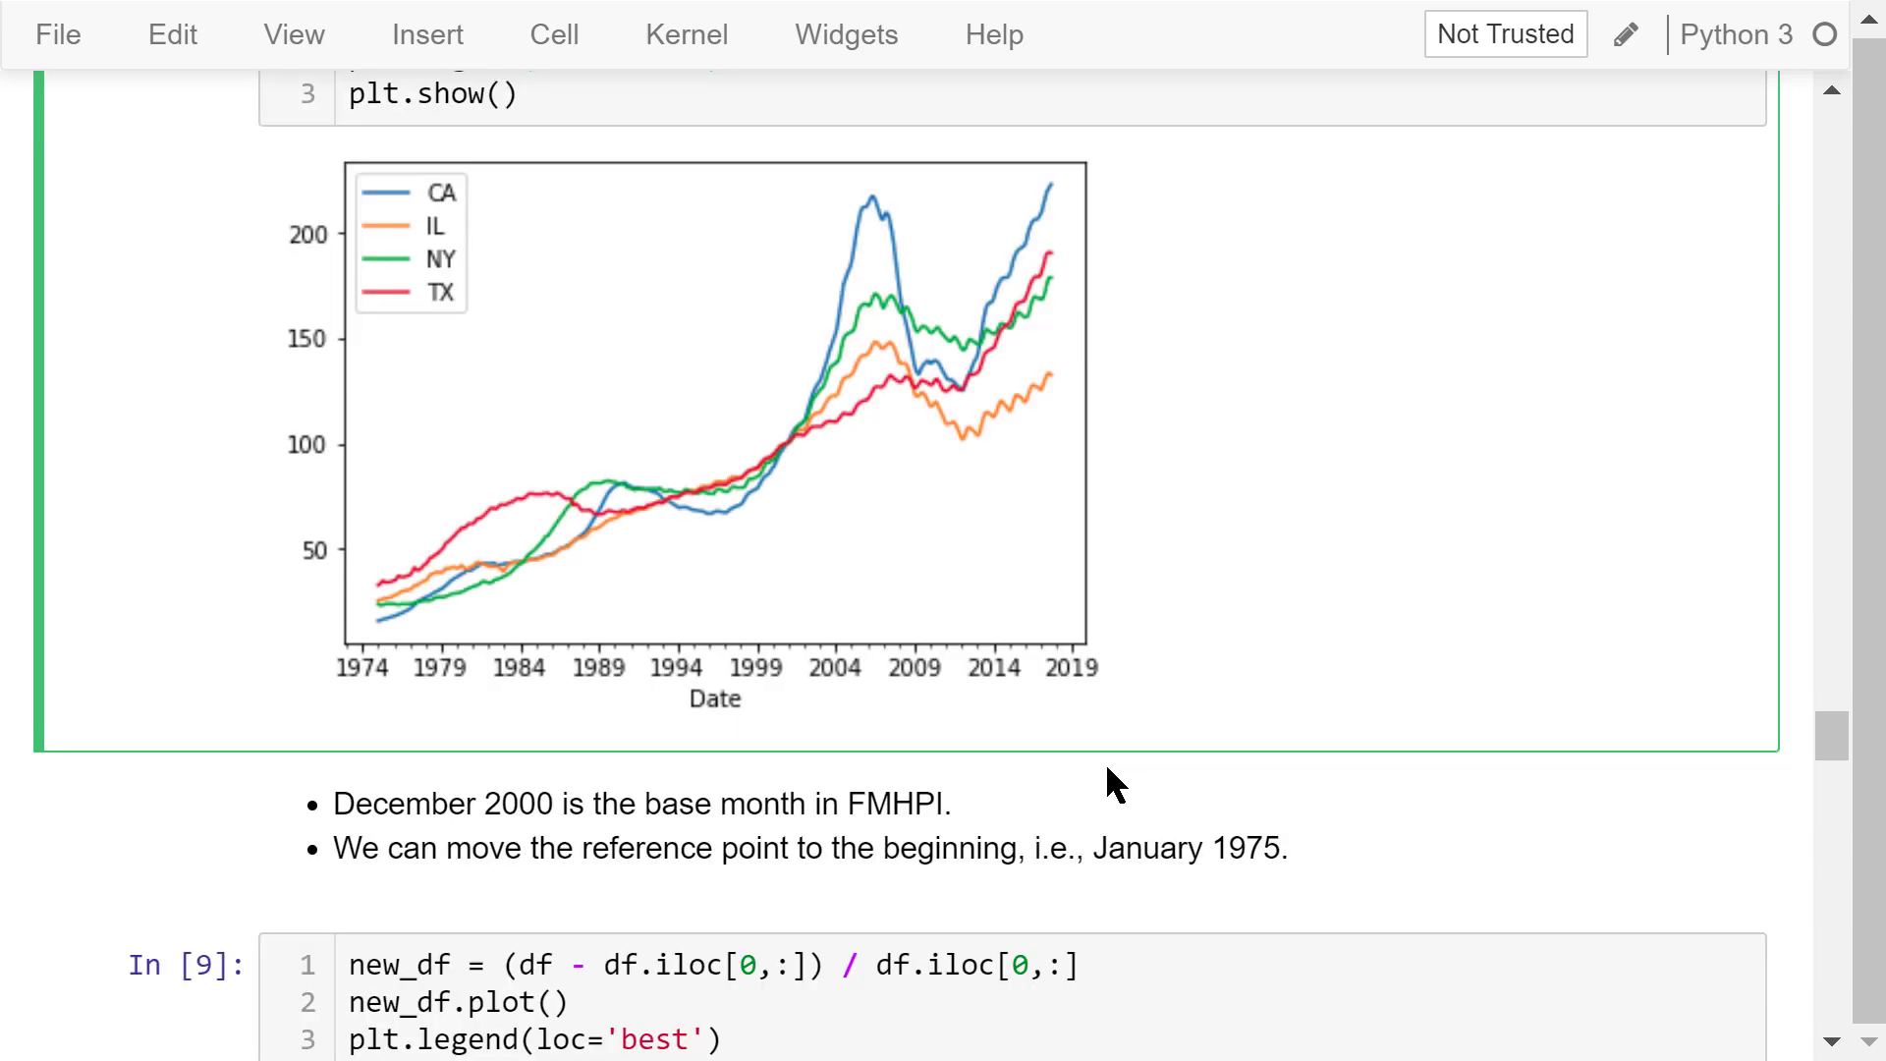
mouse_move(799, 469)
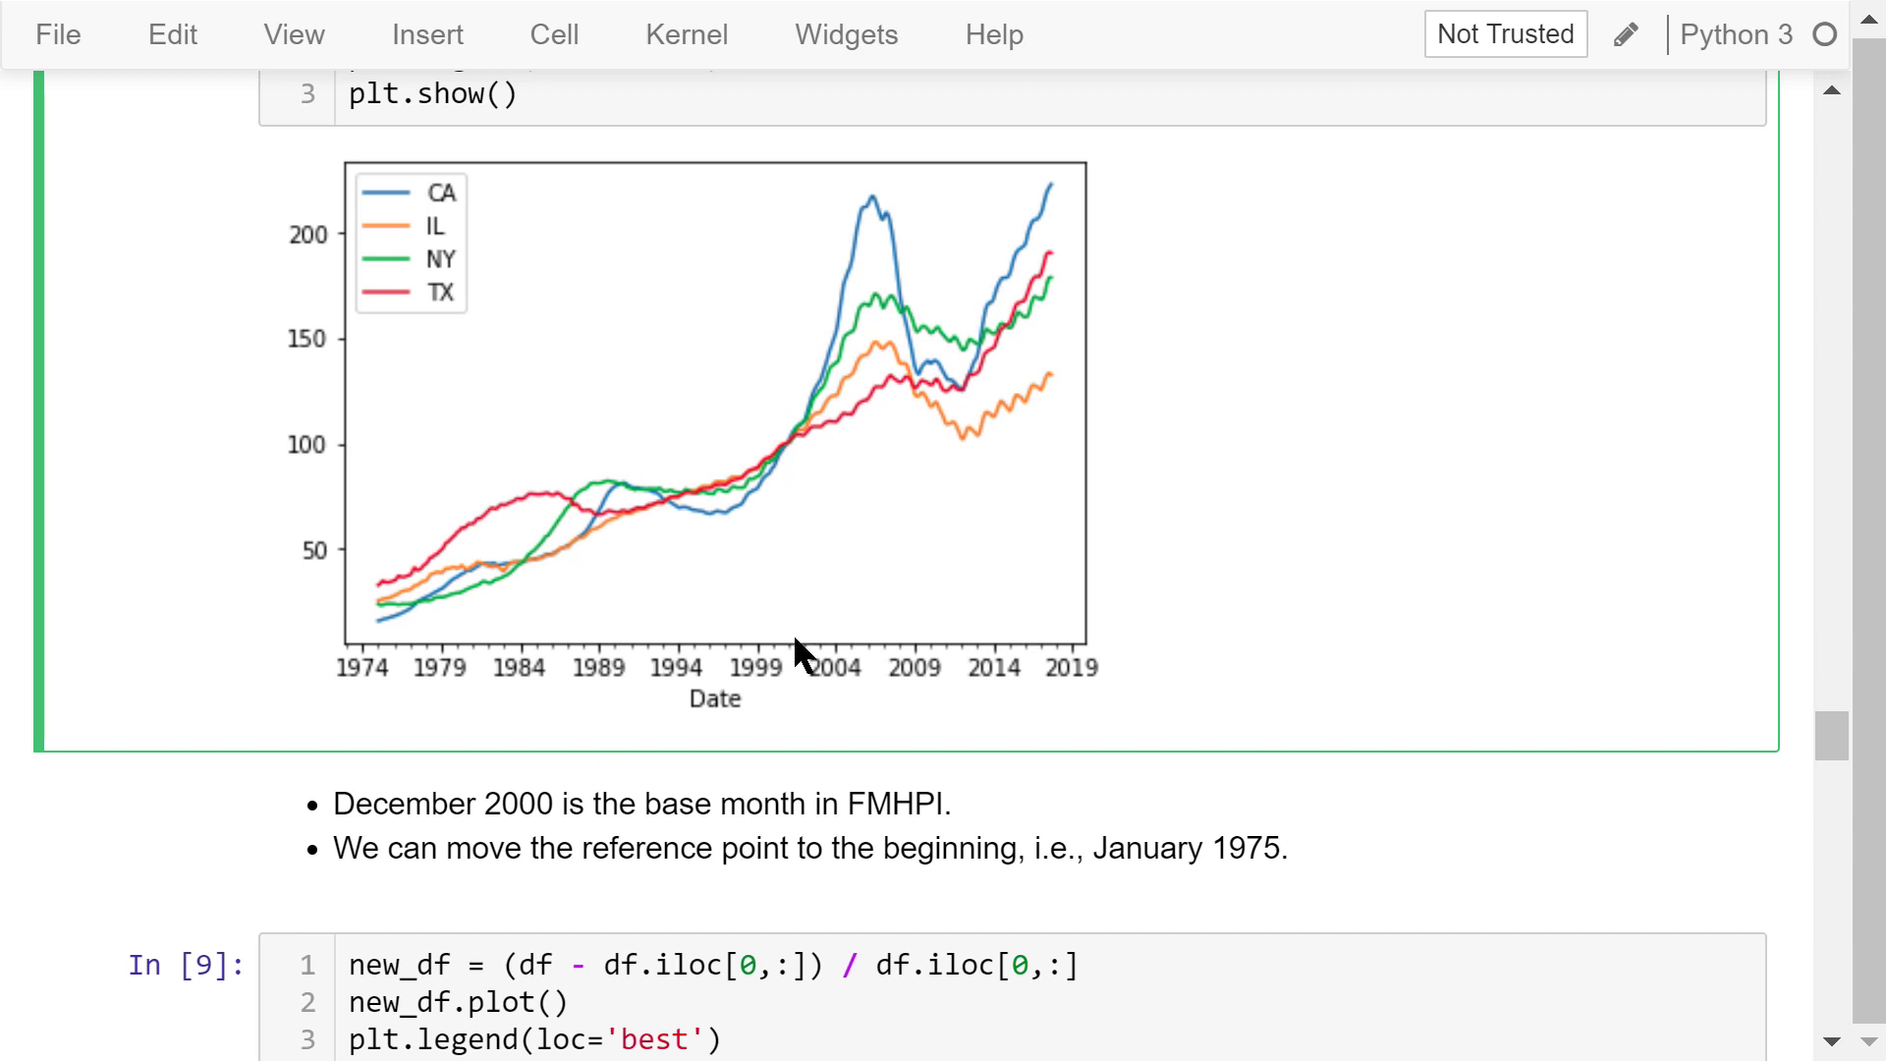
mouse_move(794, 466)
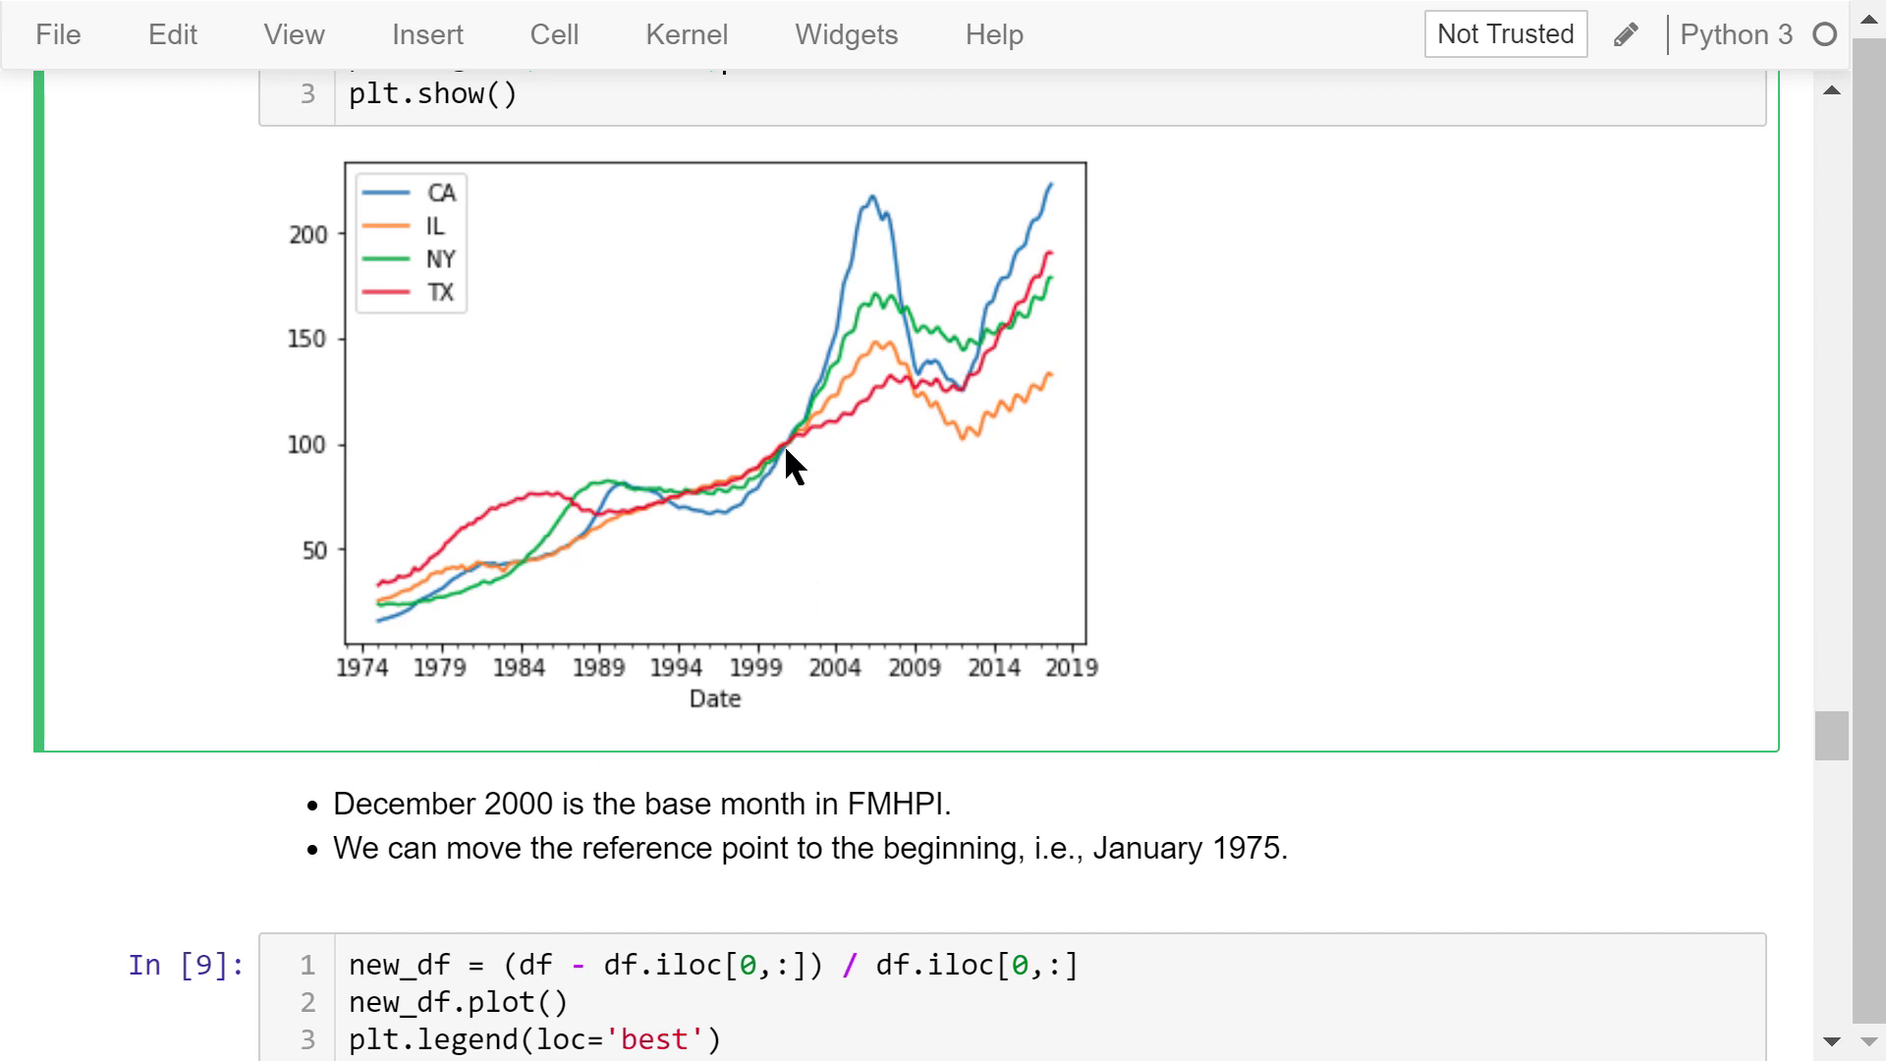
left_click(912, 848)
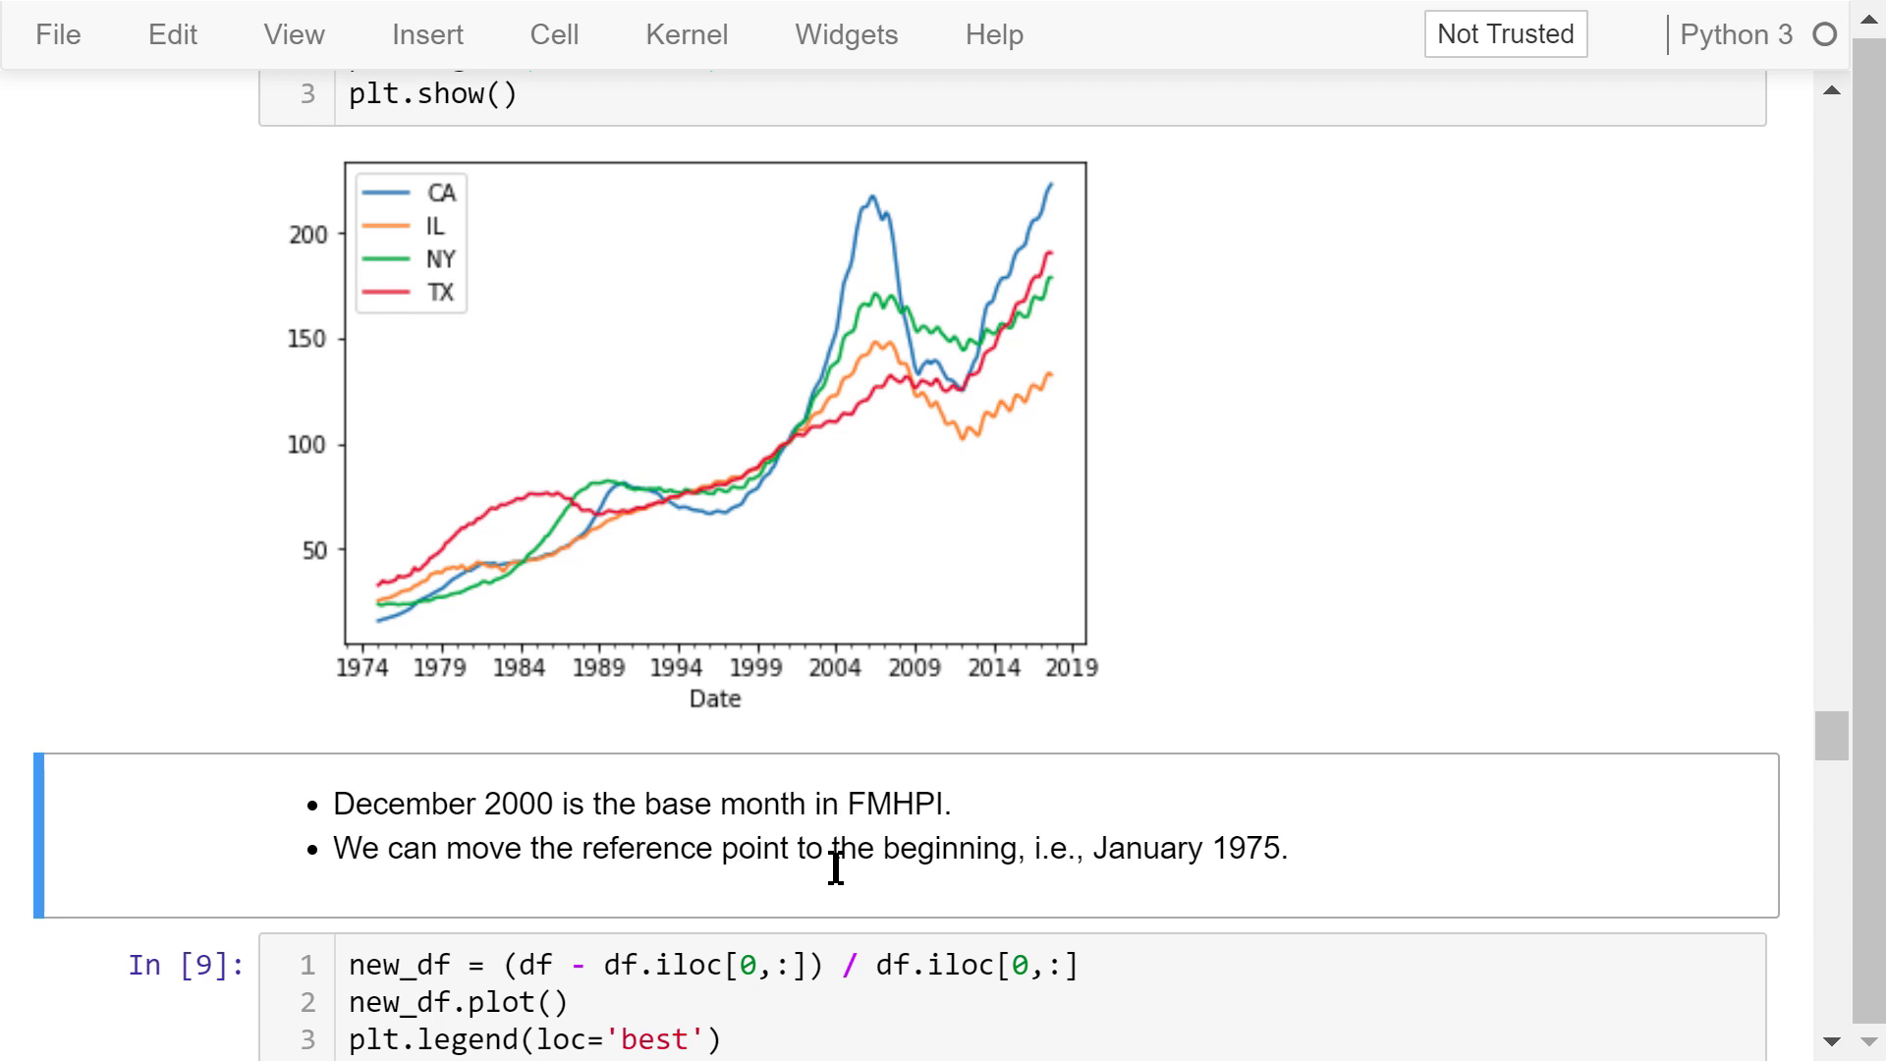
mouse_move(1080, 892)
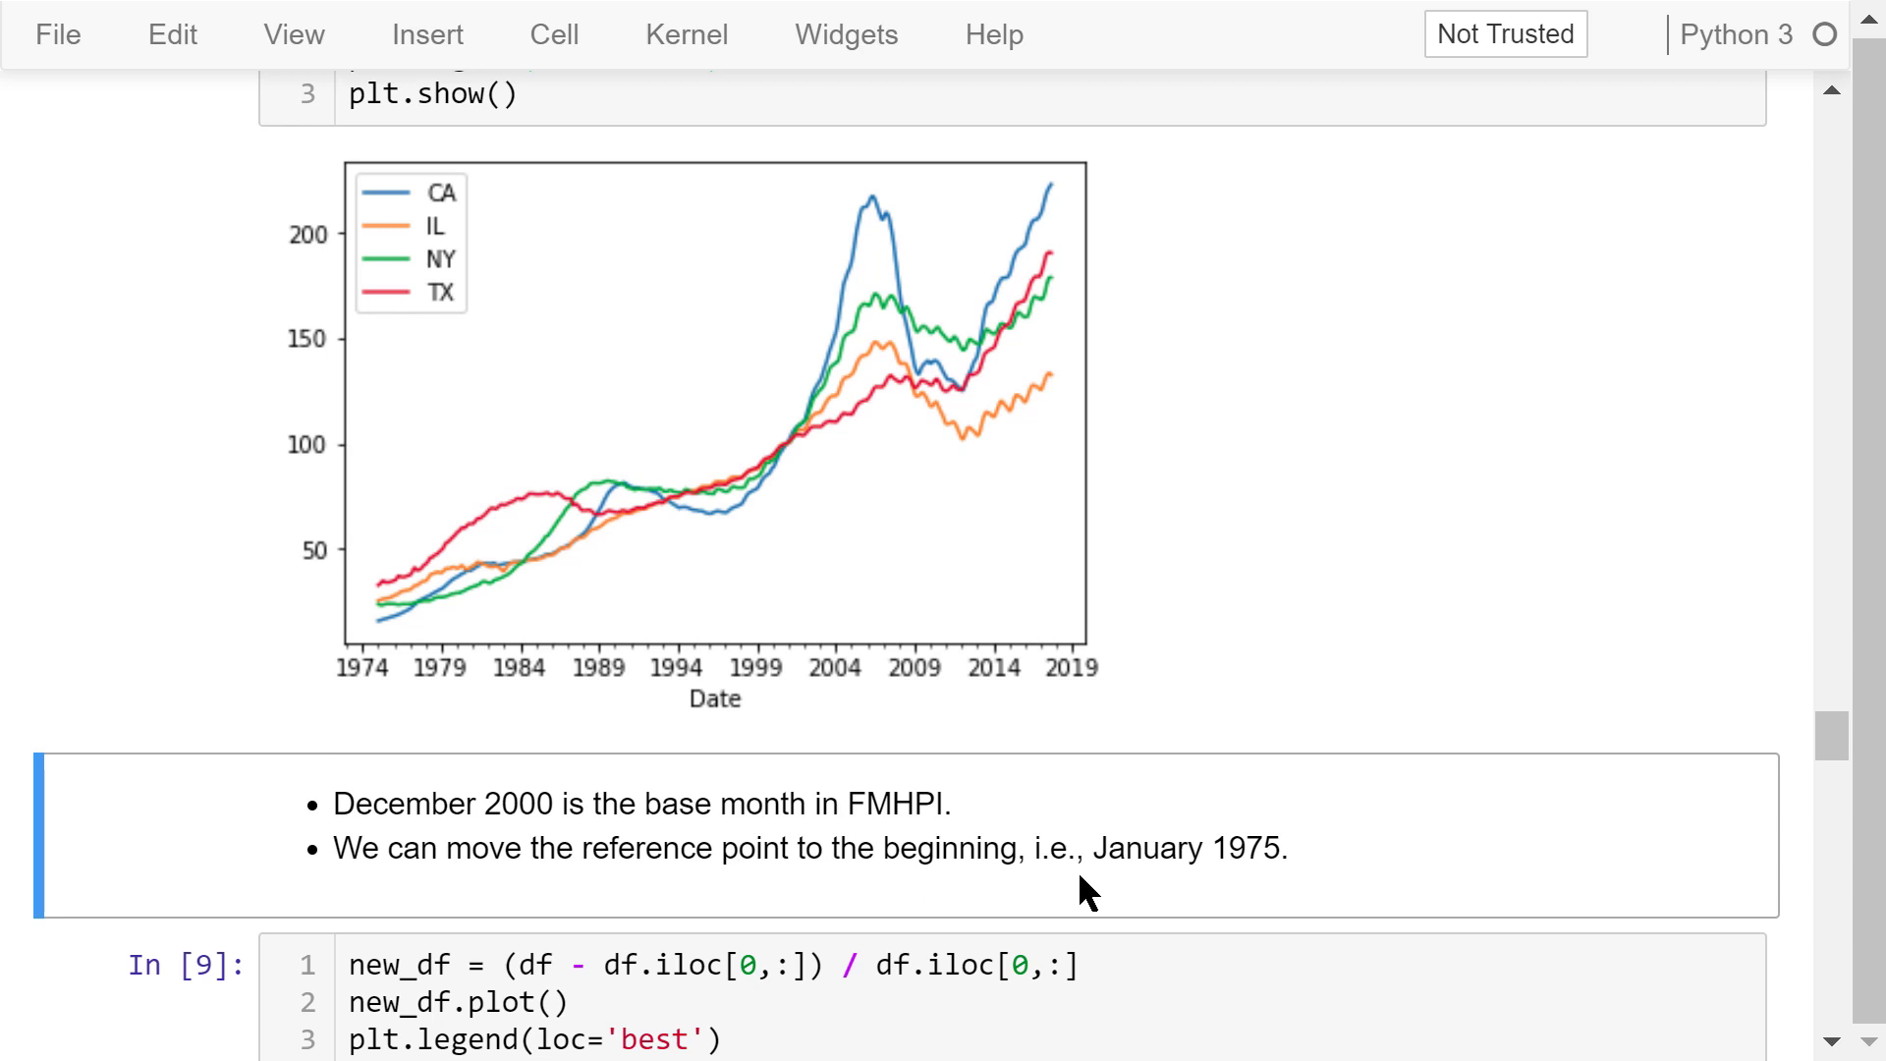
mouse_move(460, 695)
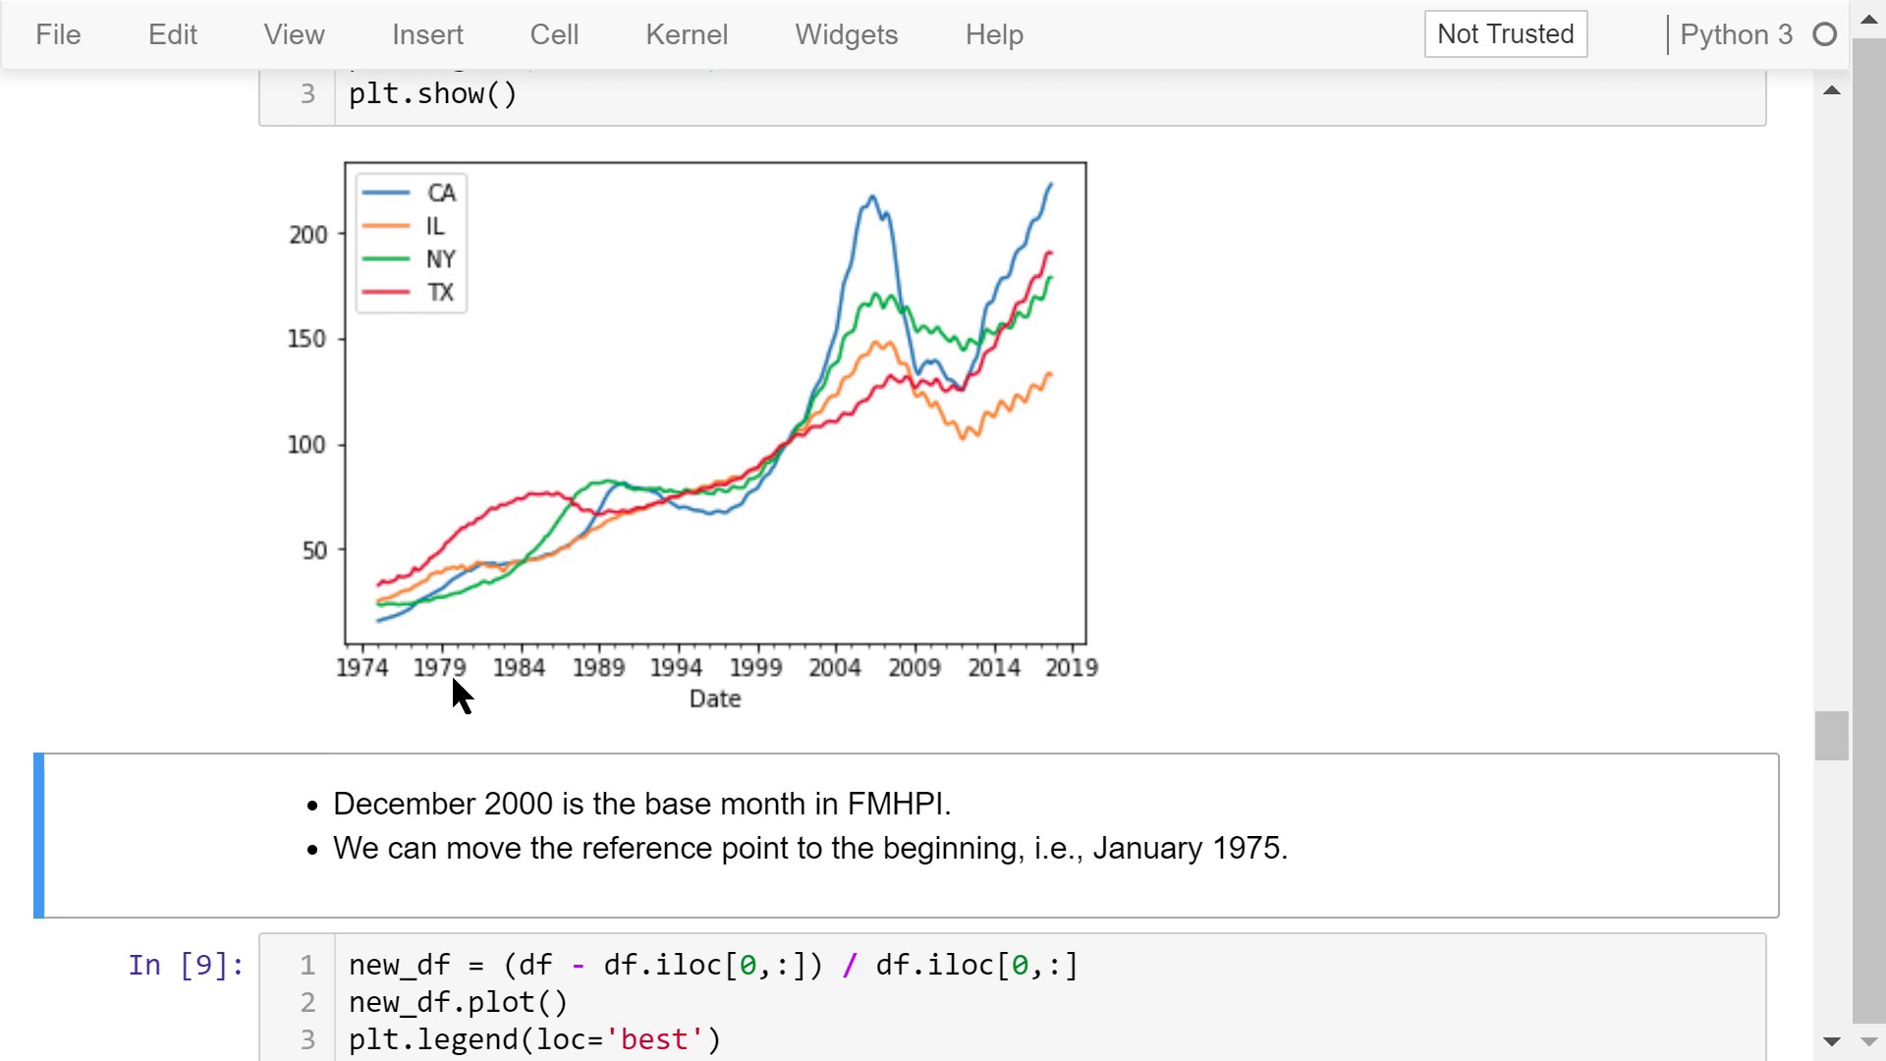
mouse_move(530, 776)
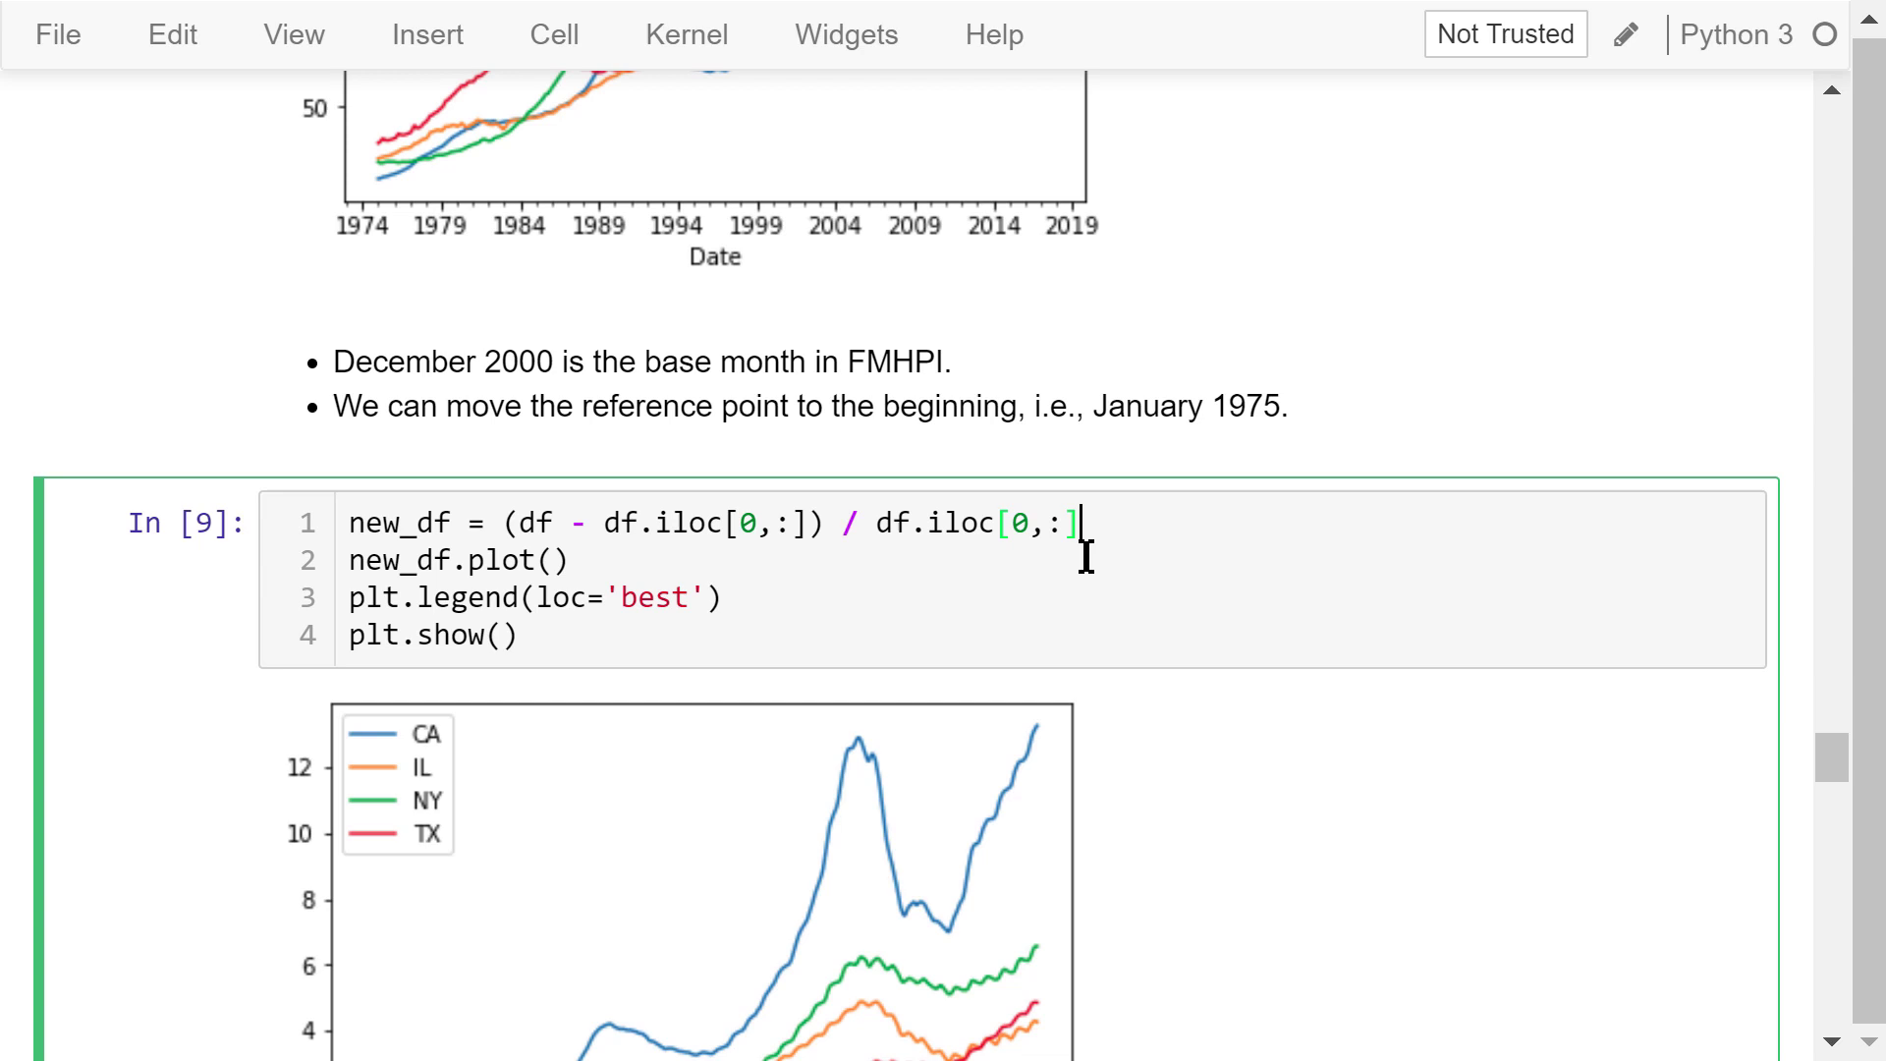
- Scroll past the rescaled four-state price plot to the In [10] correlation table
scroll("down", 3)
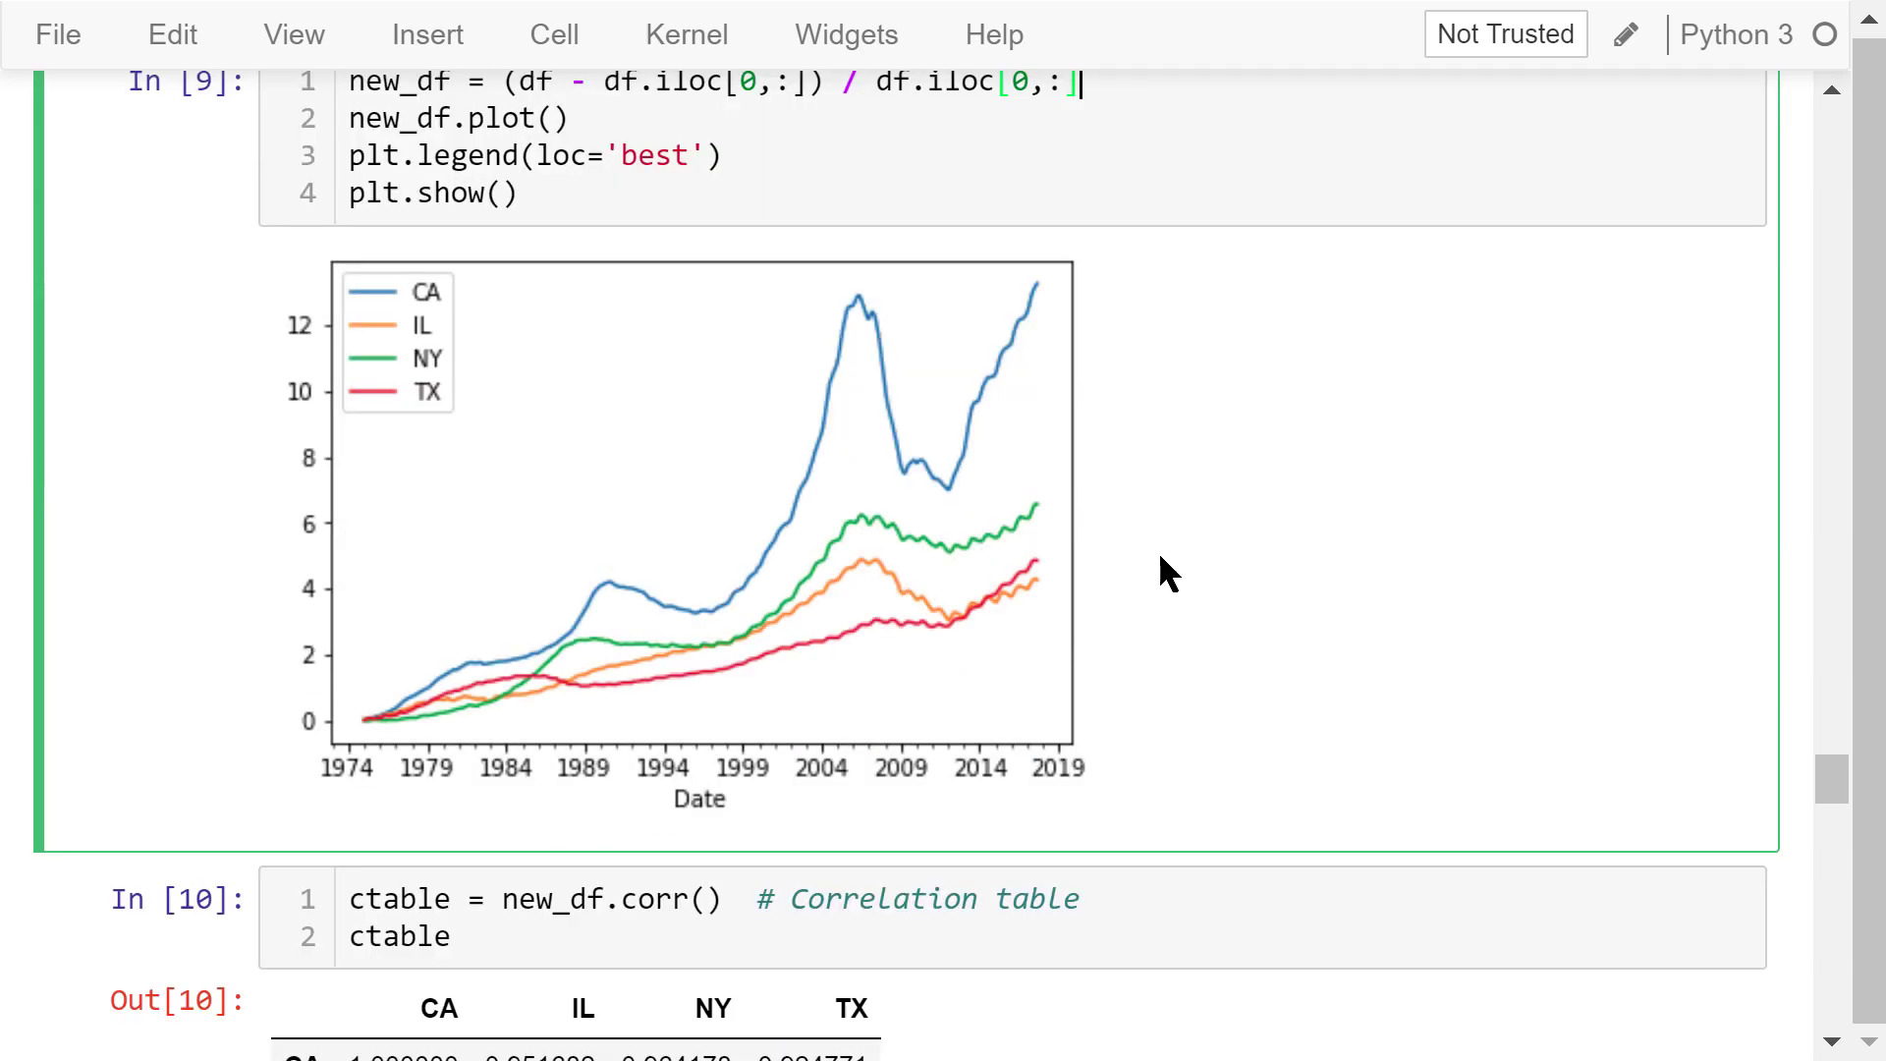
mouse_move(382, 731)
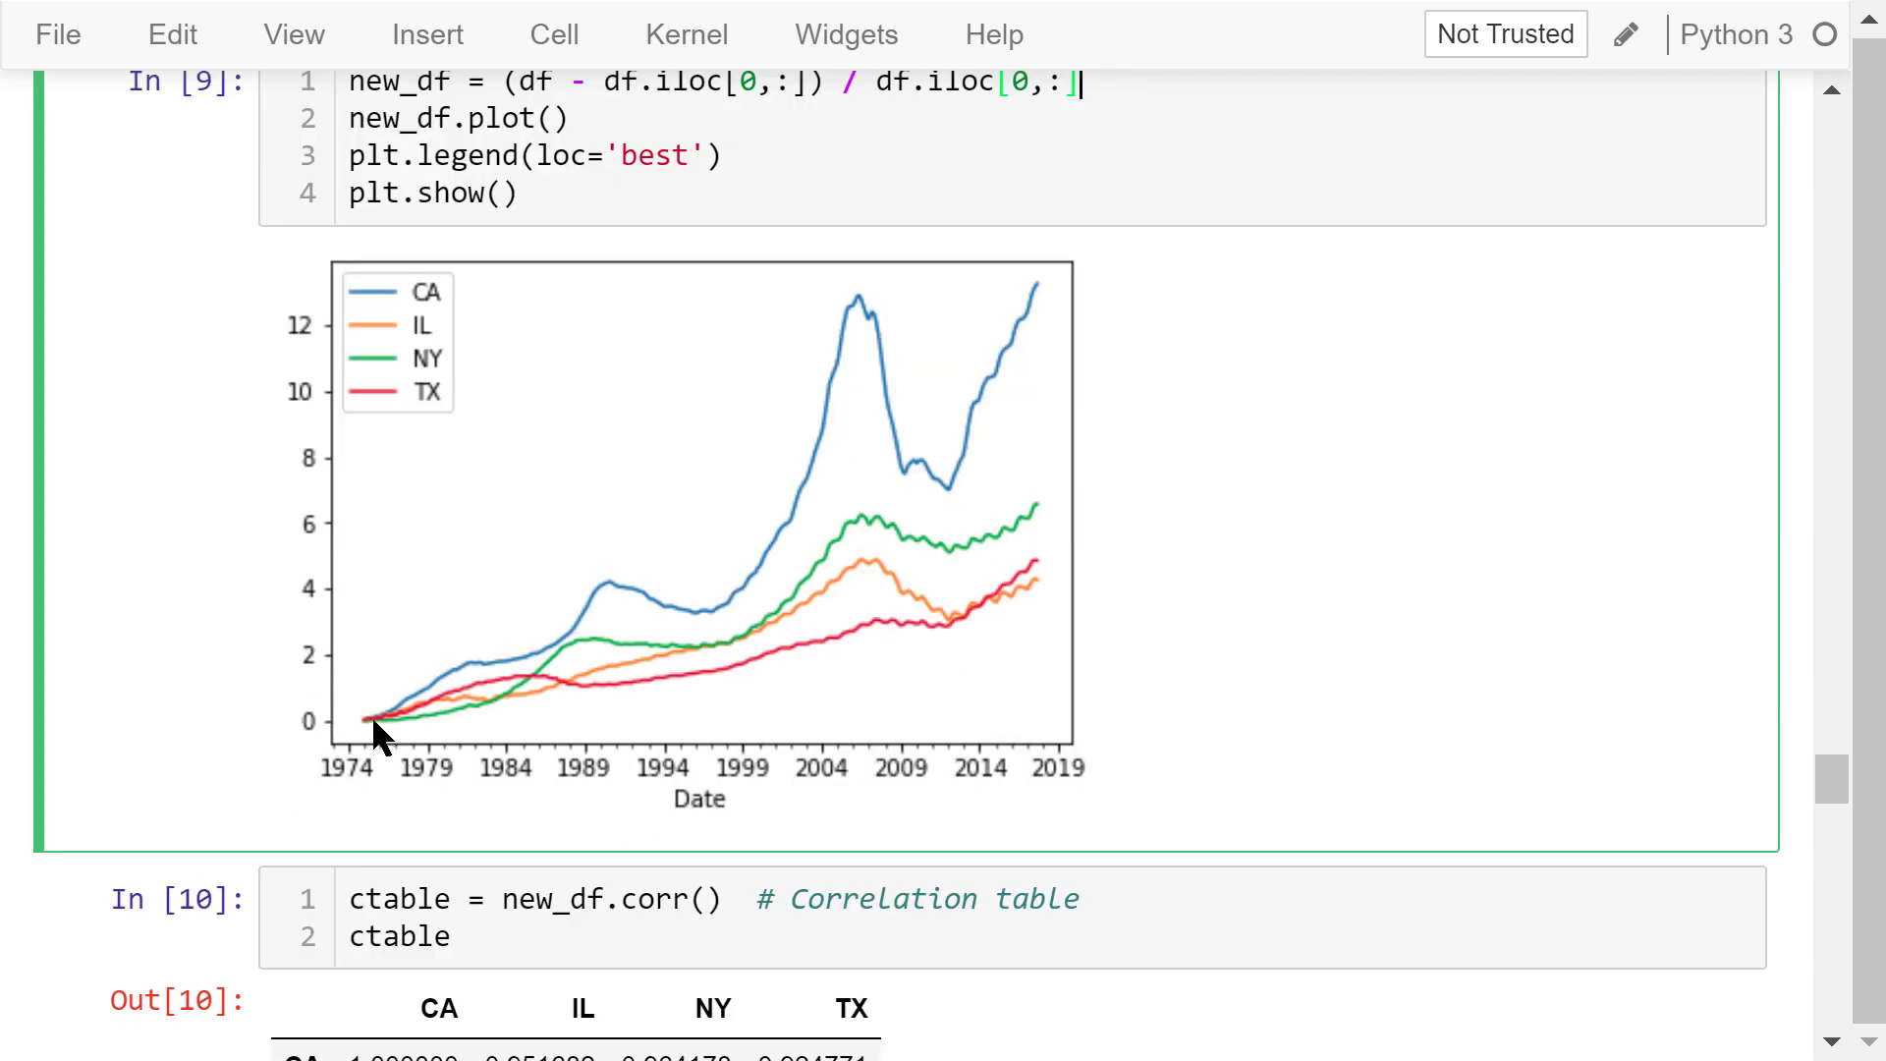
mouse_move(1037, 311)
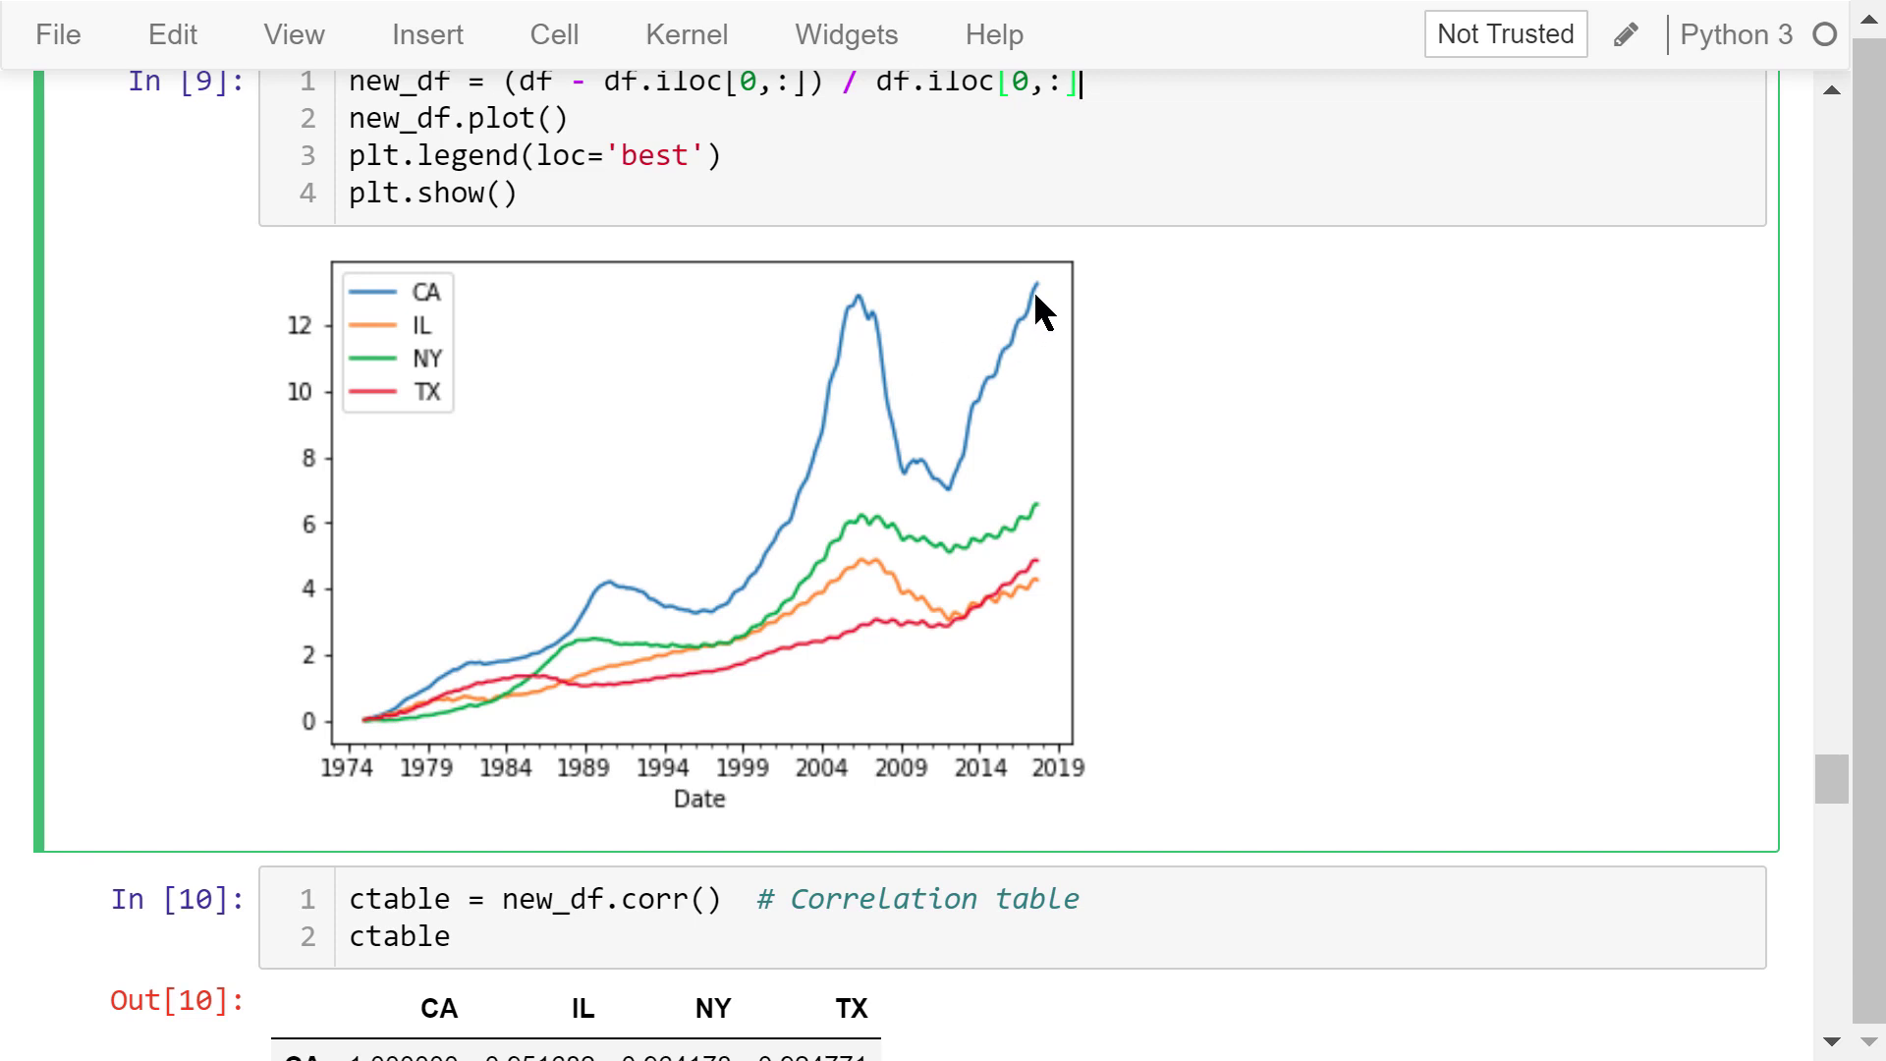
mouse_move(316, 502)
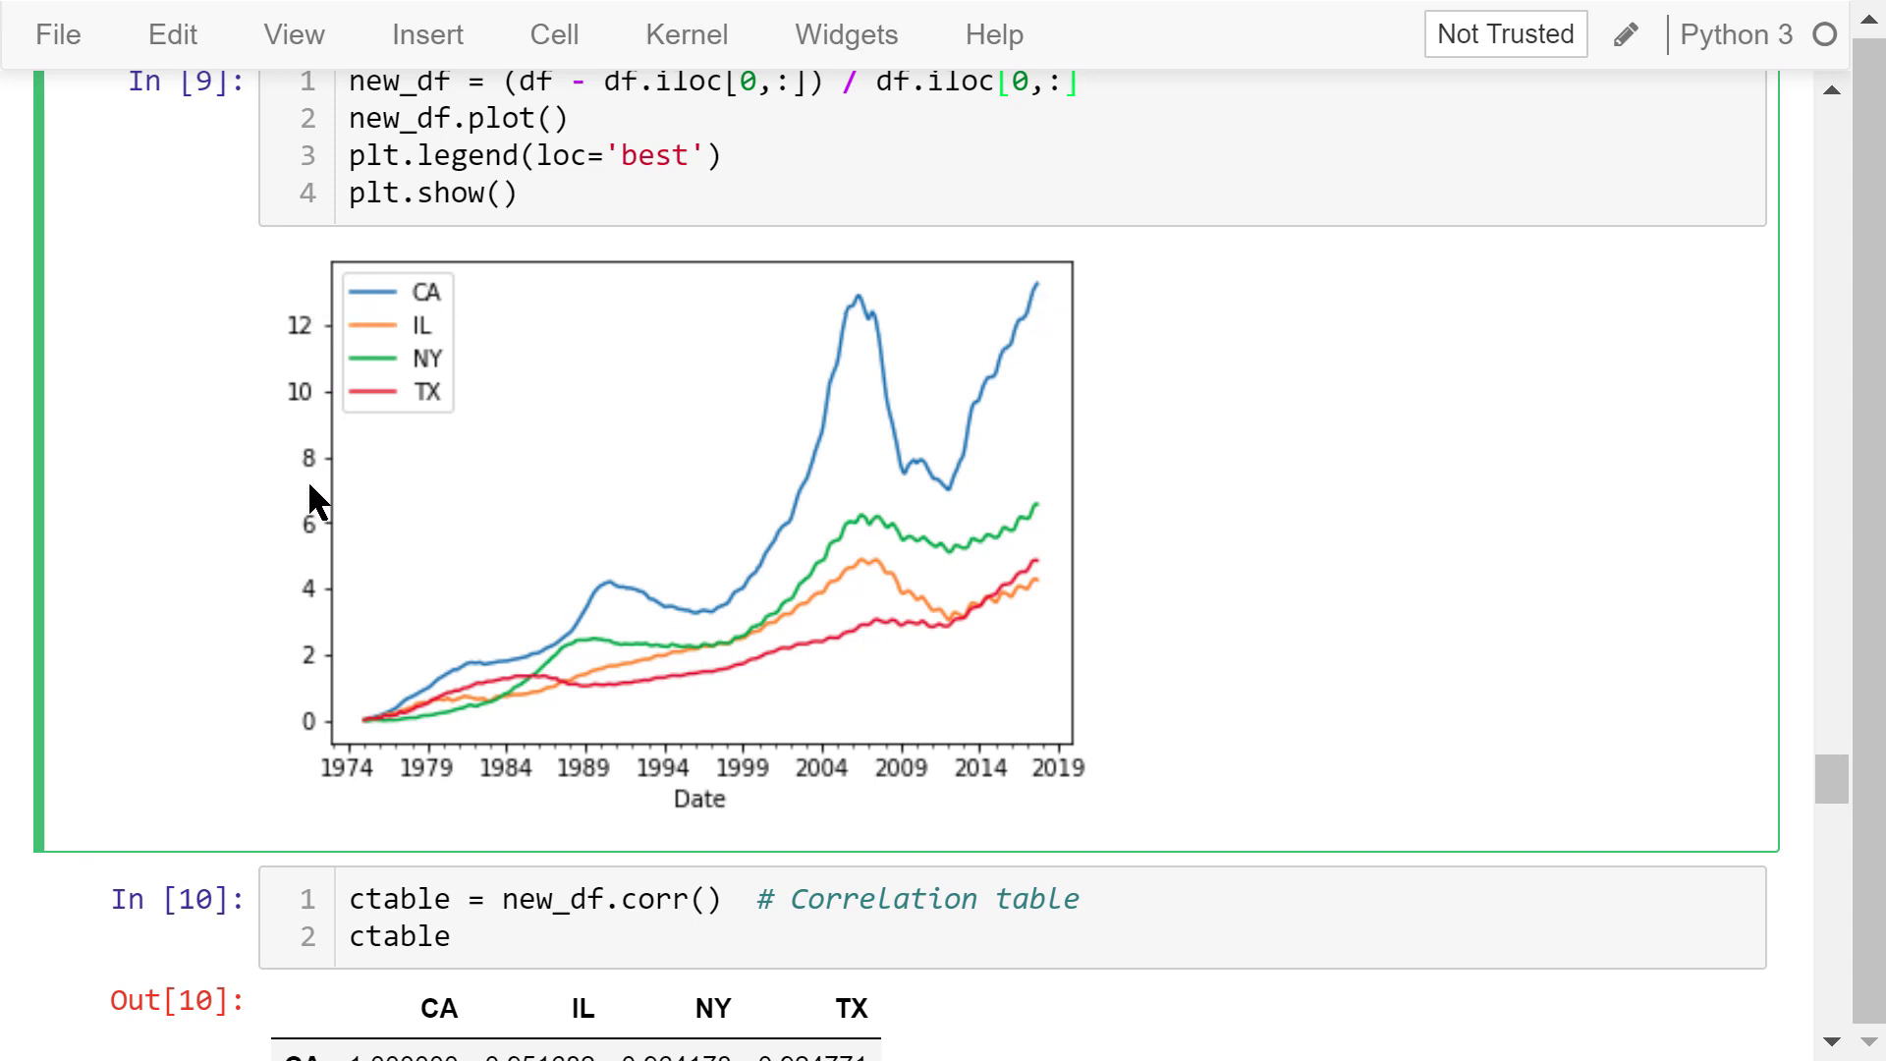
mouse_move(427, 710)
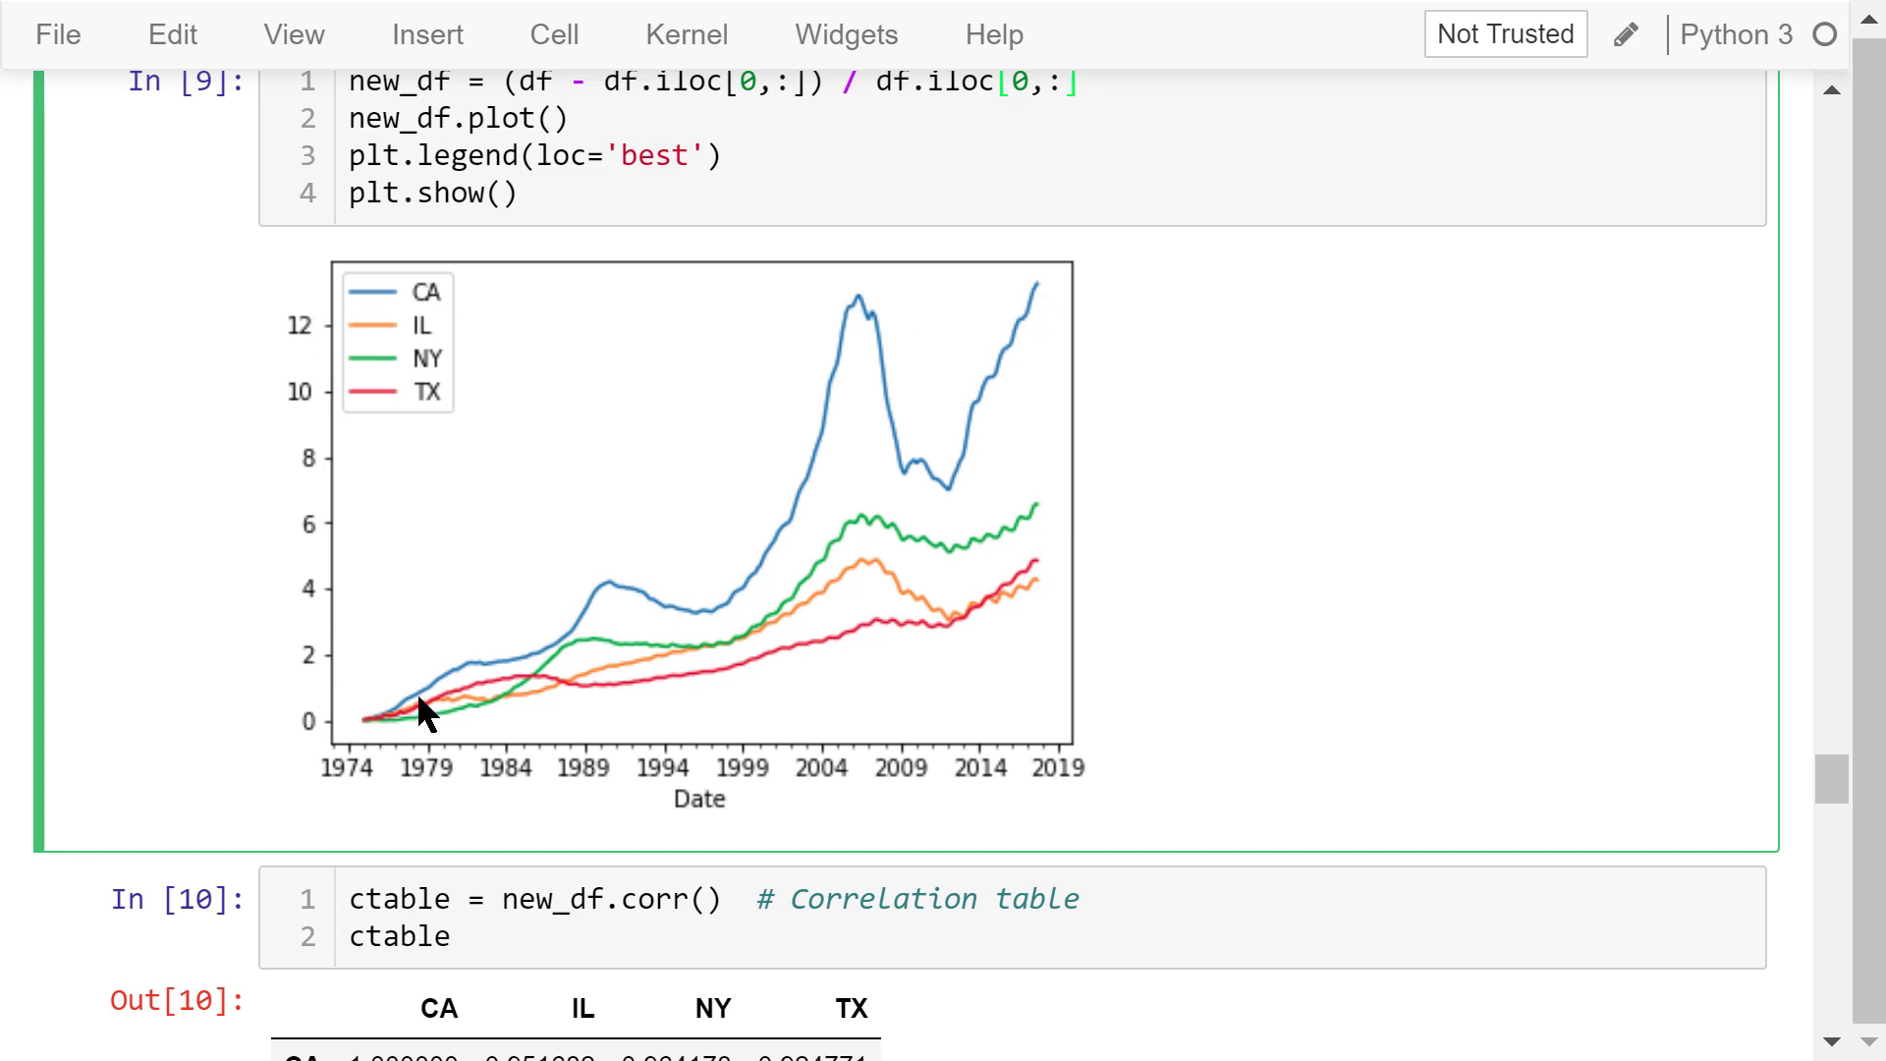
mouse_move(1034, 598)
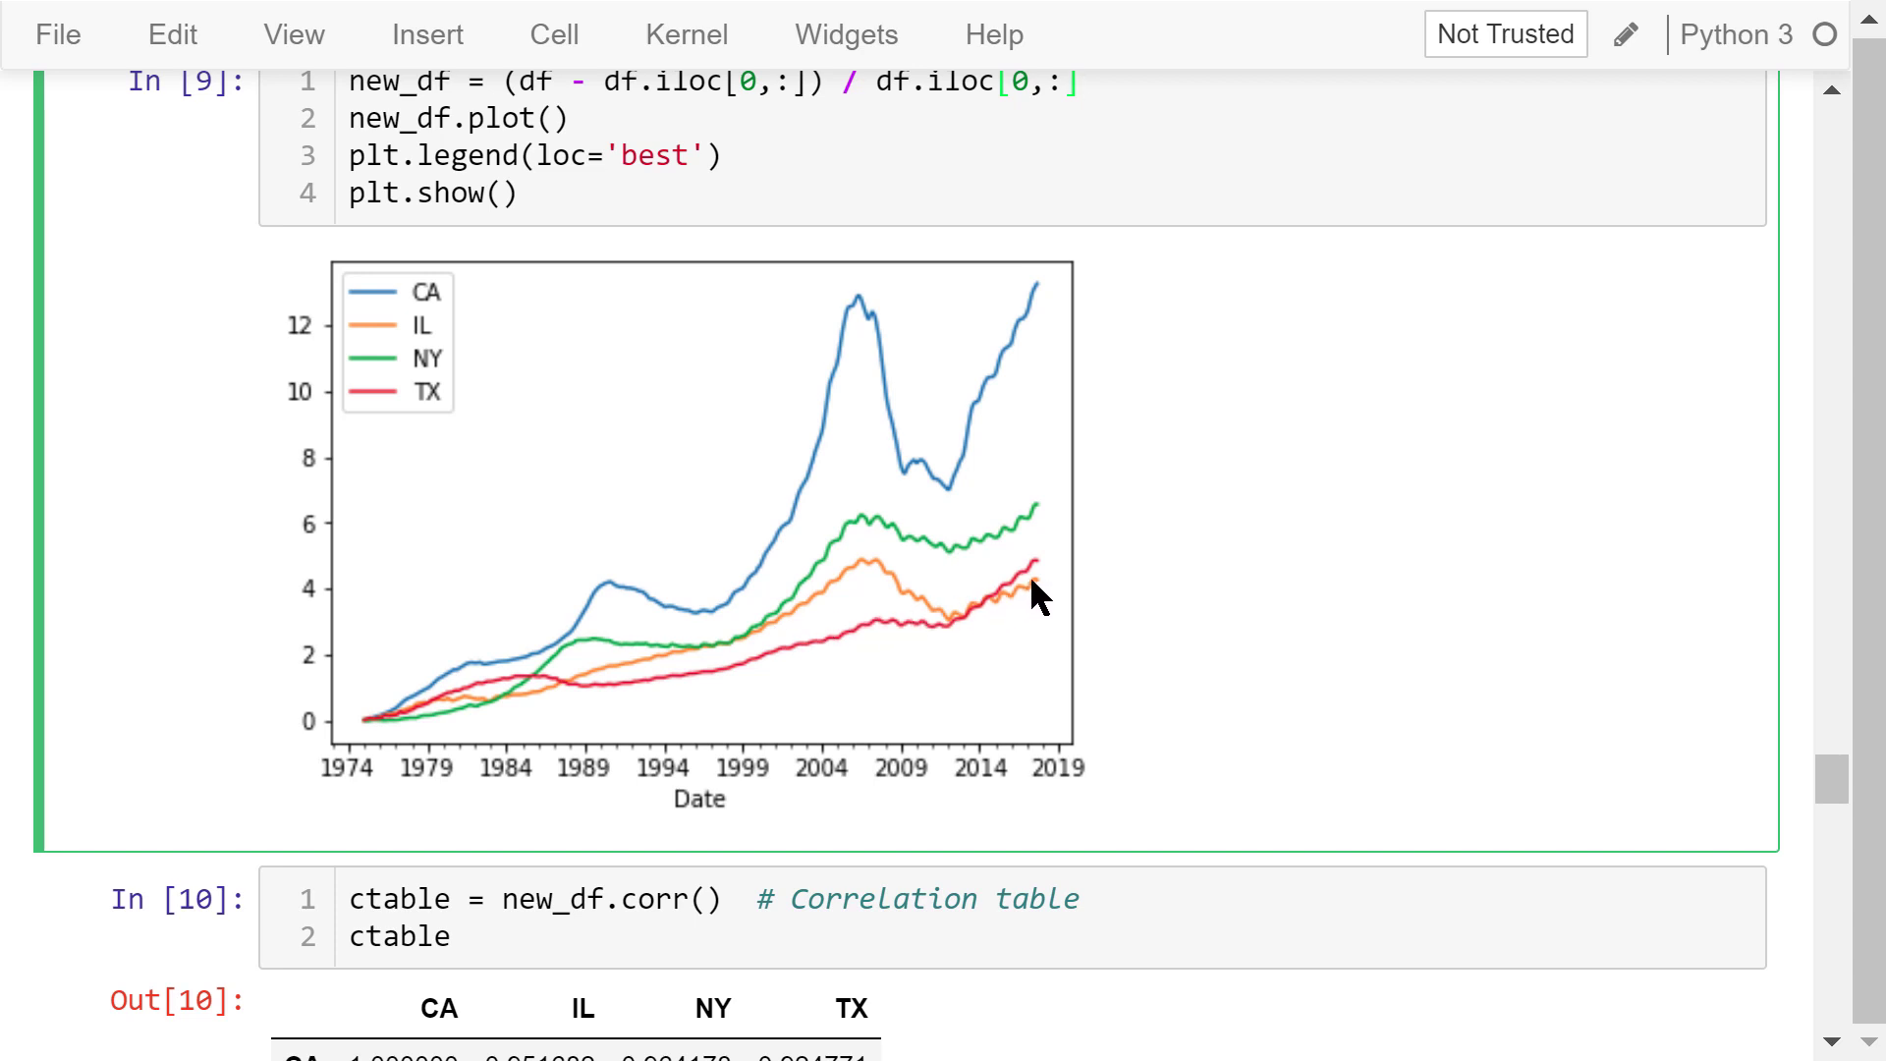
mouse_move(387, 607)
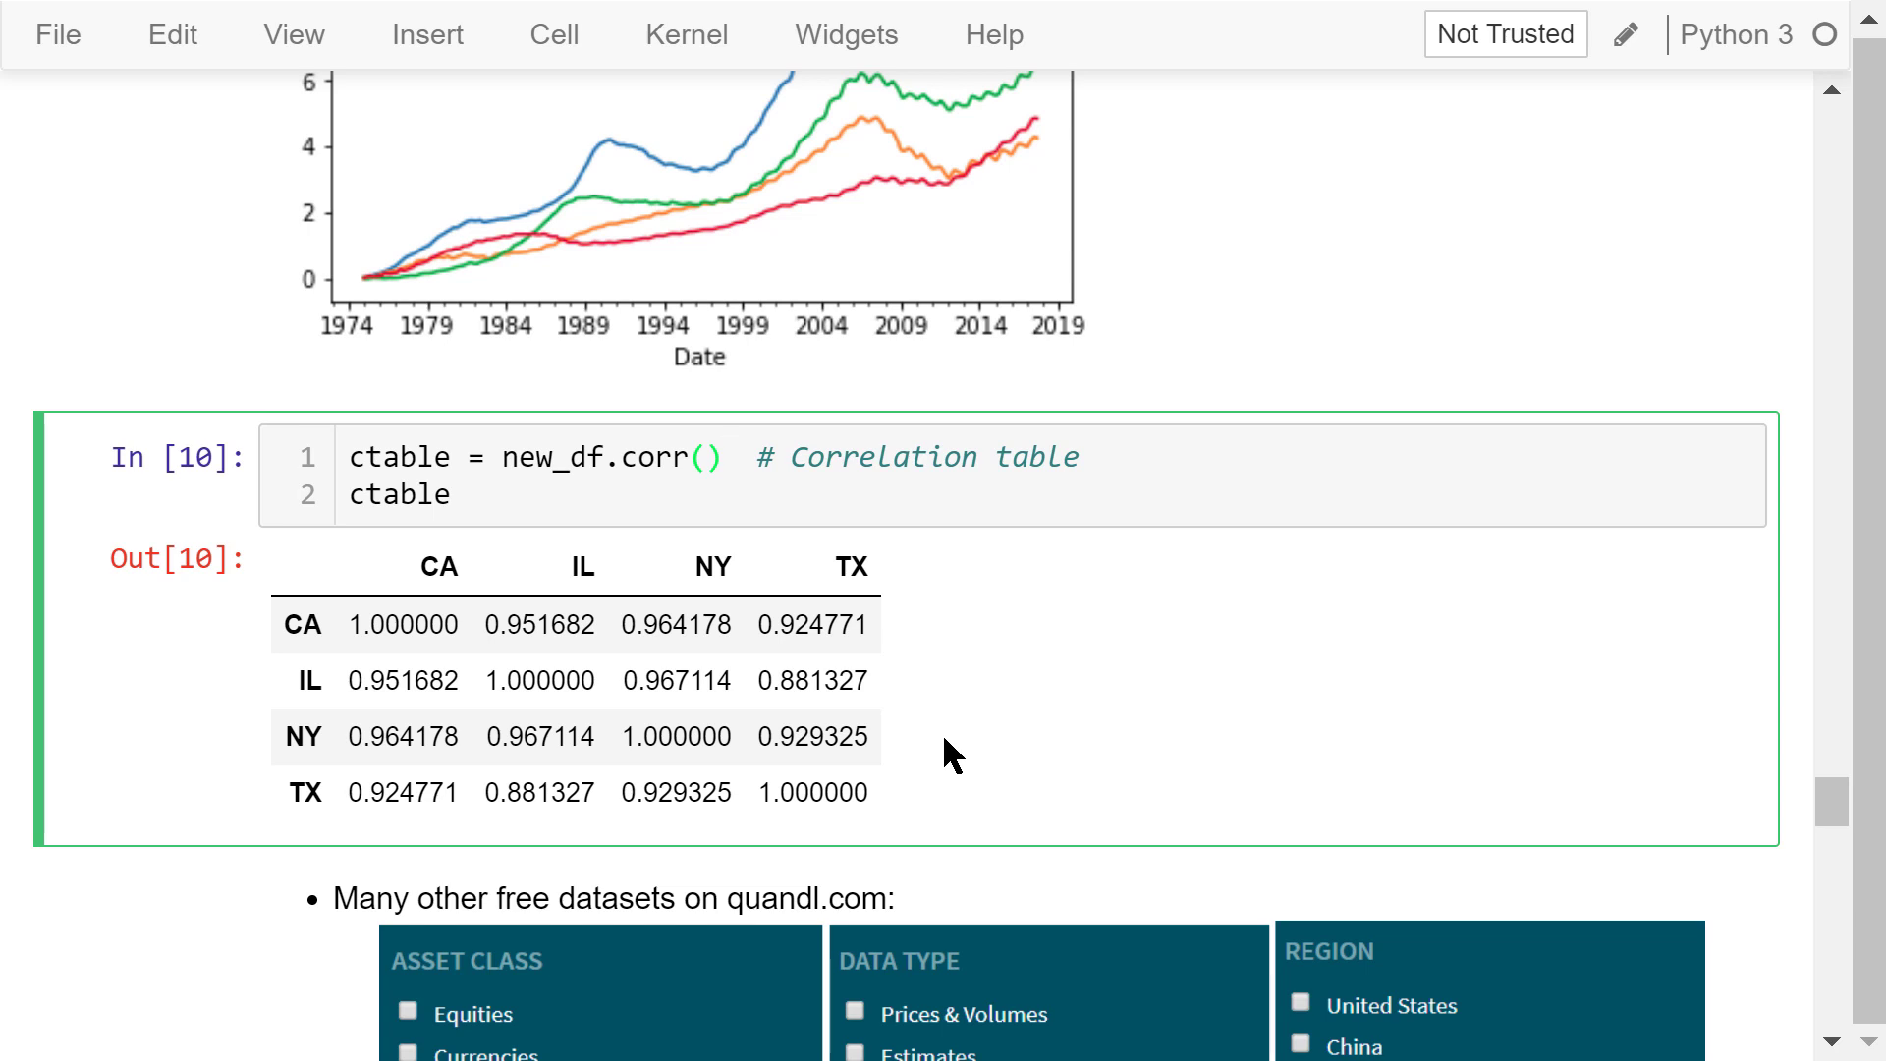
left_click(723, 457)
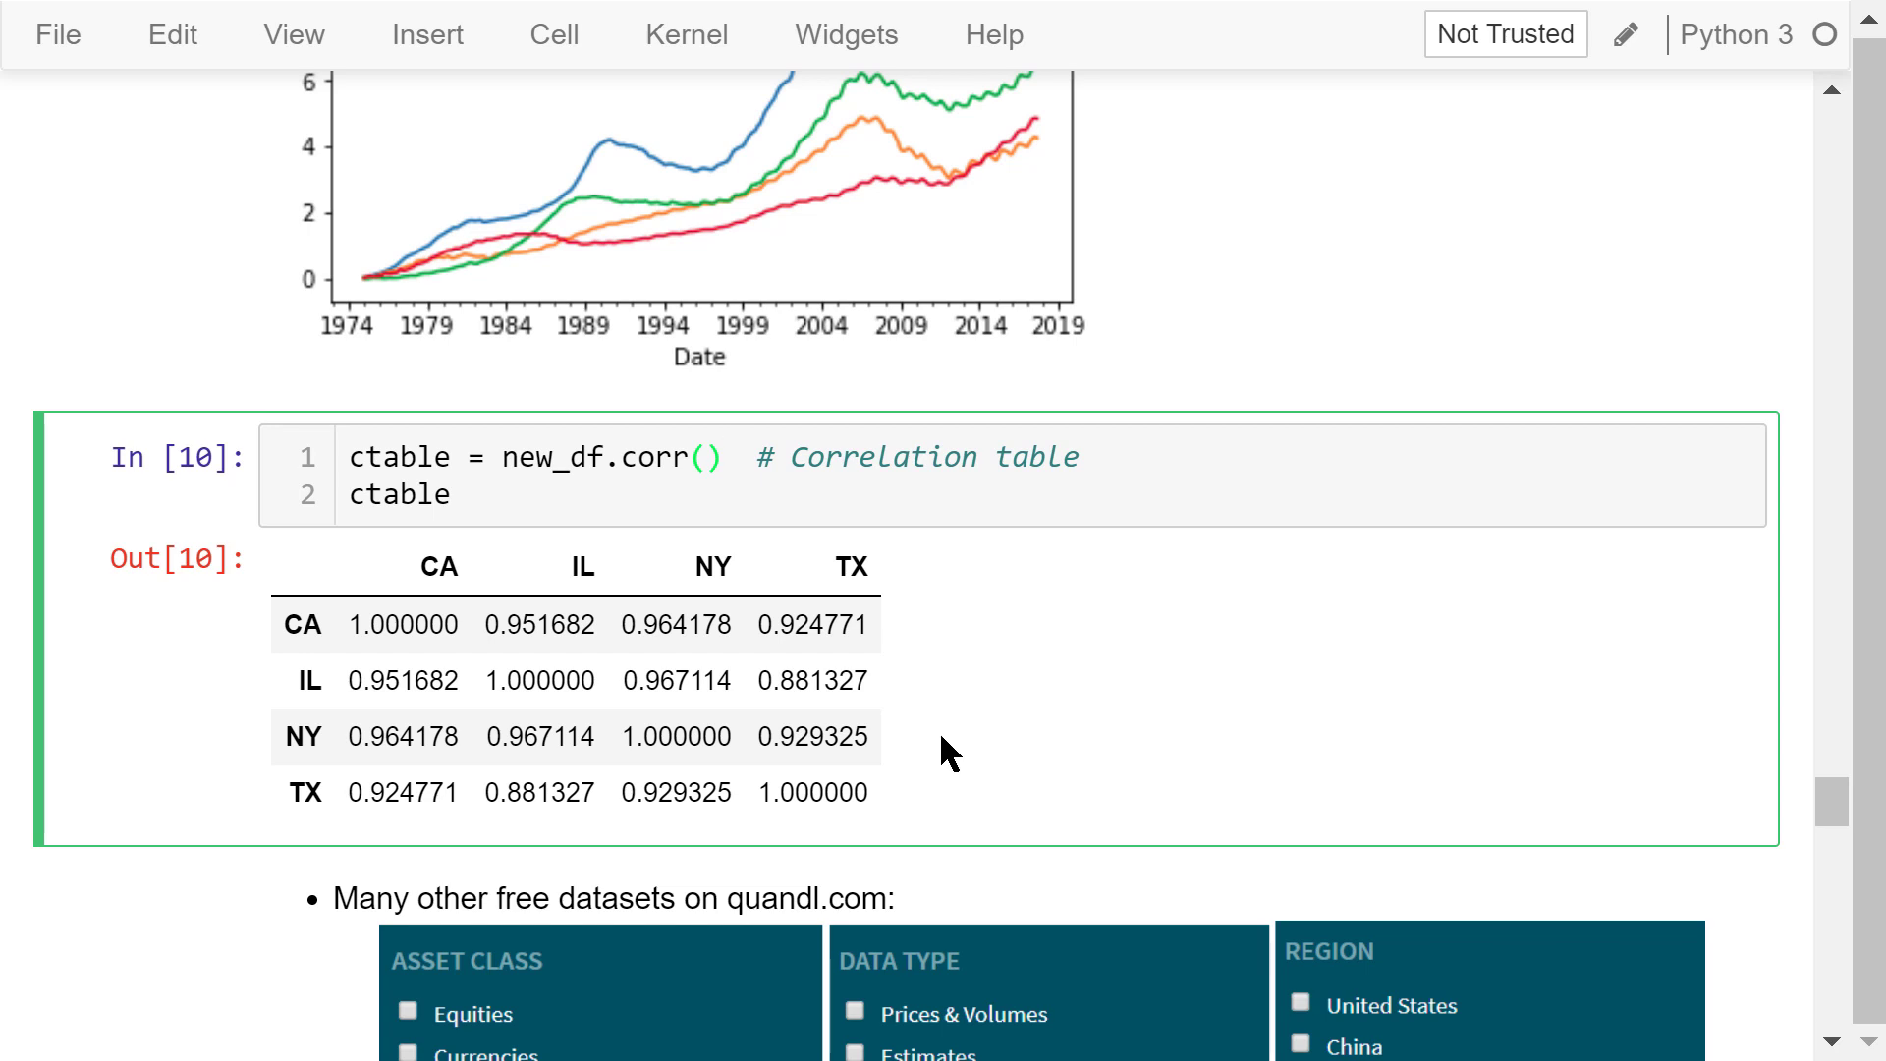
mouse_move(941, 743)
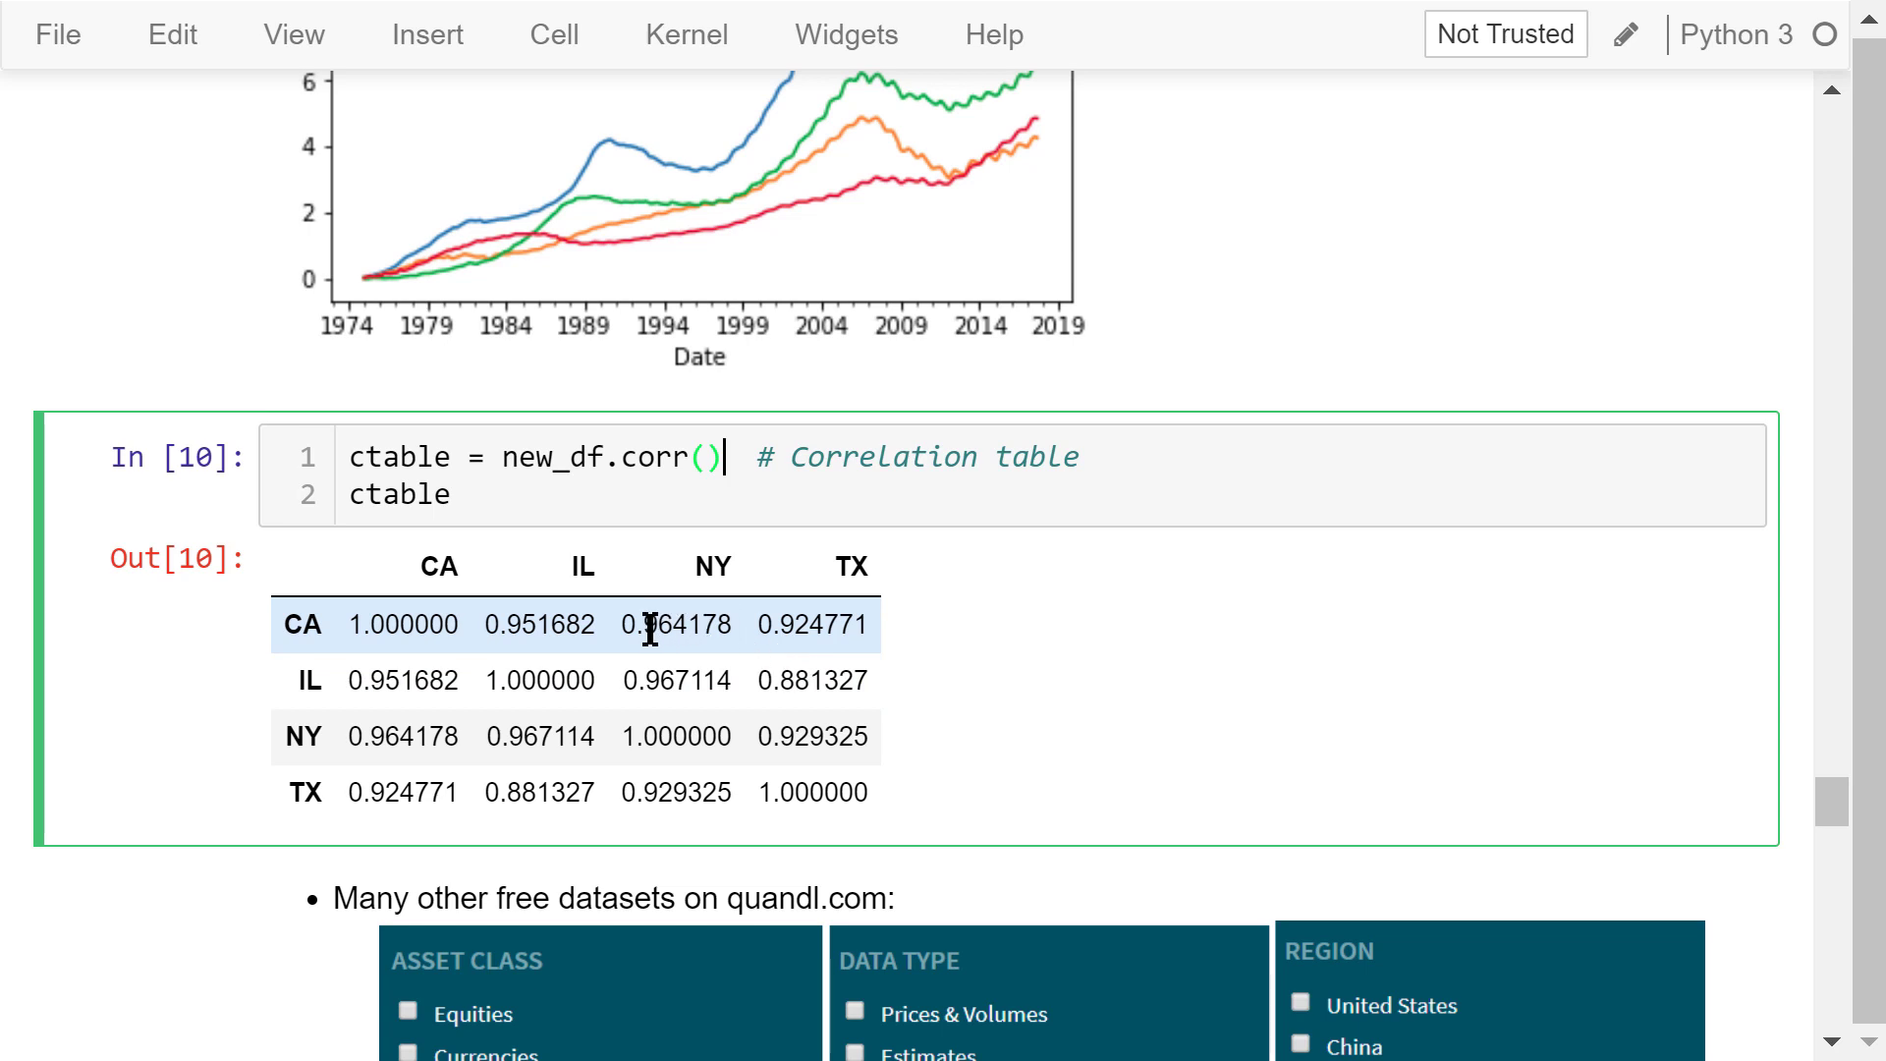
mouse_move(703, 659)
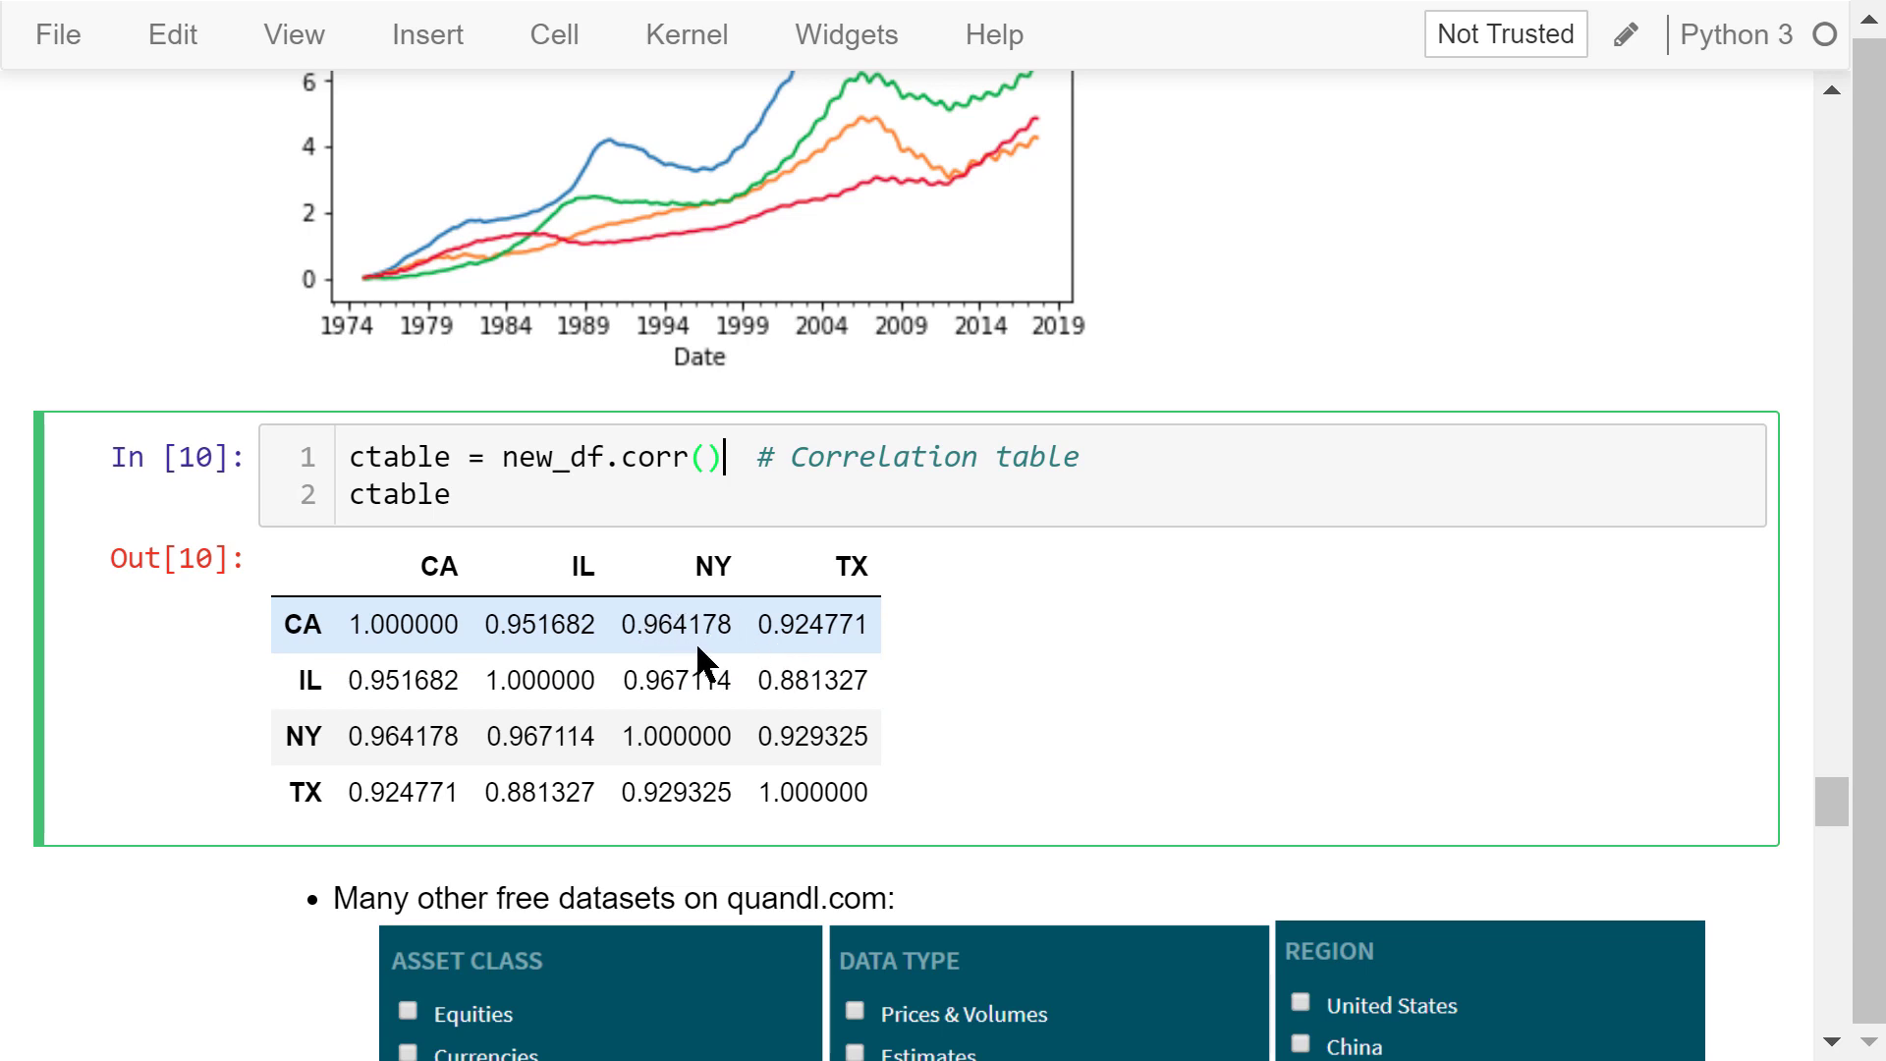
mouse_move(709, 659)
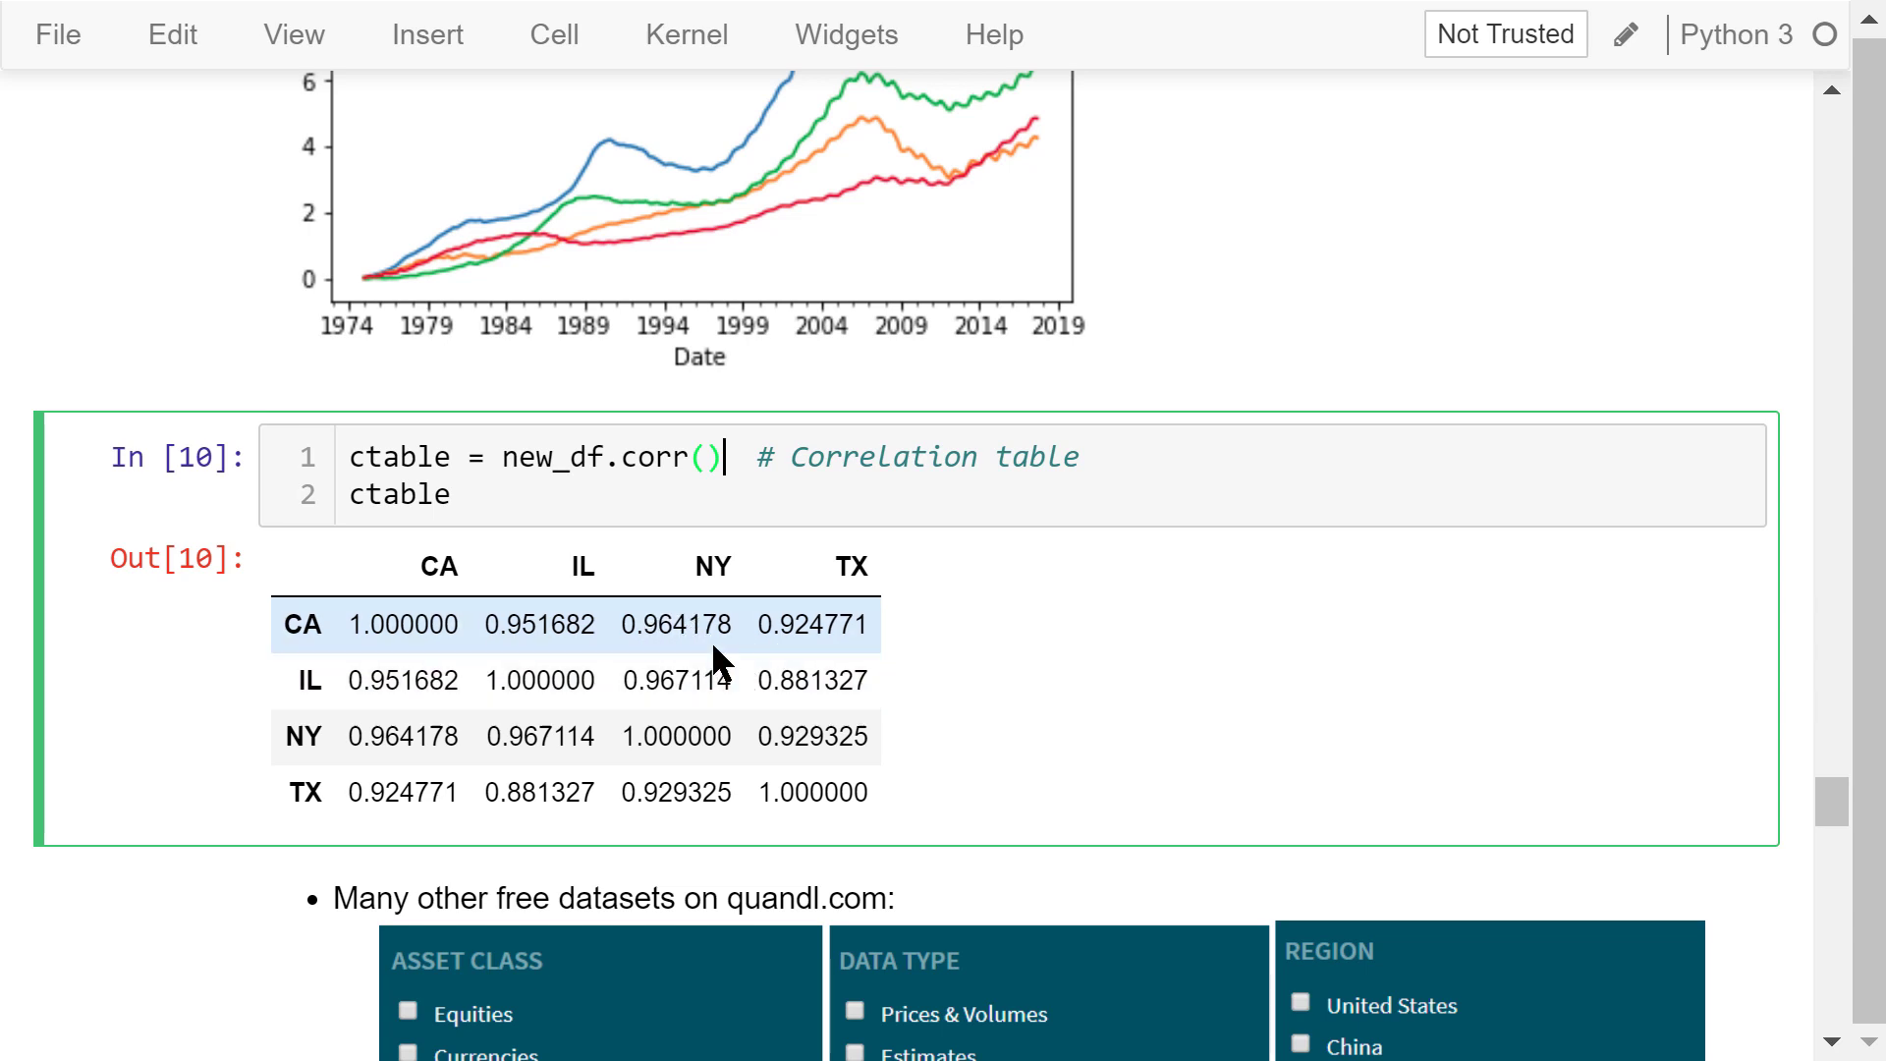
mouse_move(713, 638)
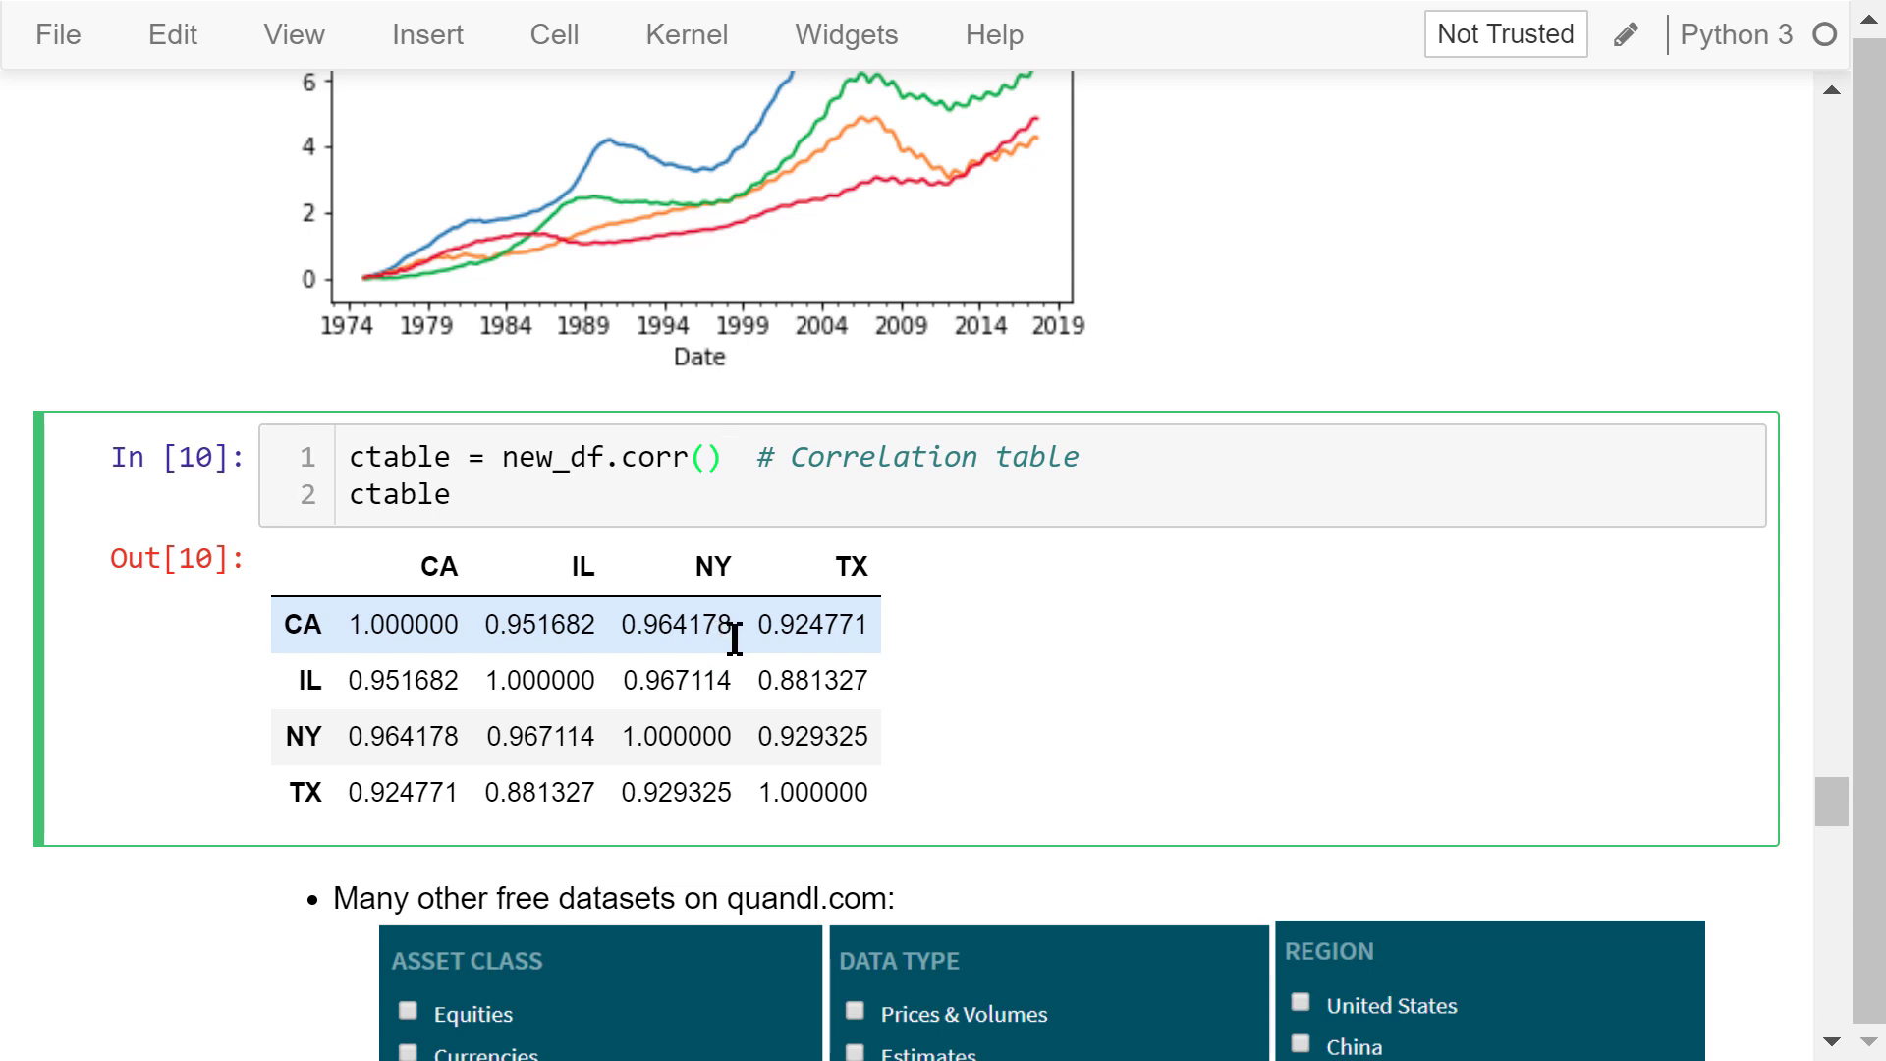
- Scroll through the Quandl dataset categories to the 2009 county unemployment rate heading
scroll("down", 3)
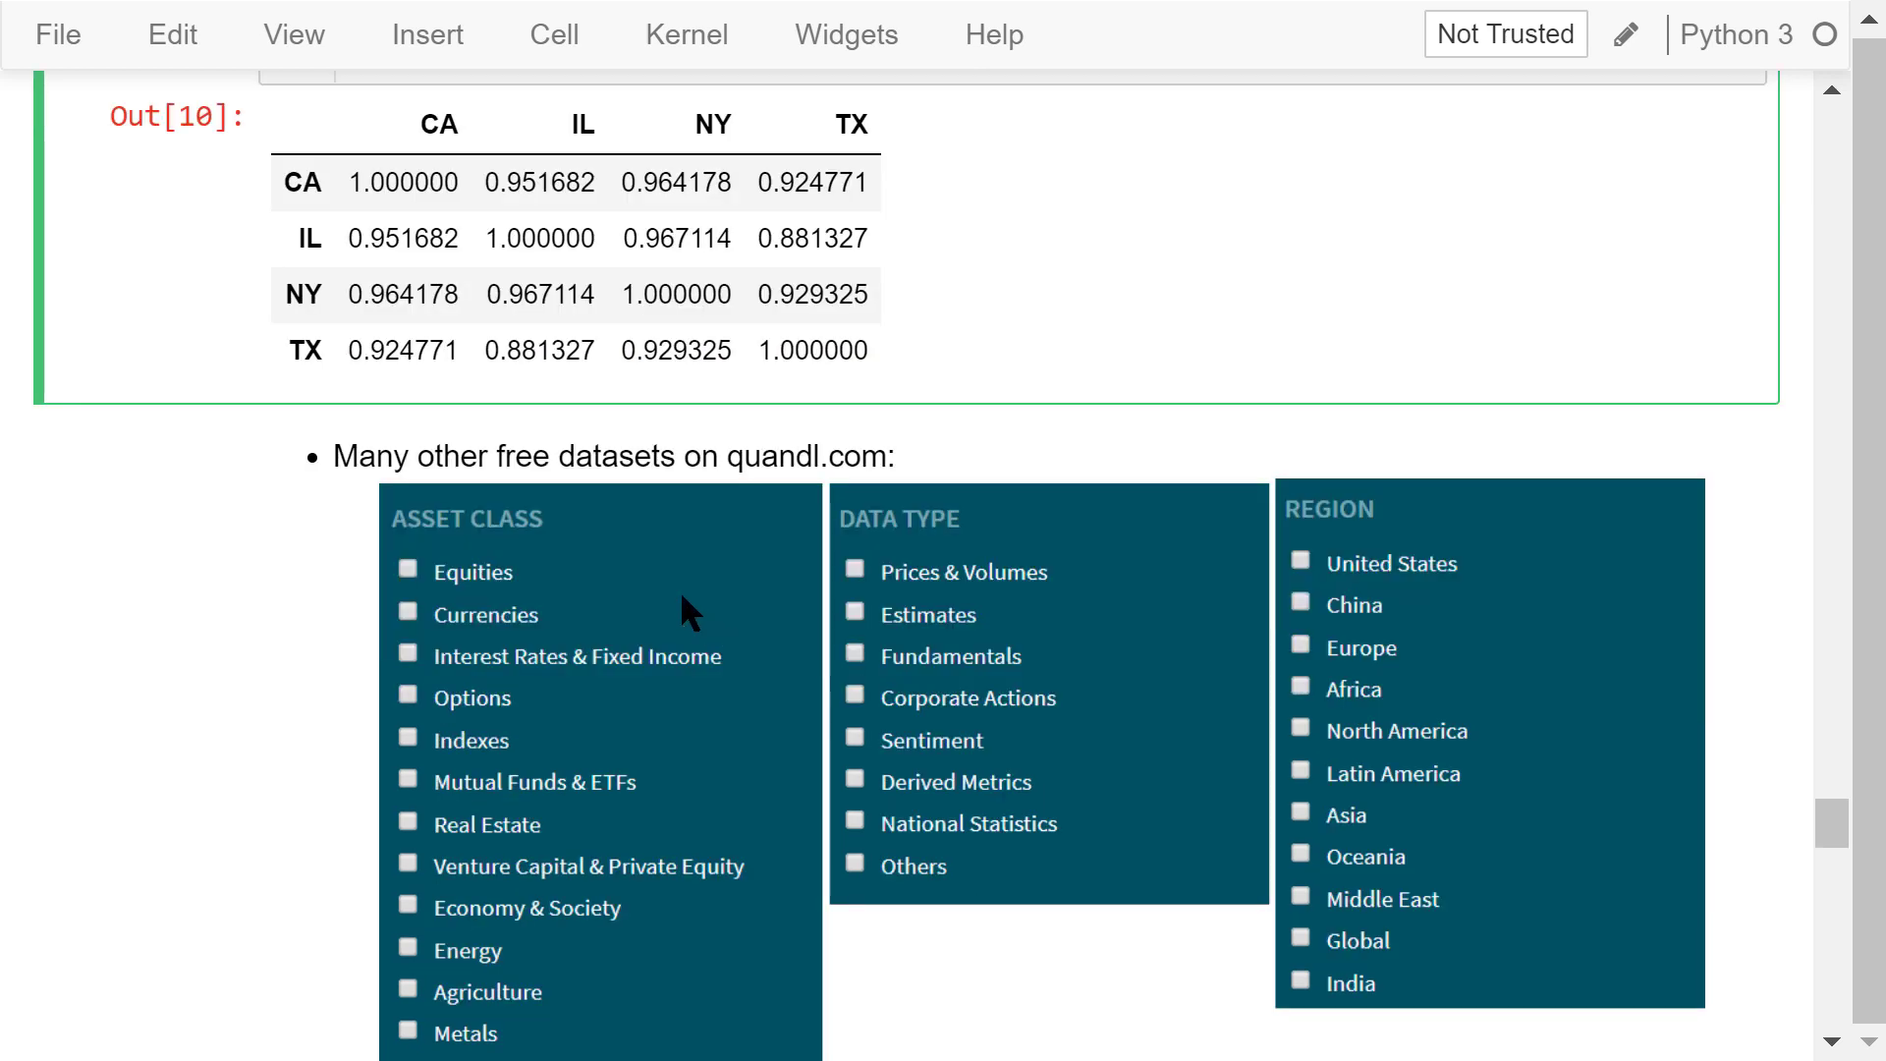
mouse_move(387, 553)
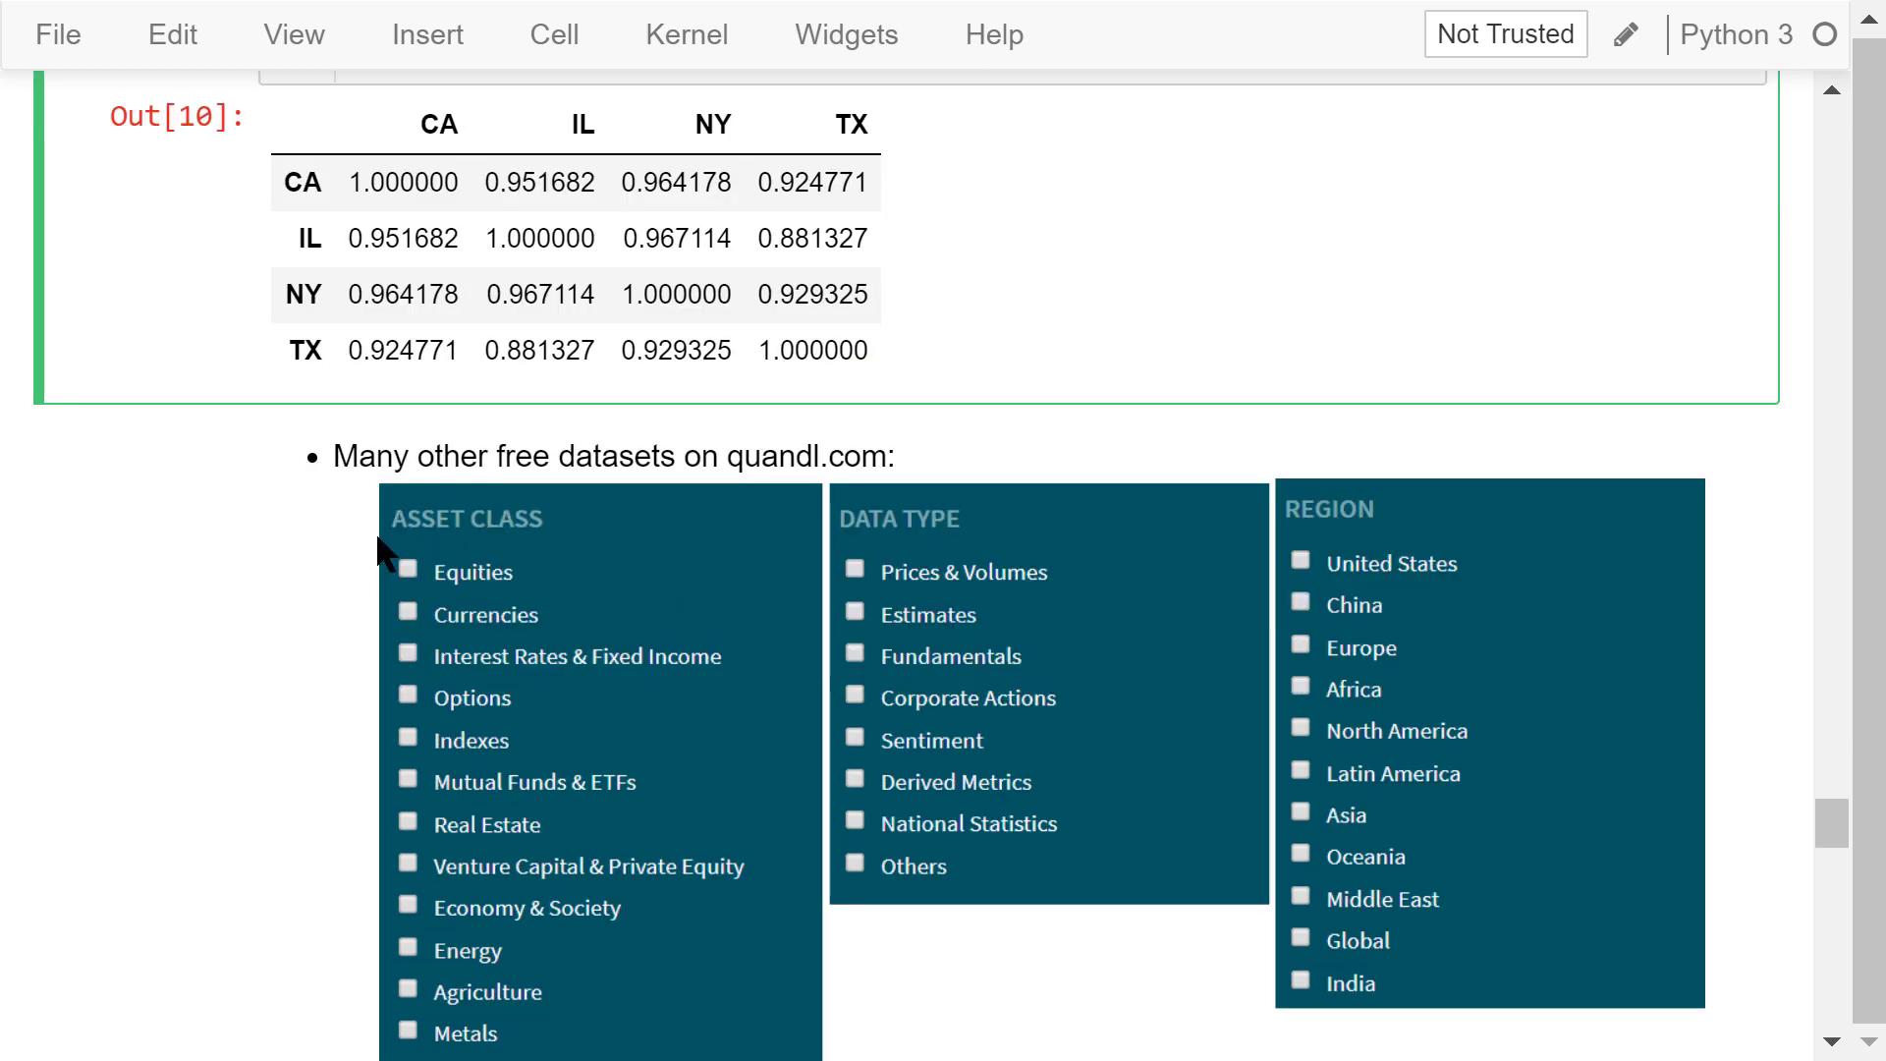
mouse_move(356, 668)
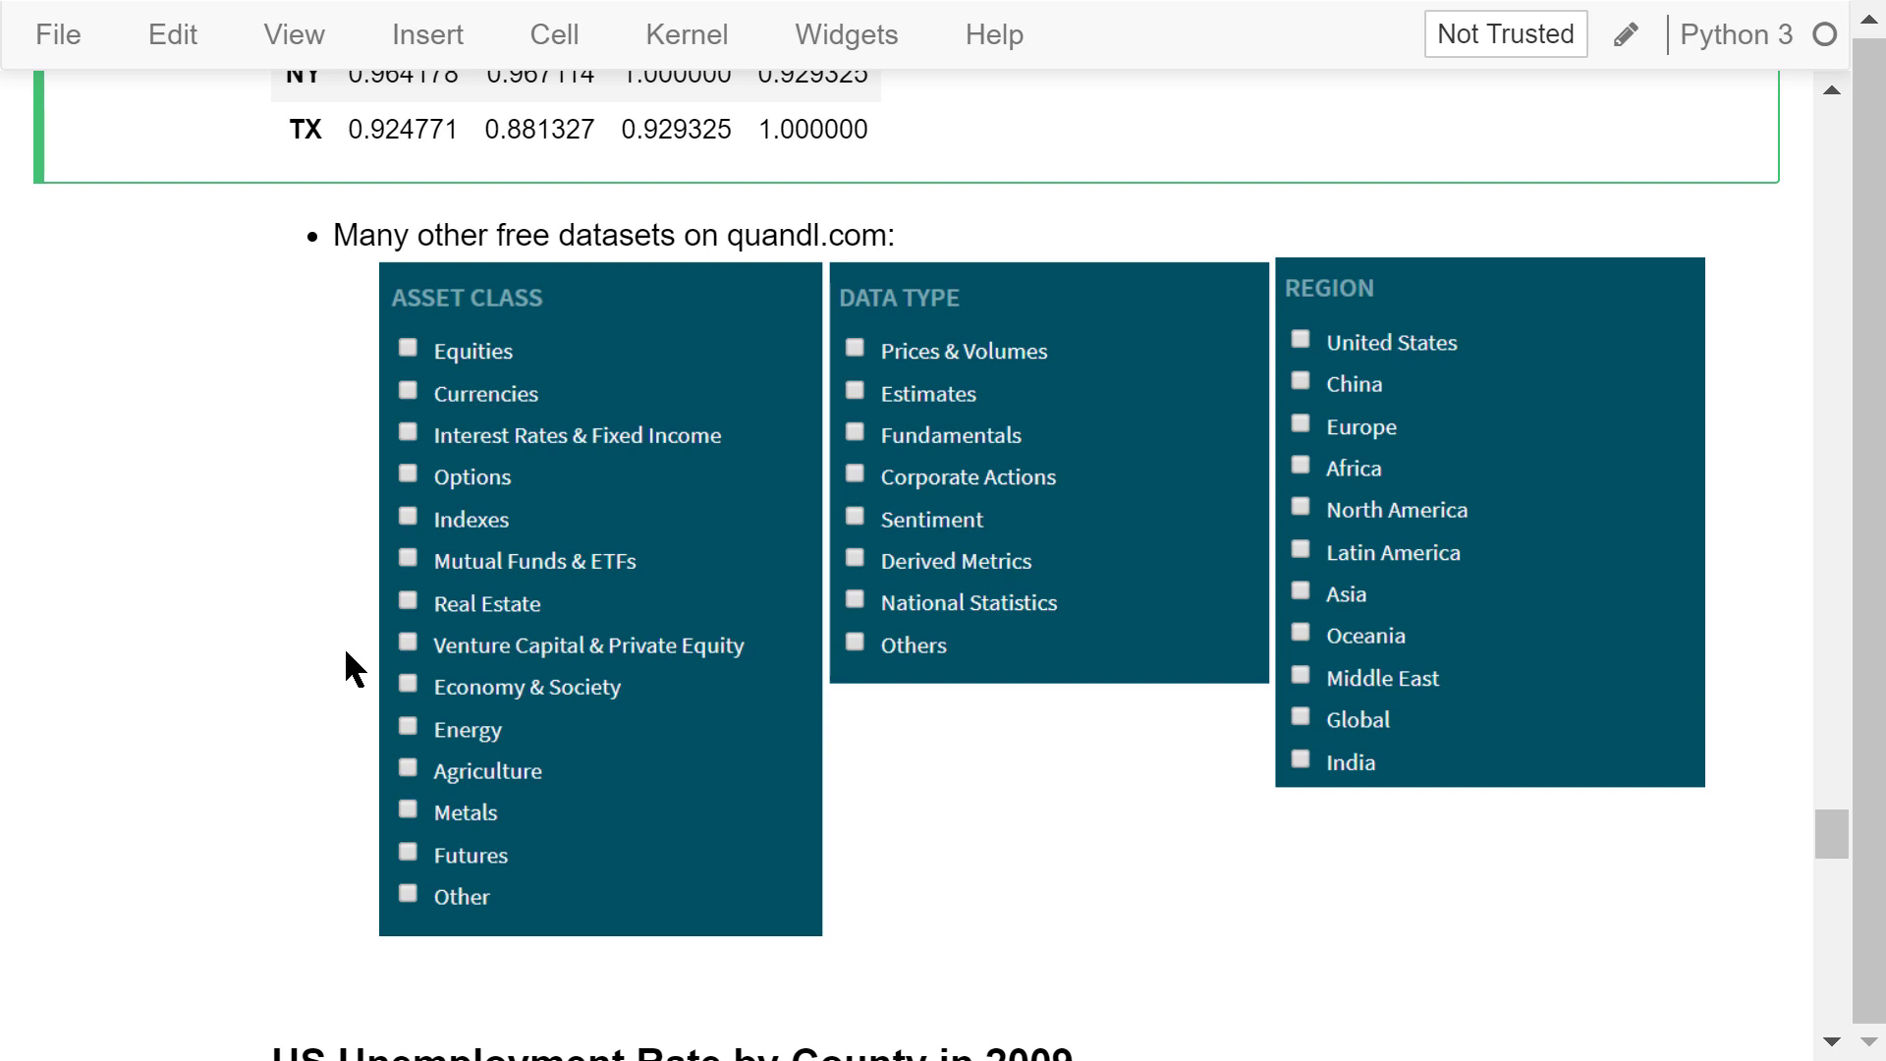
mouse_move(1174, 862)
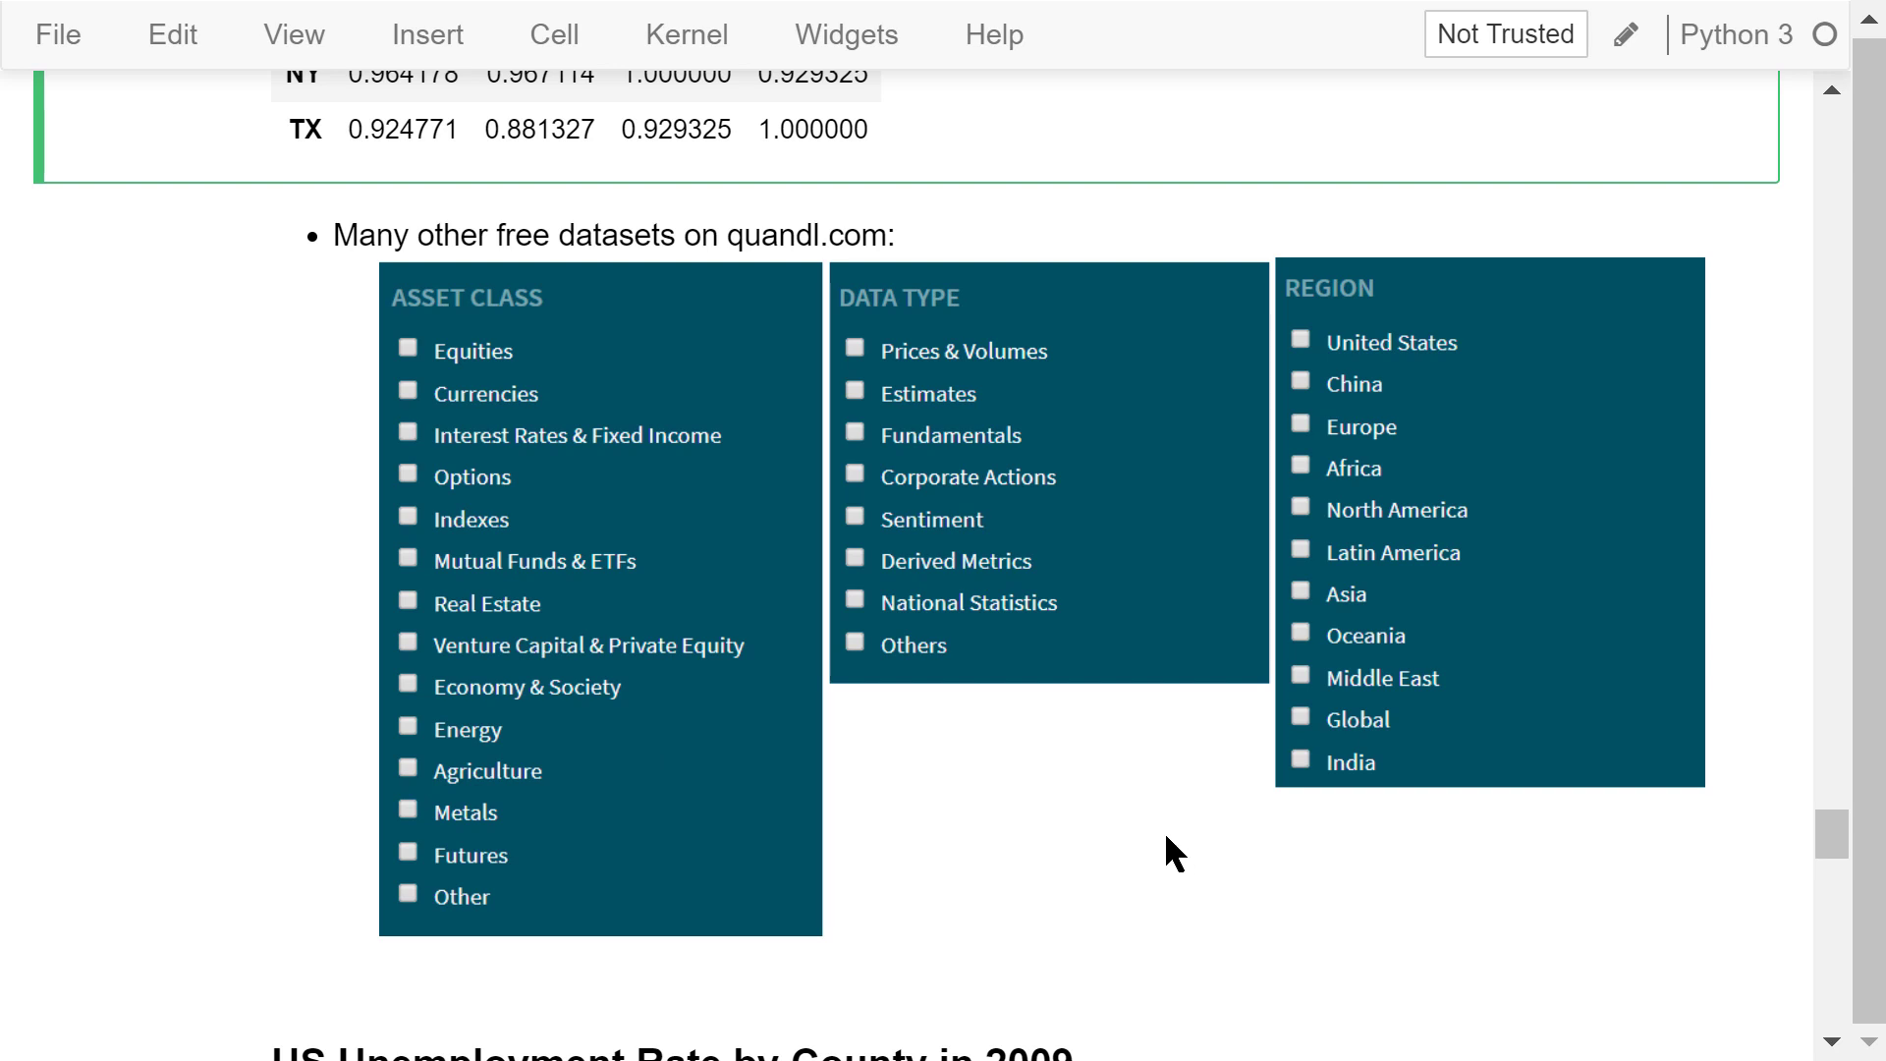
scroll("down", 3)
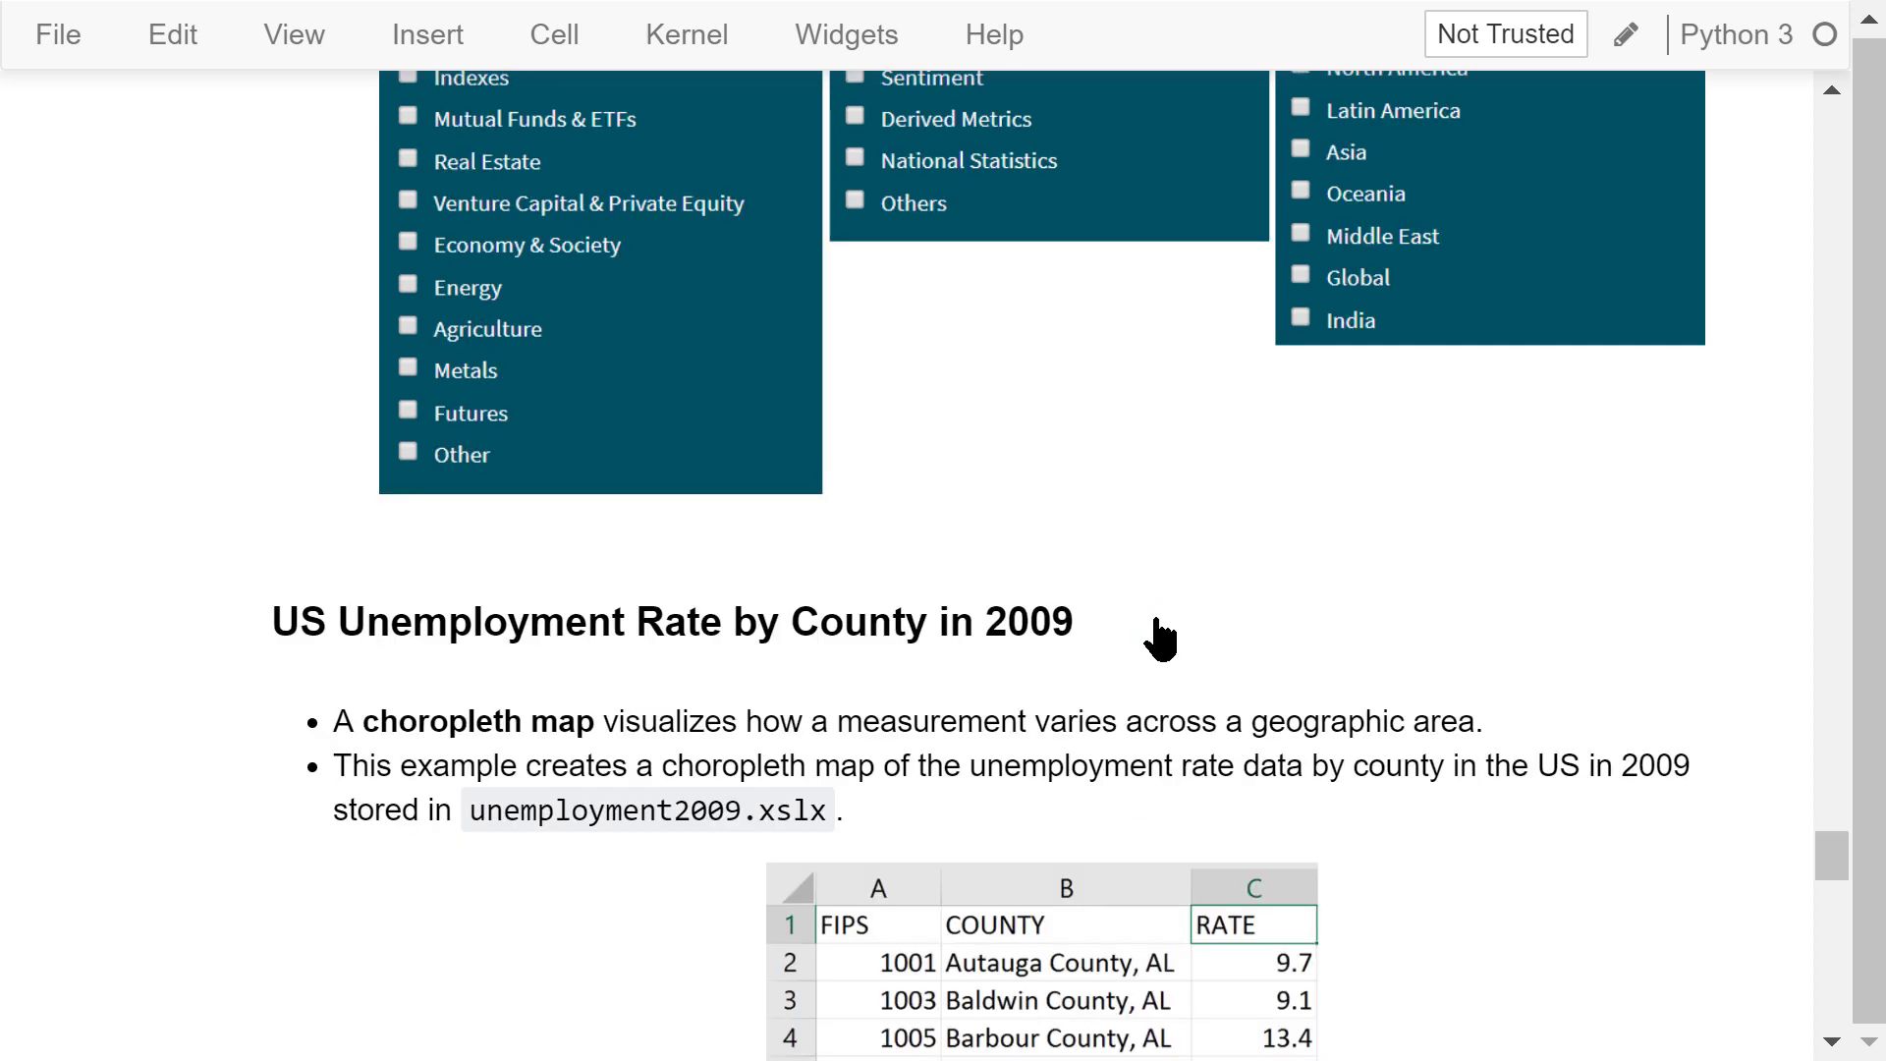
- Scroll to the unemployment2009.xlsx preview, the FIPS note and the grey us_counties.svg map
scroll("down", 3)
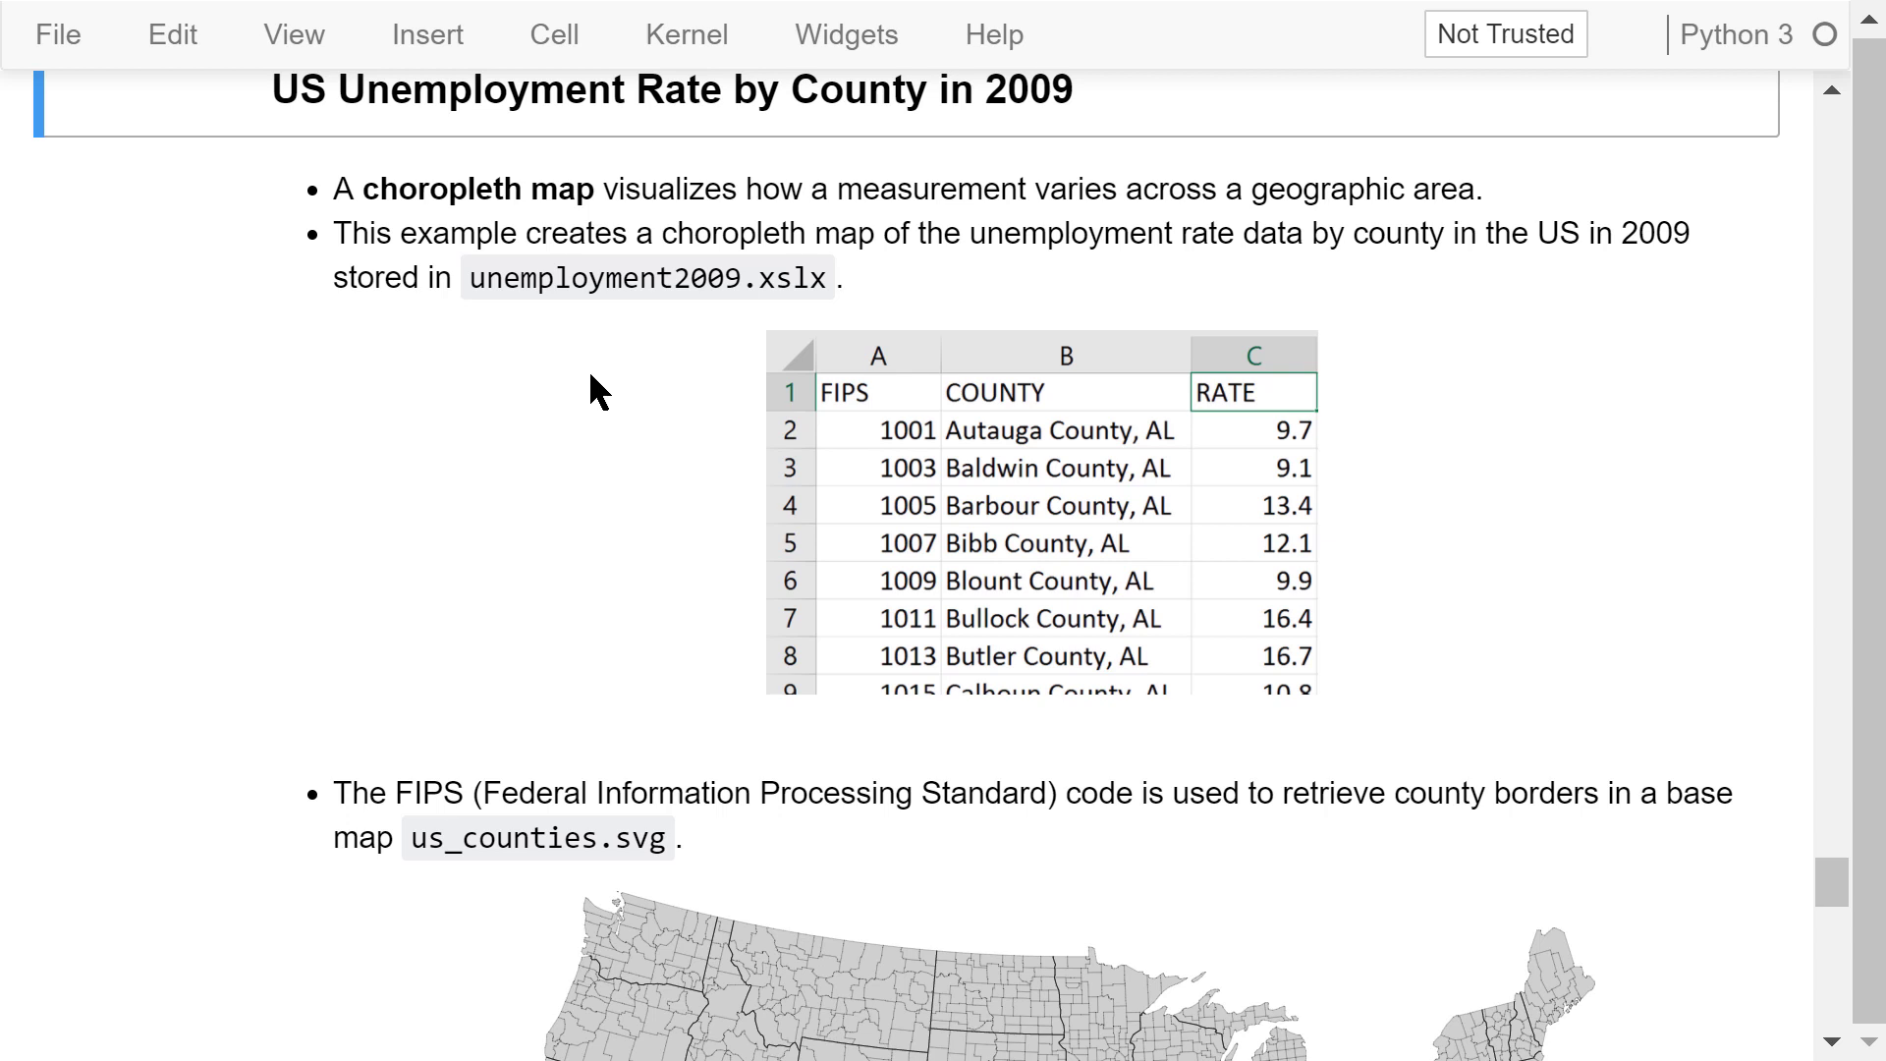
mouse_move(661, 331)
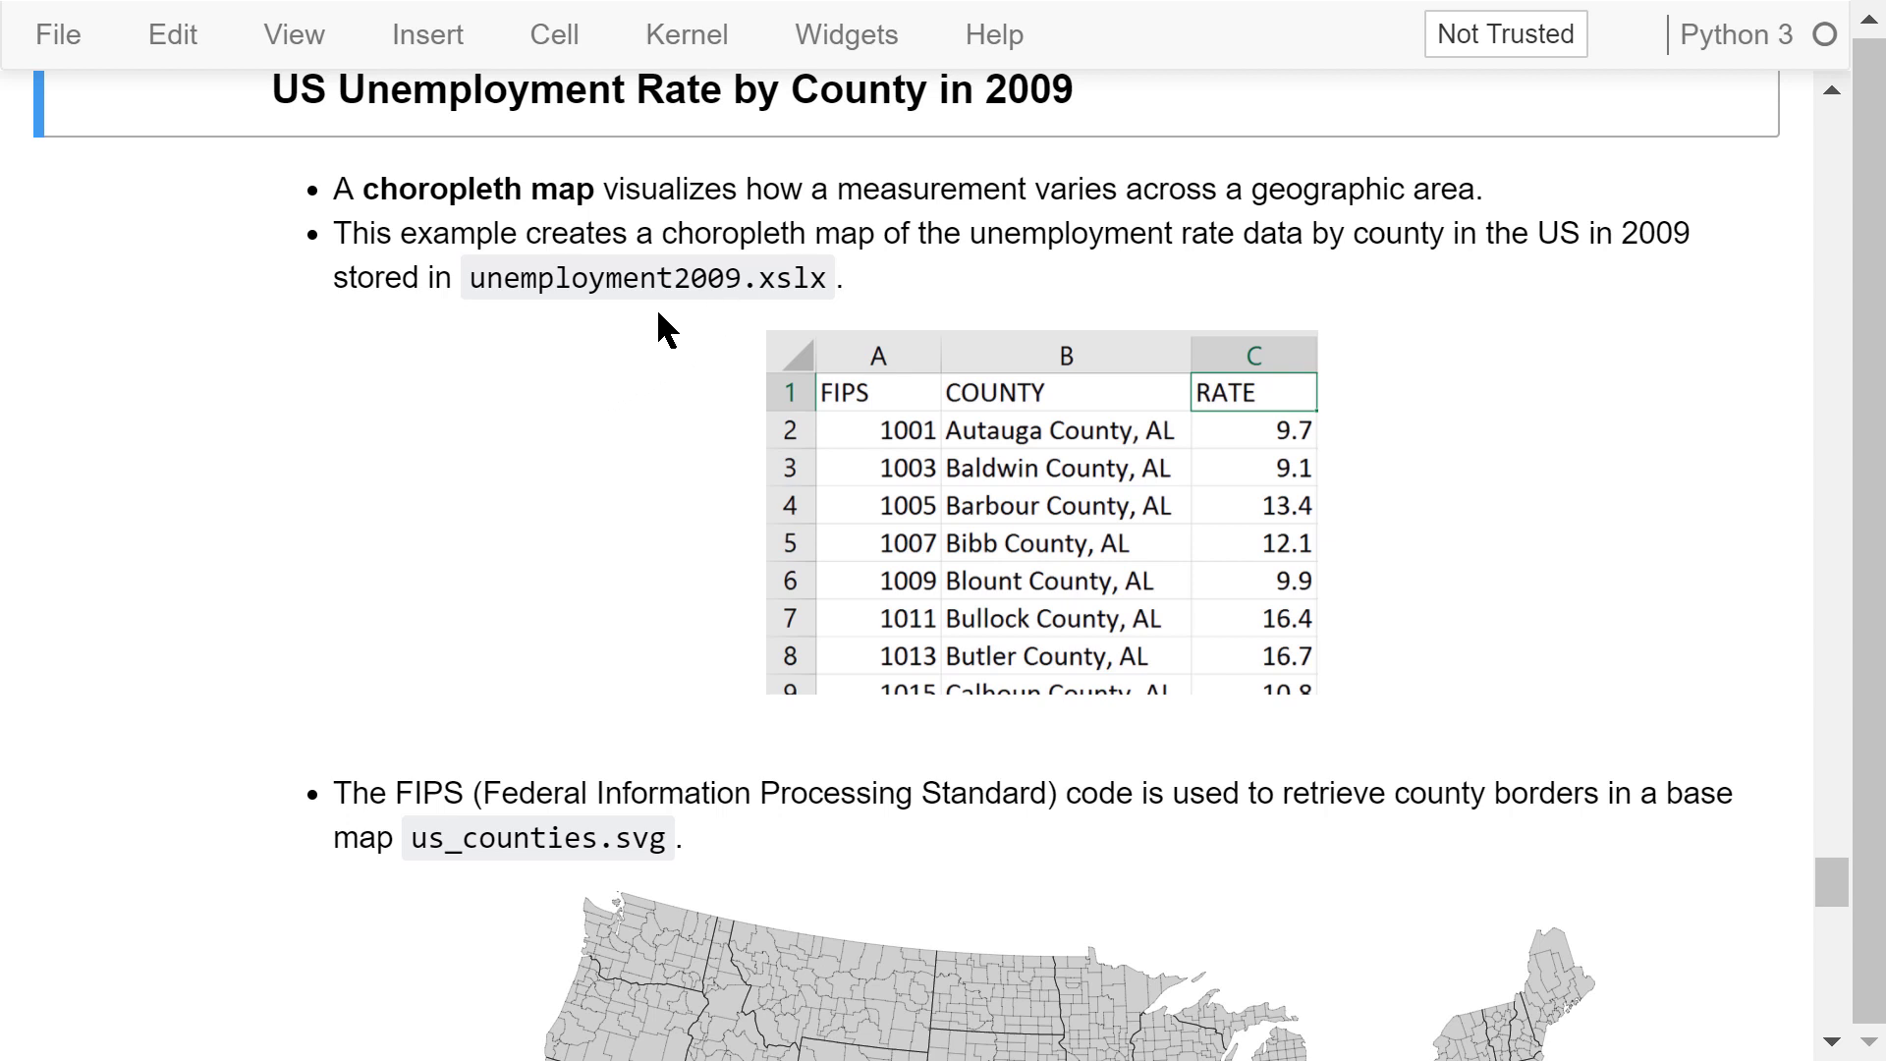
mouse_move(704, 318)
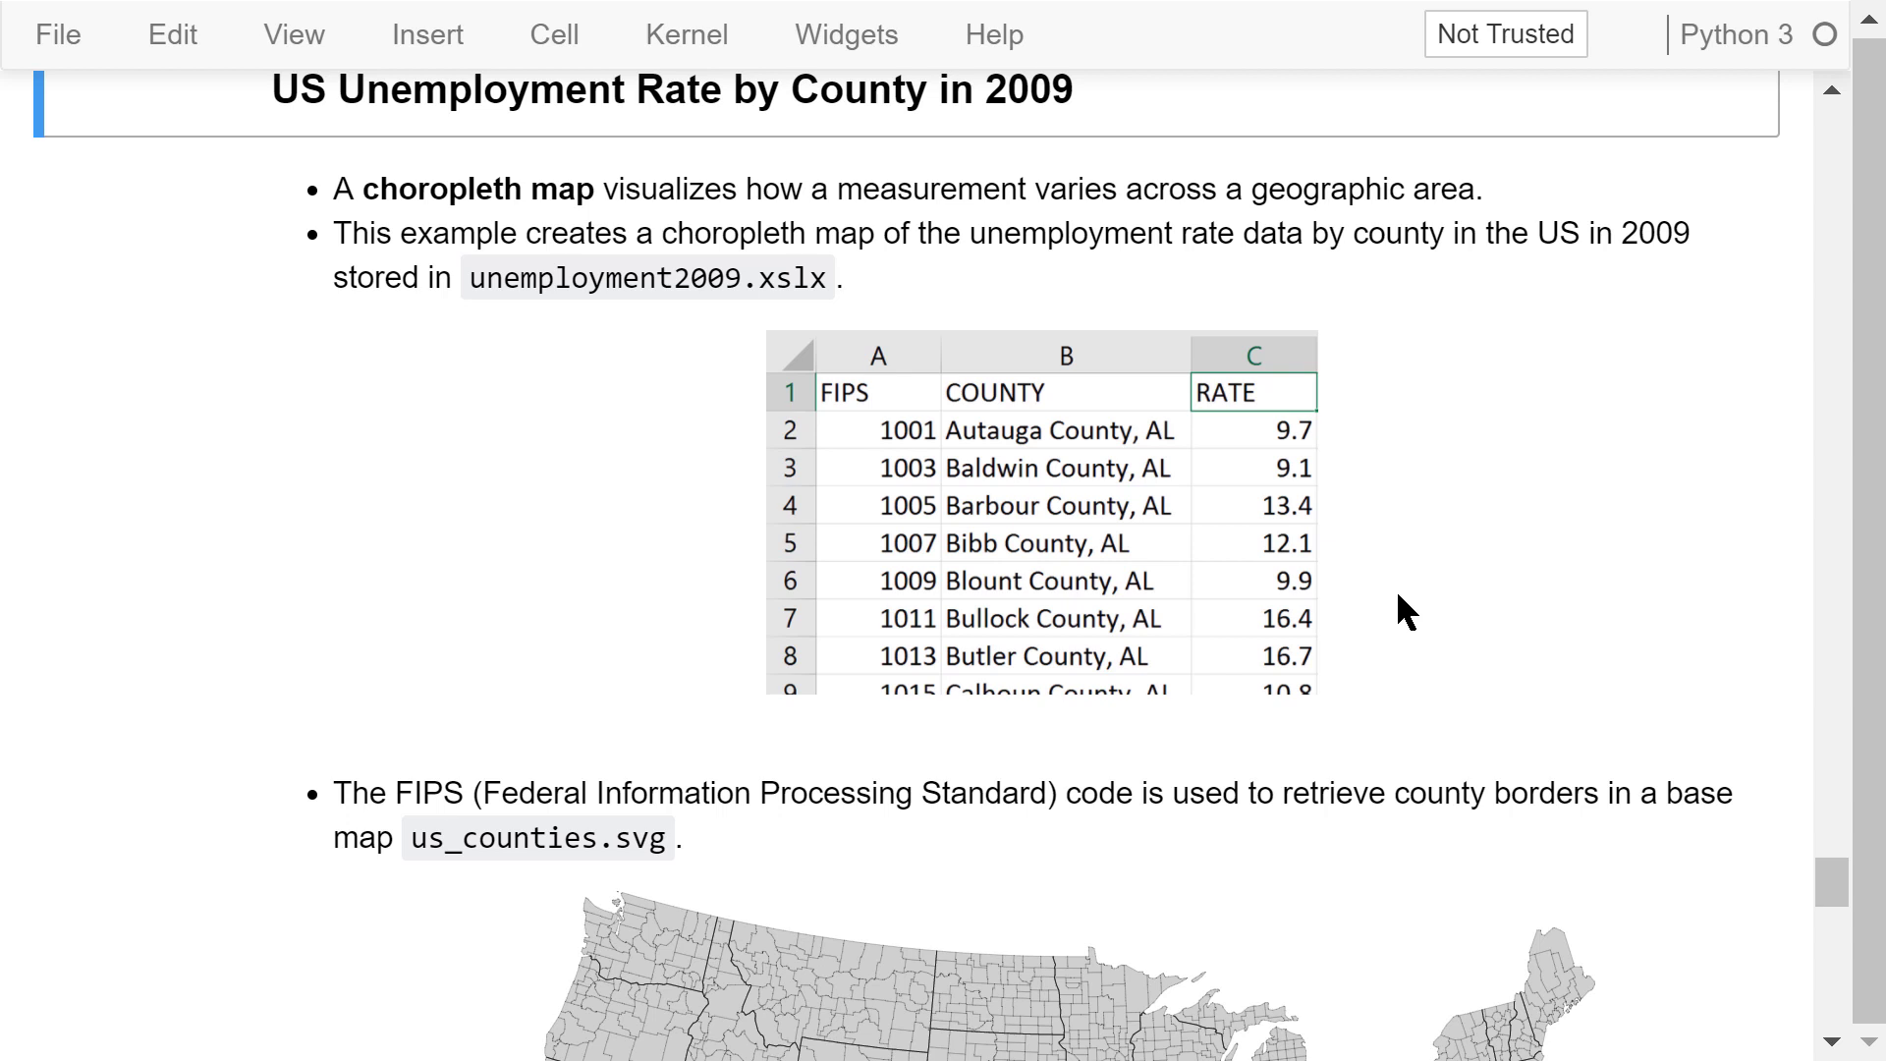
mouse_move(950, 481)
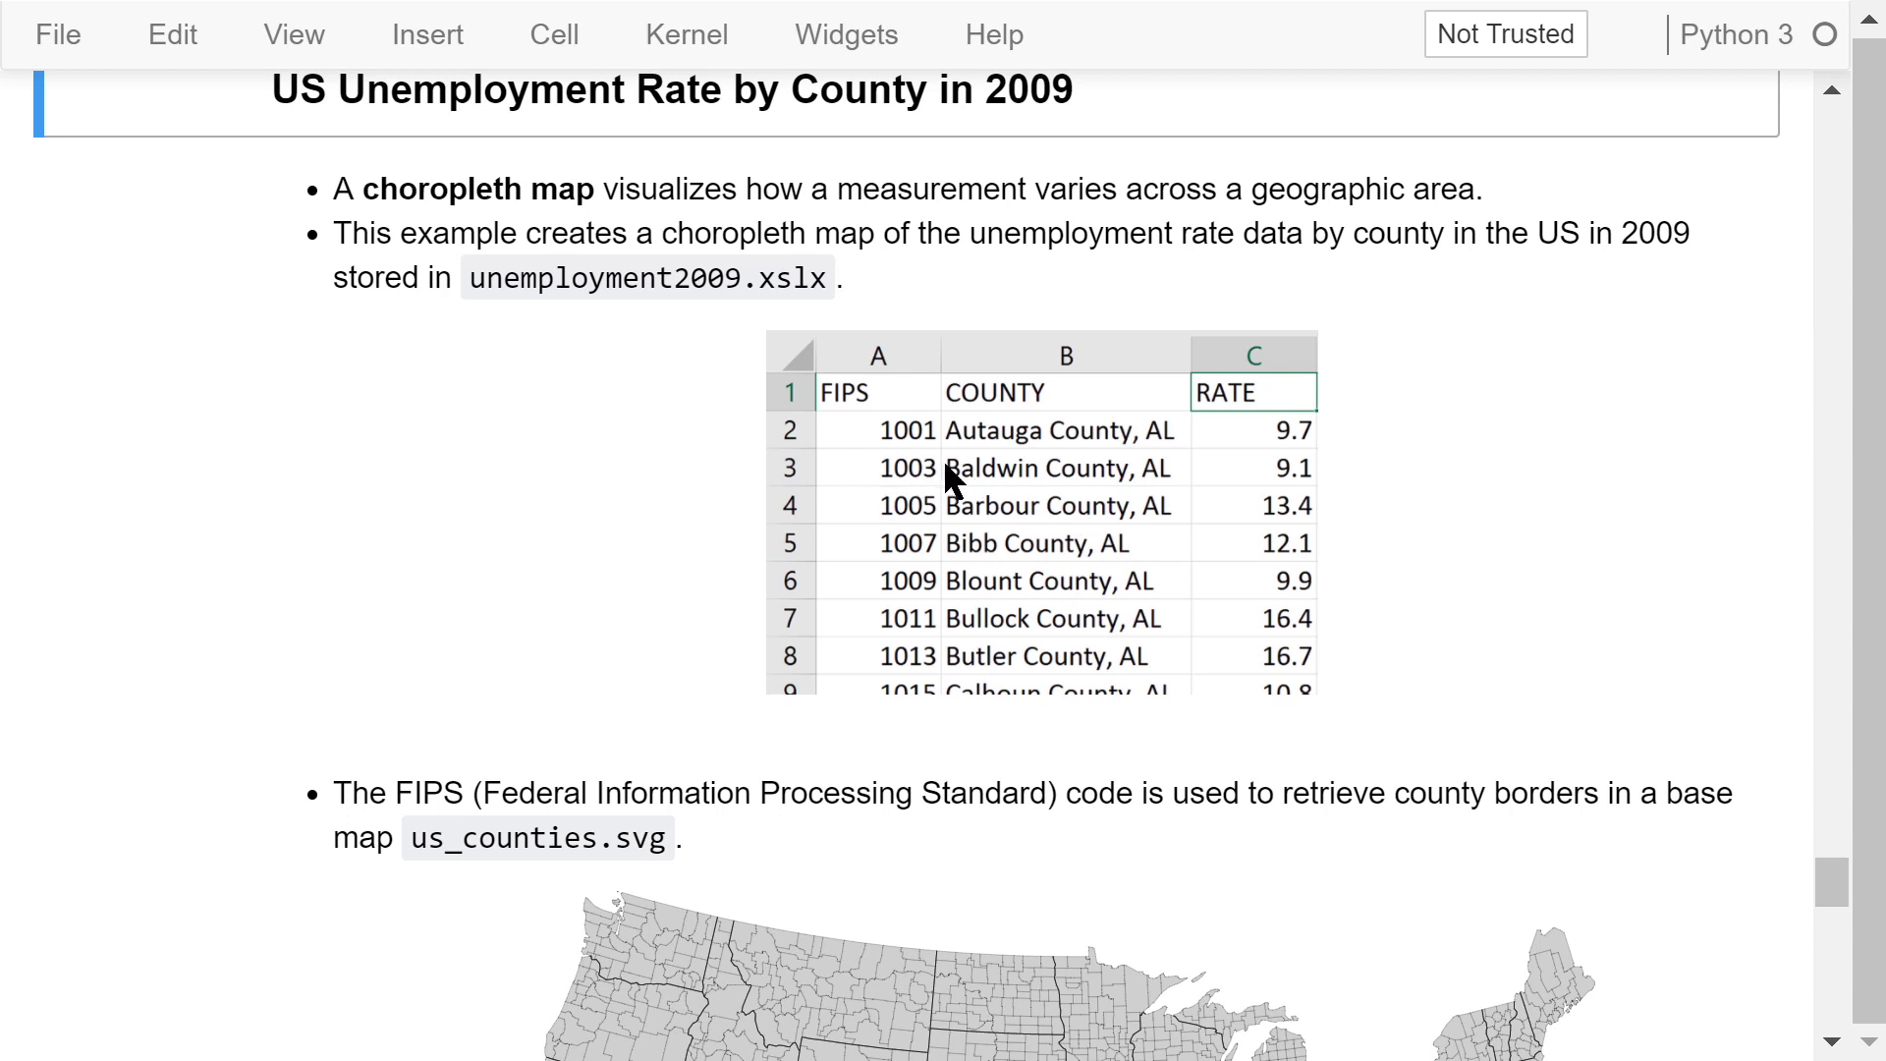
mouse_move(900, 503)
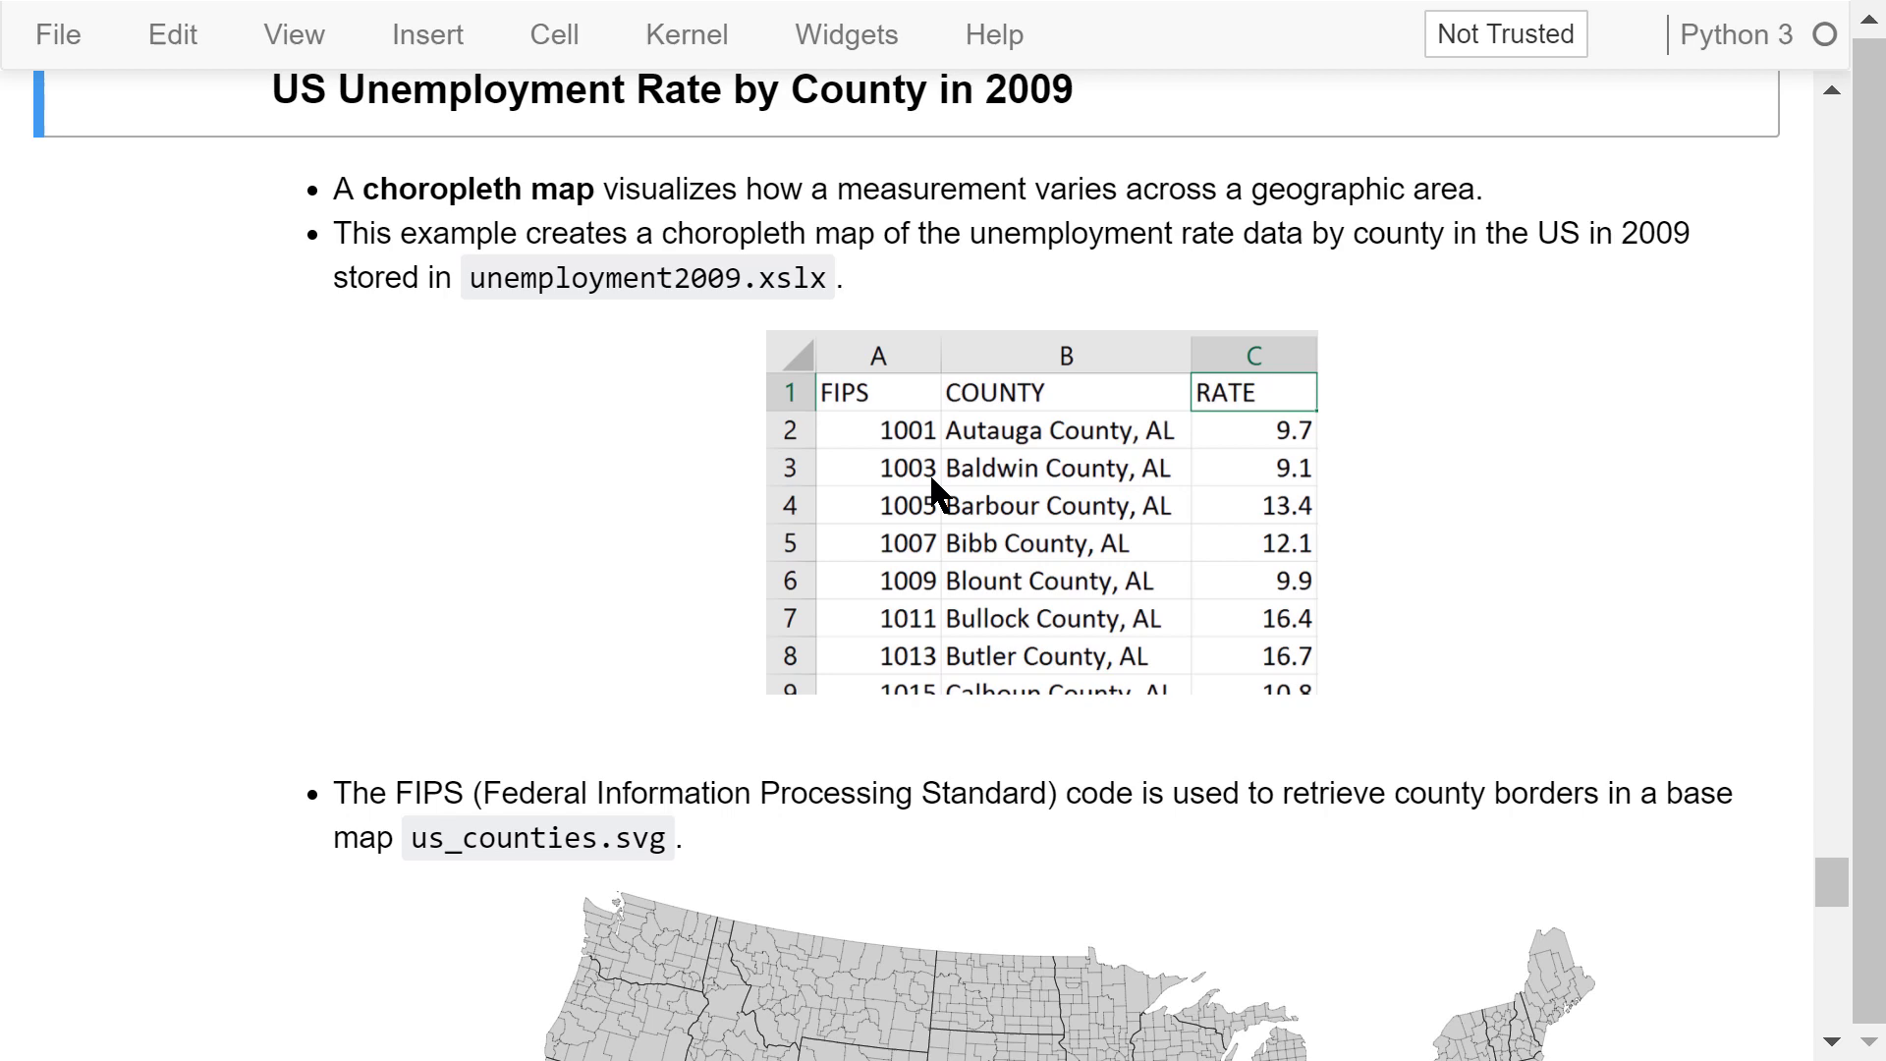
mouse_move(1333, 484)
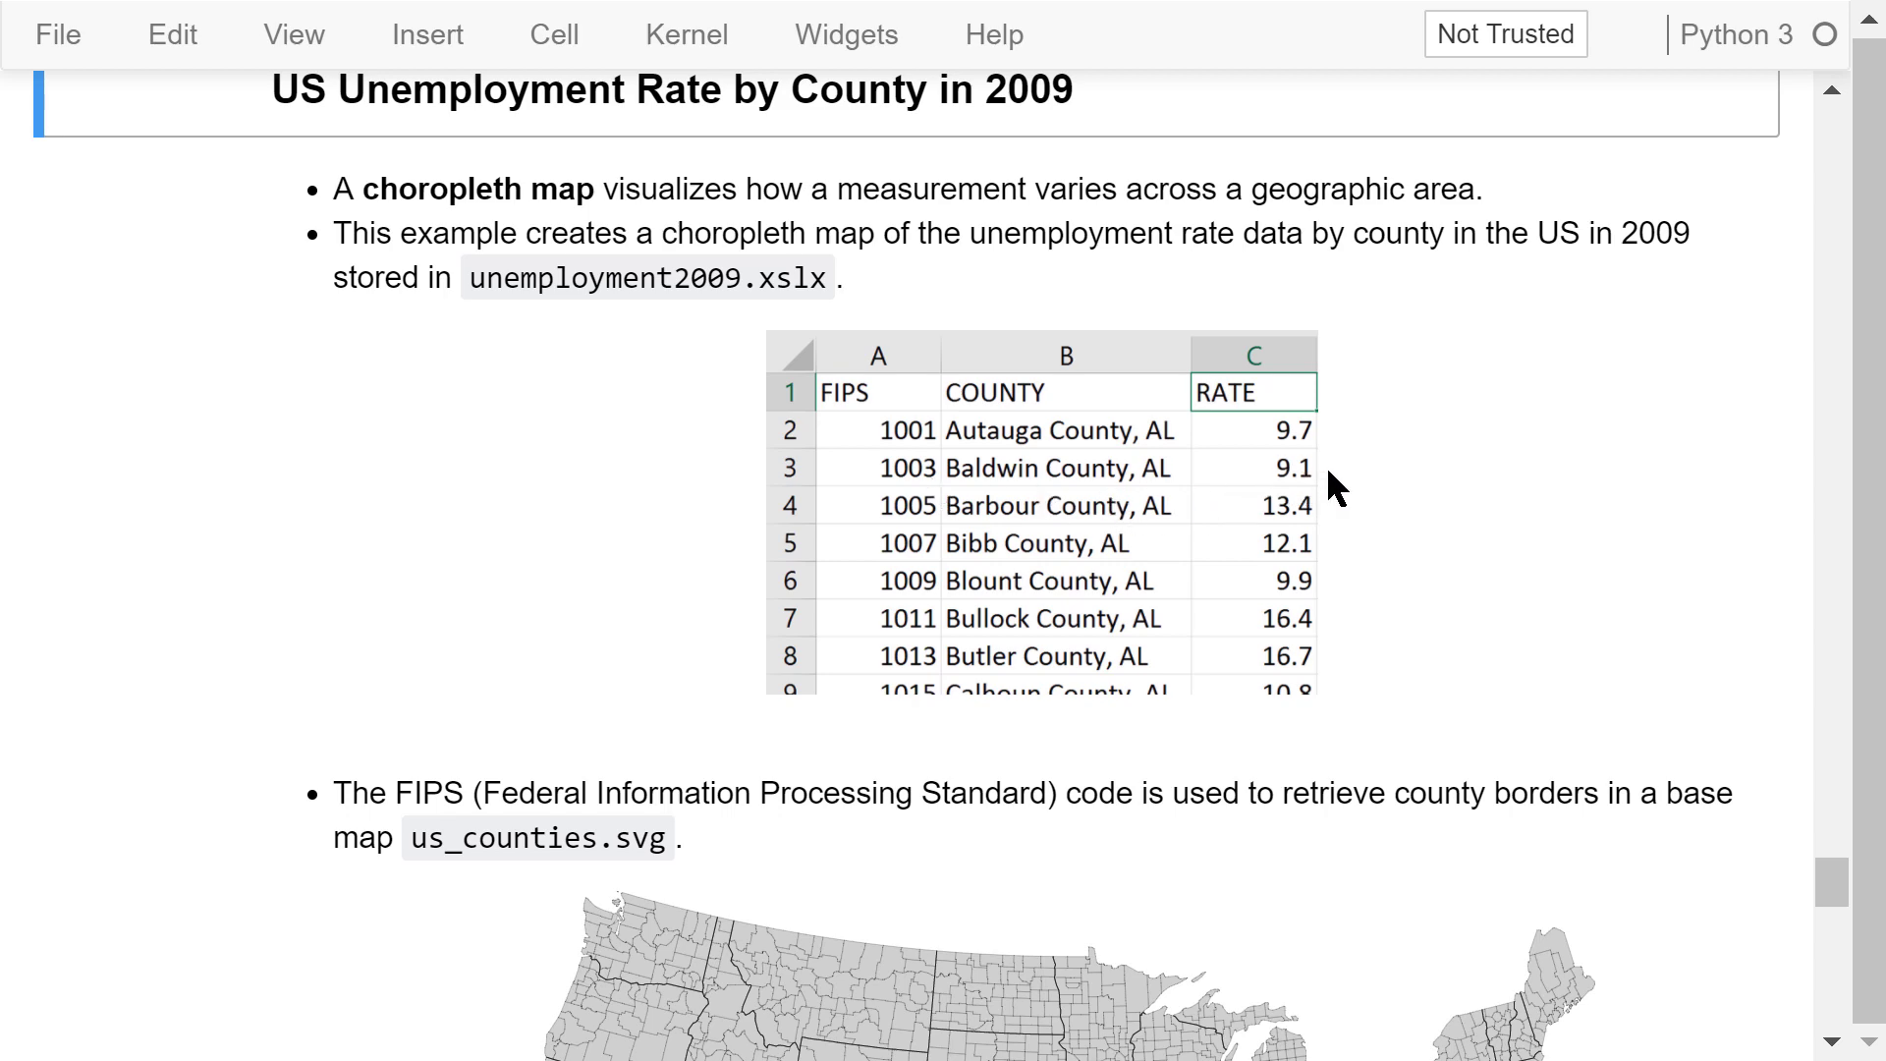
scroll("down", 3)
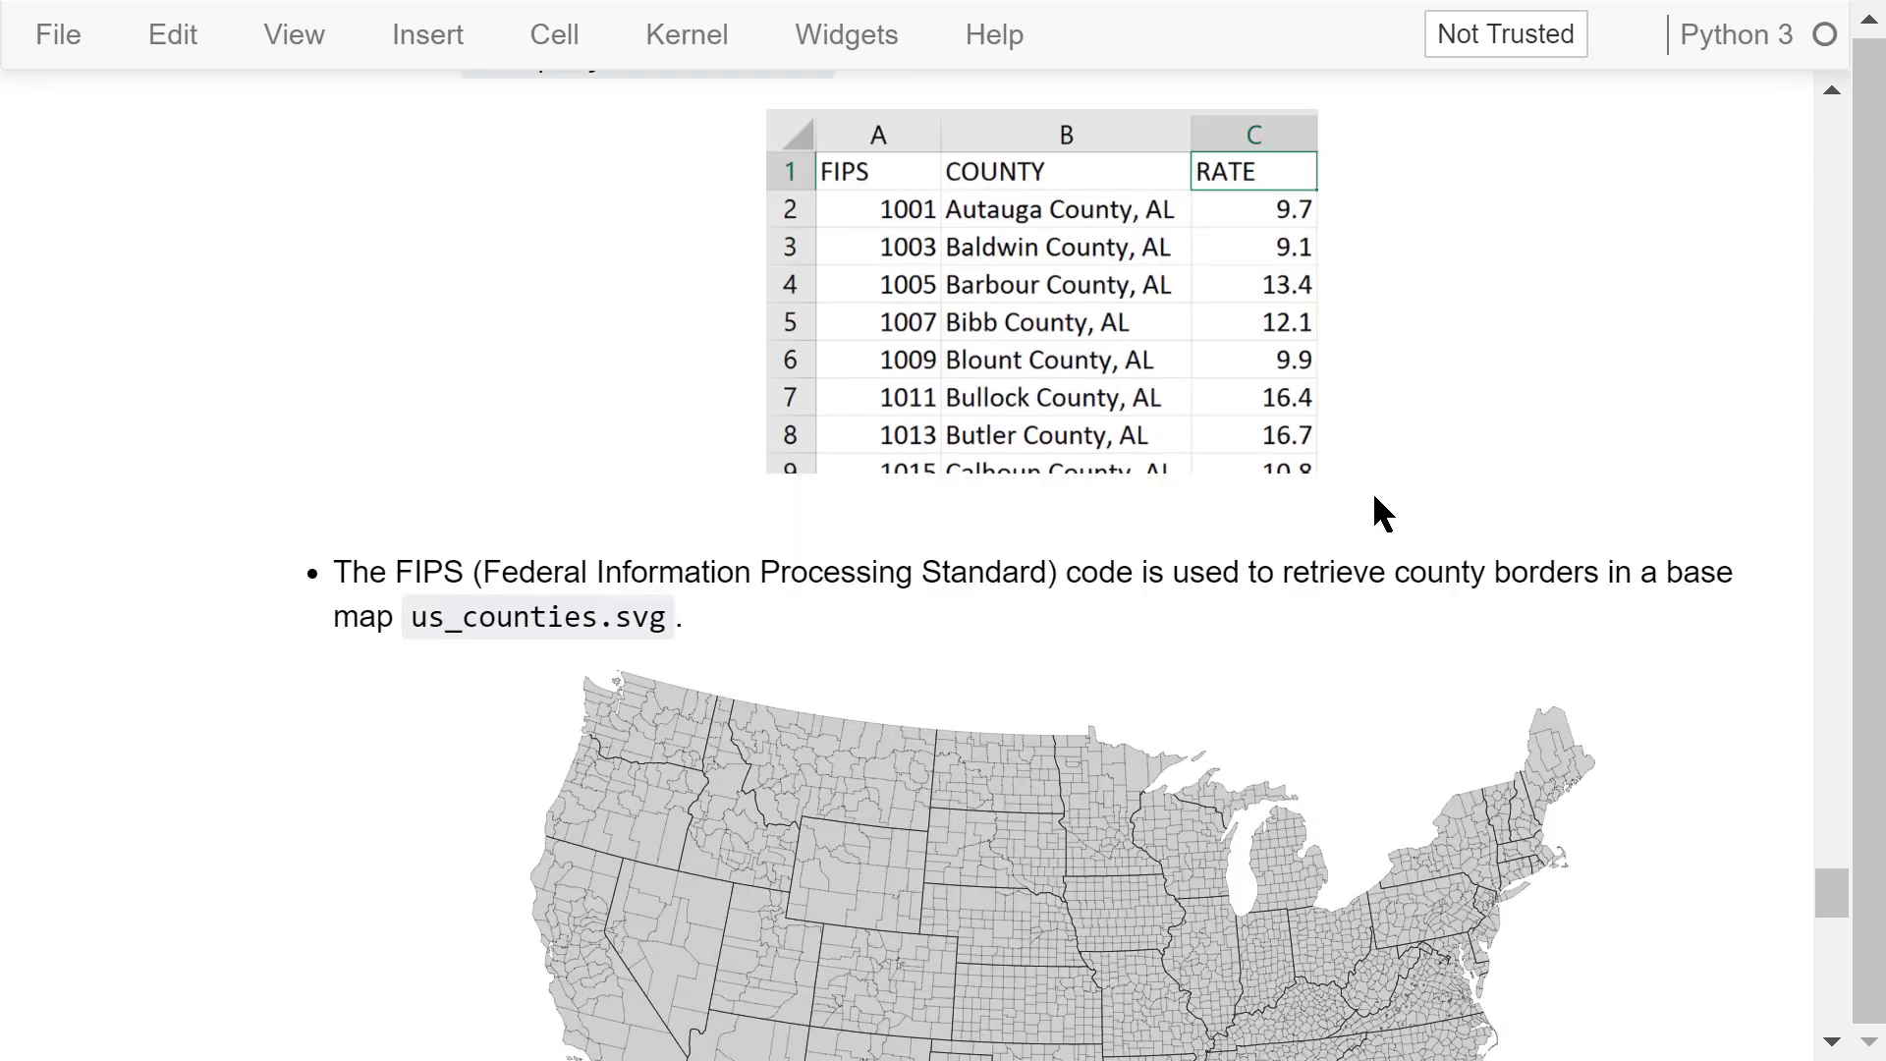
- Scroll past the Beautiful Soup note to the %run unemployment.py cell and its map output
scroll("down", 3)
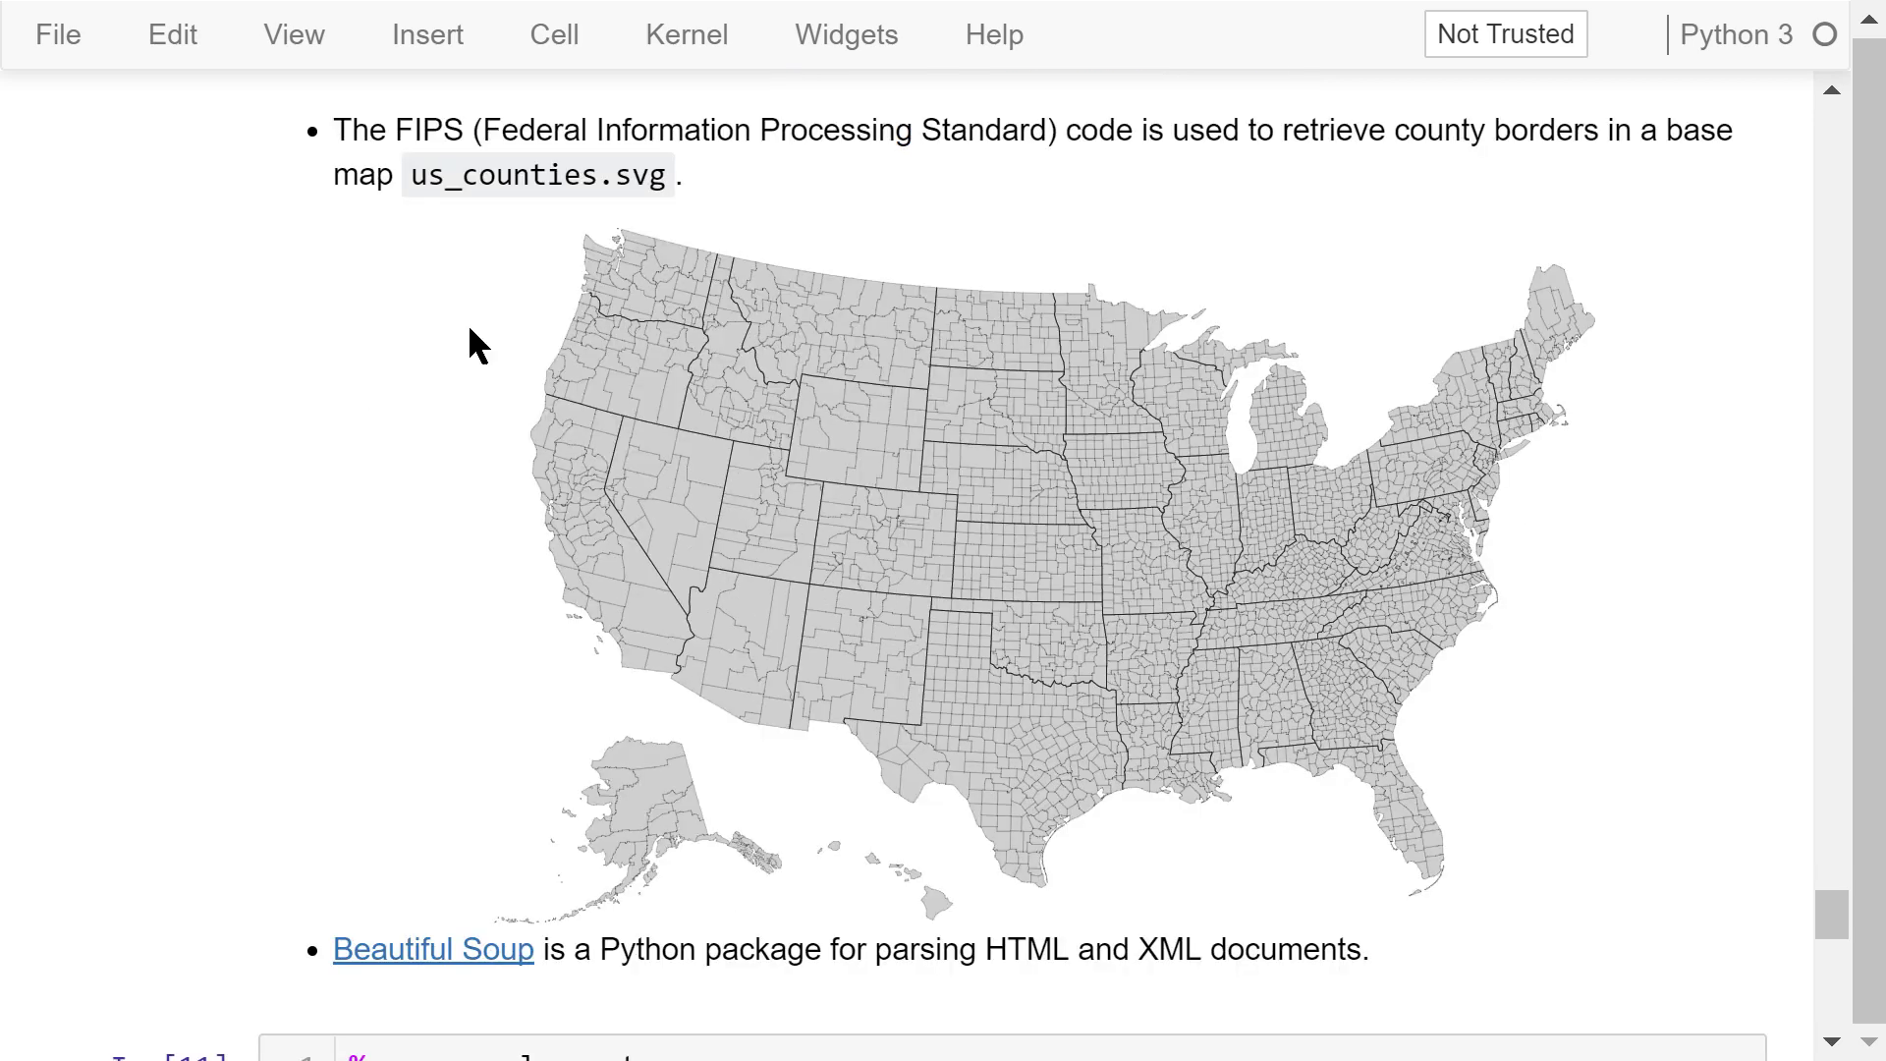
mouse_move(520, 235)
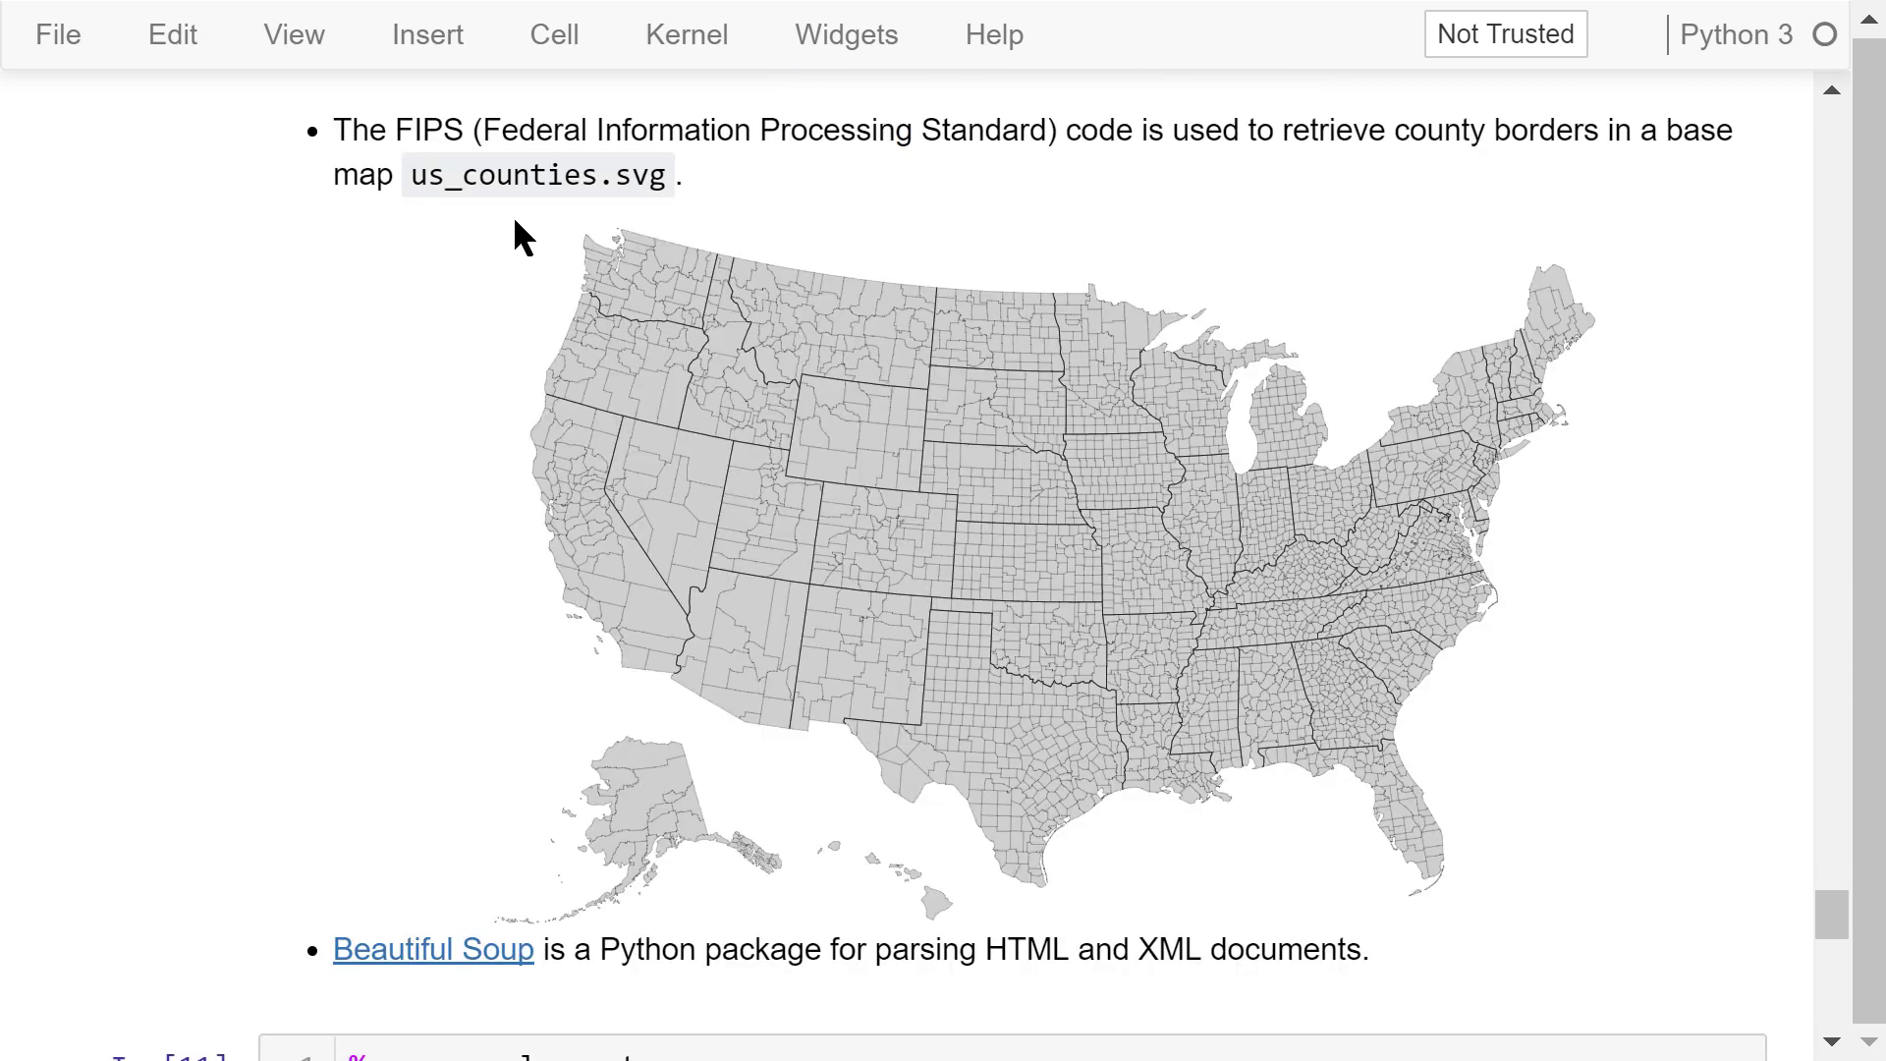
scroll("down", 3)
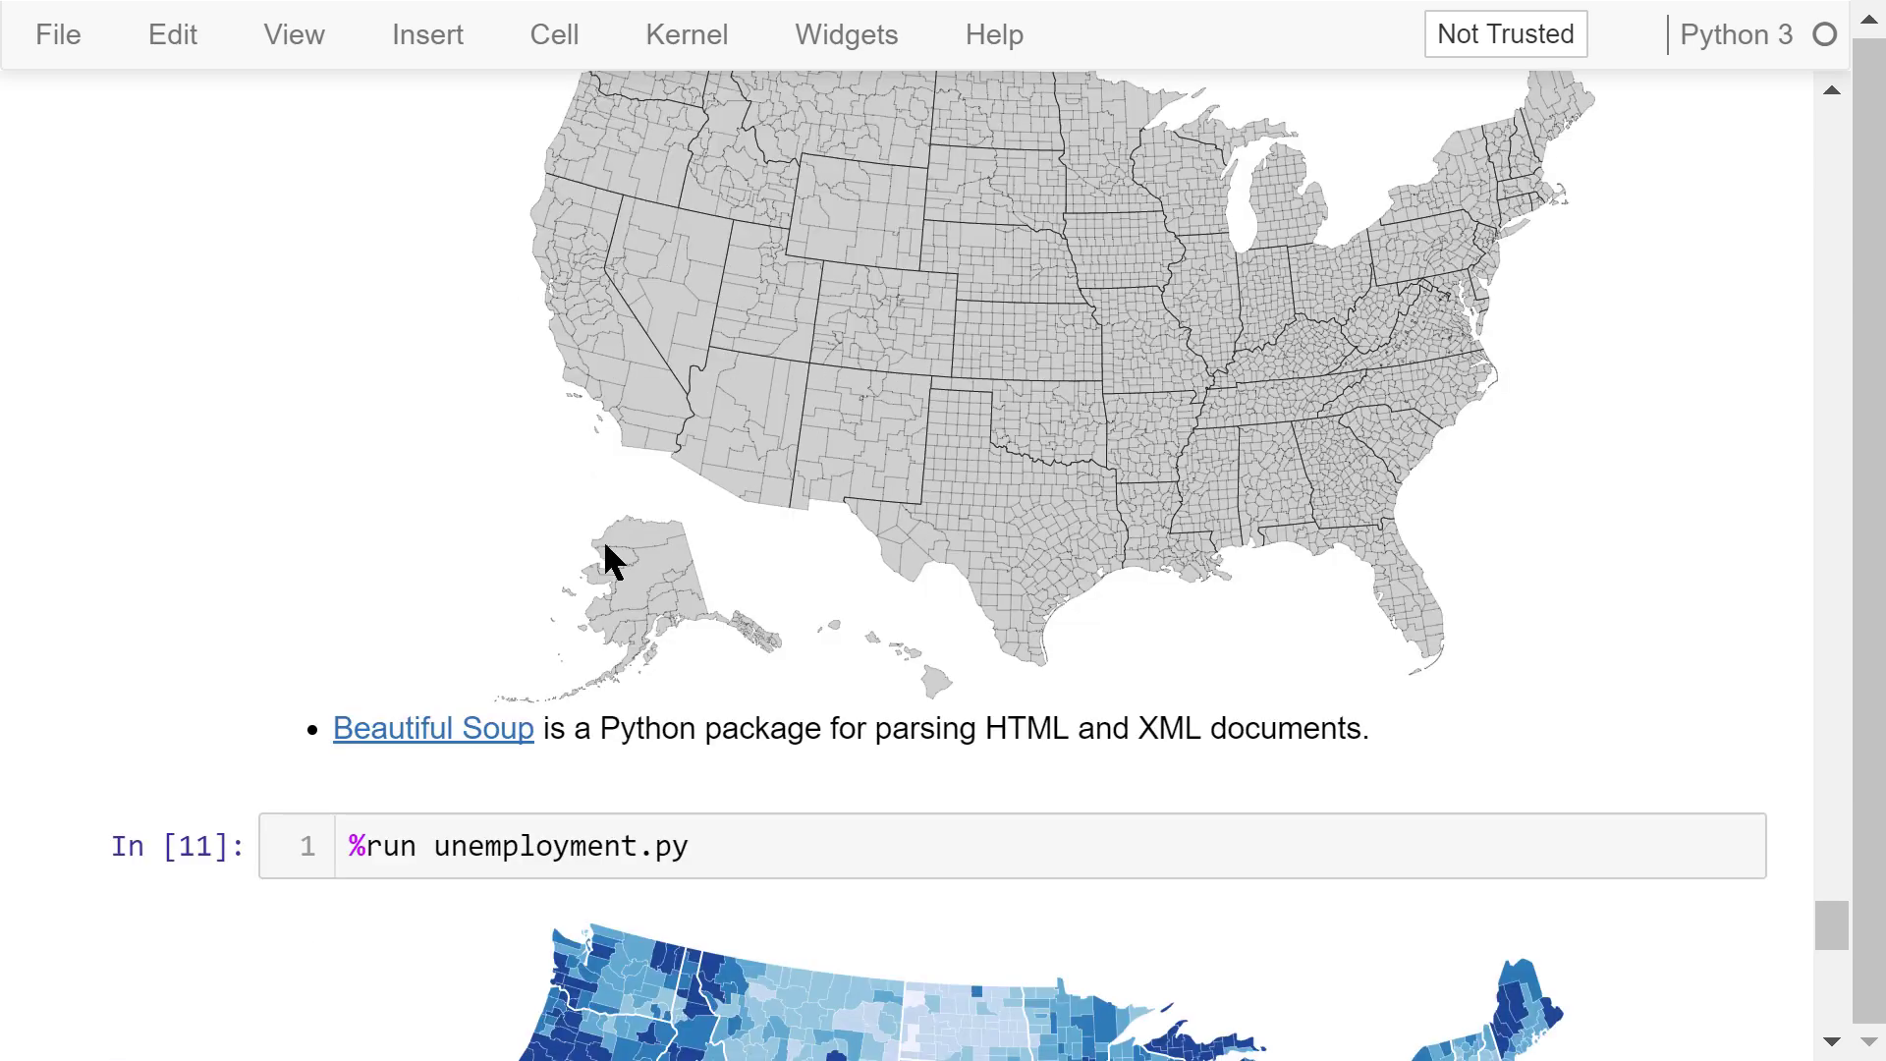
mouse_move(668, 776)
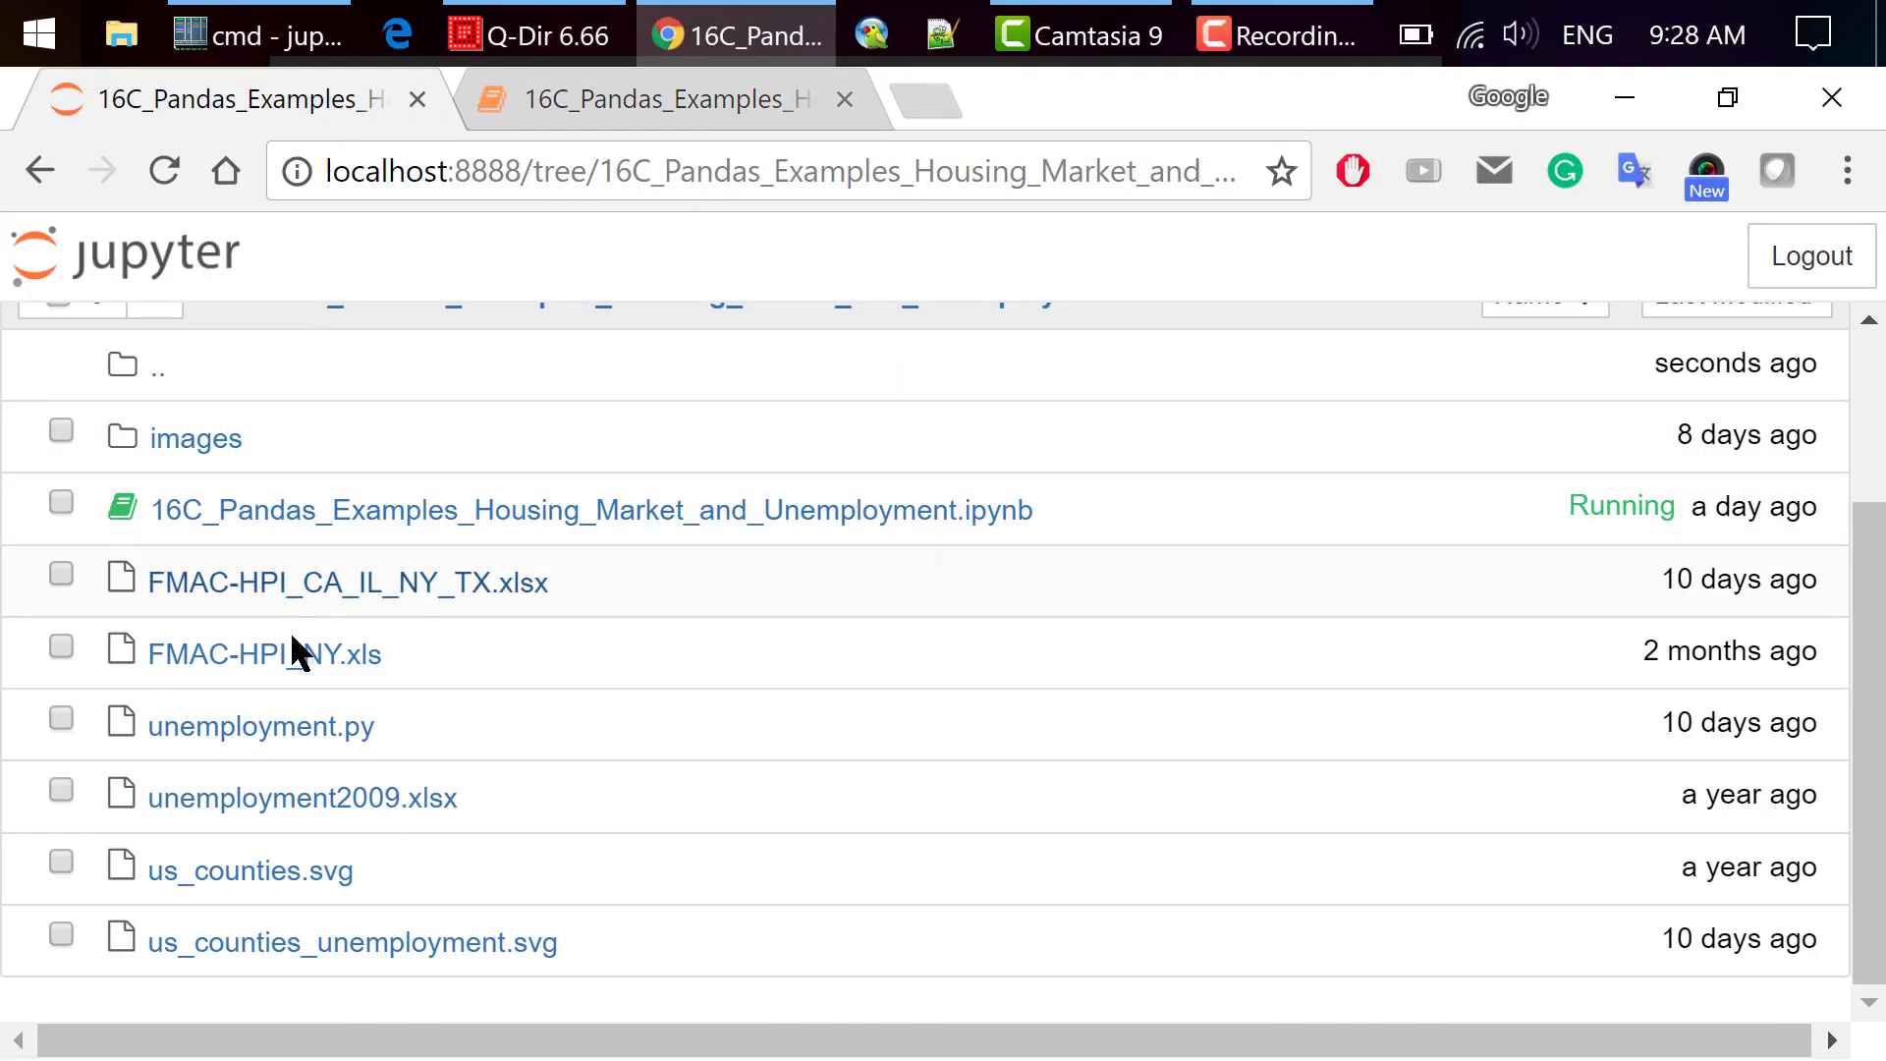
- View unemployment.py full screen down to its SVG-saving lines, then return to the notebook
left_click(259, 725)
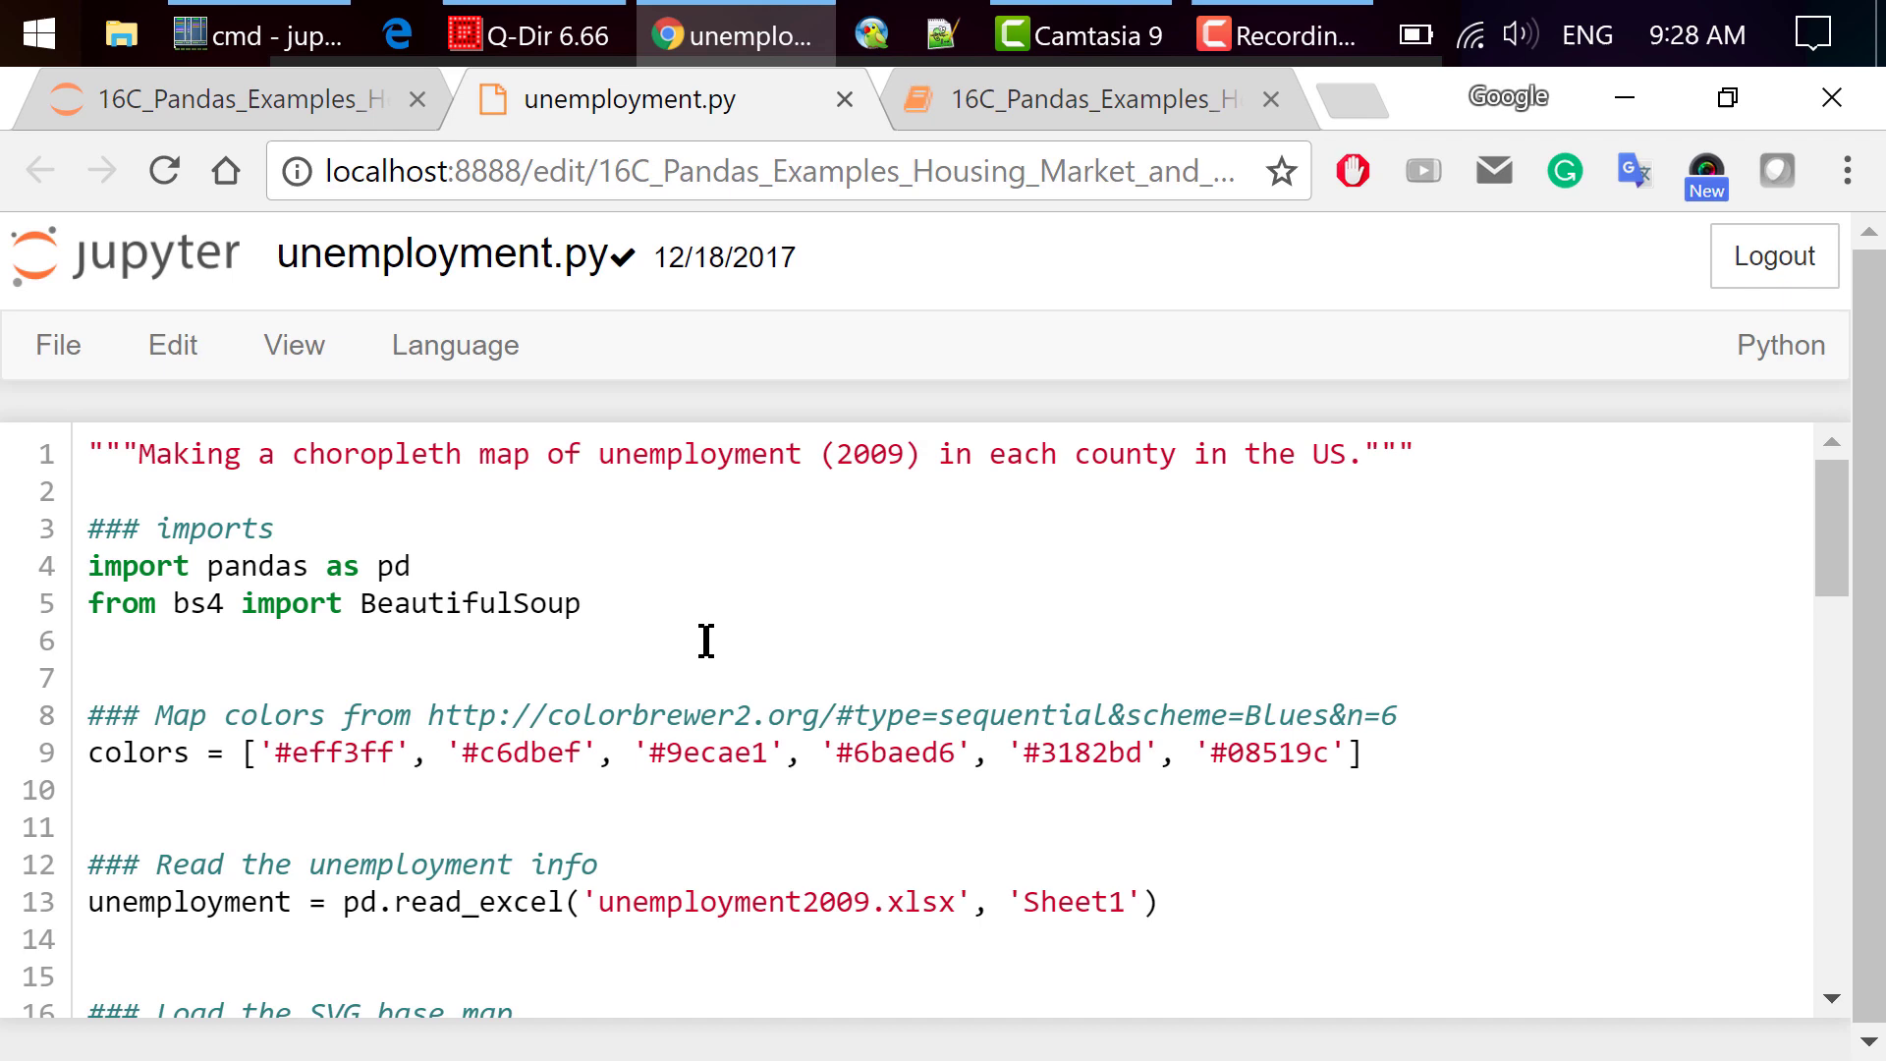
key("F11")
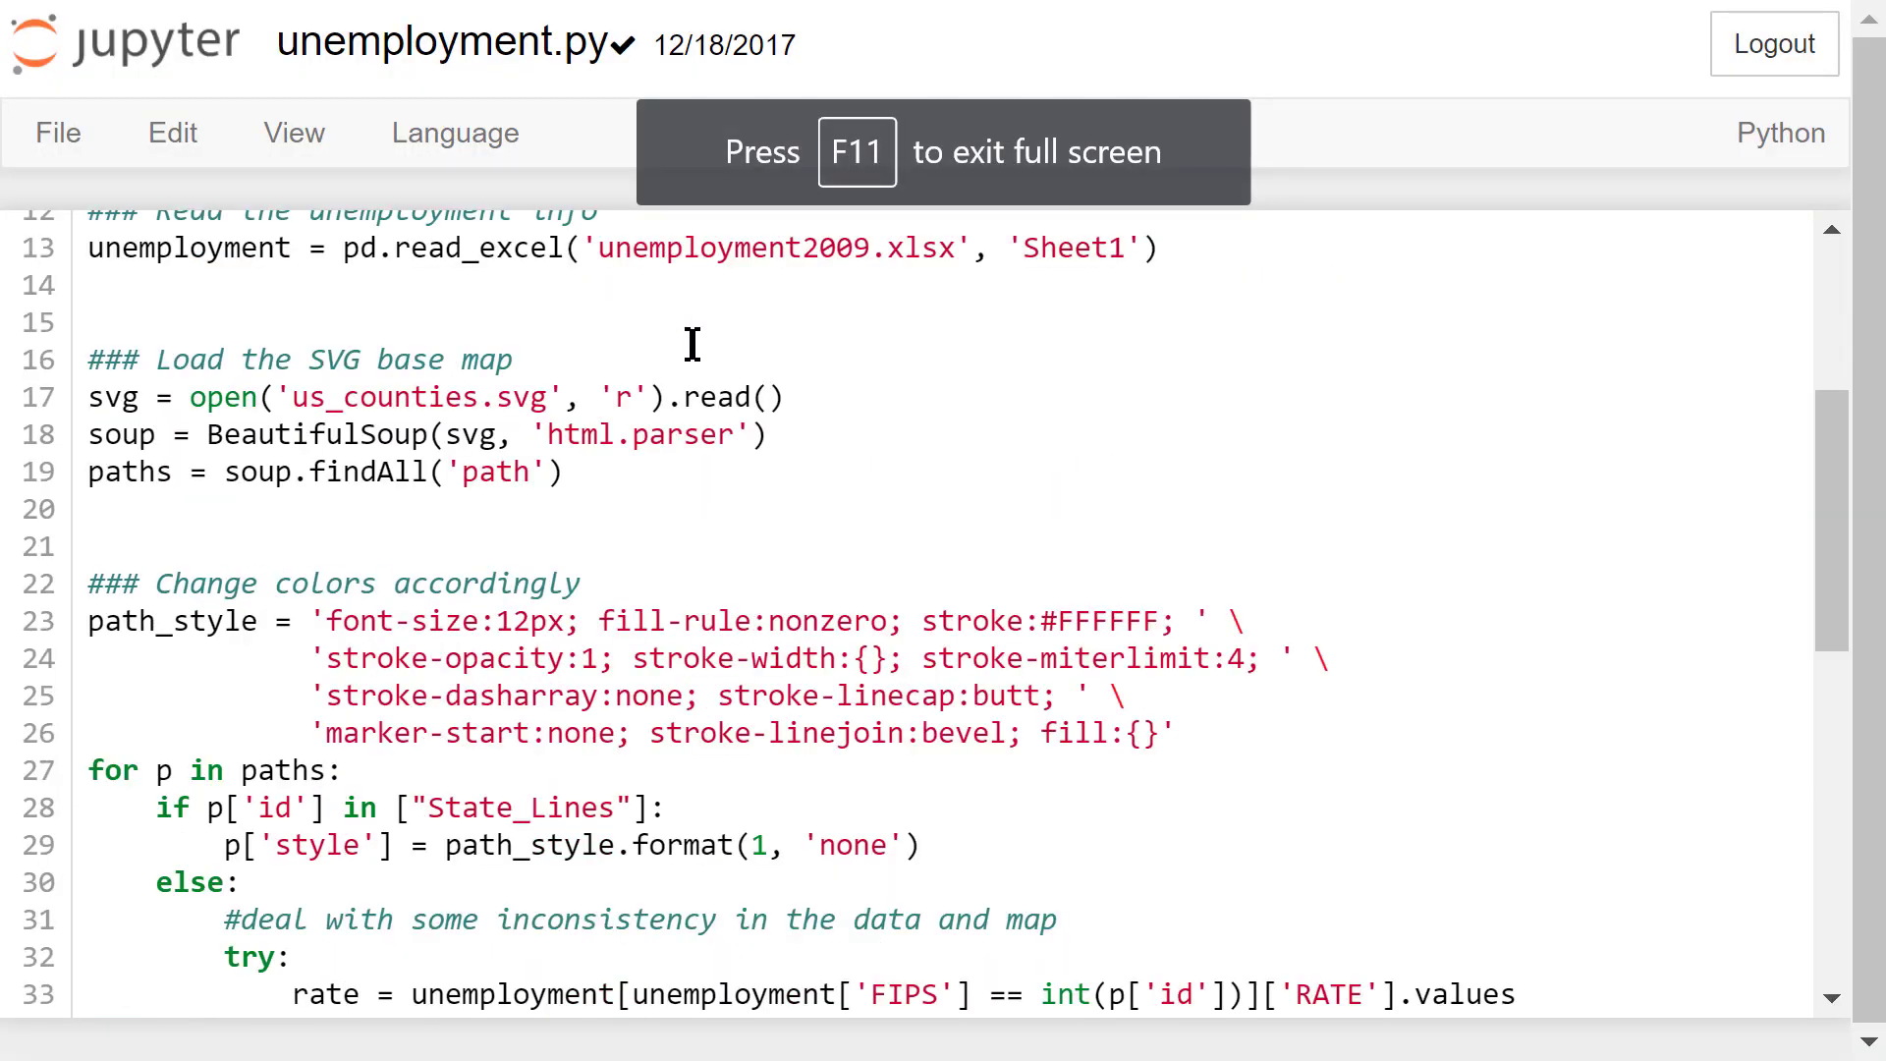
scroll("down", 3)
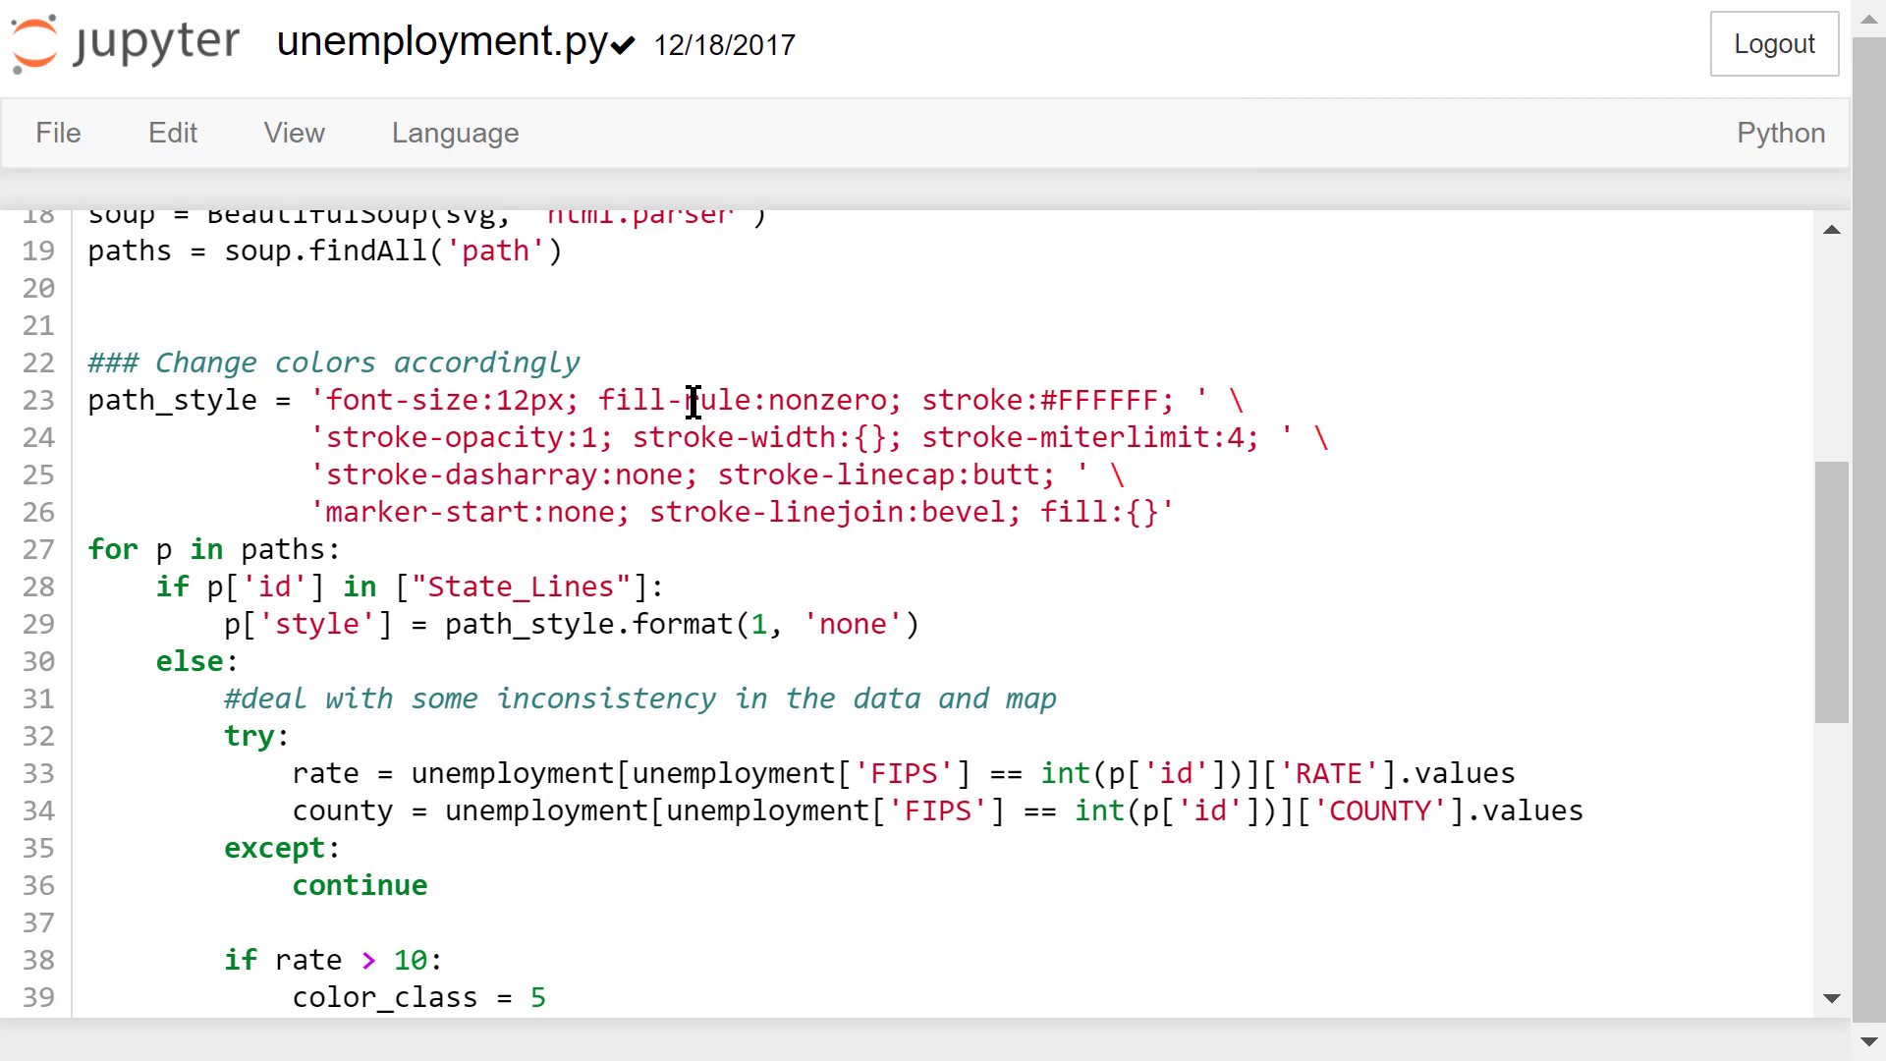
scroll("down", 3)
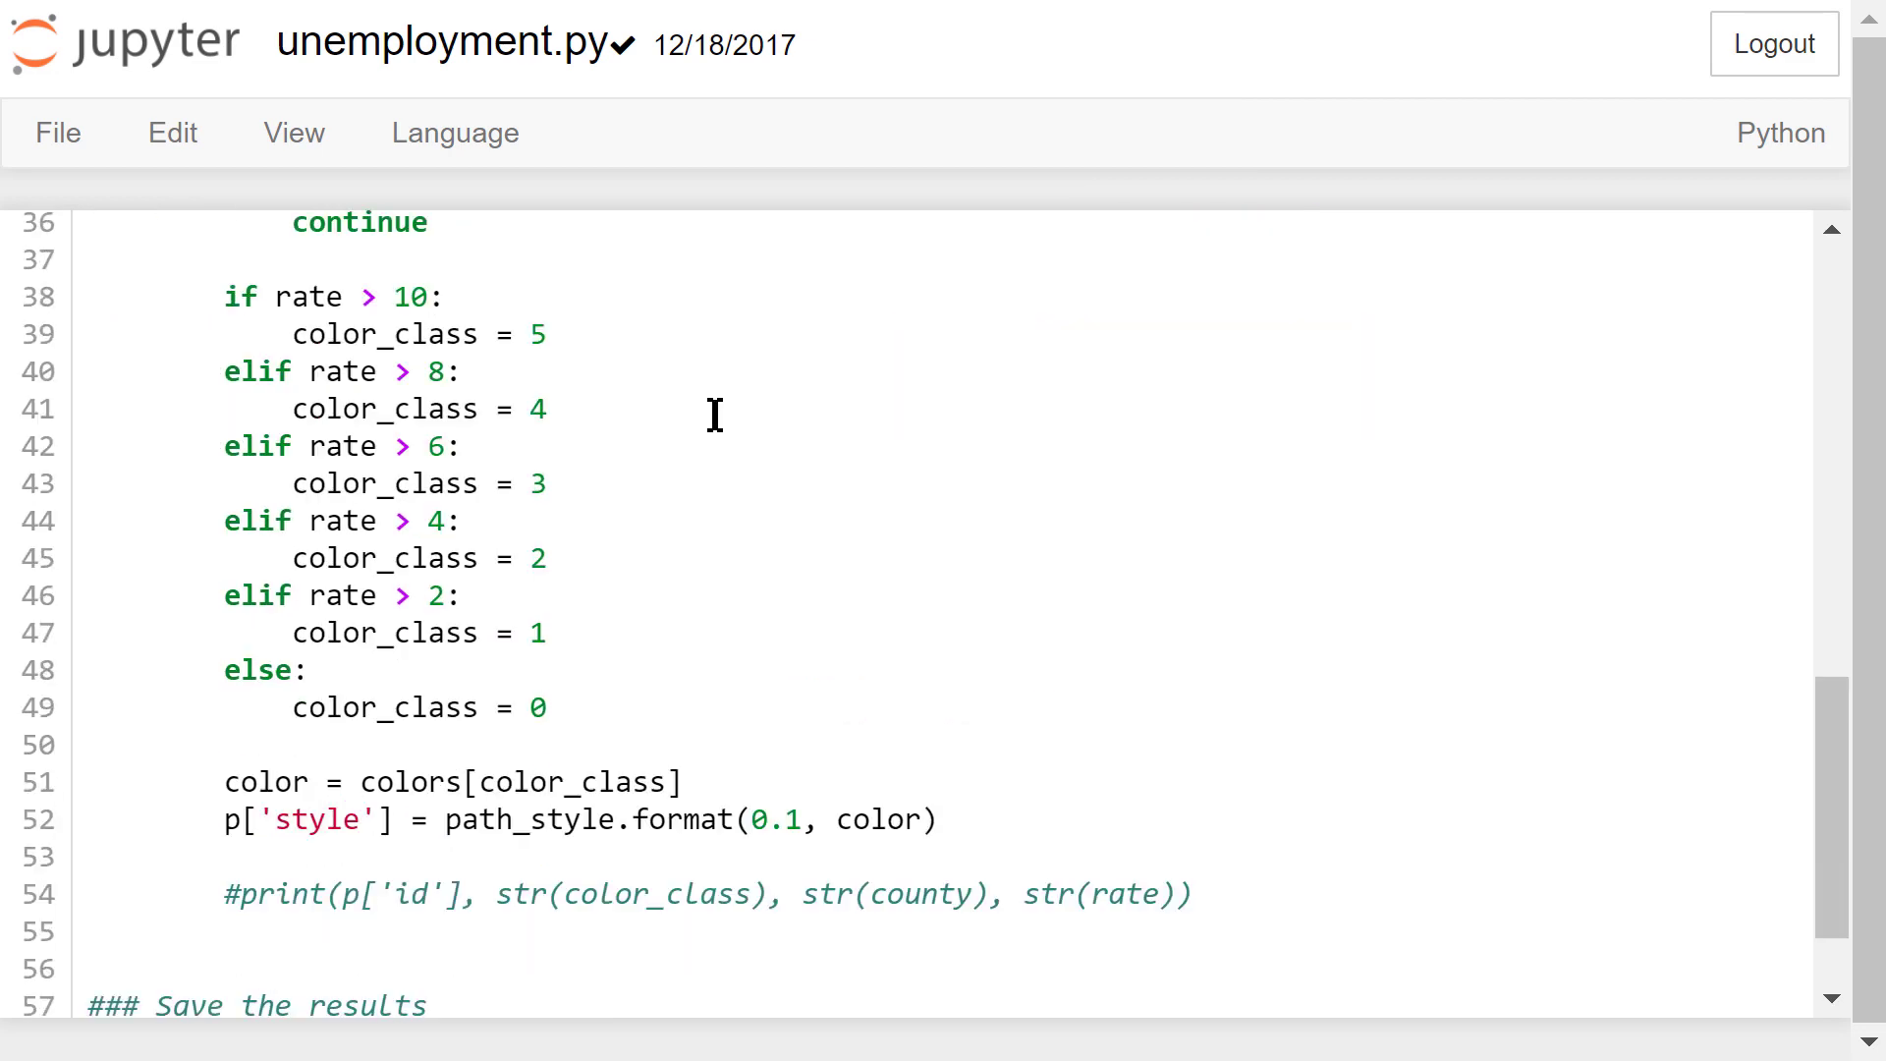
scroll("down", 3)
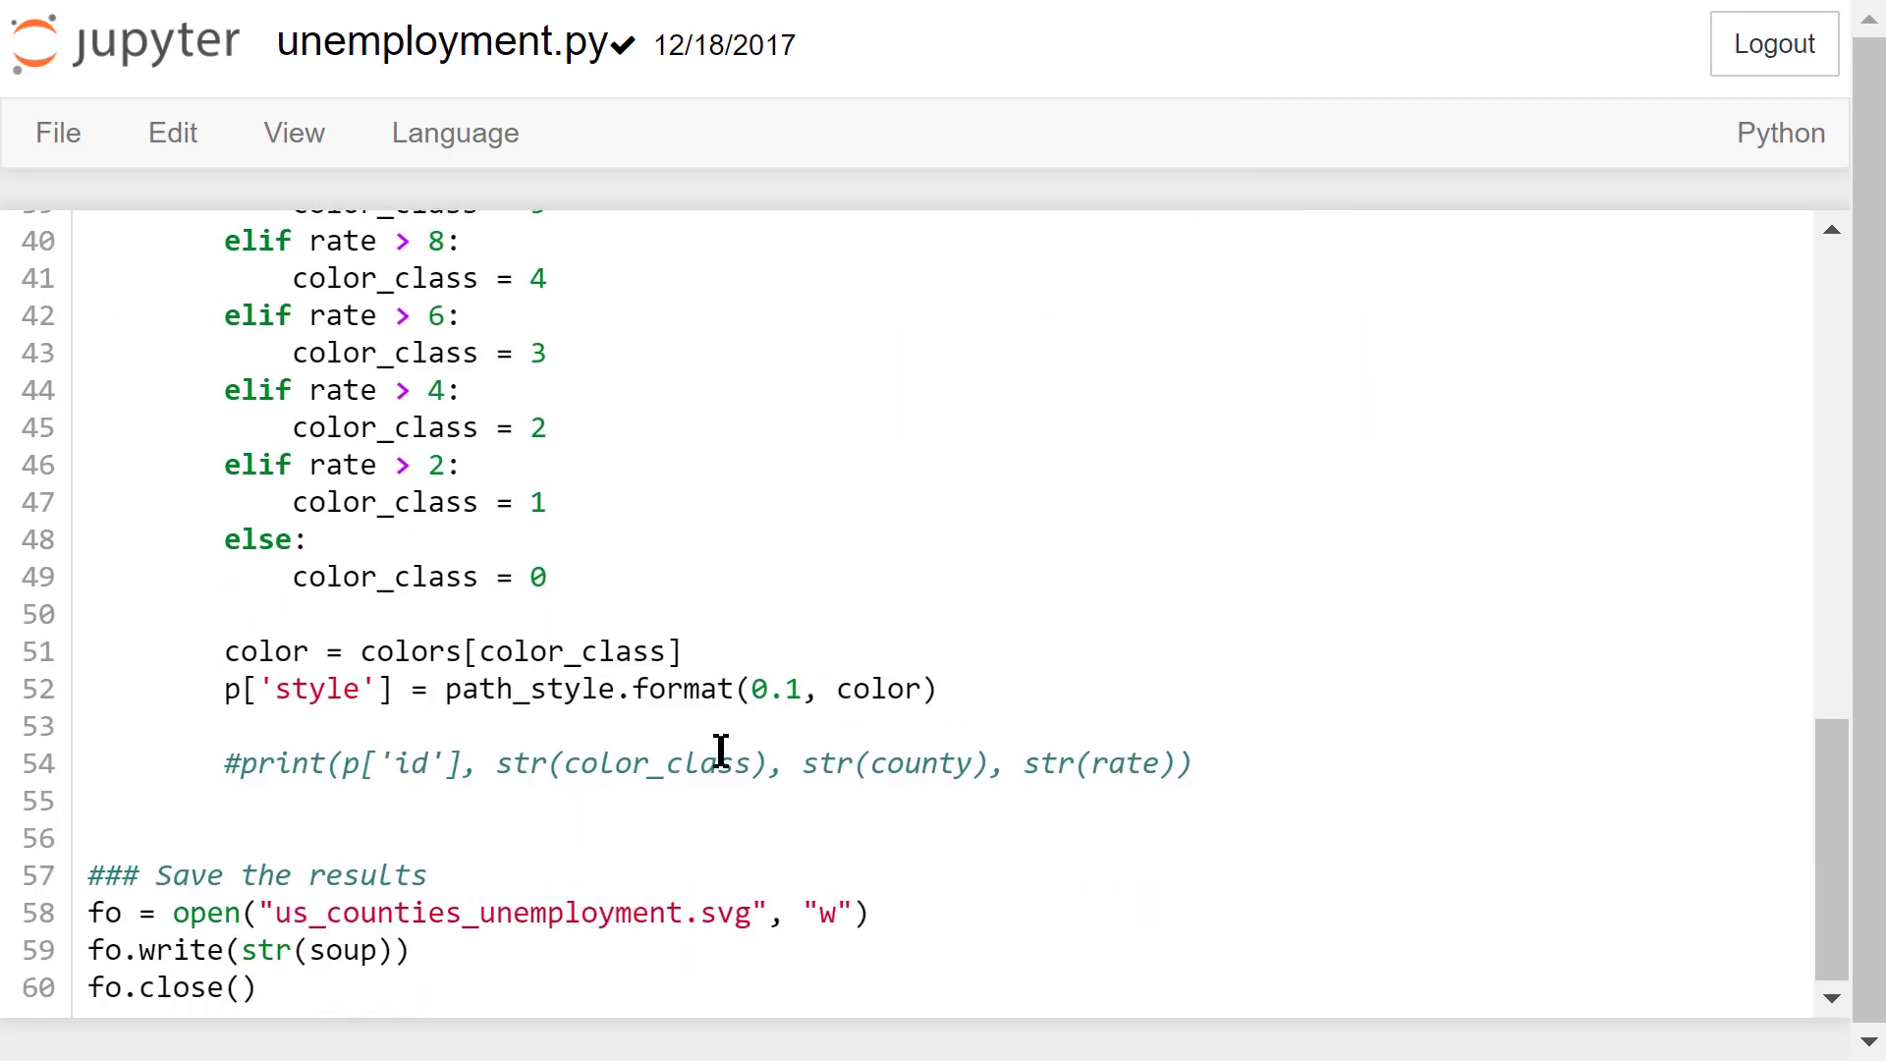
left_click(1094, 98)
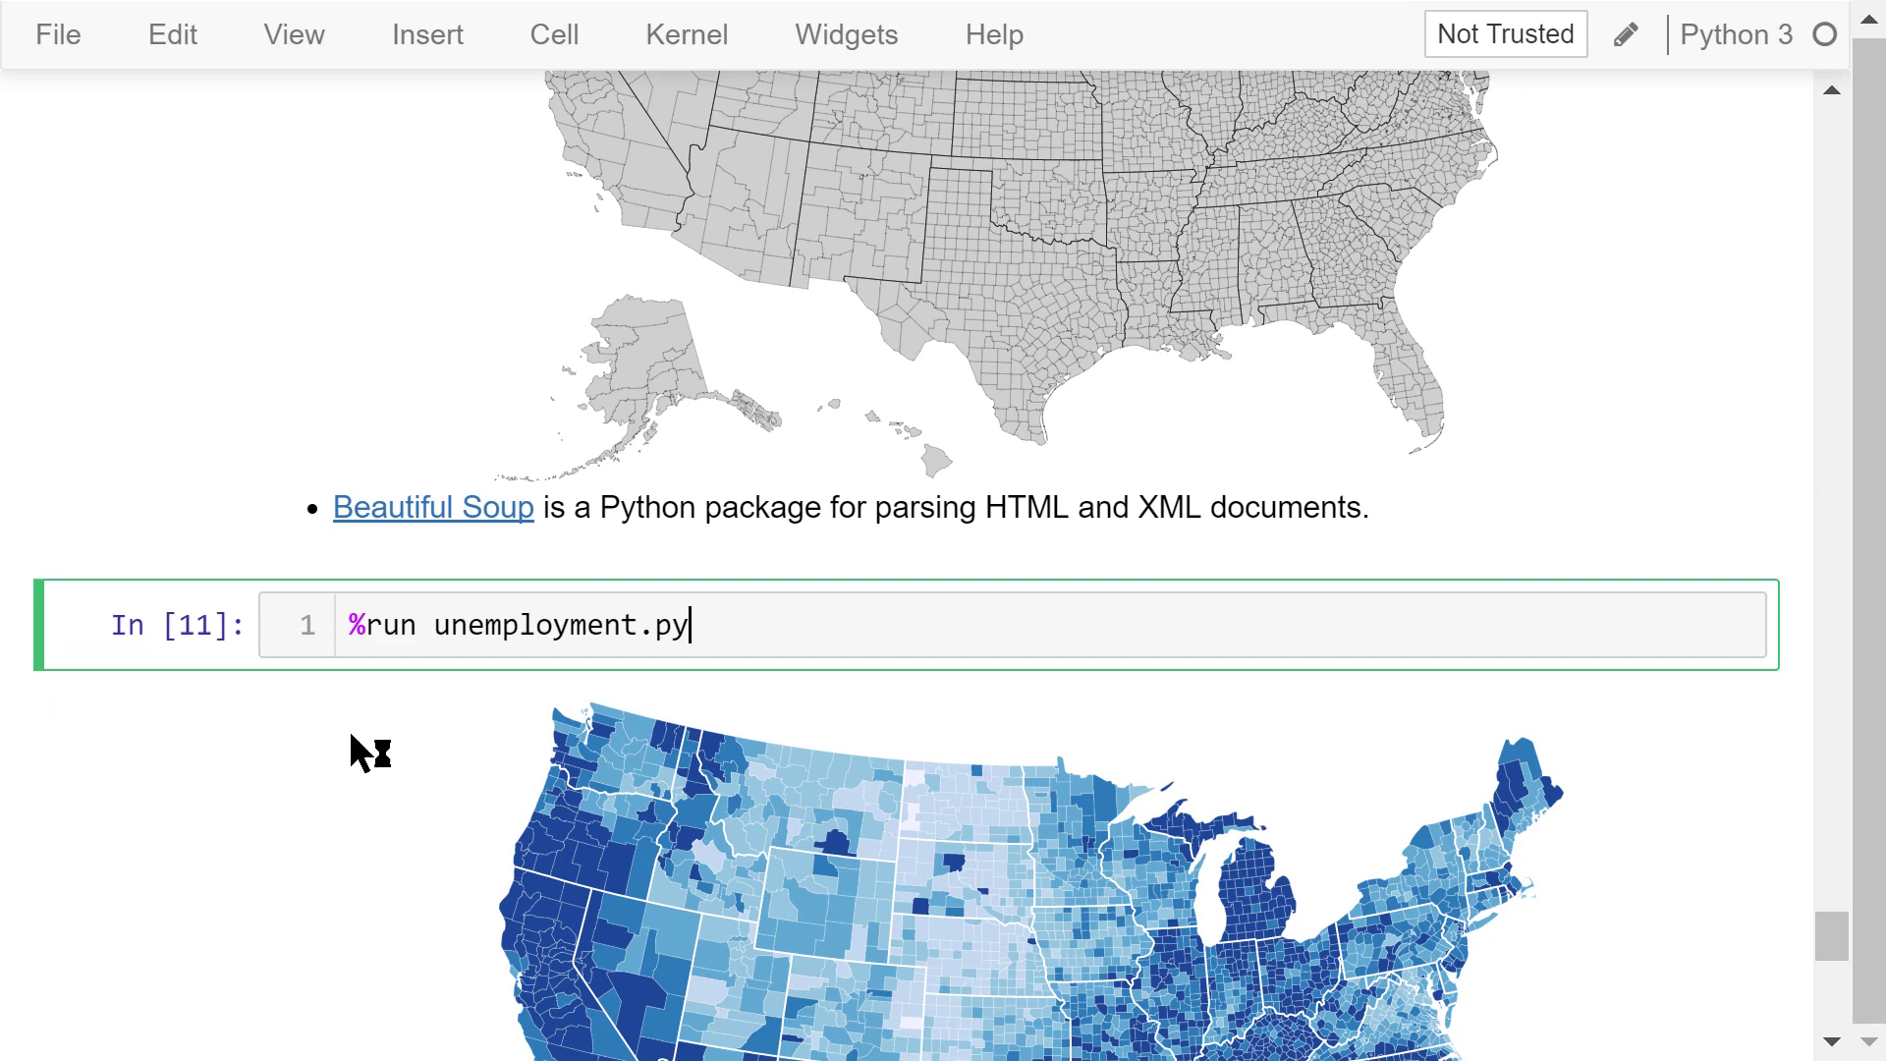
- Scroll through the blue county map's takeaway bullets to the Course Materials on YouTube and GitHub section
scroll("down", 3)
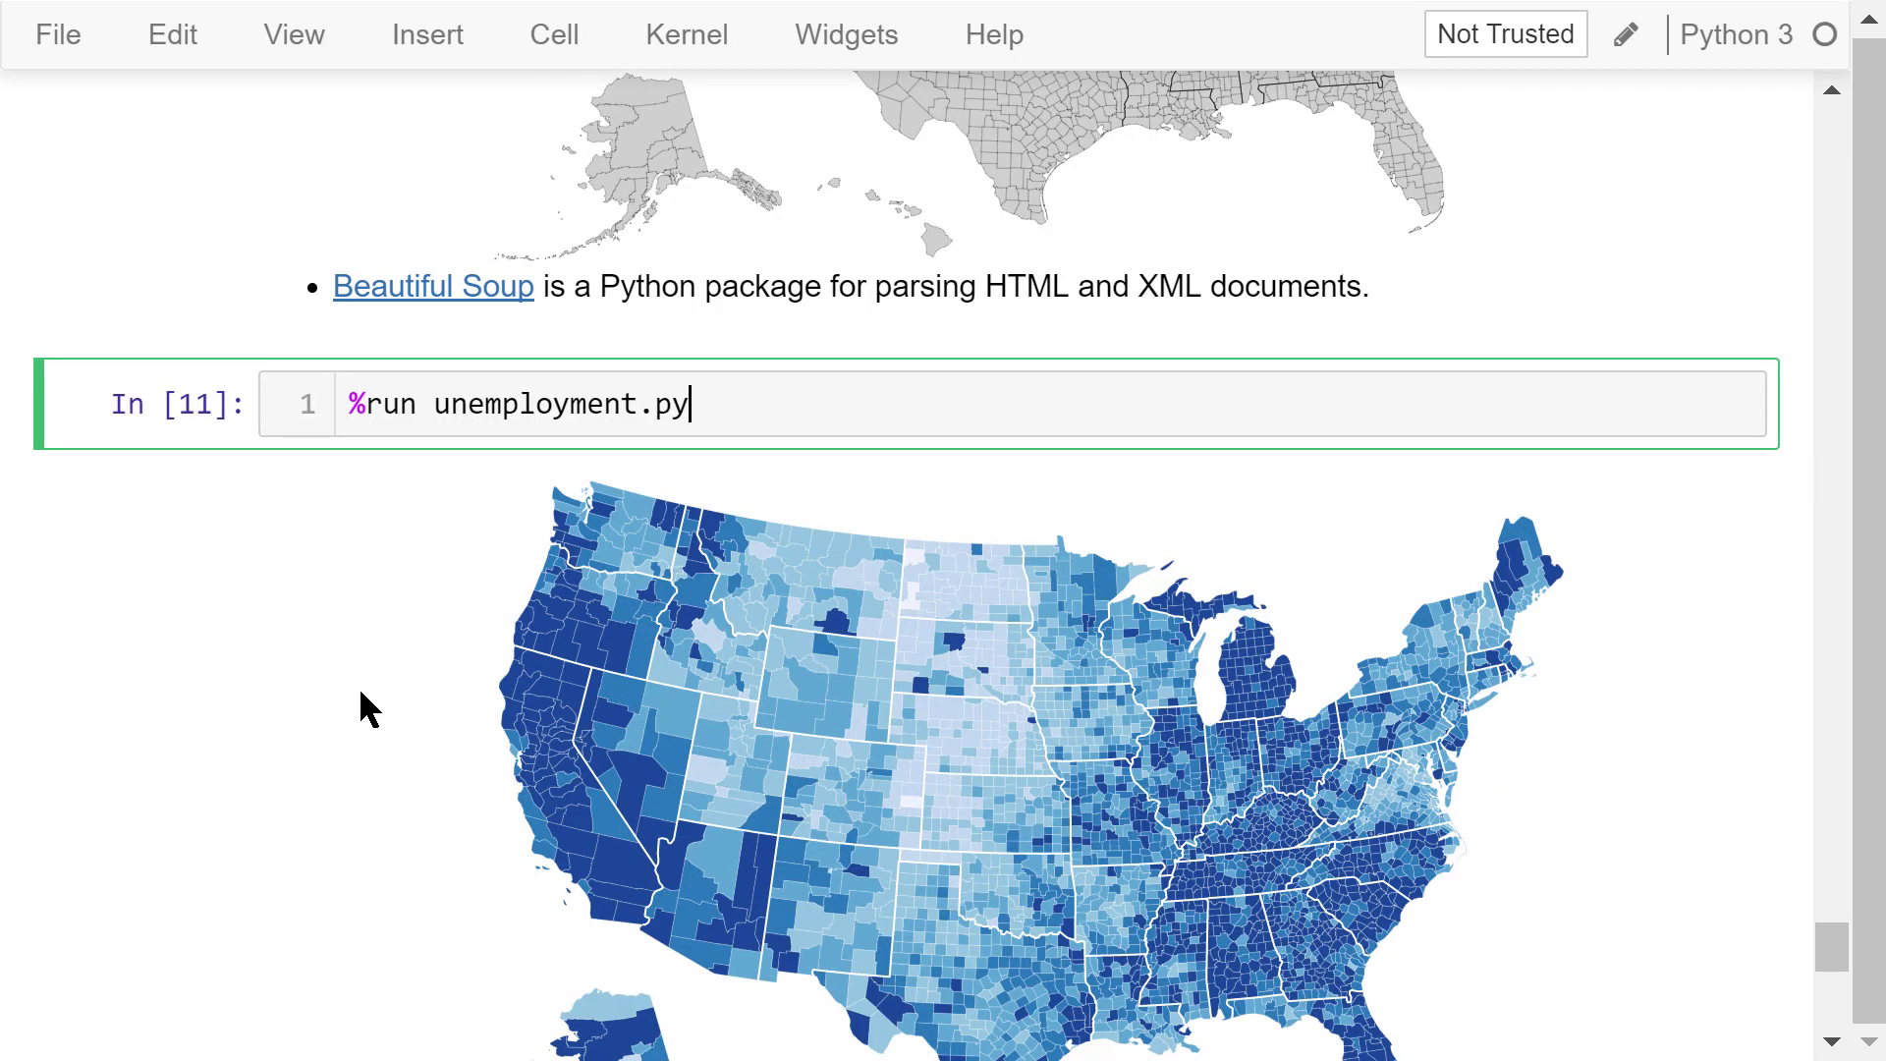
scroll("down", 3)
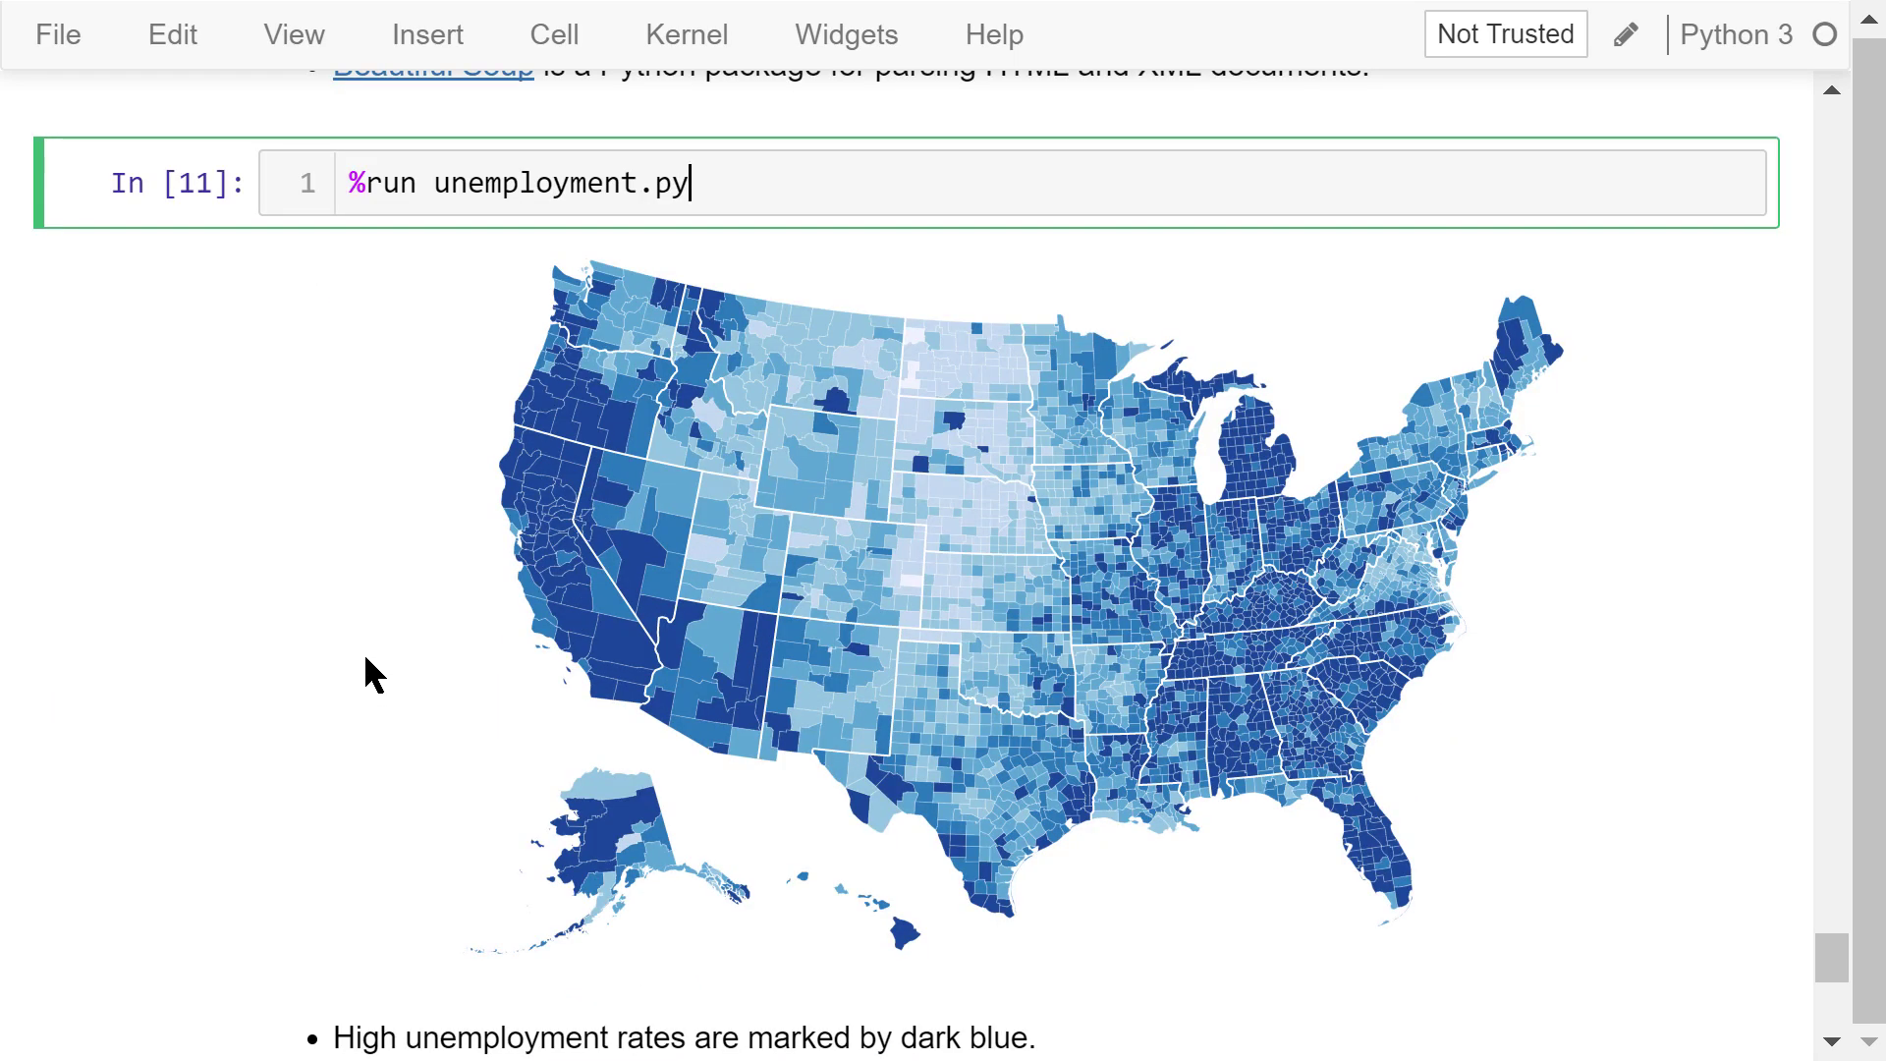
scroll("down", 3)
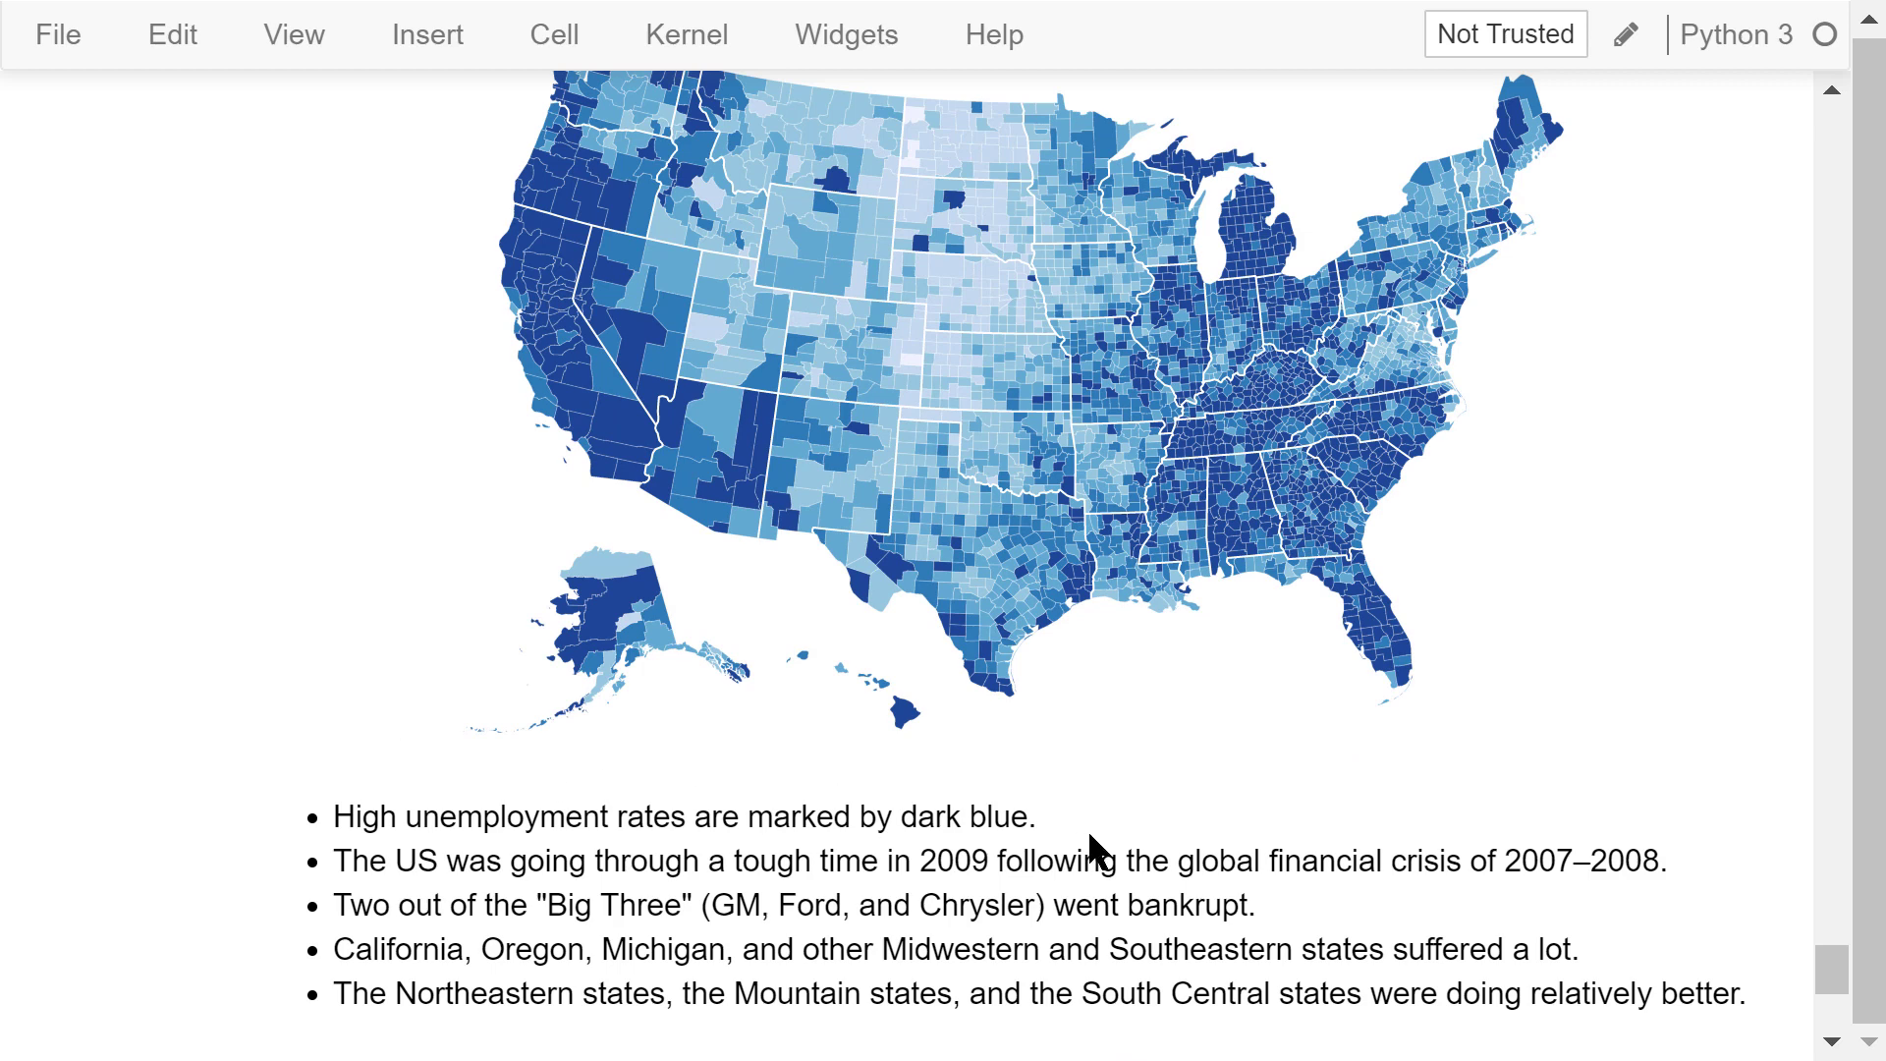
mouse_move(1157, 819)
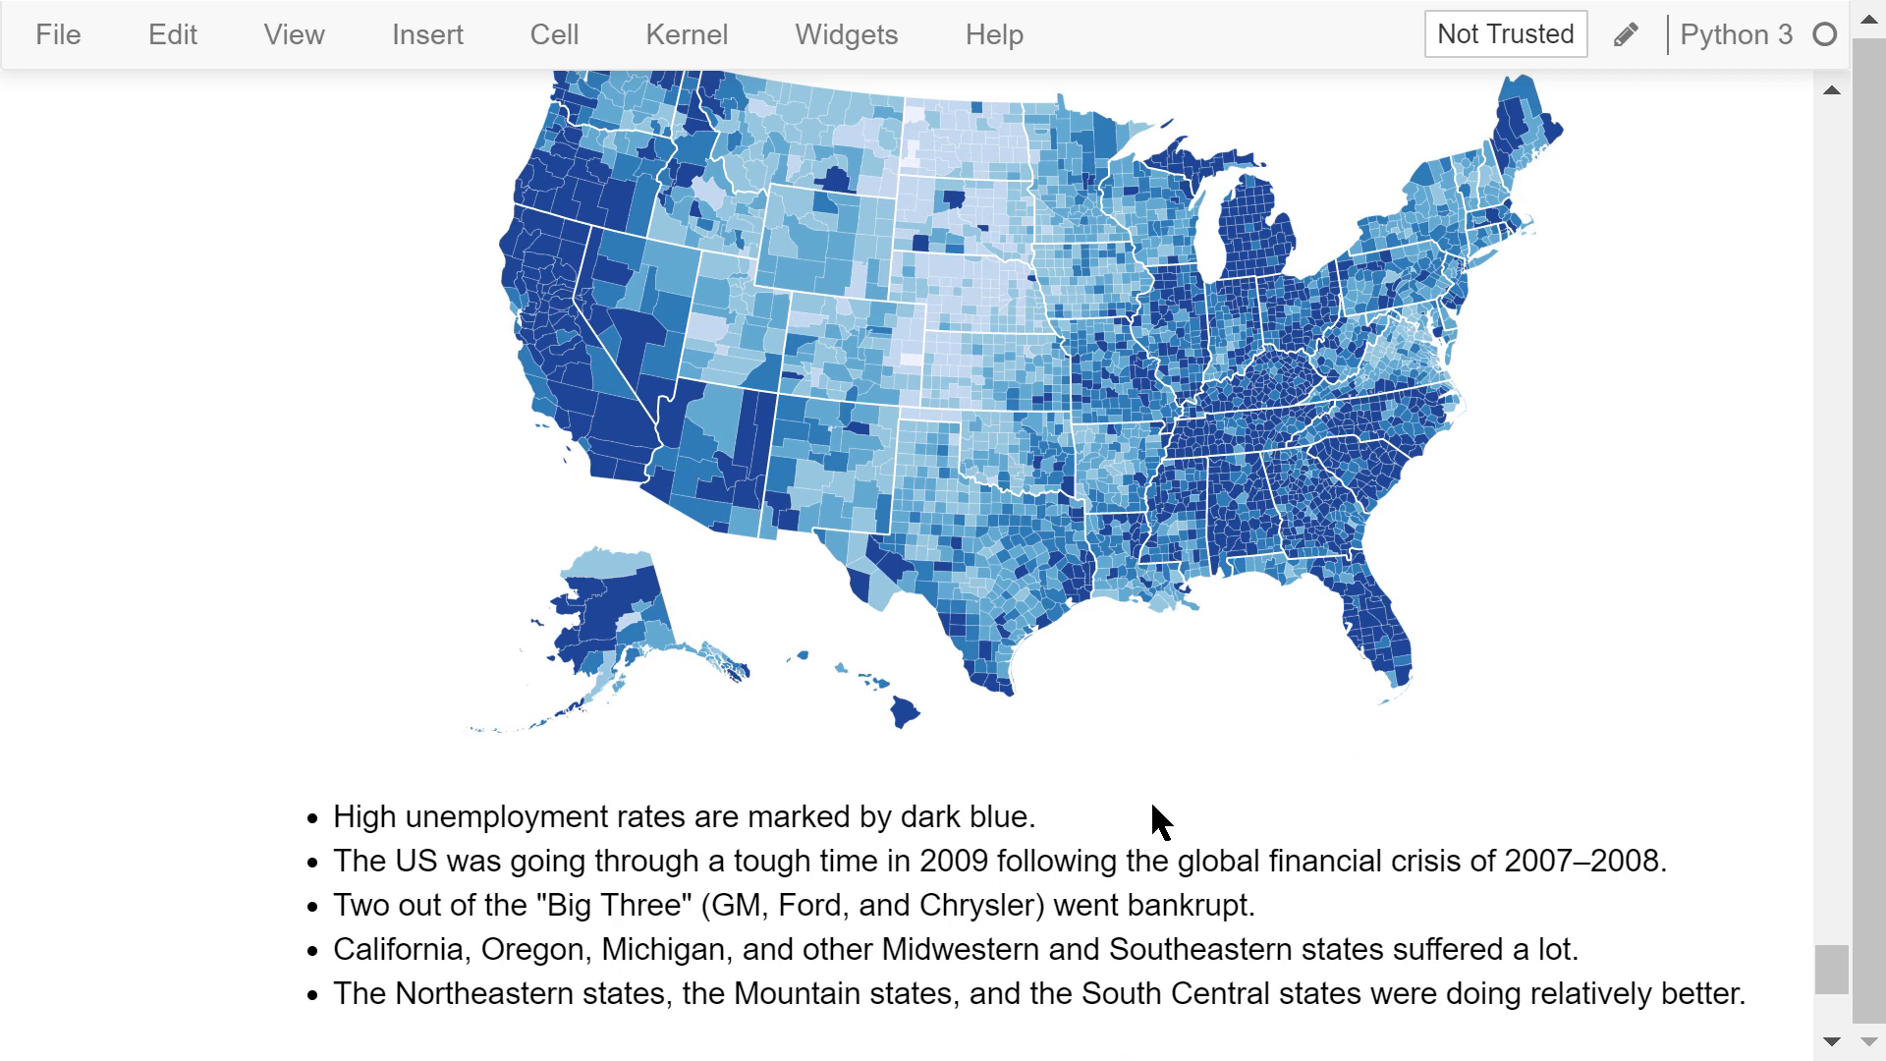
mouse_move(703, 511)
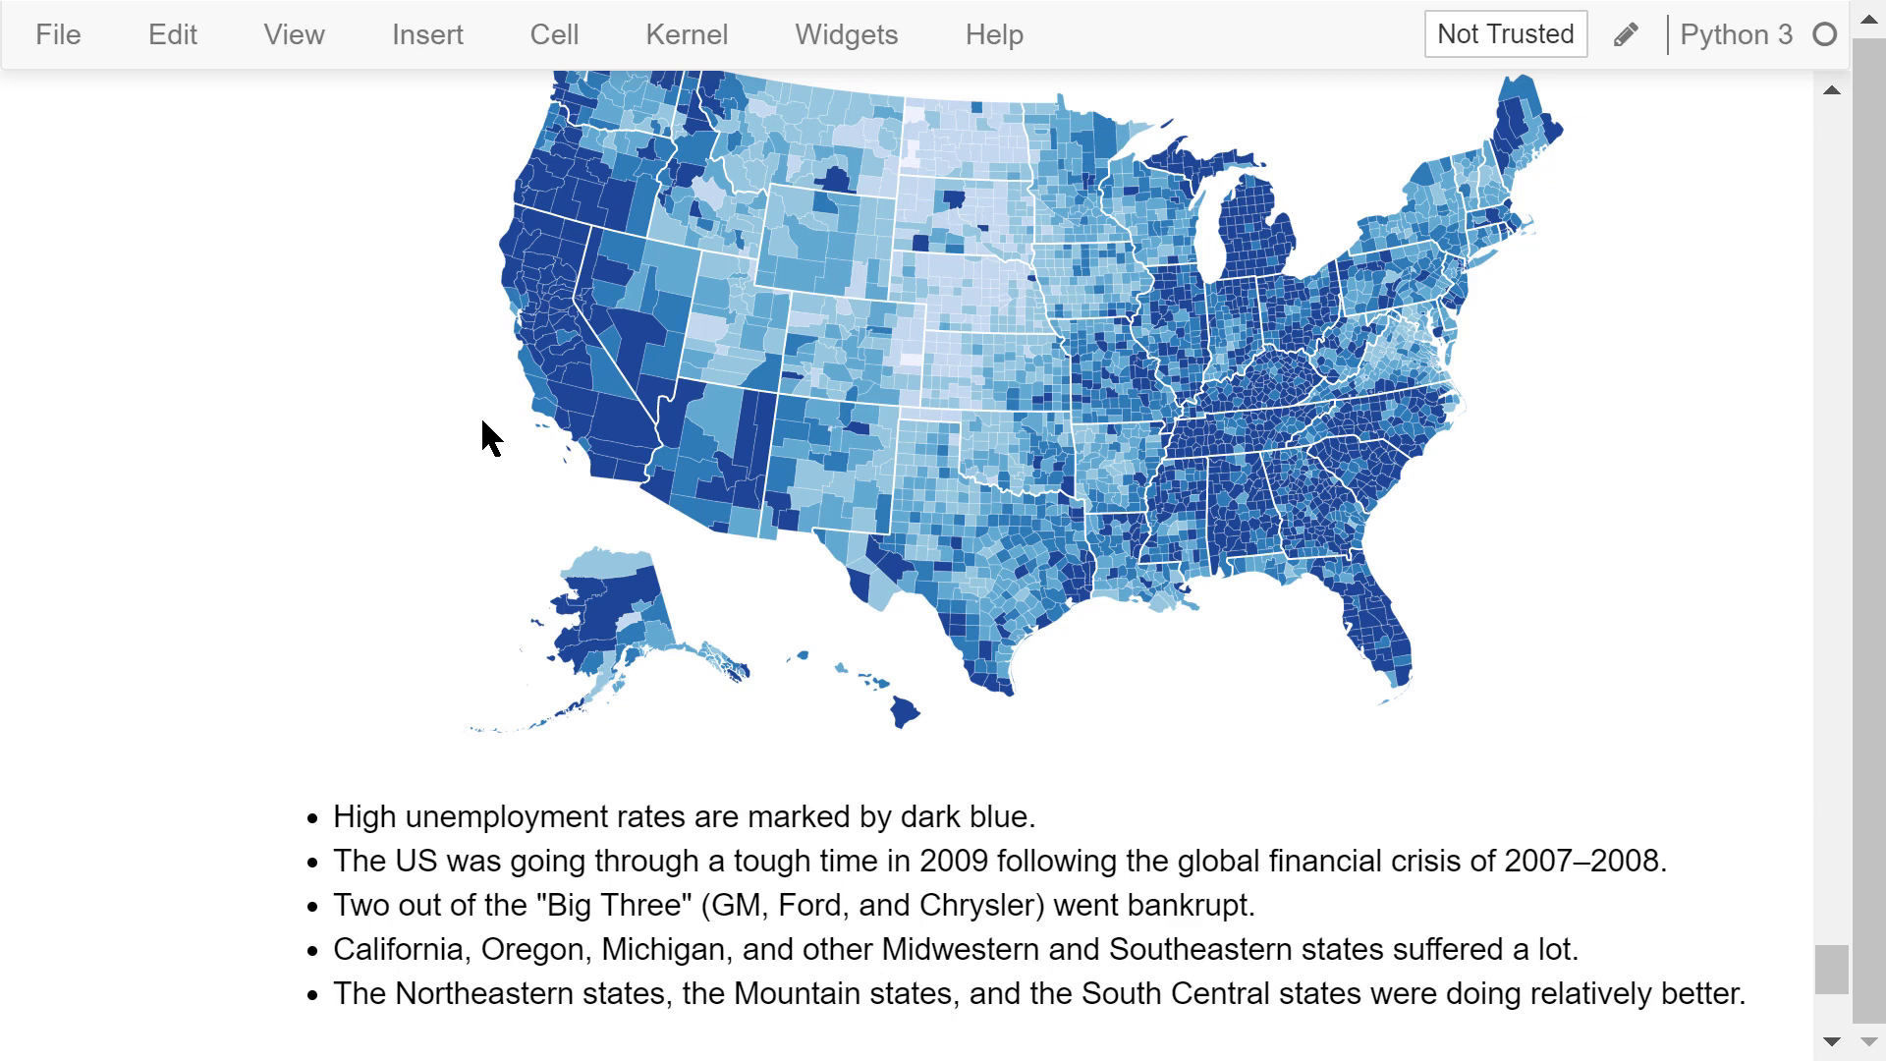
mouse_move(499, 473)
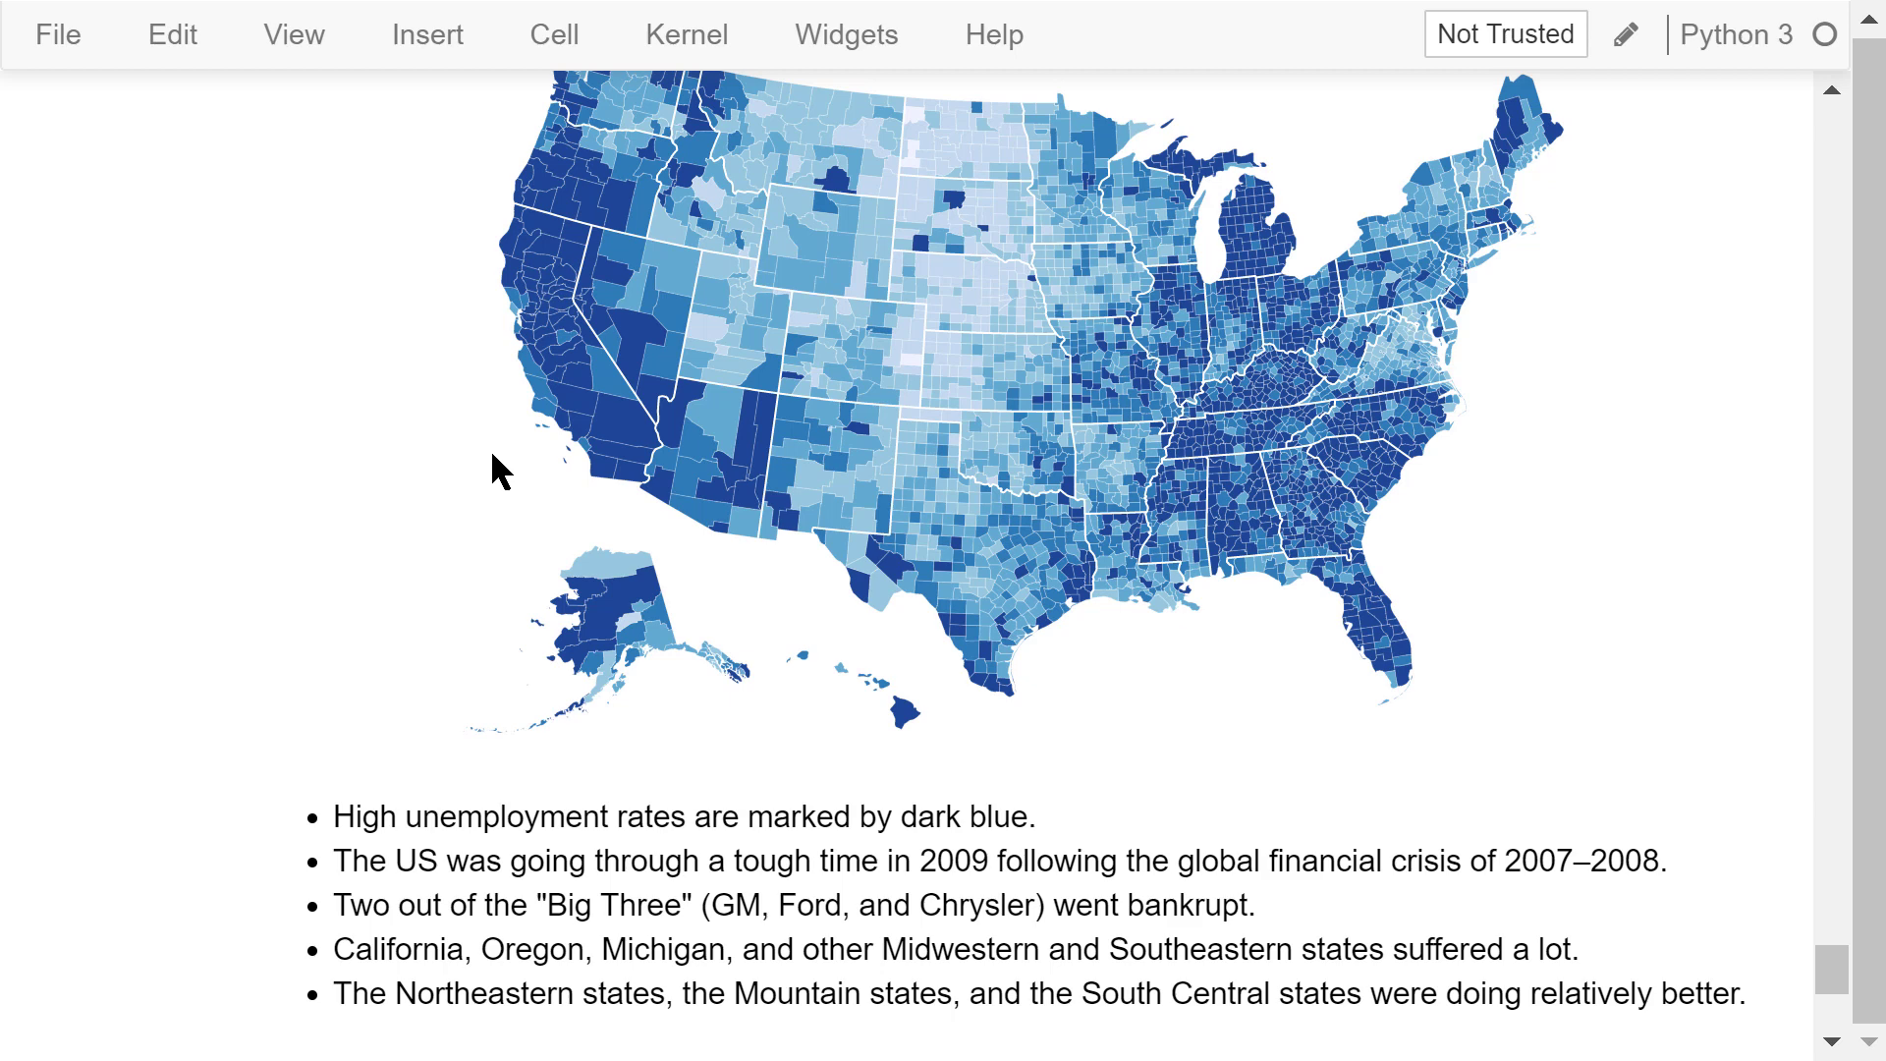
mouse_move(503, 461)
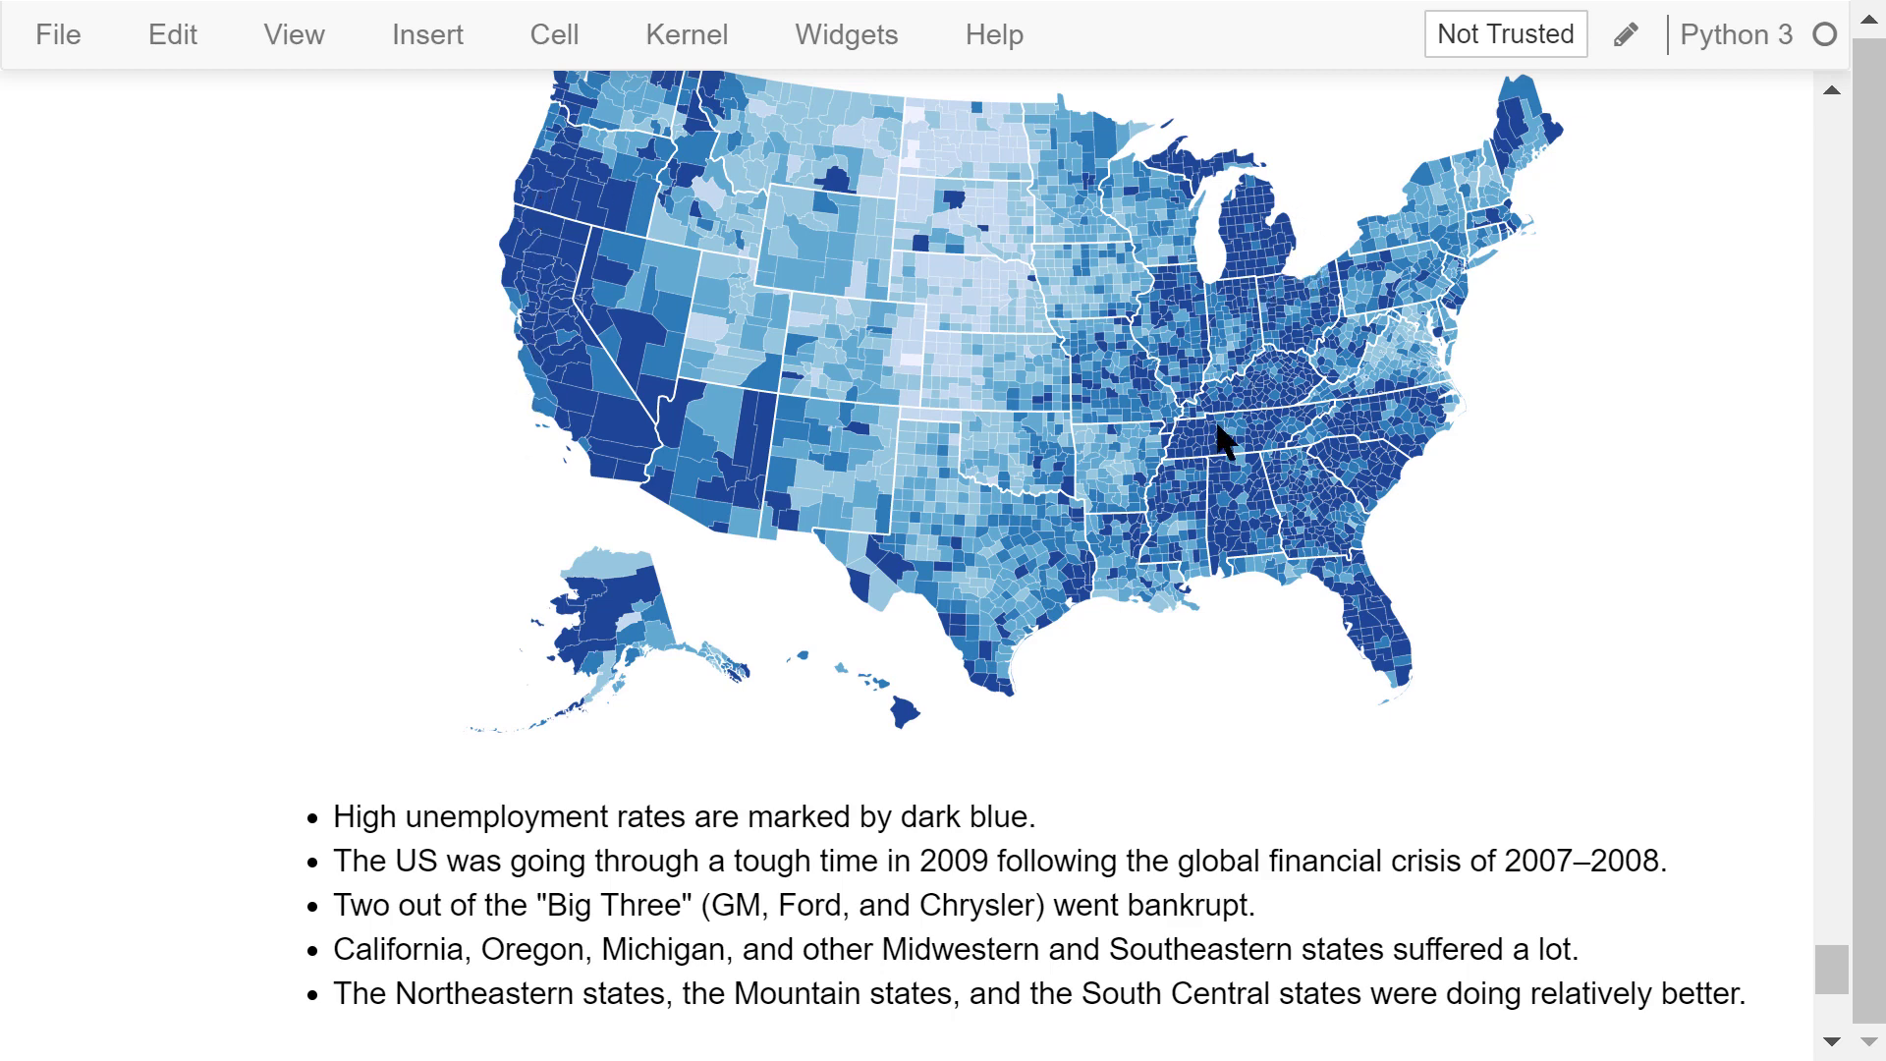
mouse_move(1381, 567)
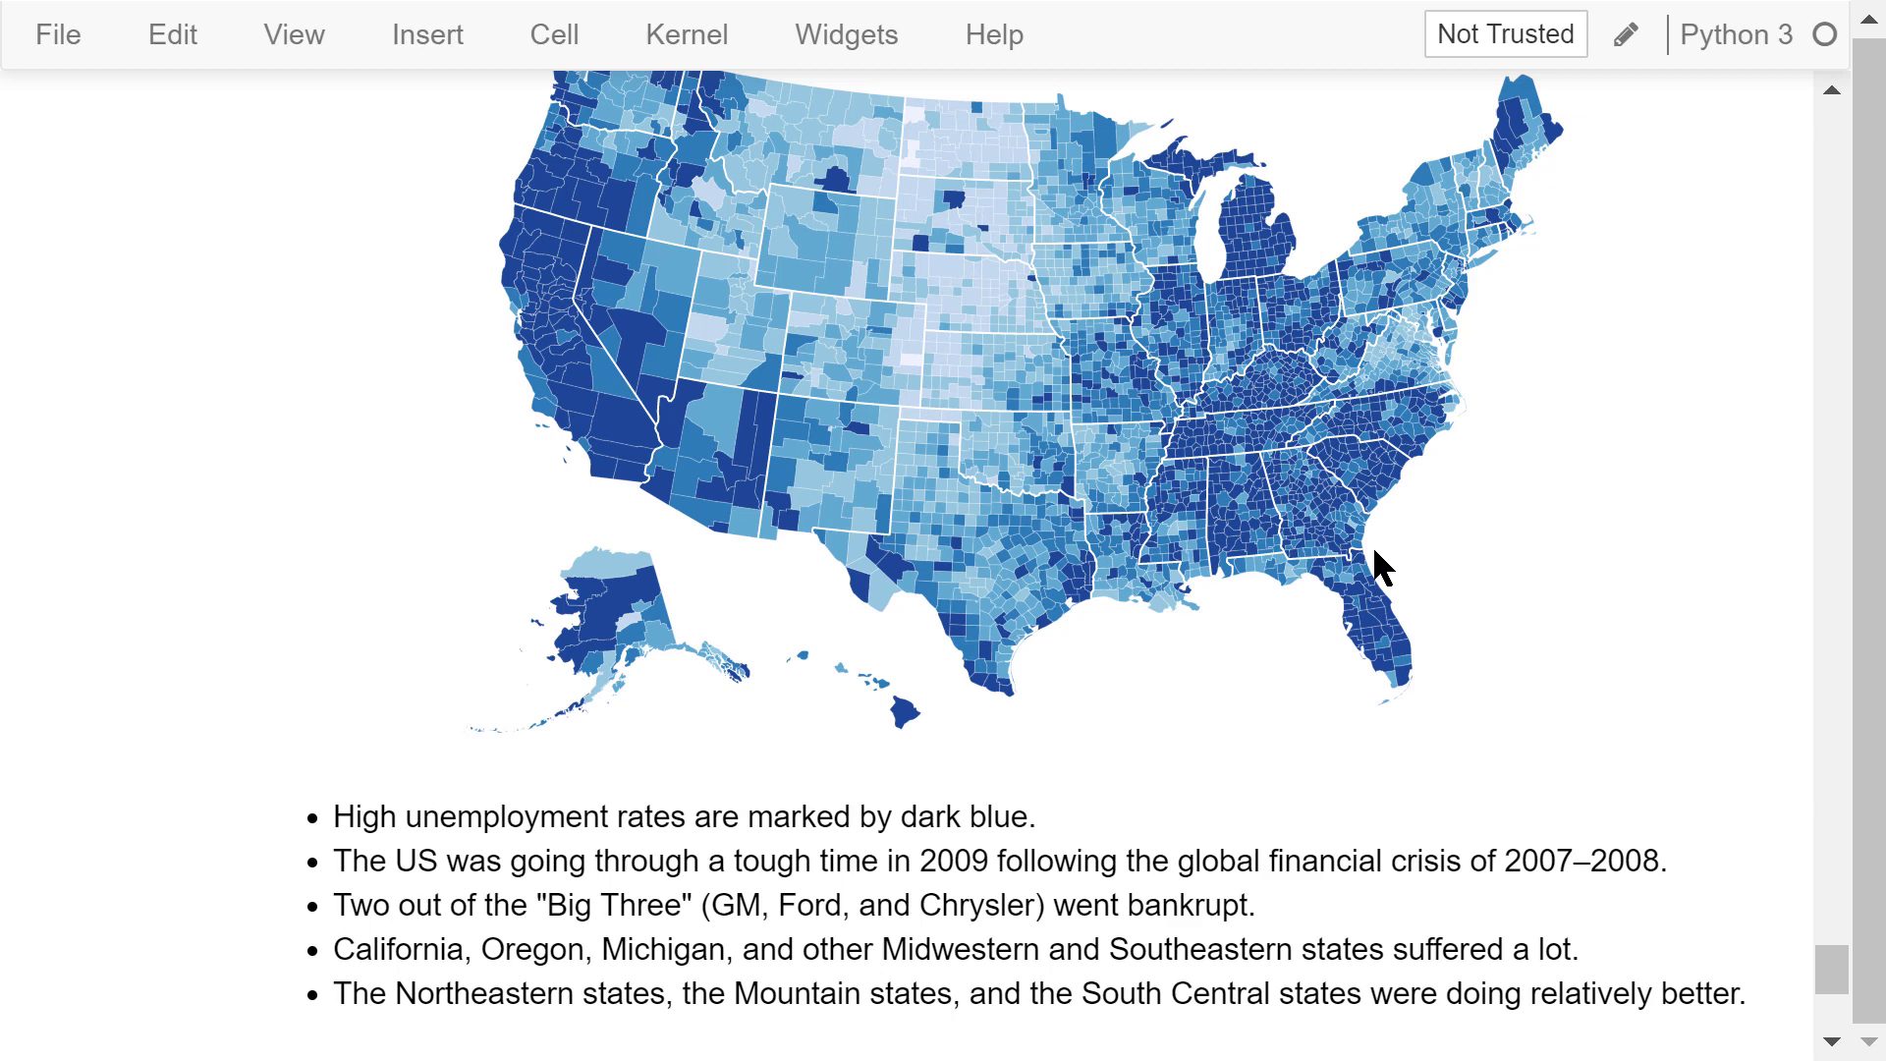
mouse_move(1221, 400)
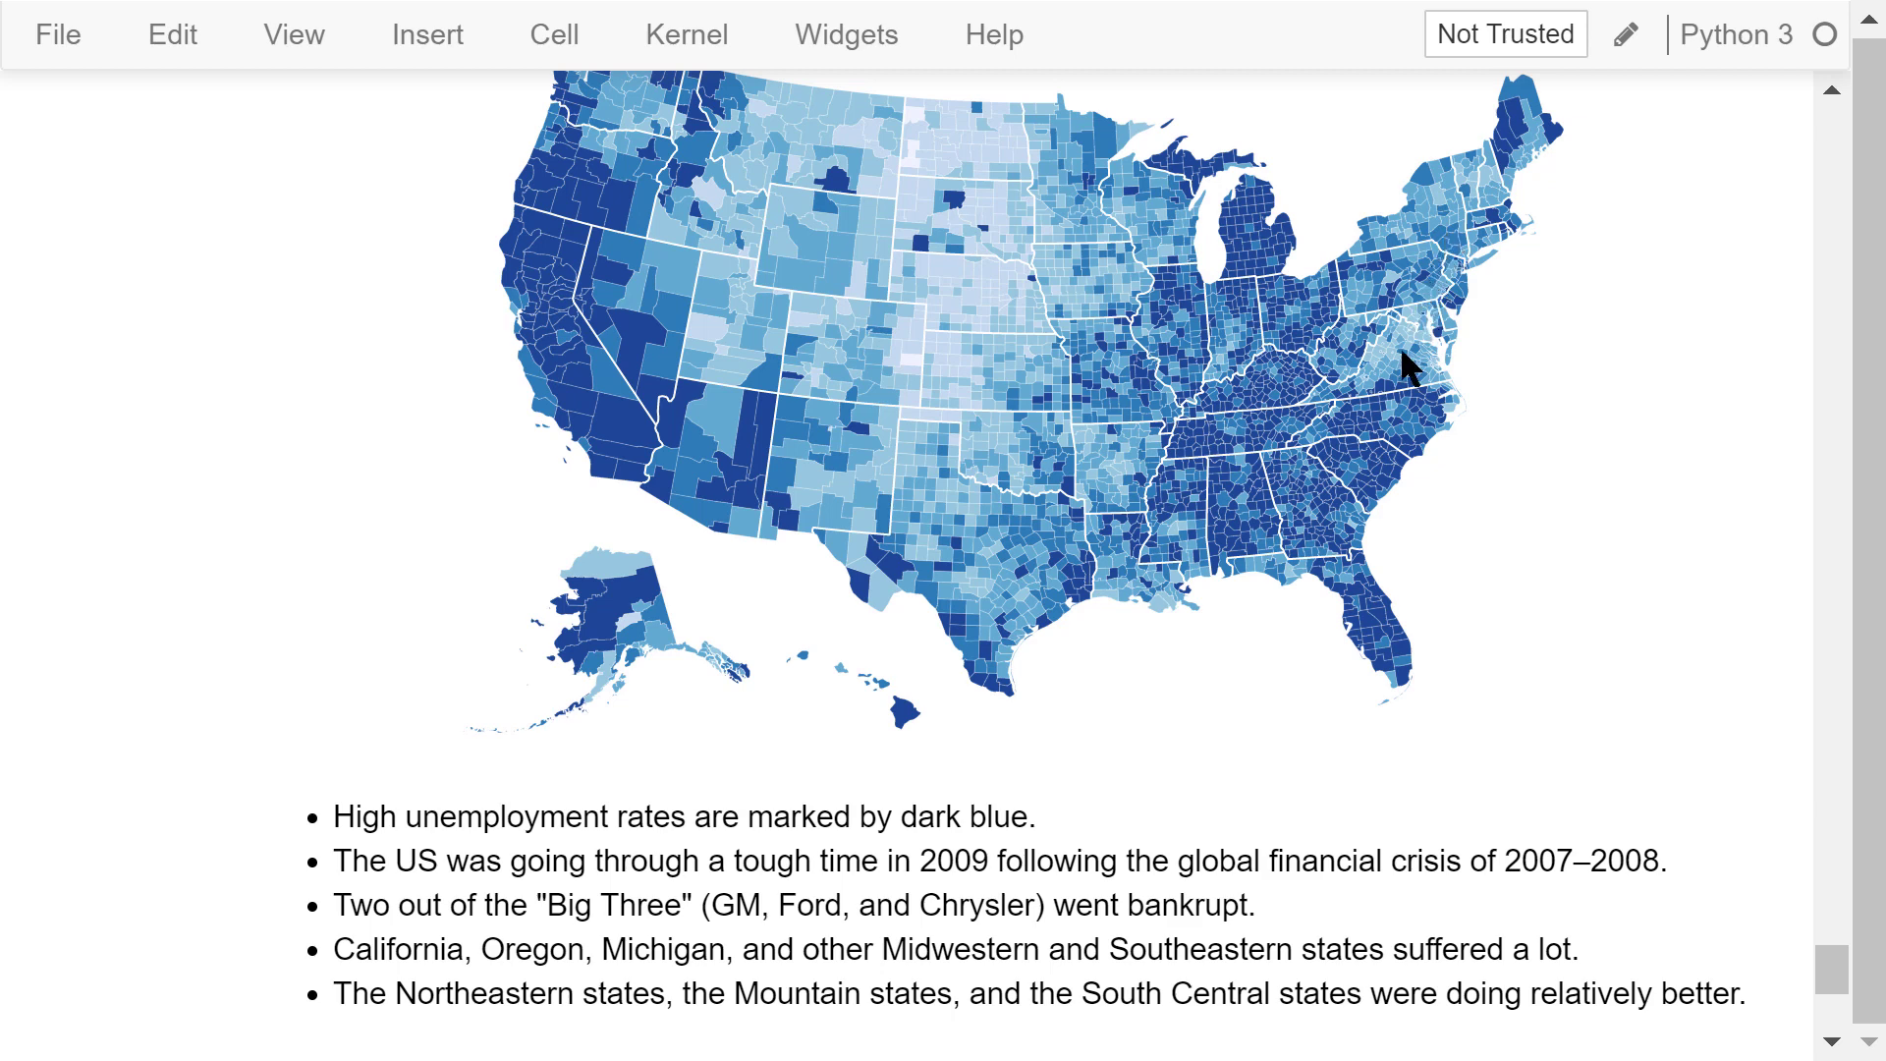
mouse_move(980, 537)
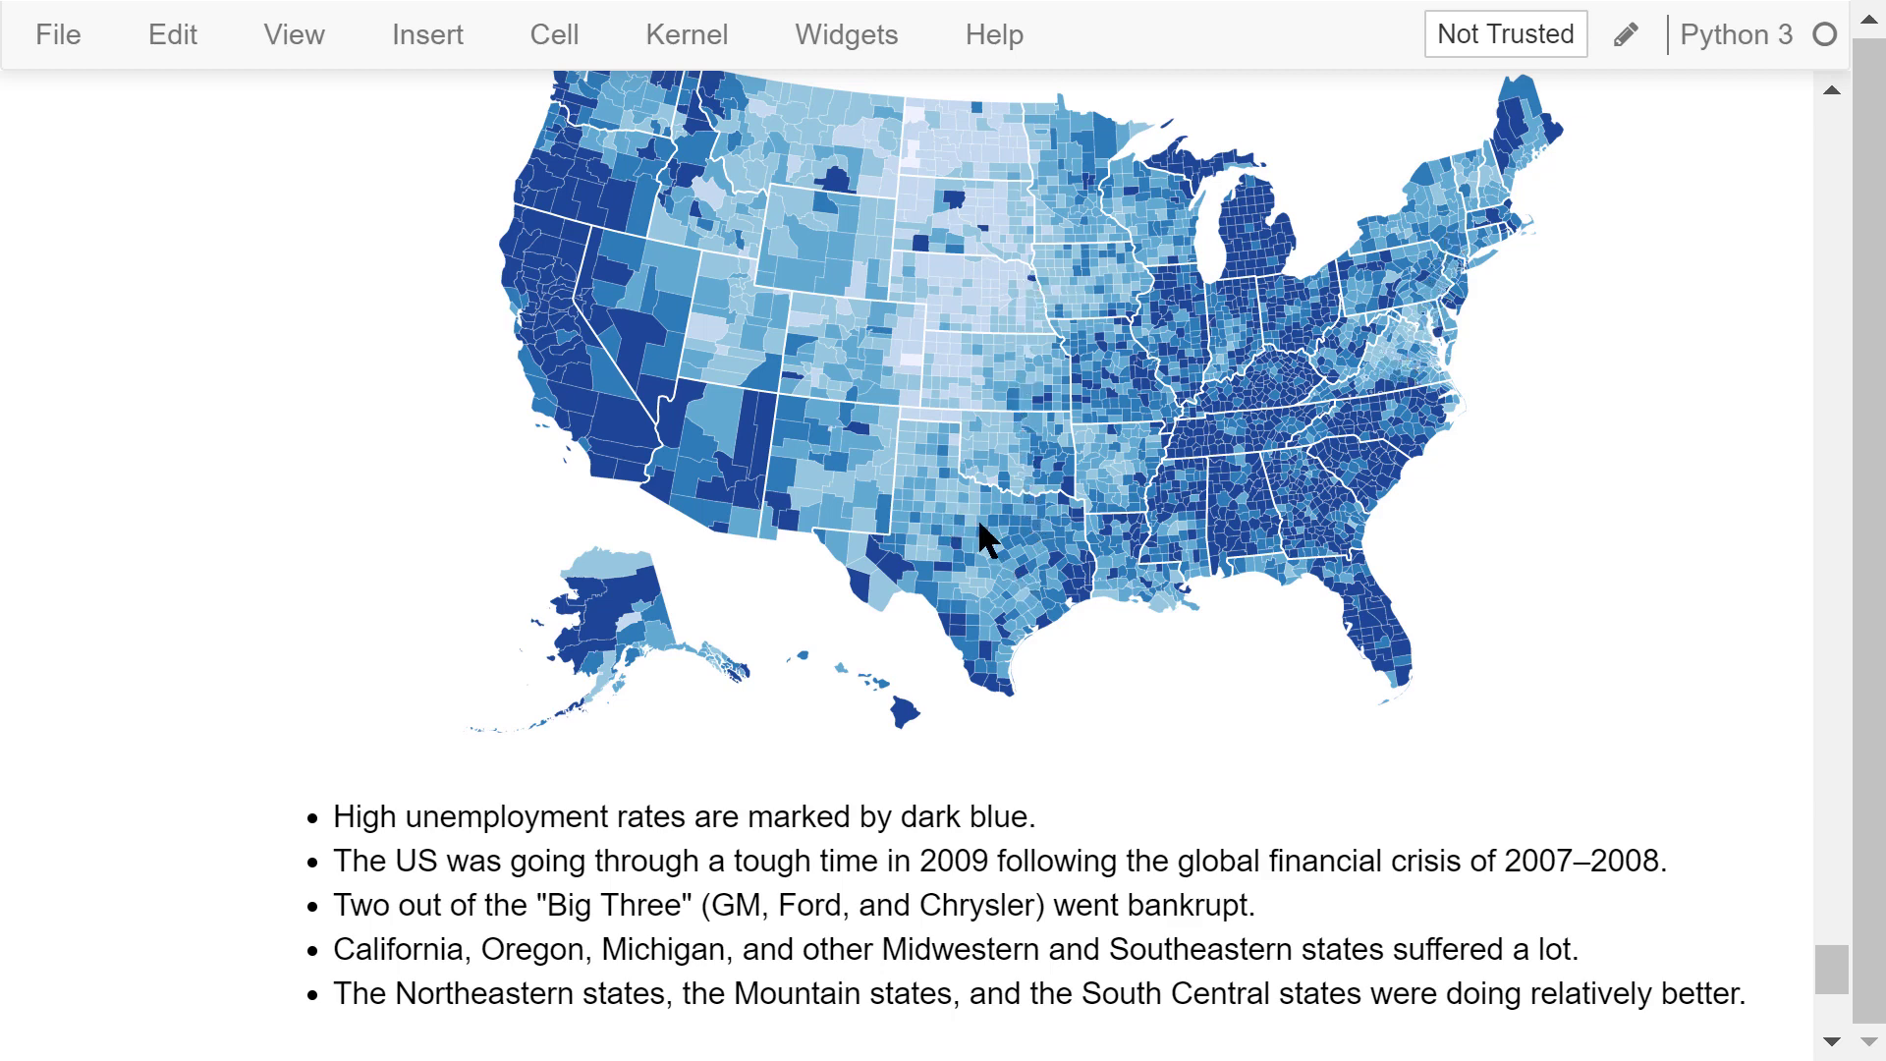
mouse_move(1194, 701)
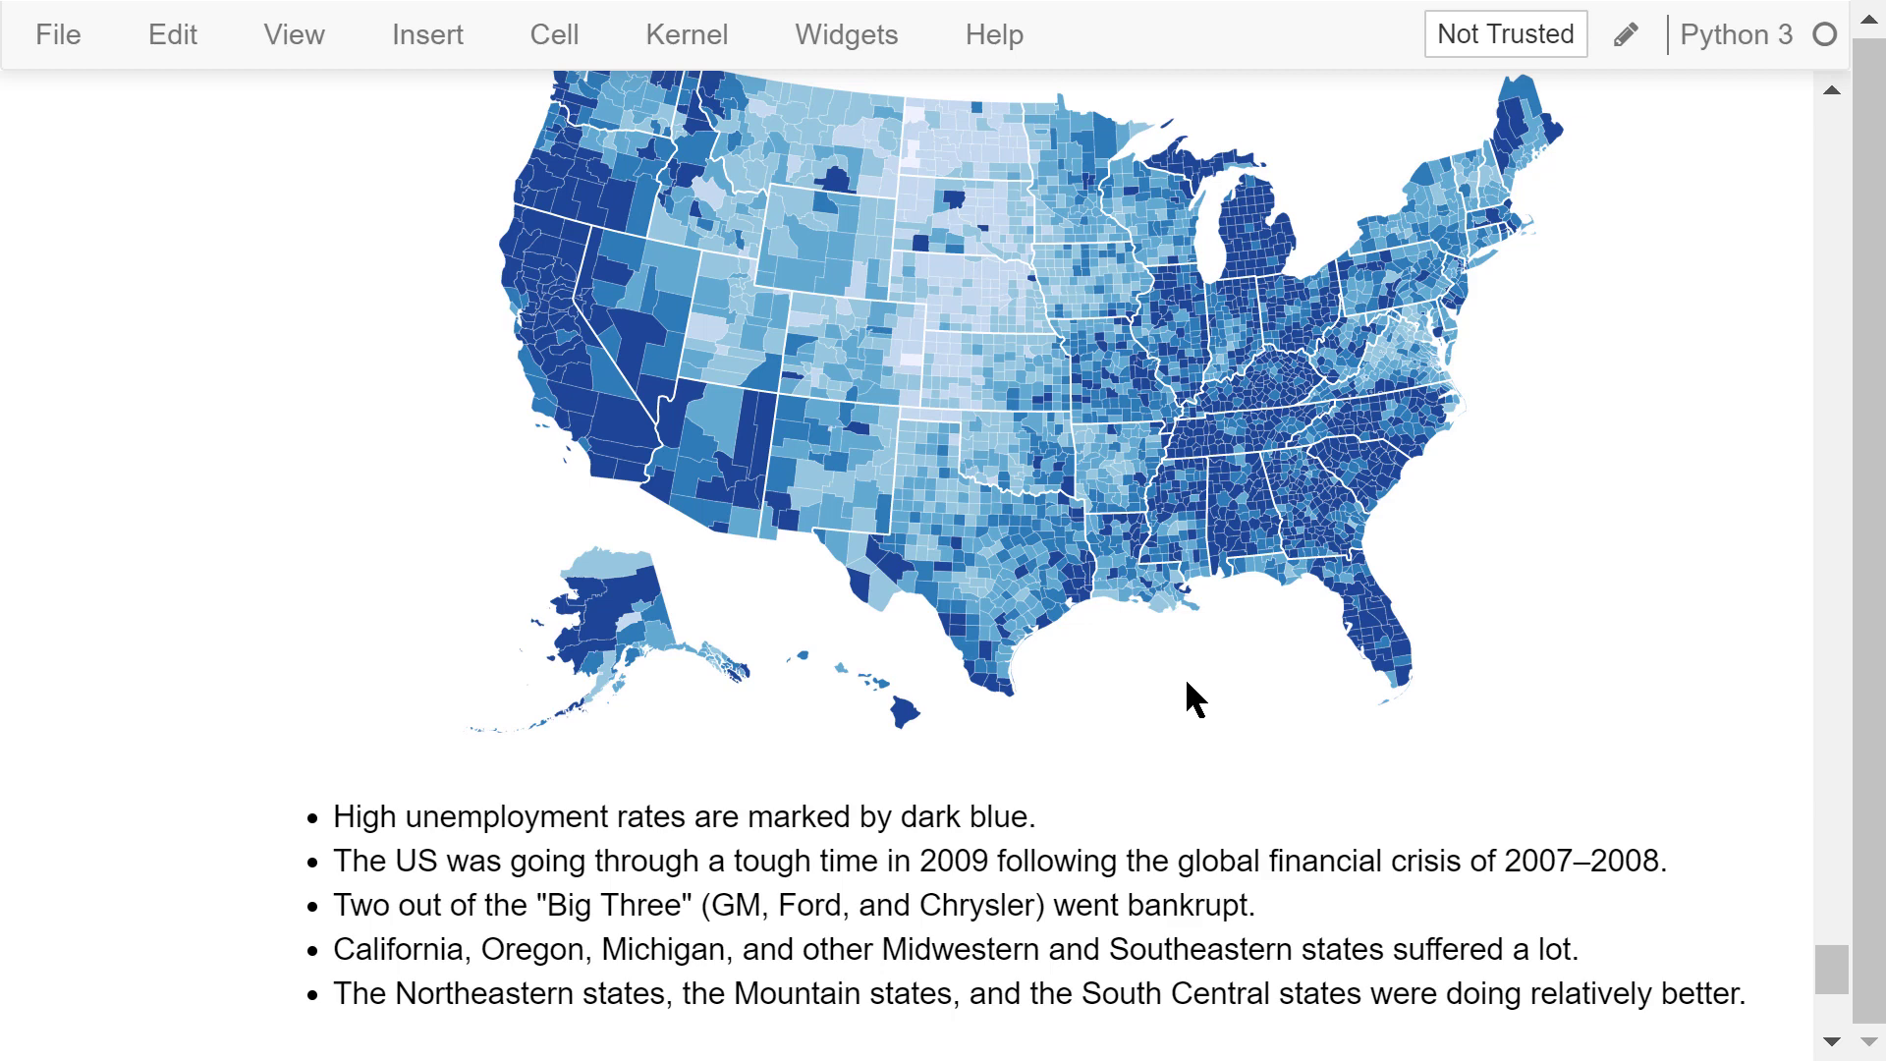
scroll("down", 3)
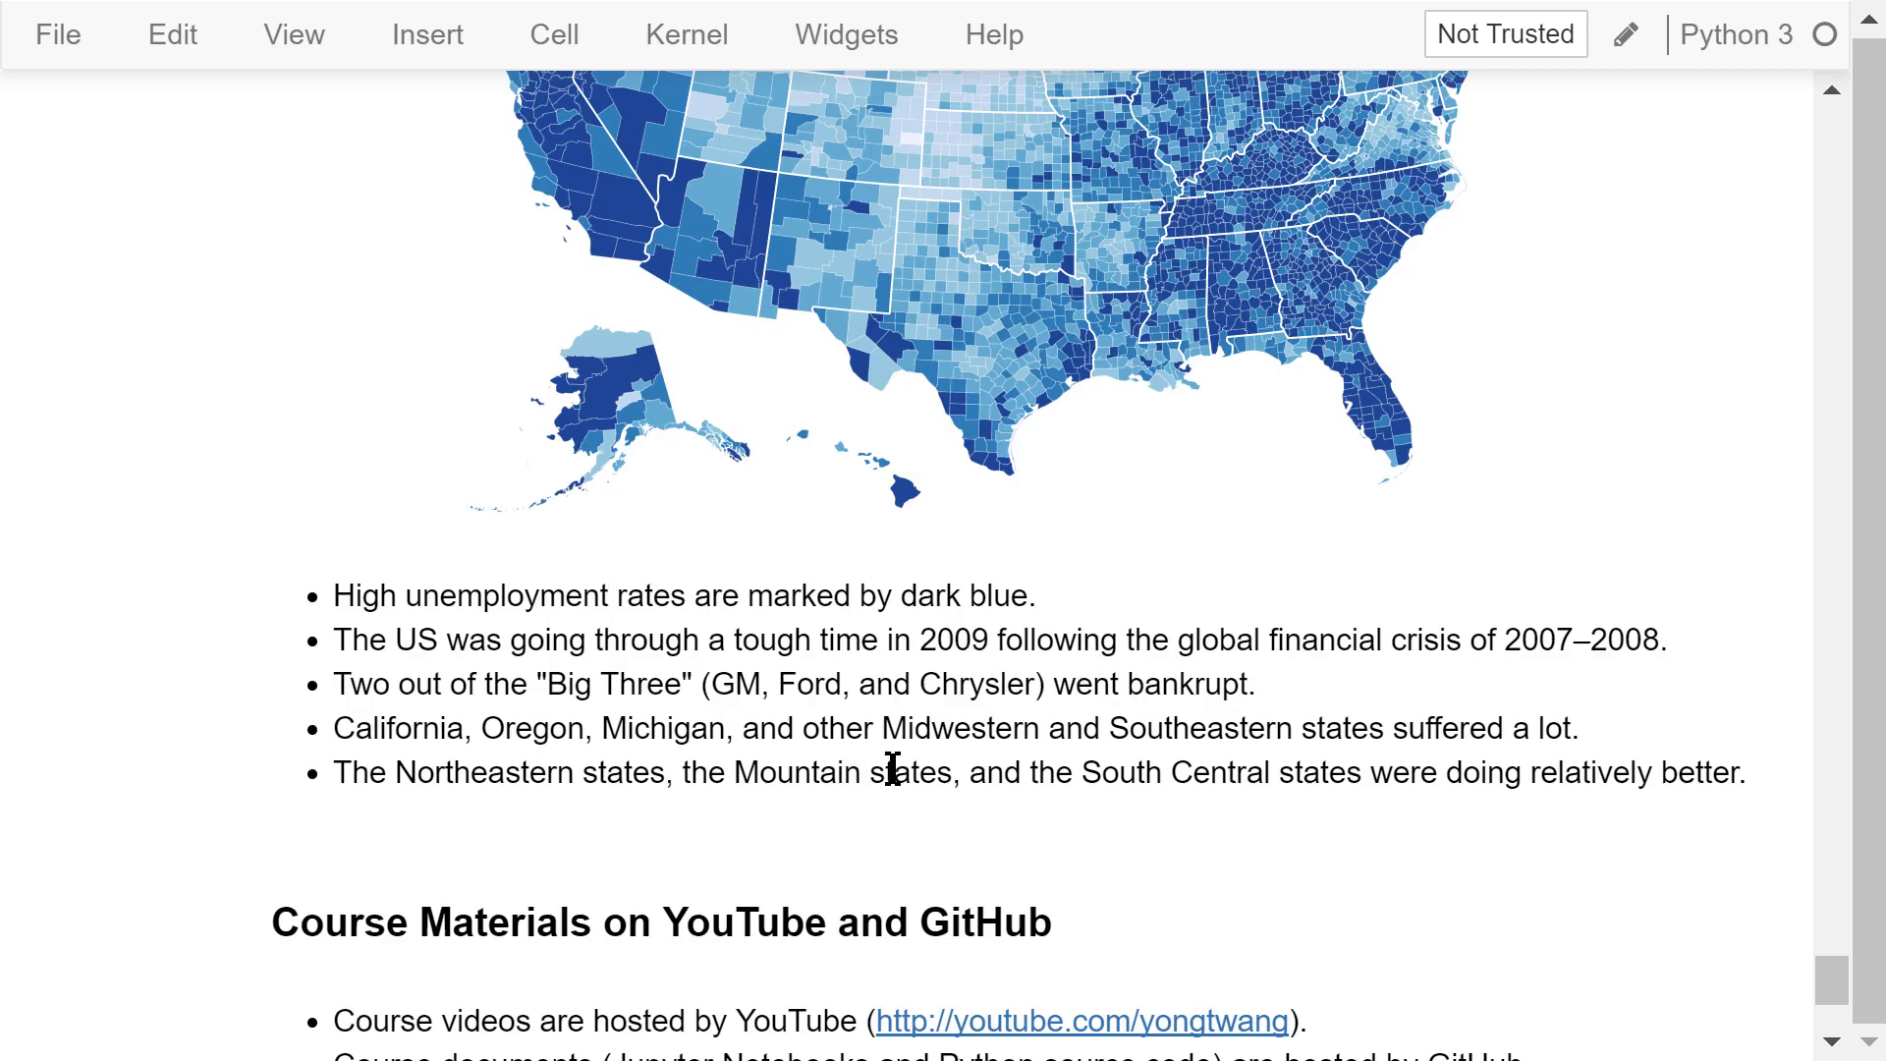
- Scroll down to the notebook's end, showing the YouTube and GitHub course-material bullets
scroll("down", 3)
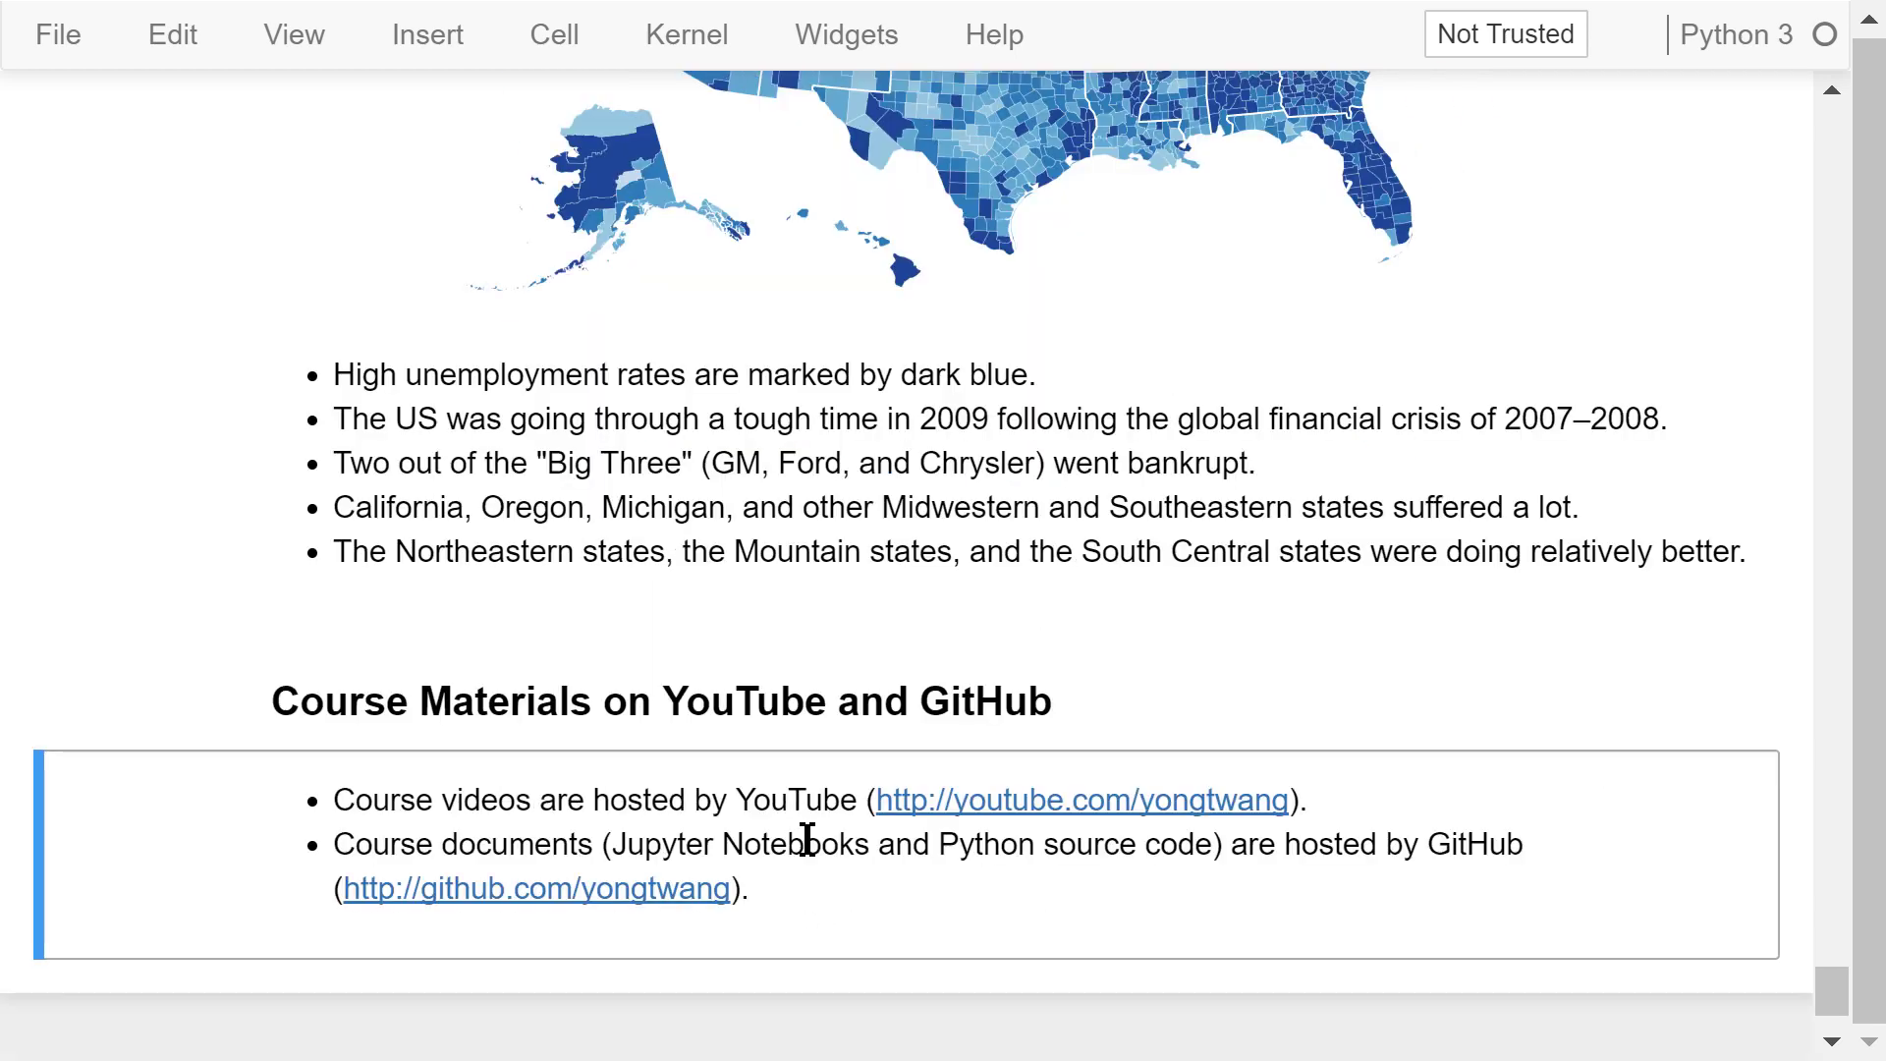
scroll("down", 3)
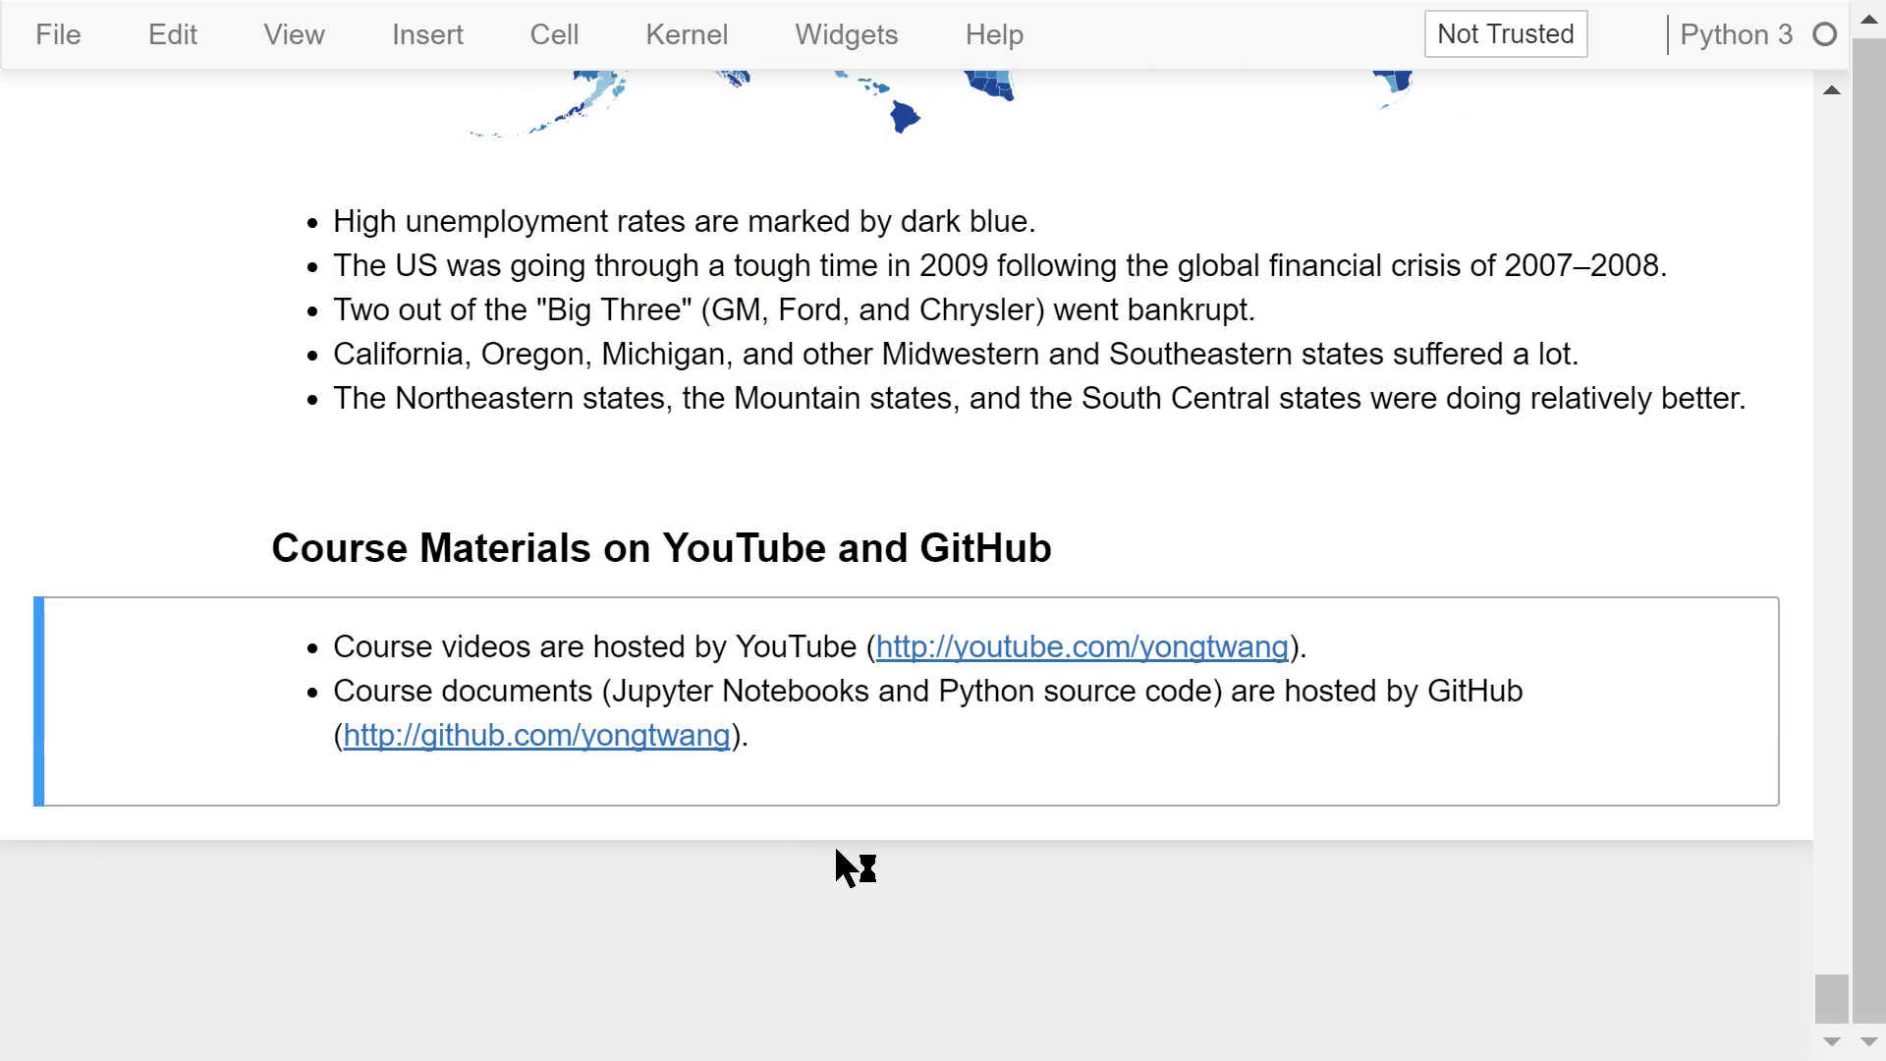